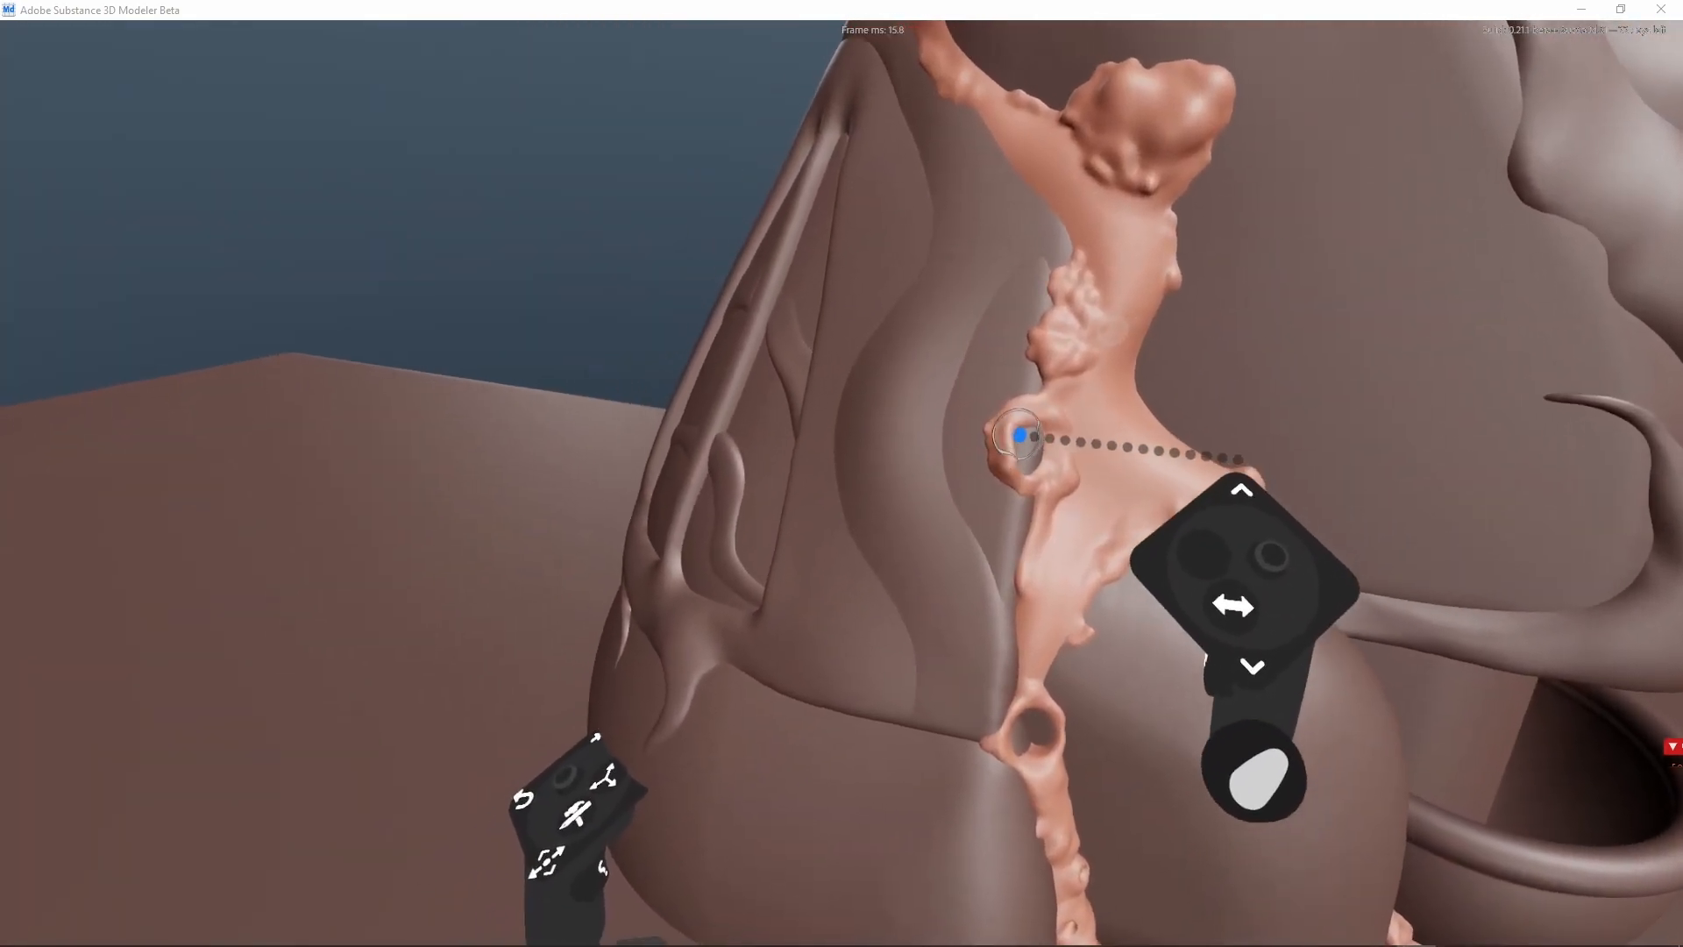
Sculpt organic clay along the coral trunk to build up a rounded blob with a horn-like tip.
left_click_drag(1021, 435, 987, 439)
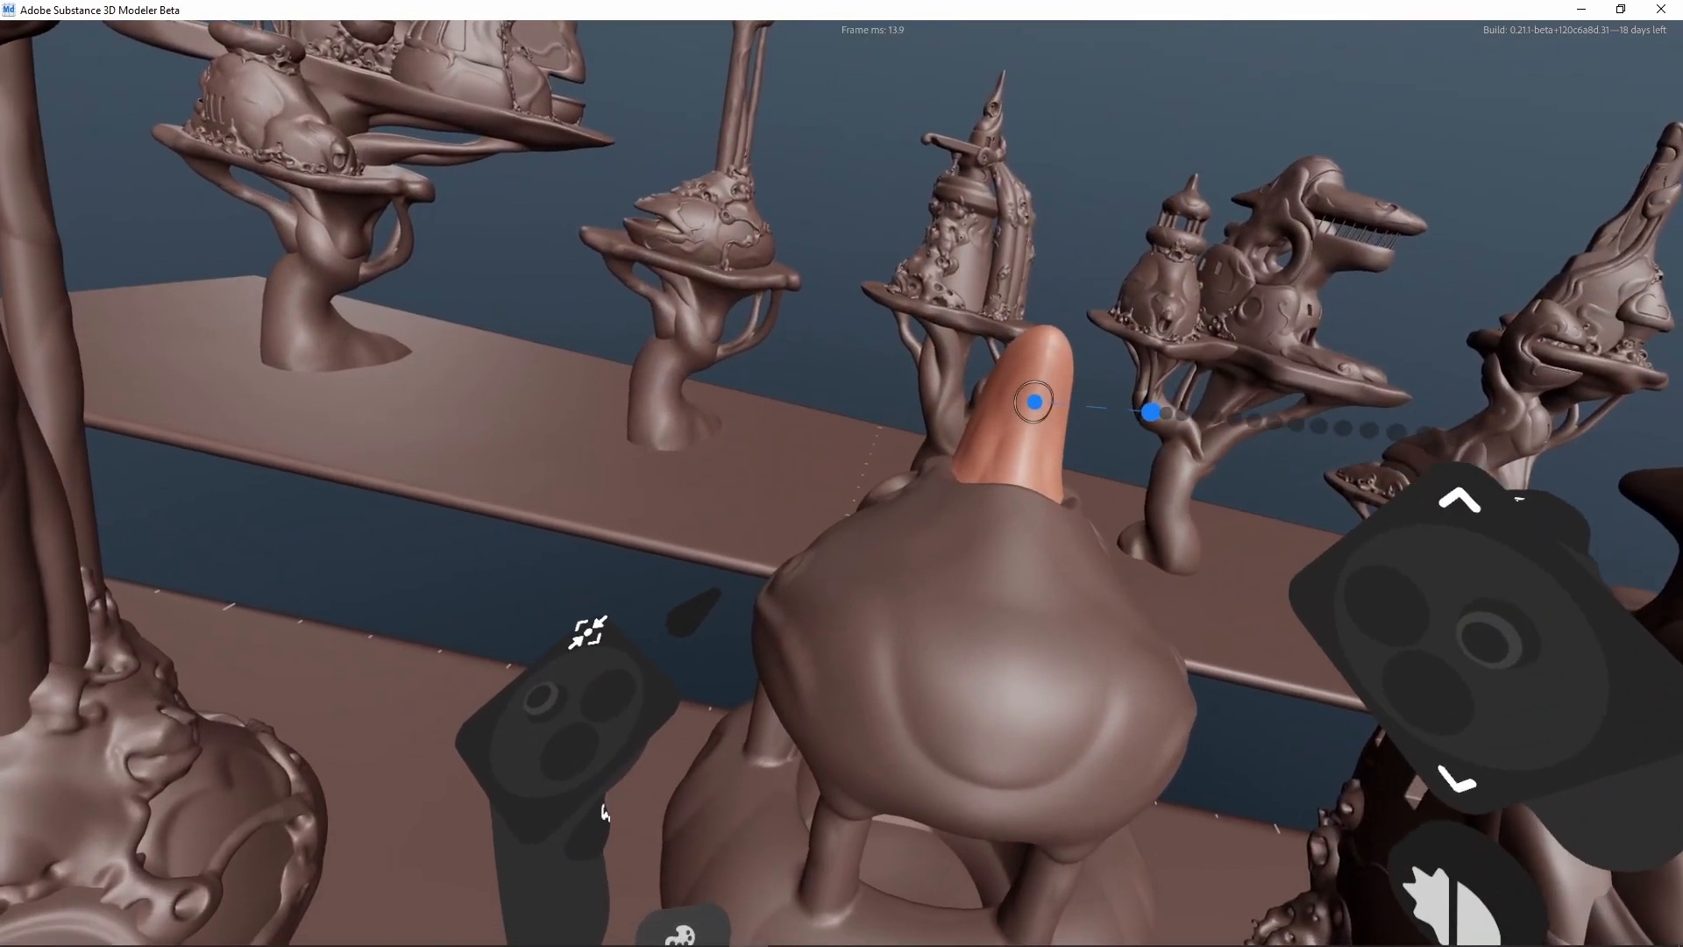
left_click_drag(1036, 399, 987, 608)
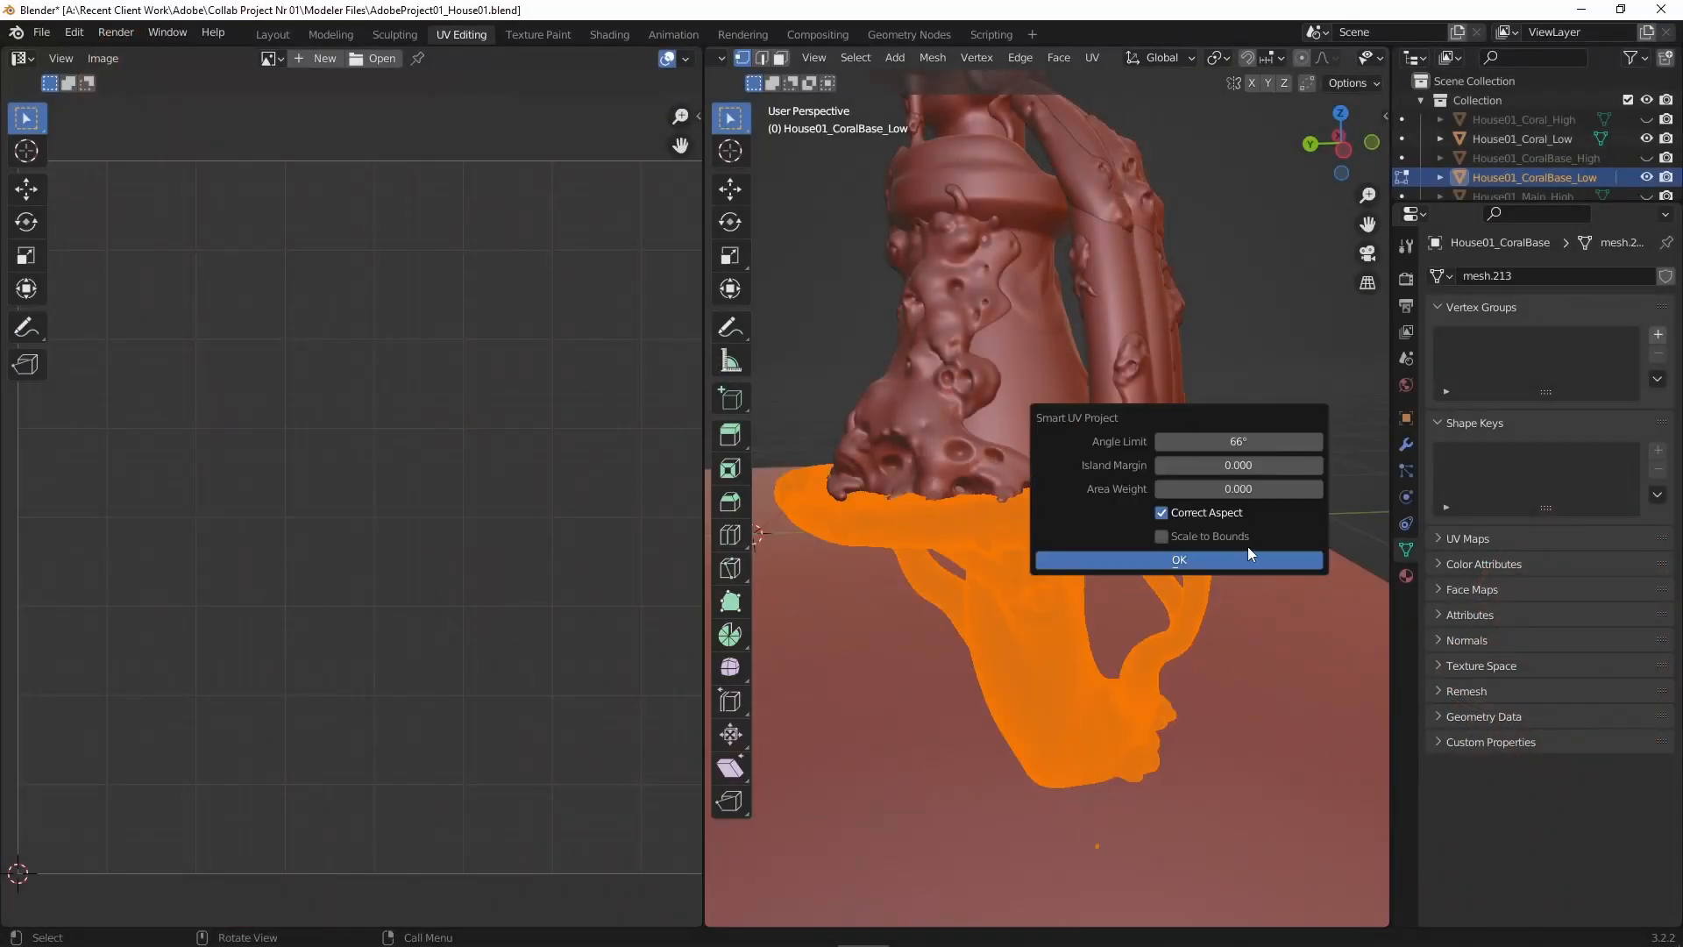
Confirm the Smart UV Project unwrap on House01_CoralBase_Low.
left_click(1178, 559)
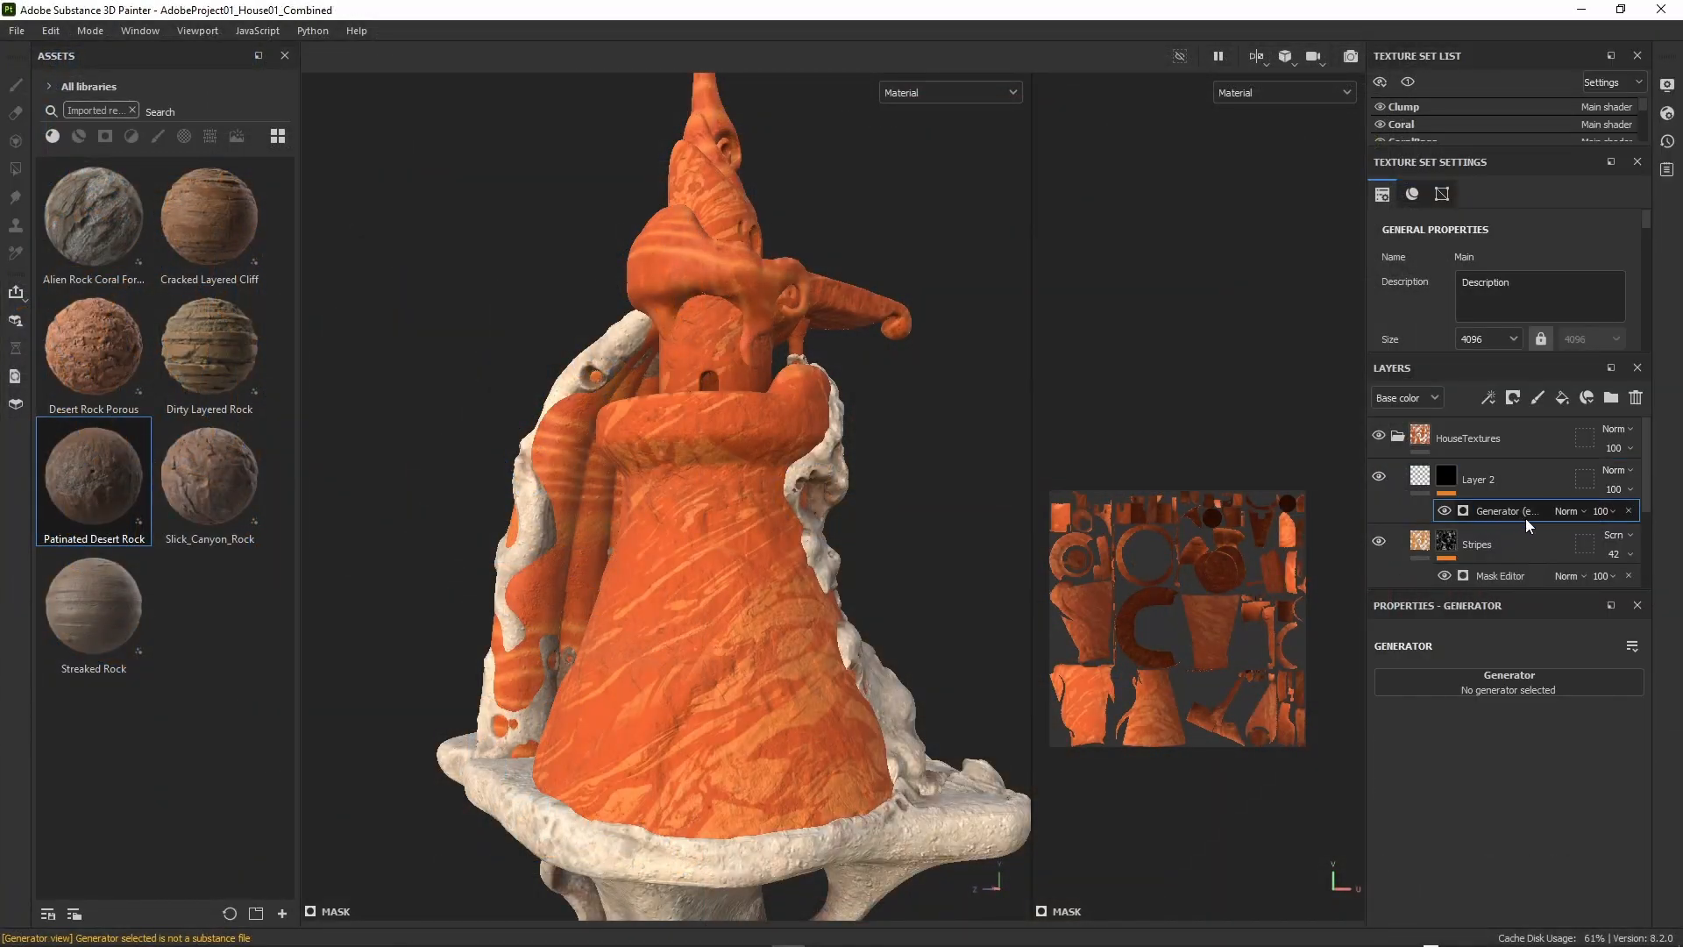
Inspect the generator applied to Layer 2's mask over the Stripes fill.
left_click(1497, 510)
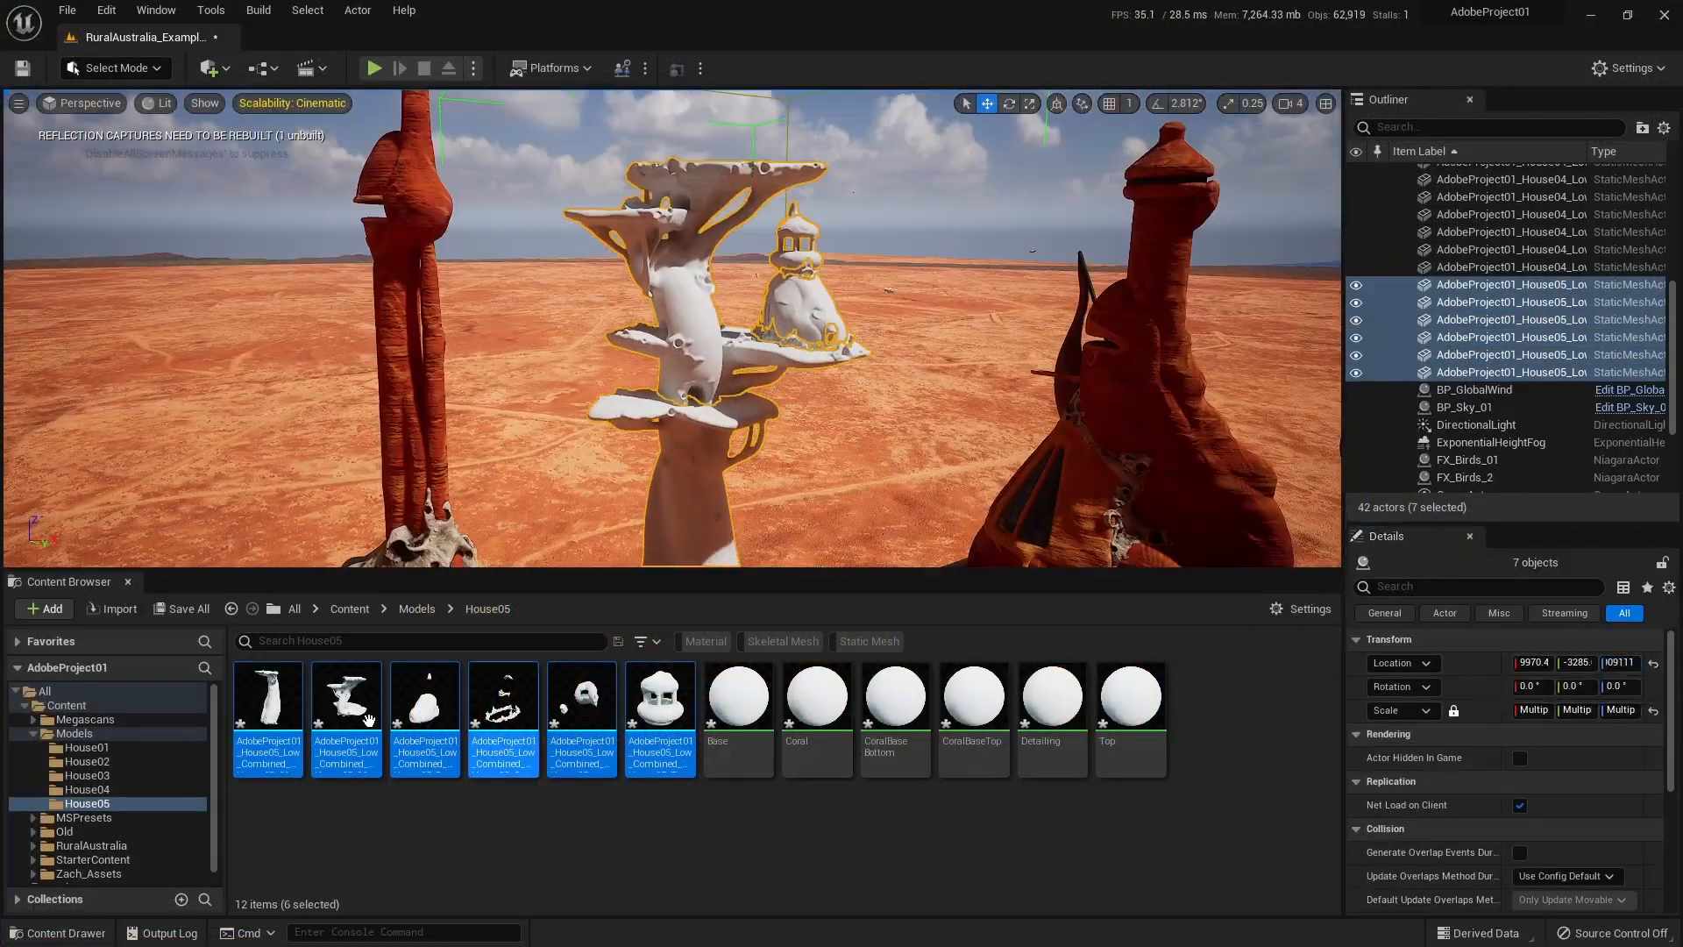
View the House05 Top material in the Material Editor and inspect its texture sample nodes.
double_click(1050, 697)
type("top")
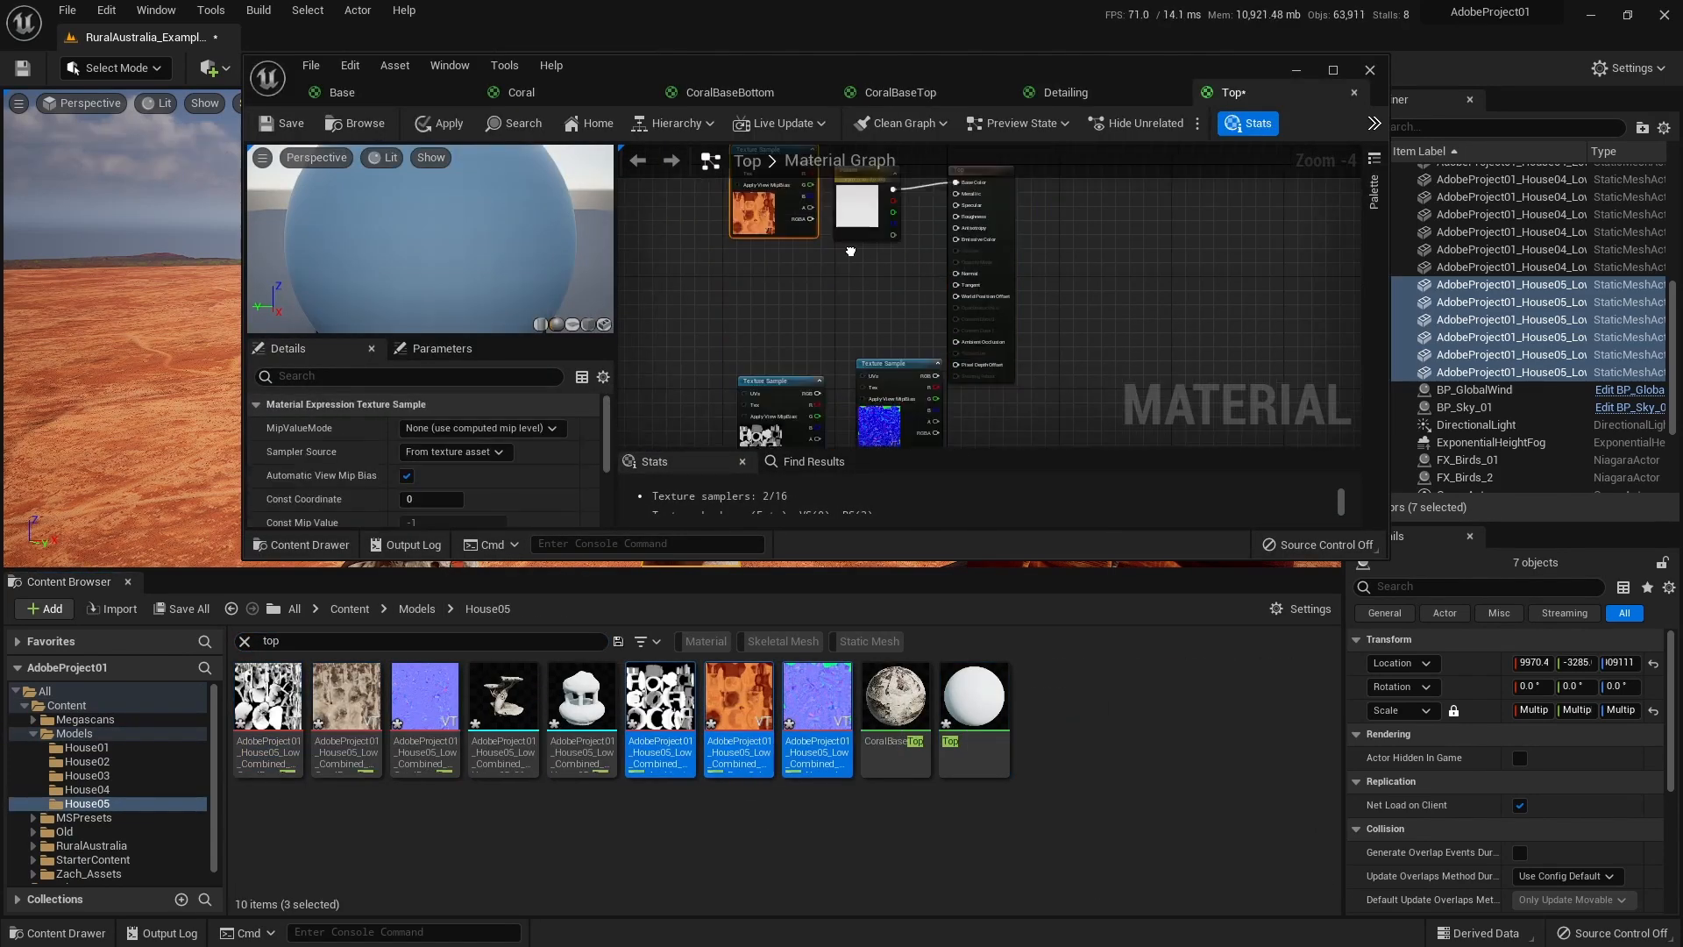
left_click(1369, 68)
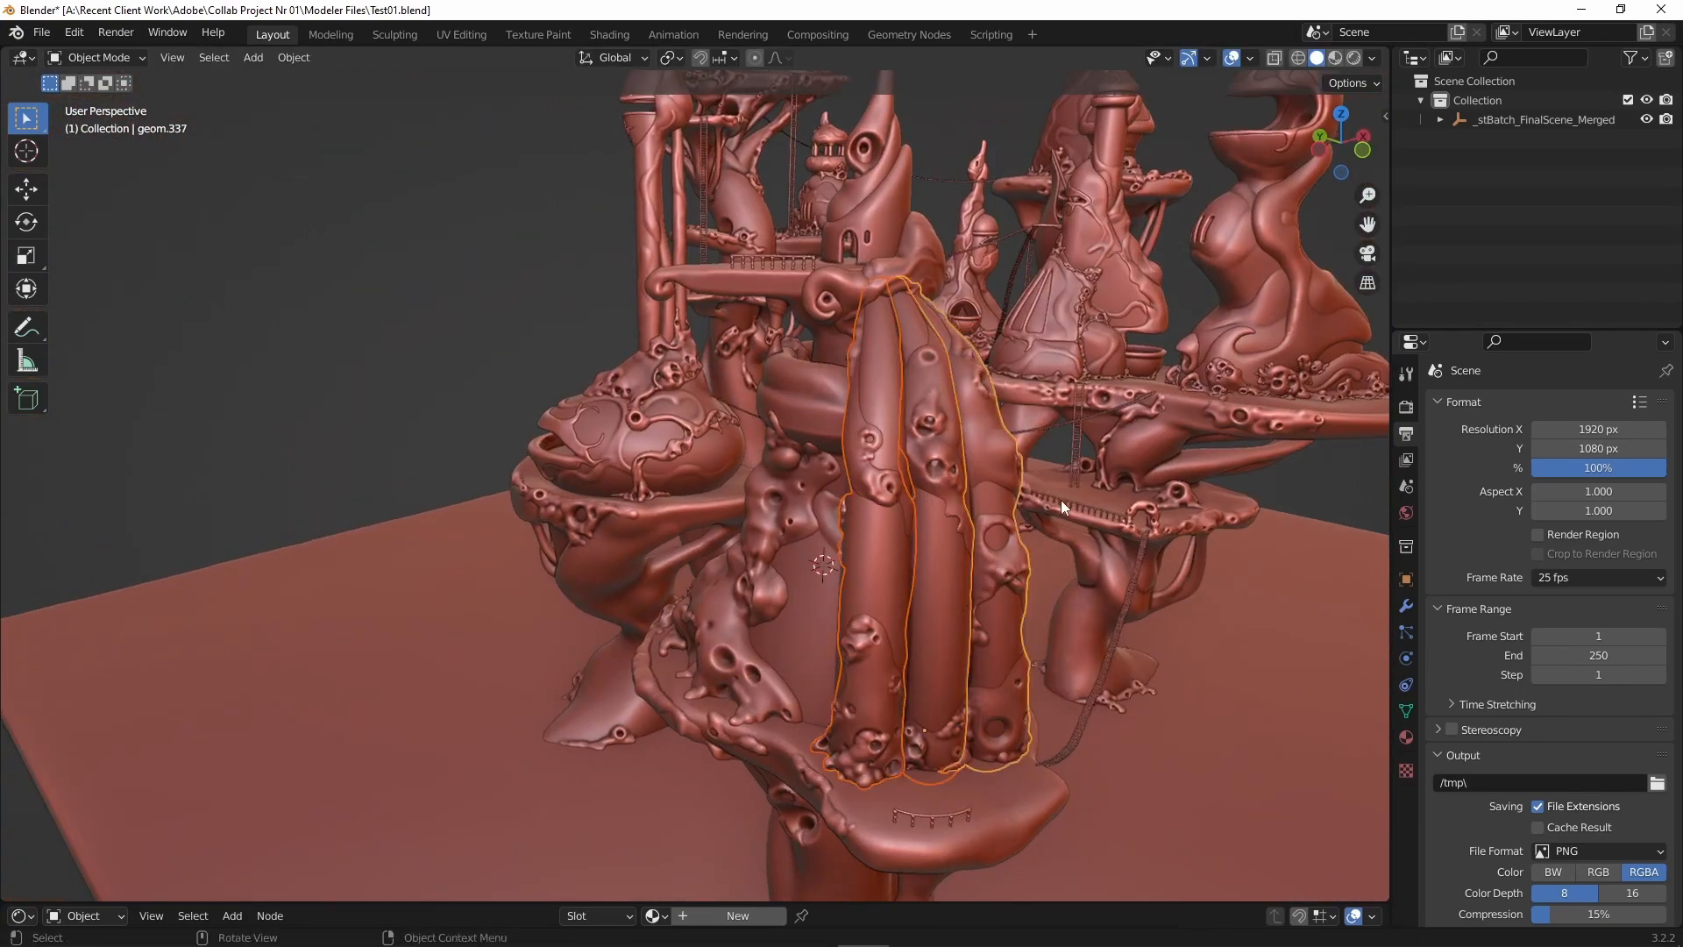
Orbit and reframe the view to check the selected house from other sides.
left_click_drag(1062, 504, 976, 526)
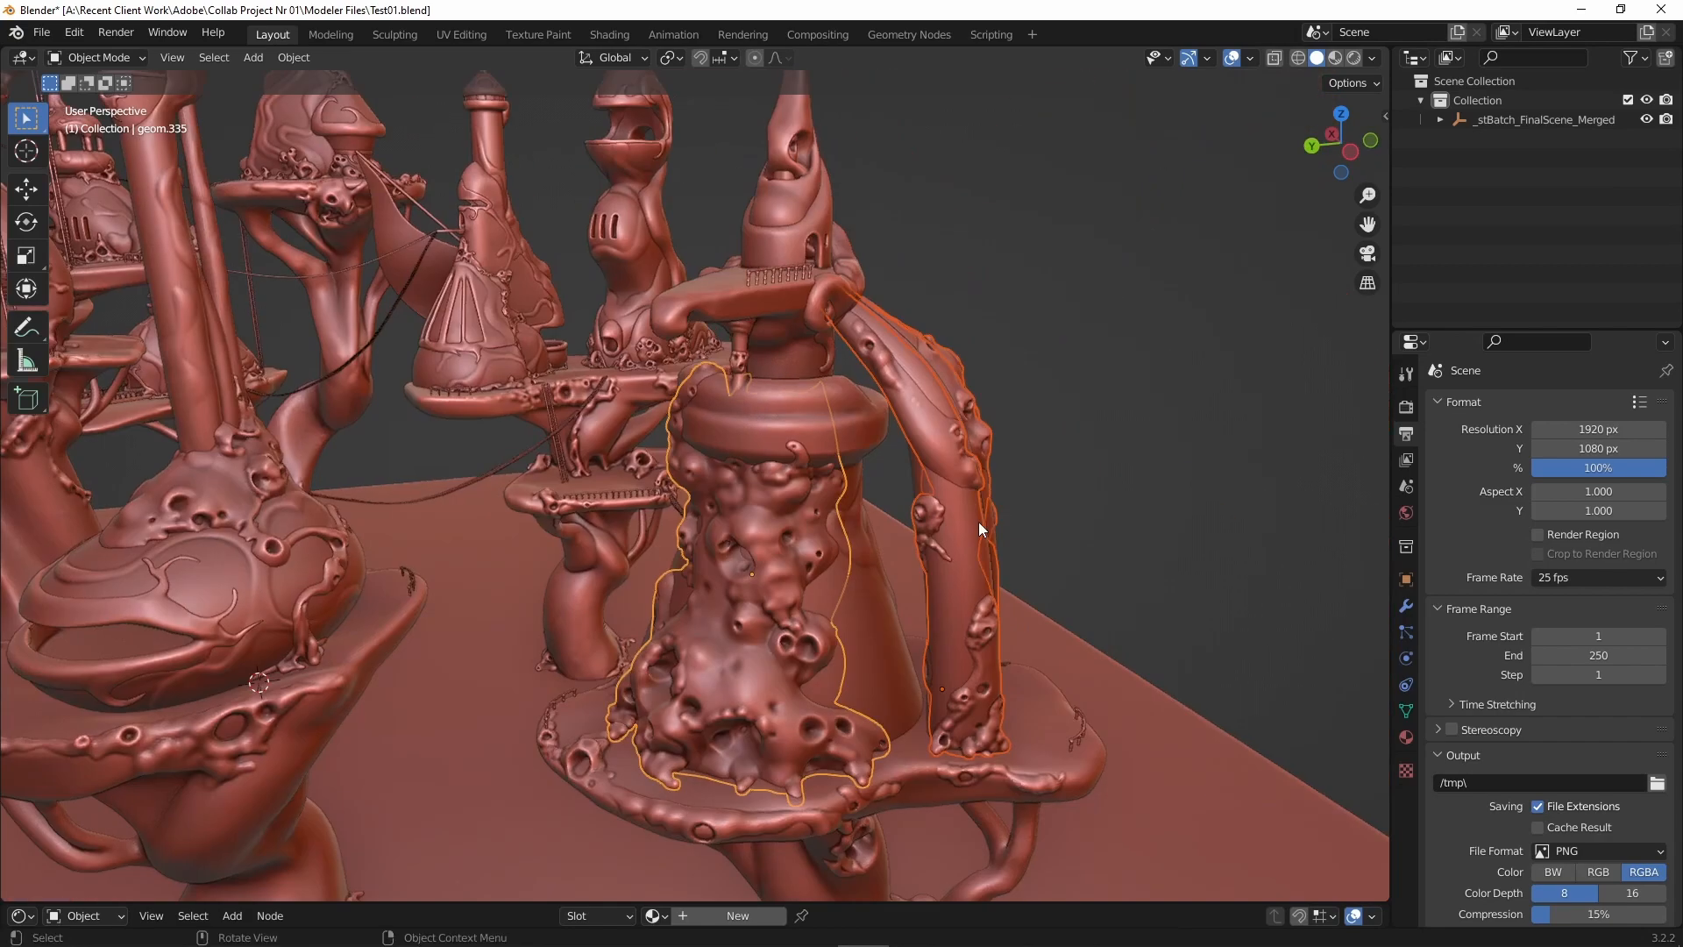
left_click_drag(976, 530, 935, 642)
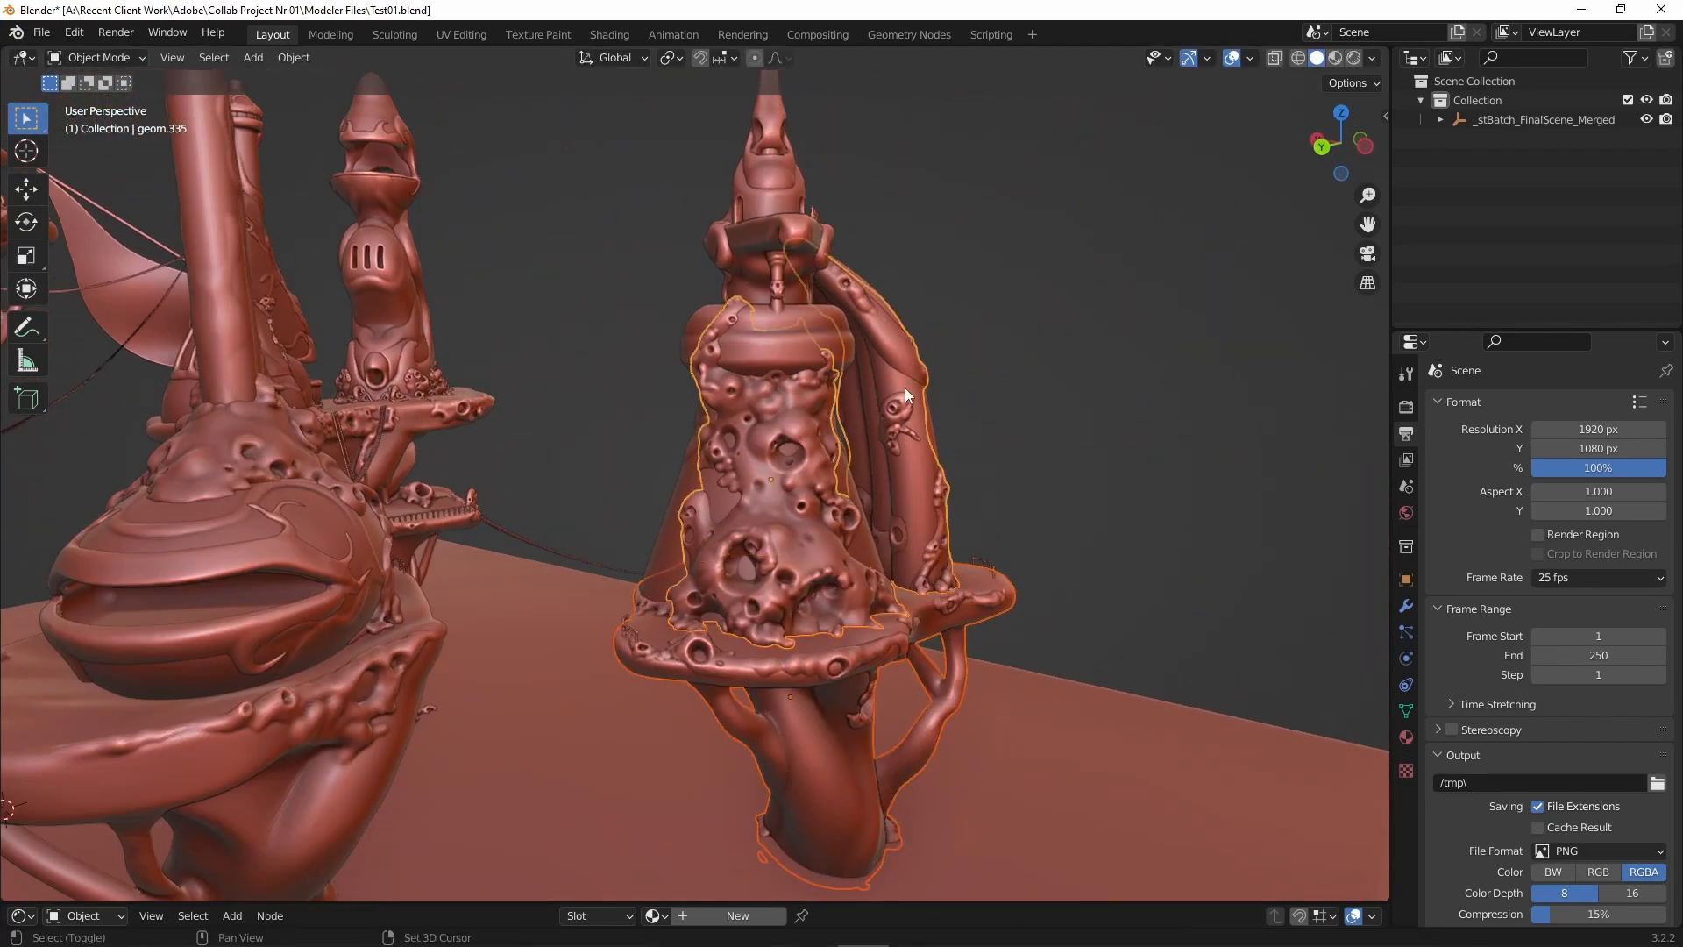
left_click_drag(906, 395, 992, 494)
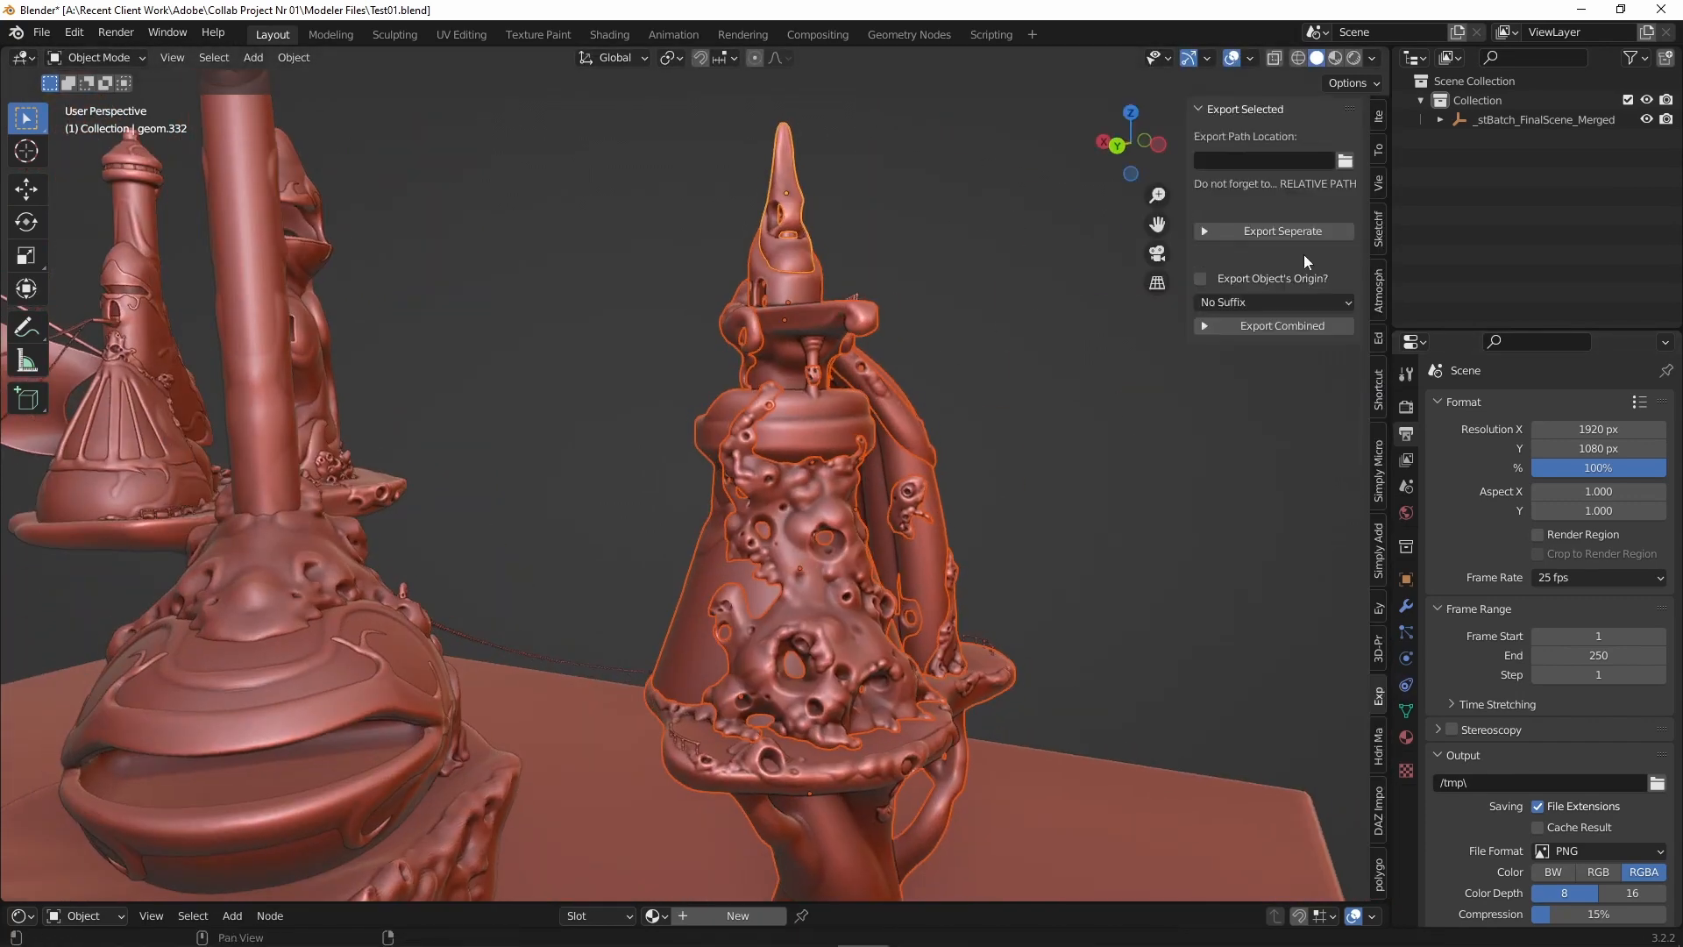
Set Export Path Location to the House 01 folder and accept it.
left_click(1345, 159)
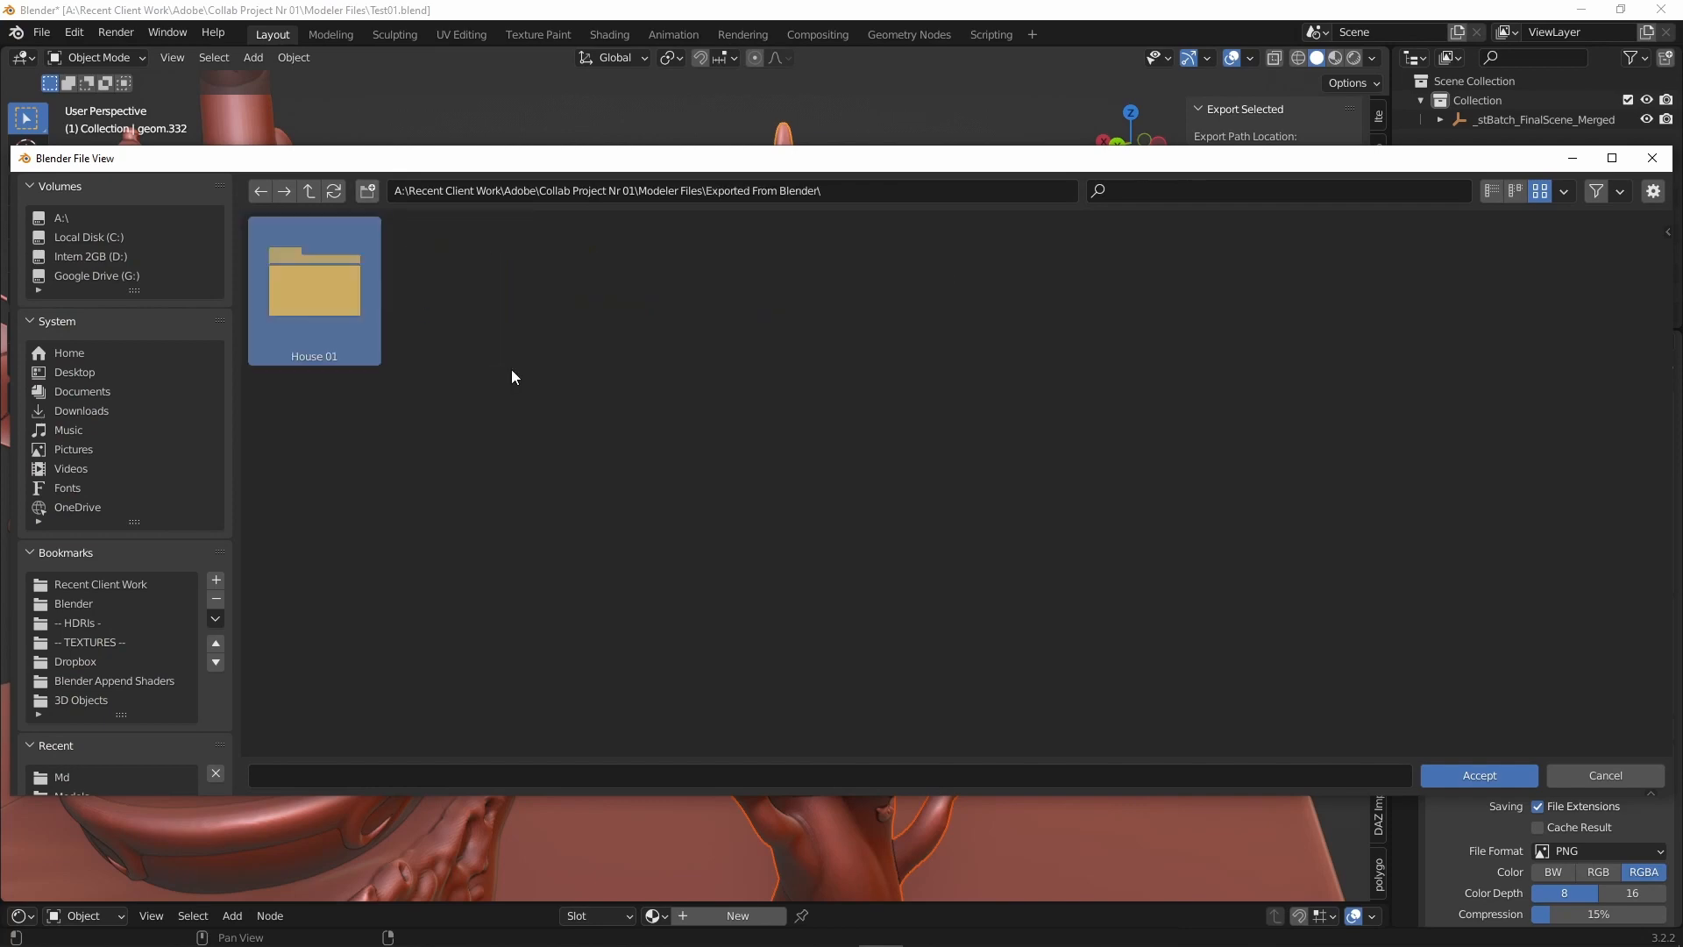
double_click(314, 278)
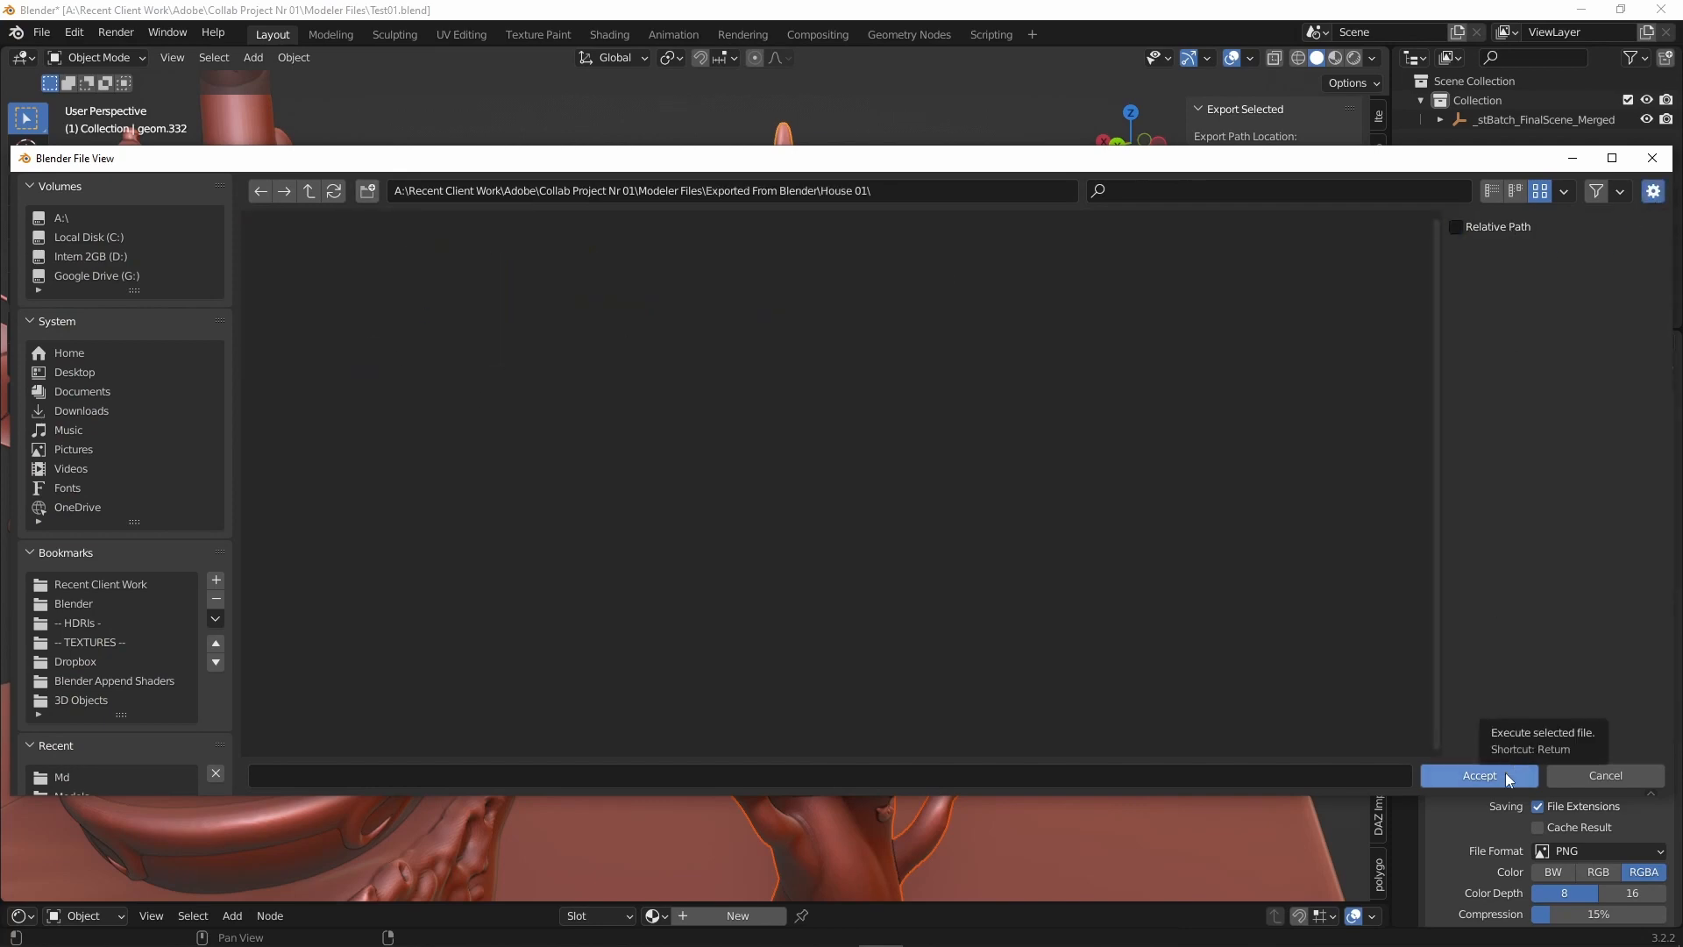
left_click(1478, 775)
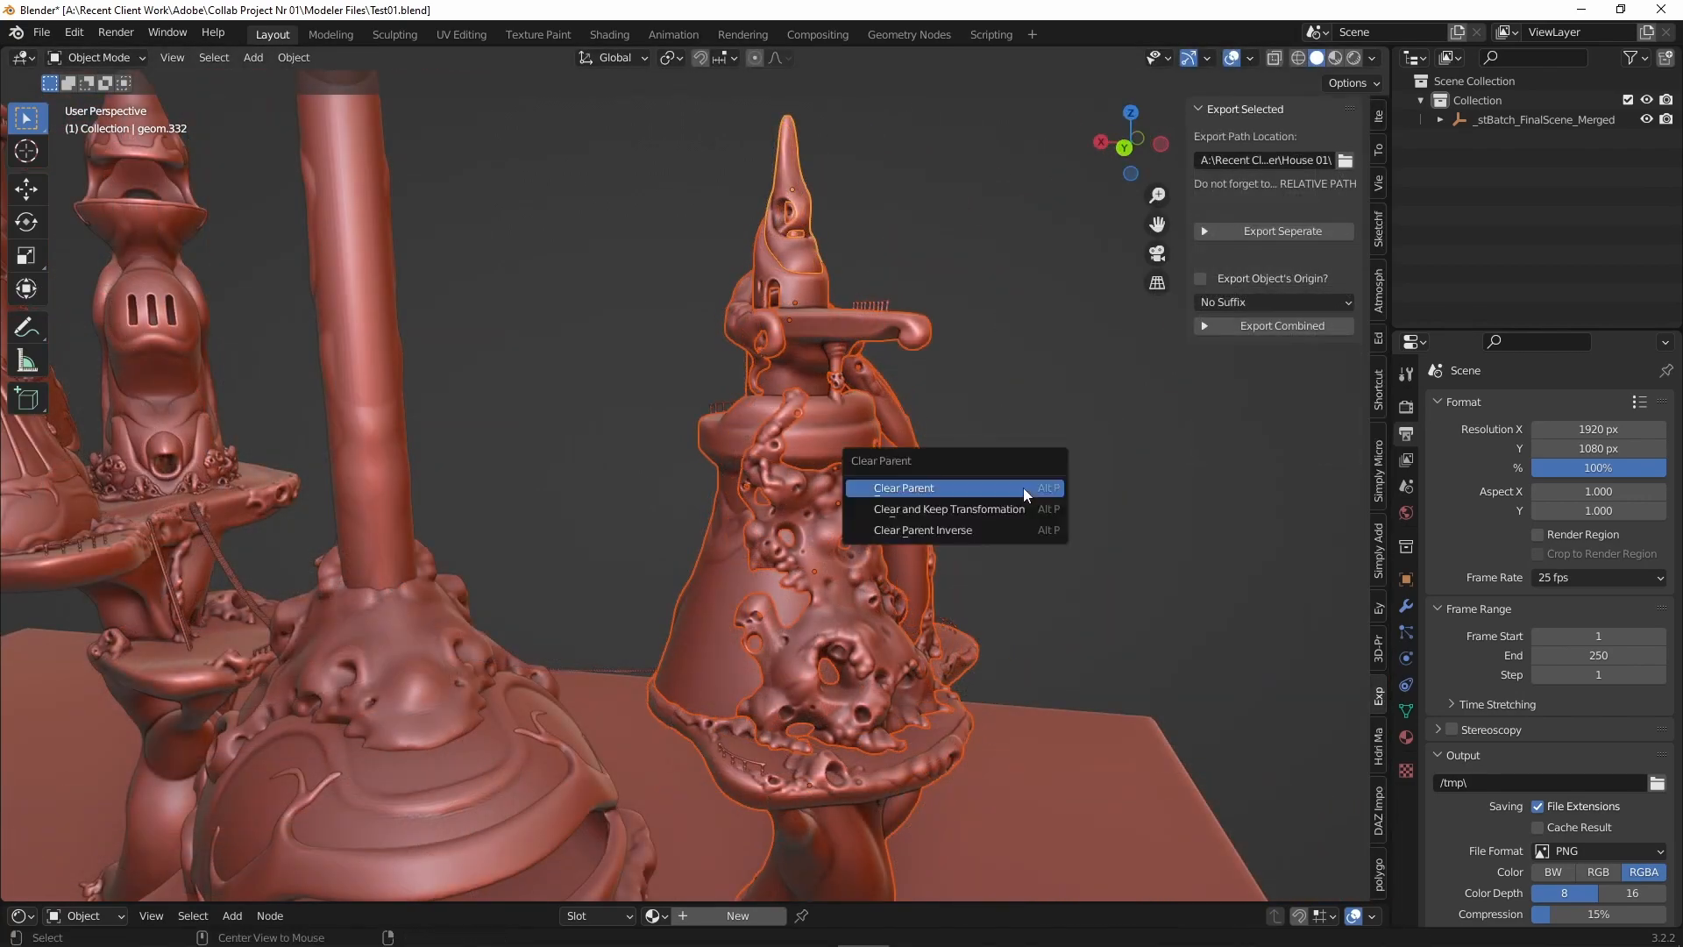
mouse_move(948, 508)
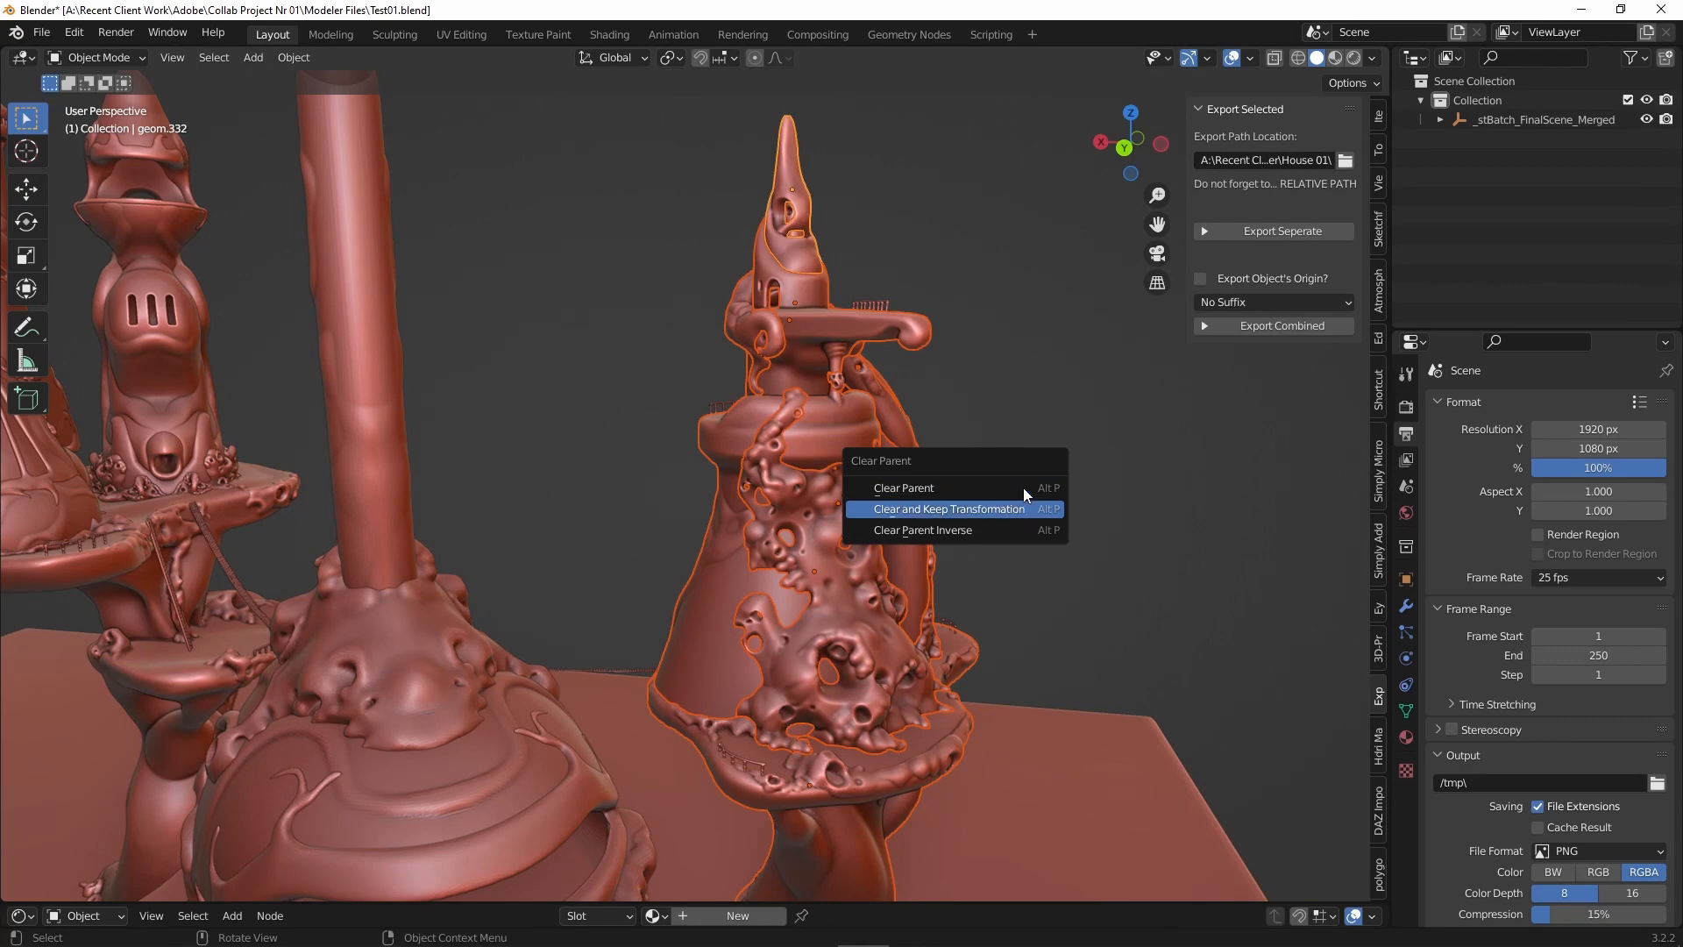
Clear parent keeping transformation, then batch-rename the pieces via Set Name to House01 names.
left_click(948, 509)
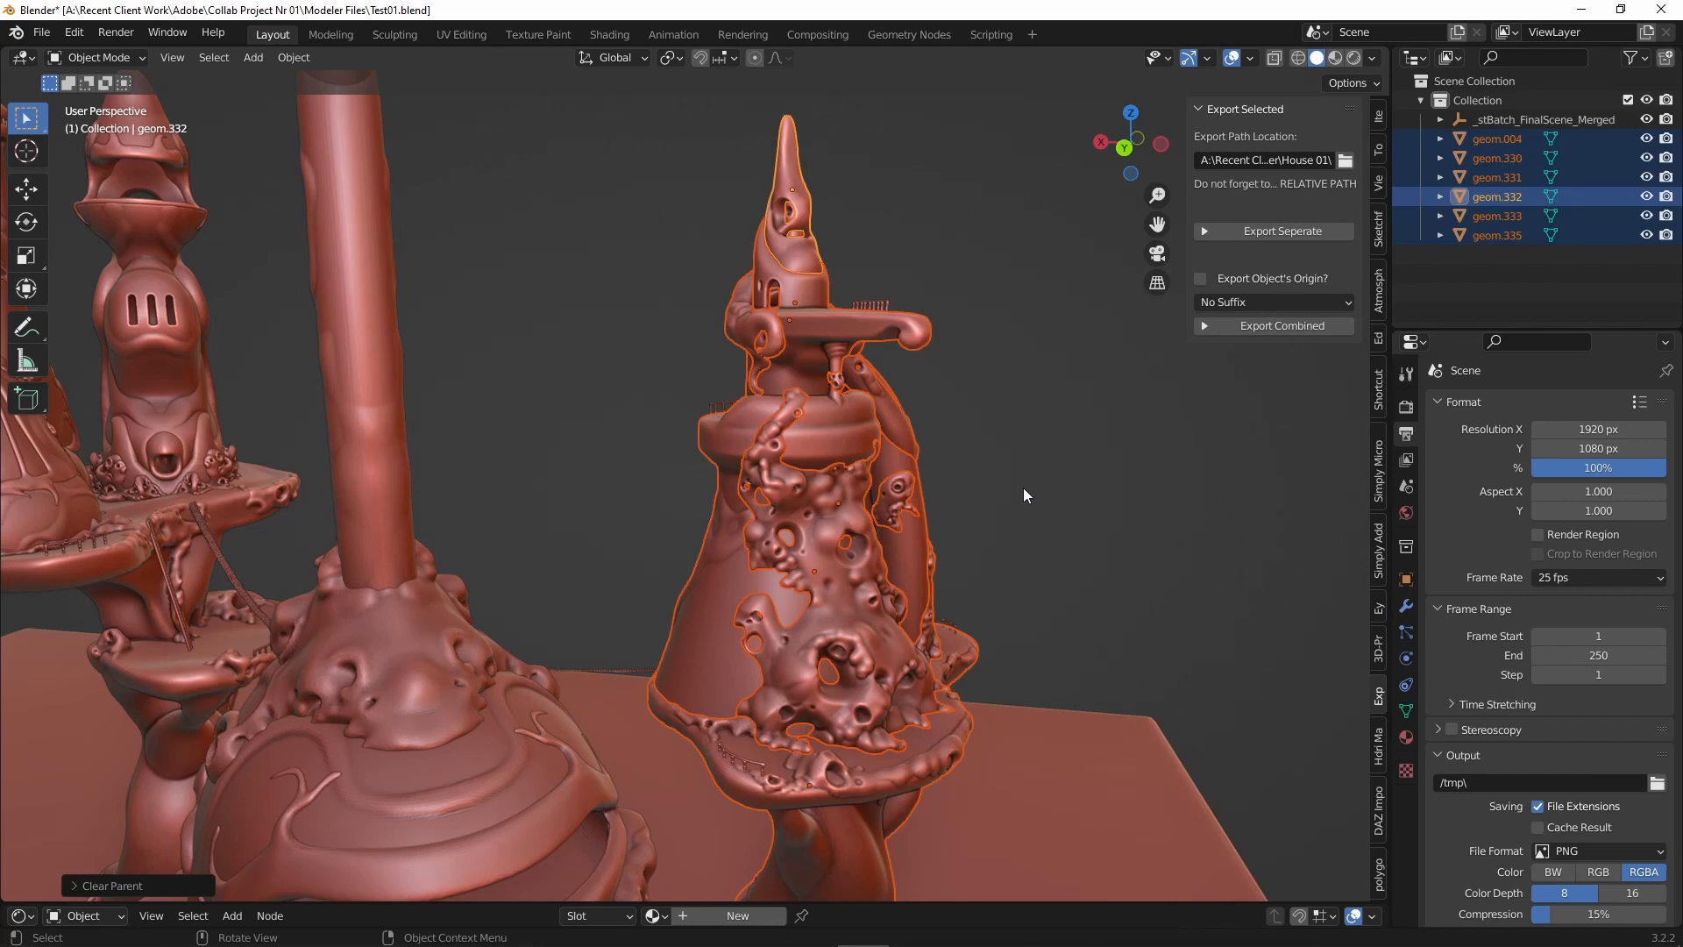
key("Ctrl+F2")
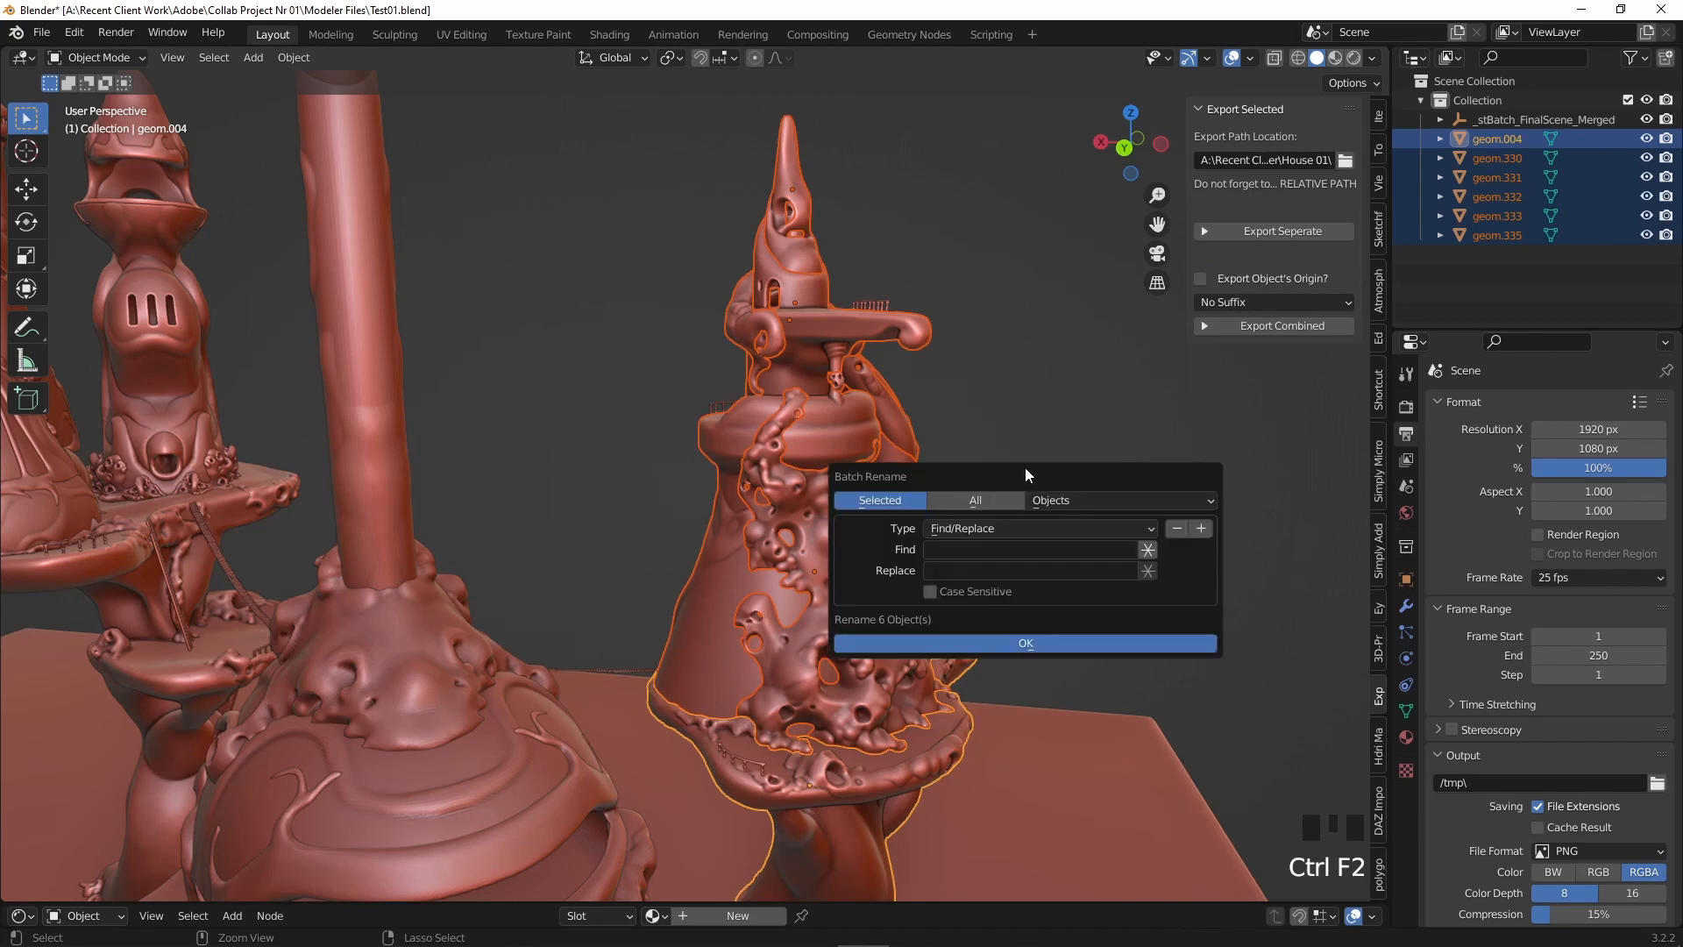
left_click(1038, 528)
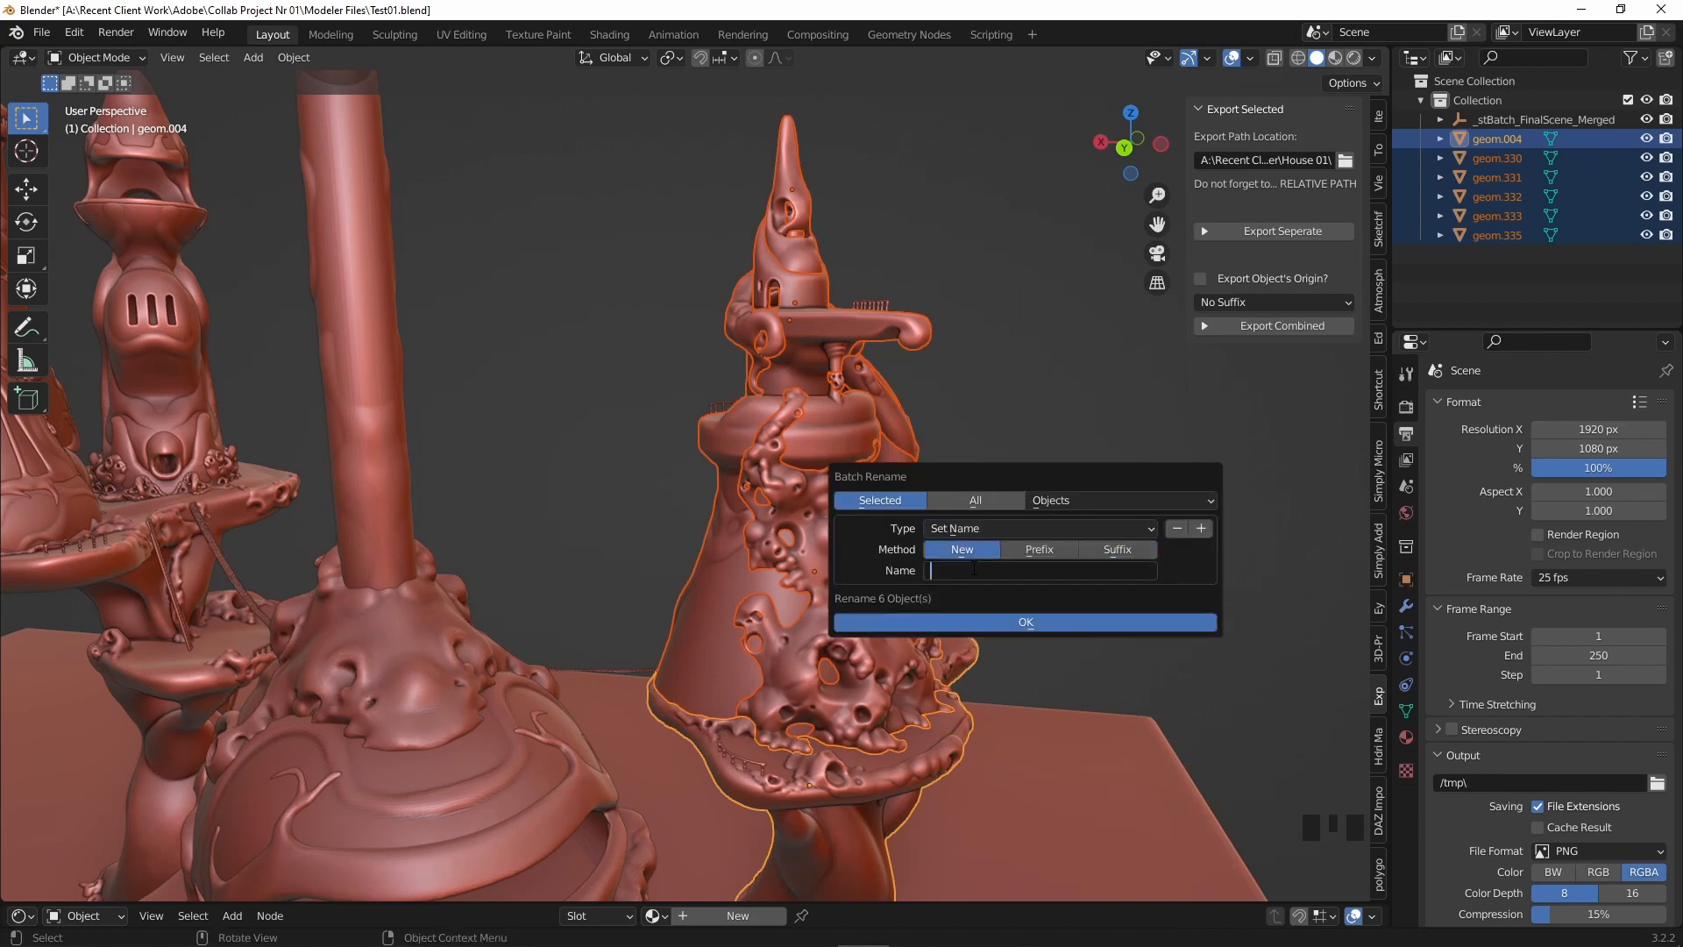
left_click(1022, 622)
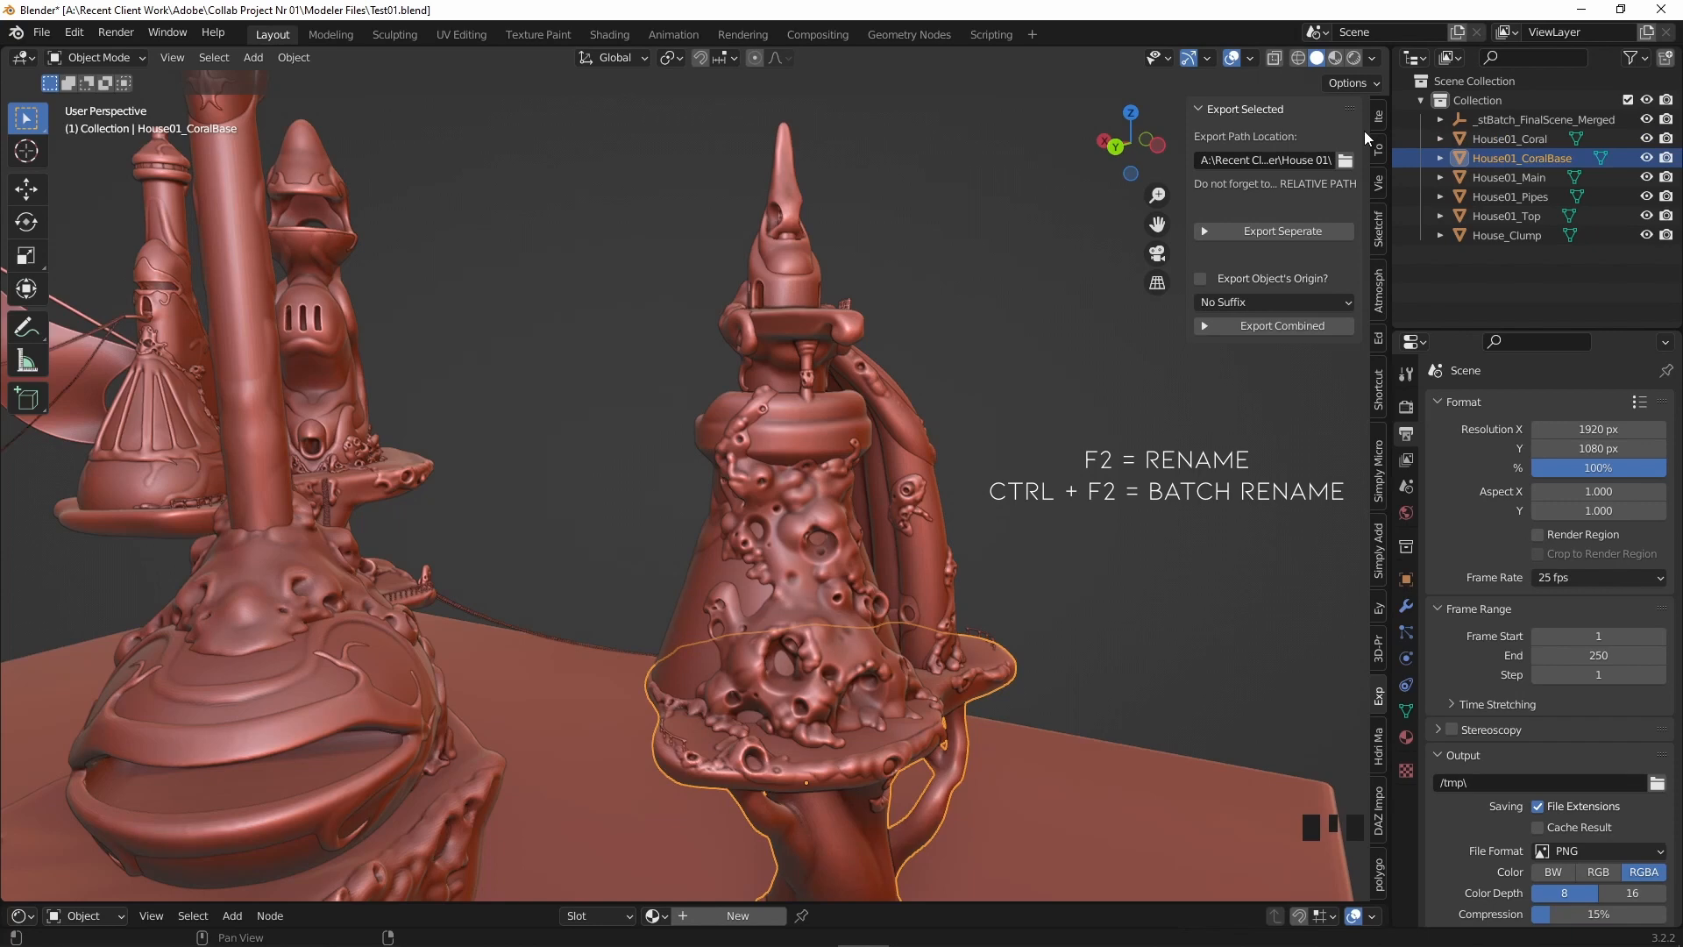
Move the six pieces into a new collection named House 01.
left_click(1479, 100)
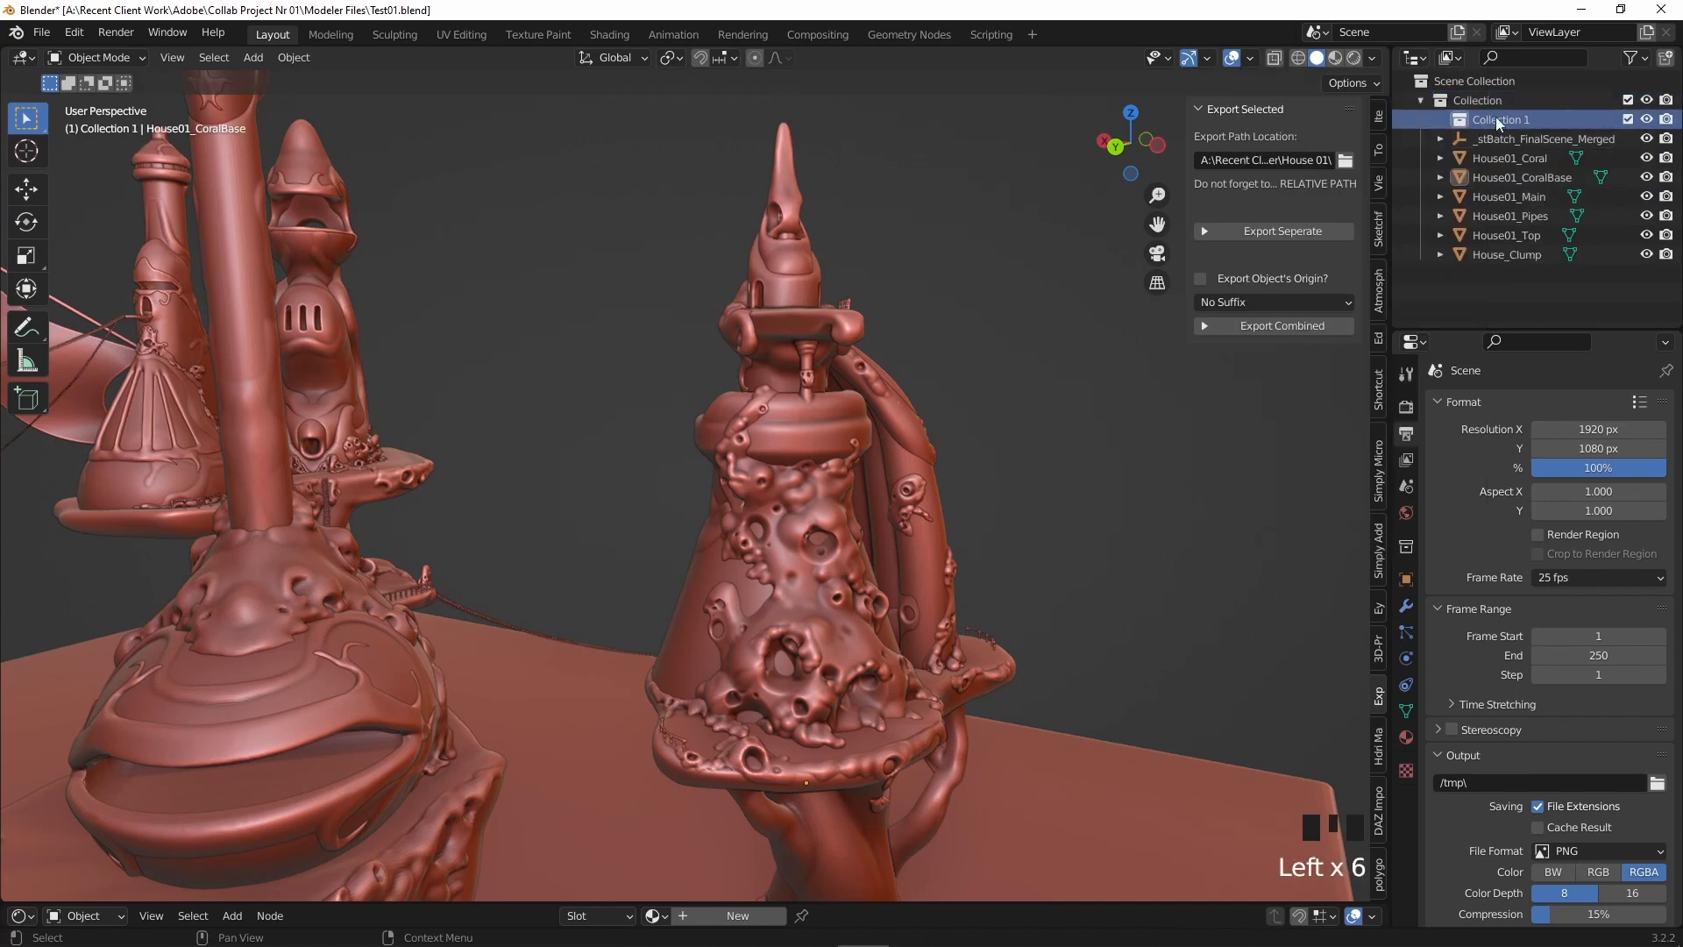
left_click(1518, 158)
type("House 01")
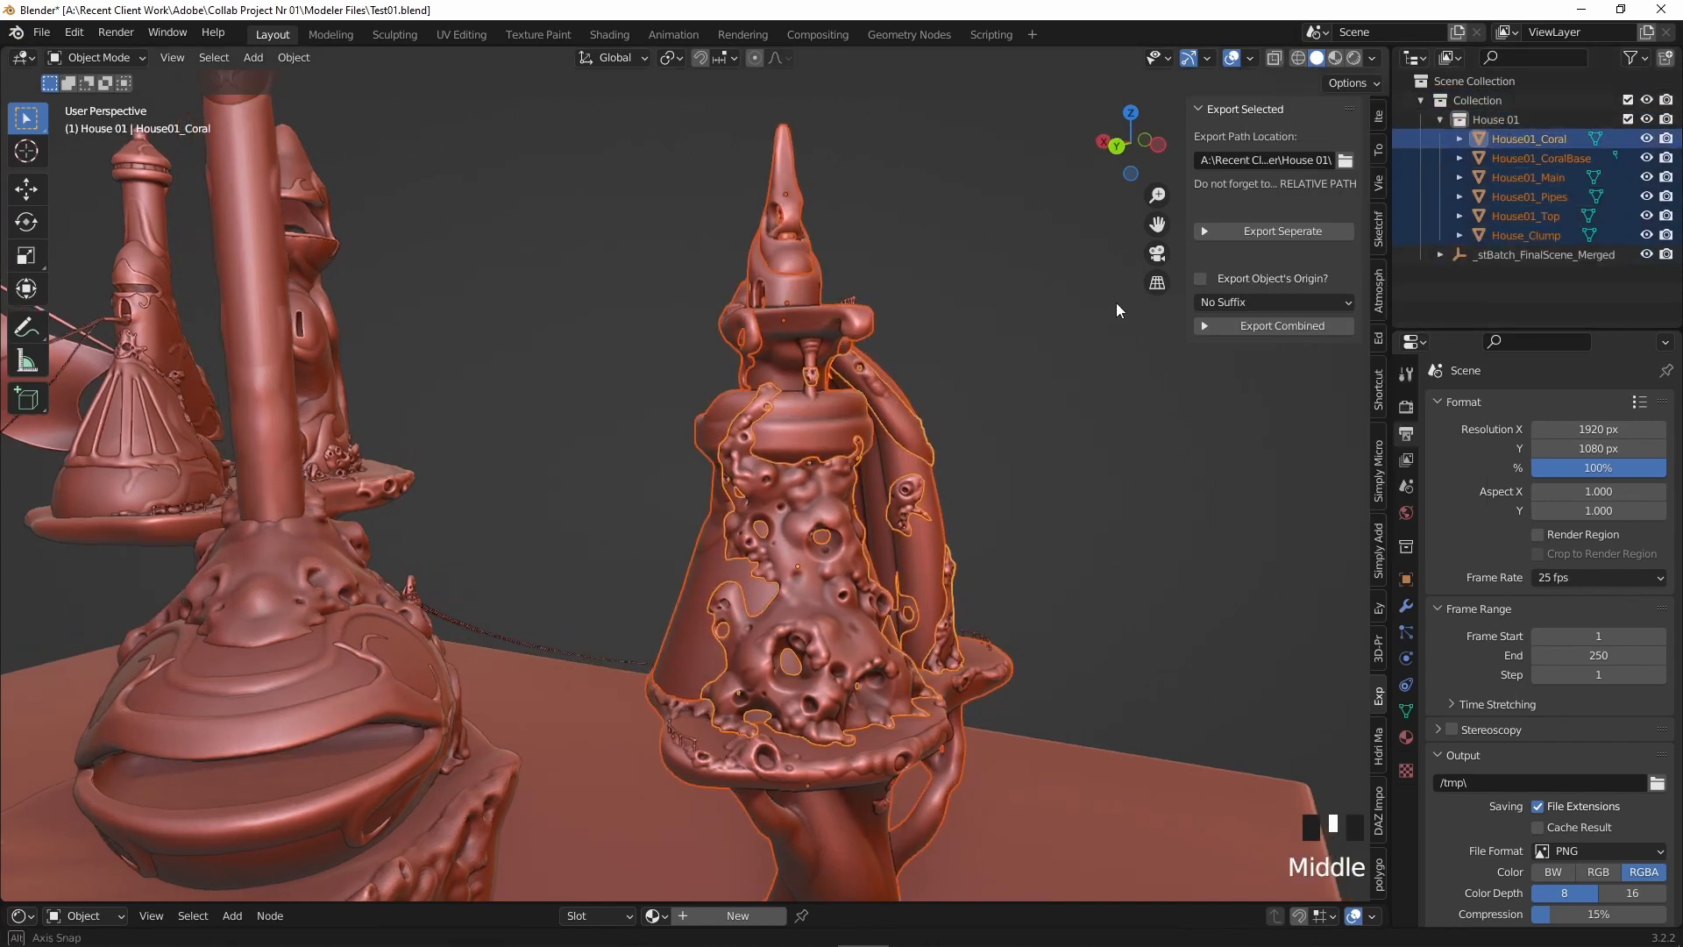
Save the file, then save a separate copy as AdobeProject01_House01.
key("ctrl+s")
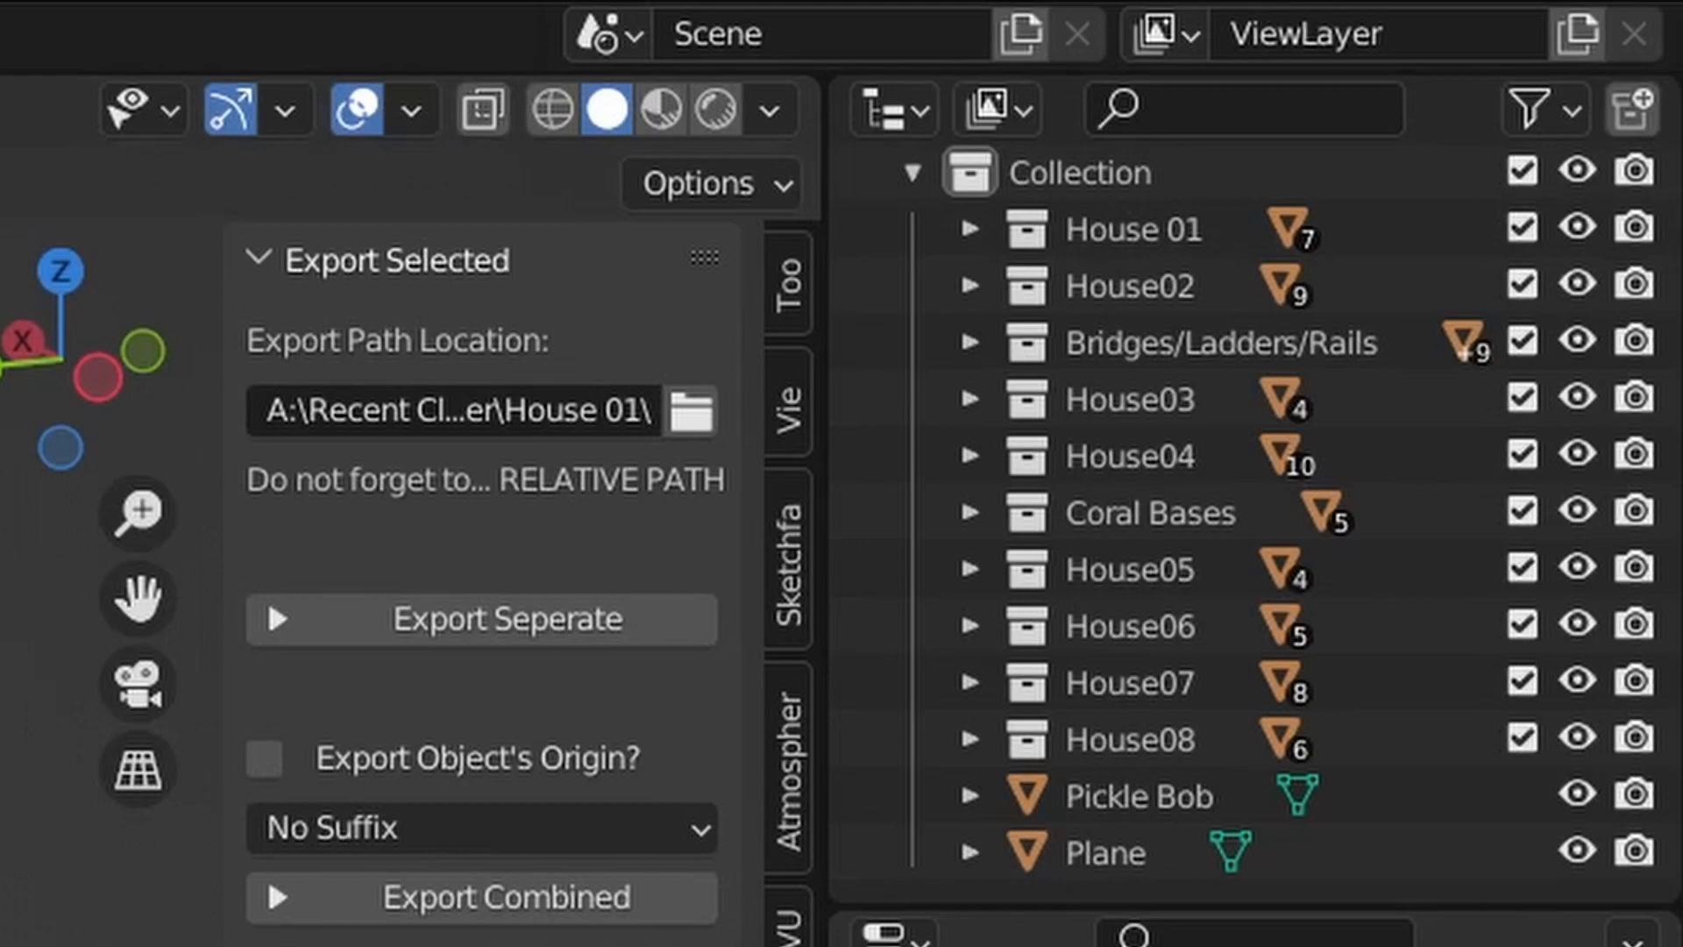
left_click(41, 32)
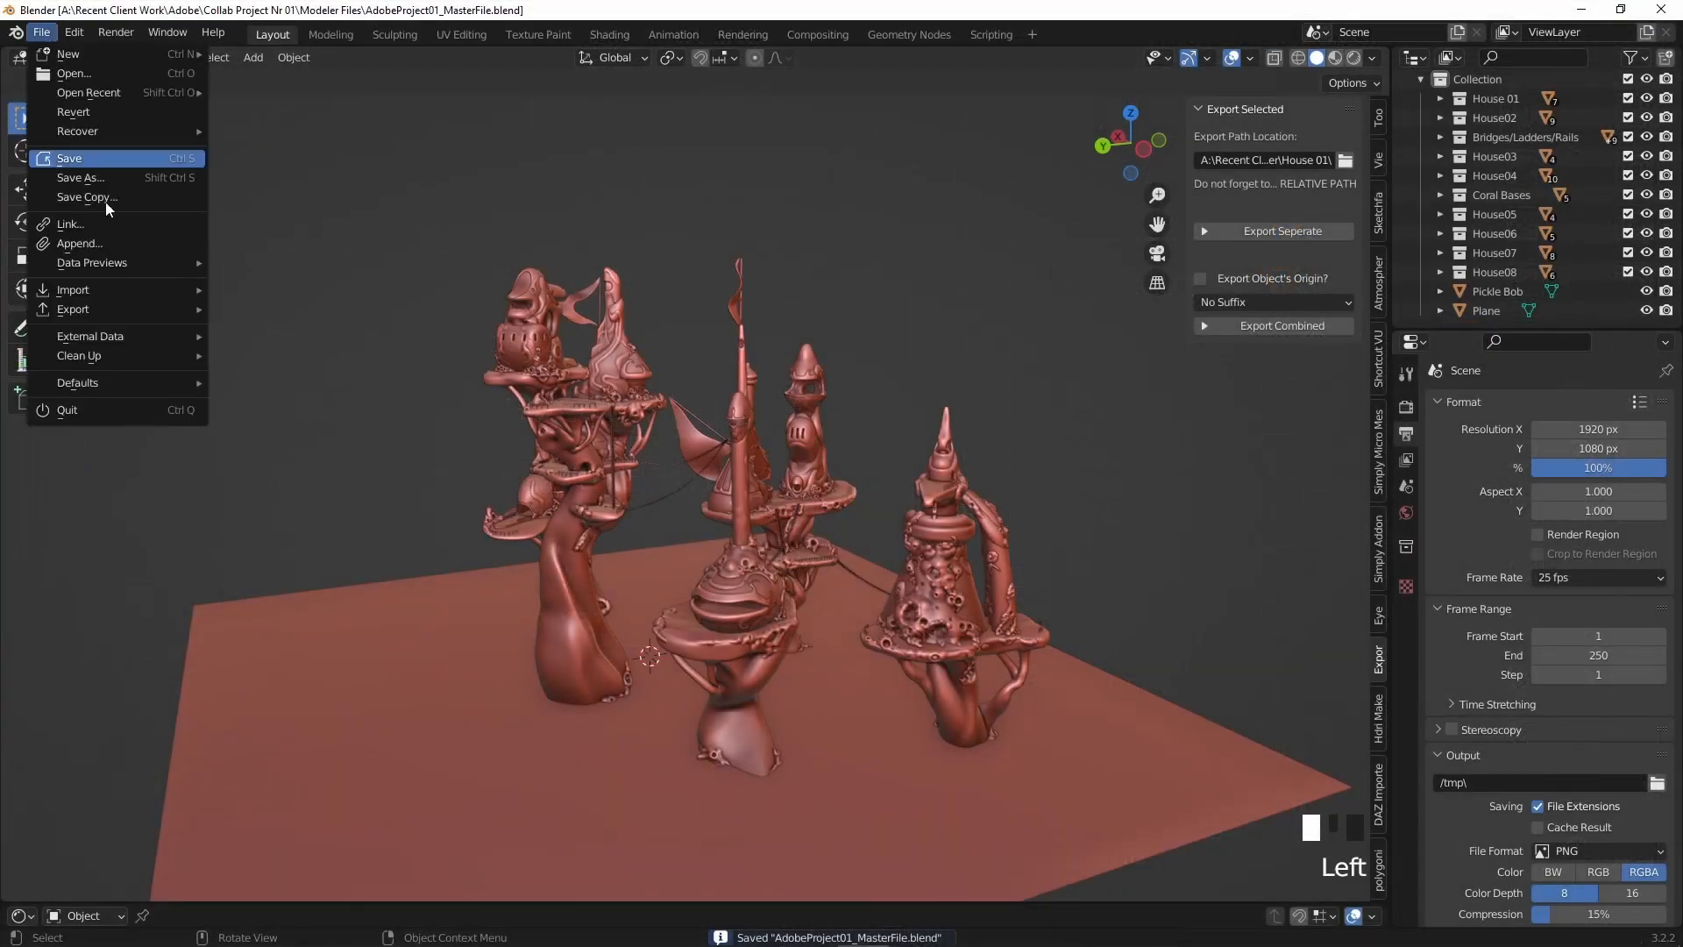
left_click(81, 177)
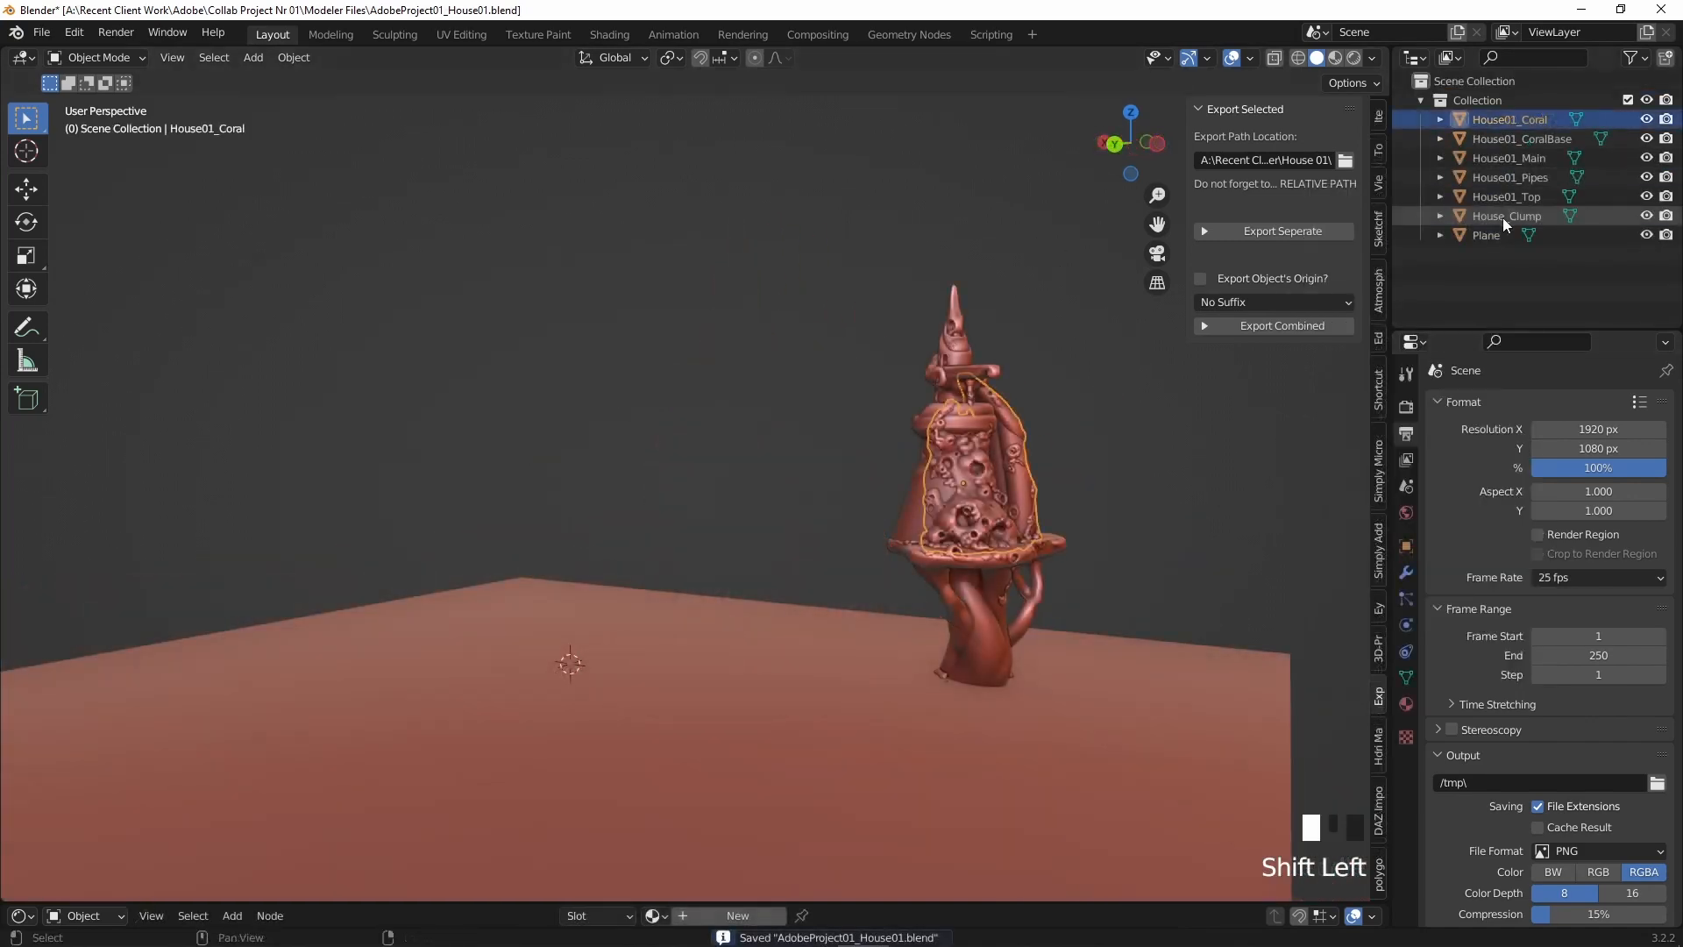
Batch-rename all six pieces with a _High suffix.
key("ctrl+f2")
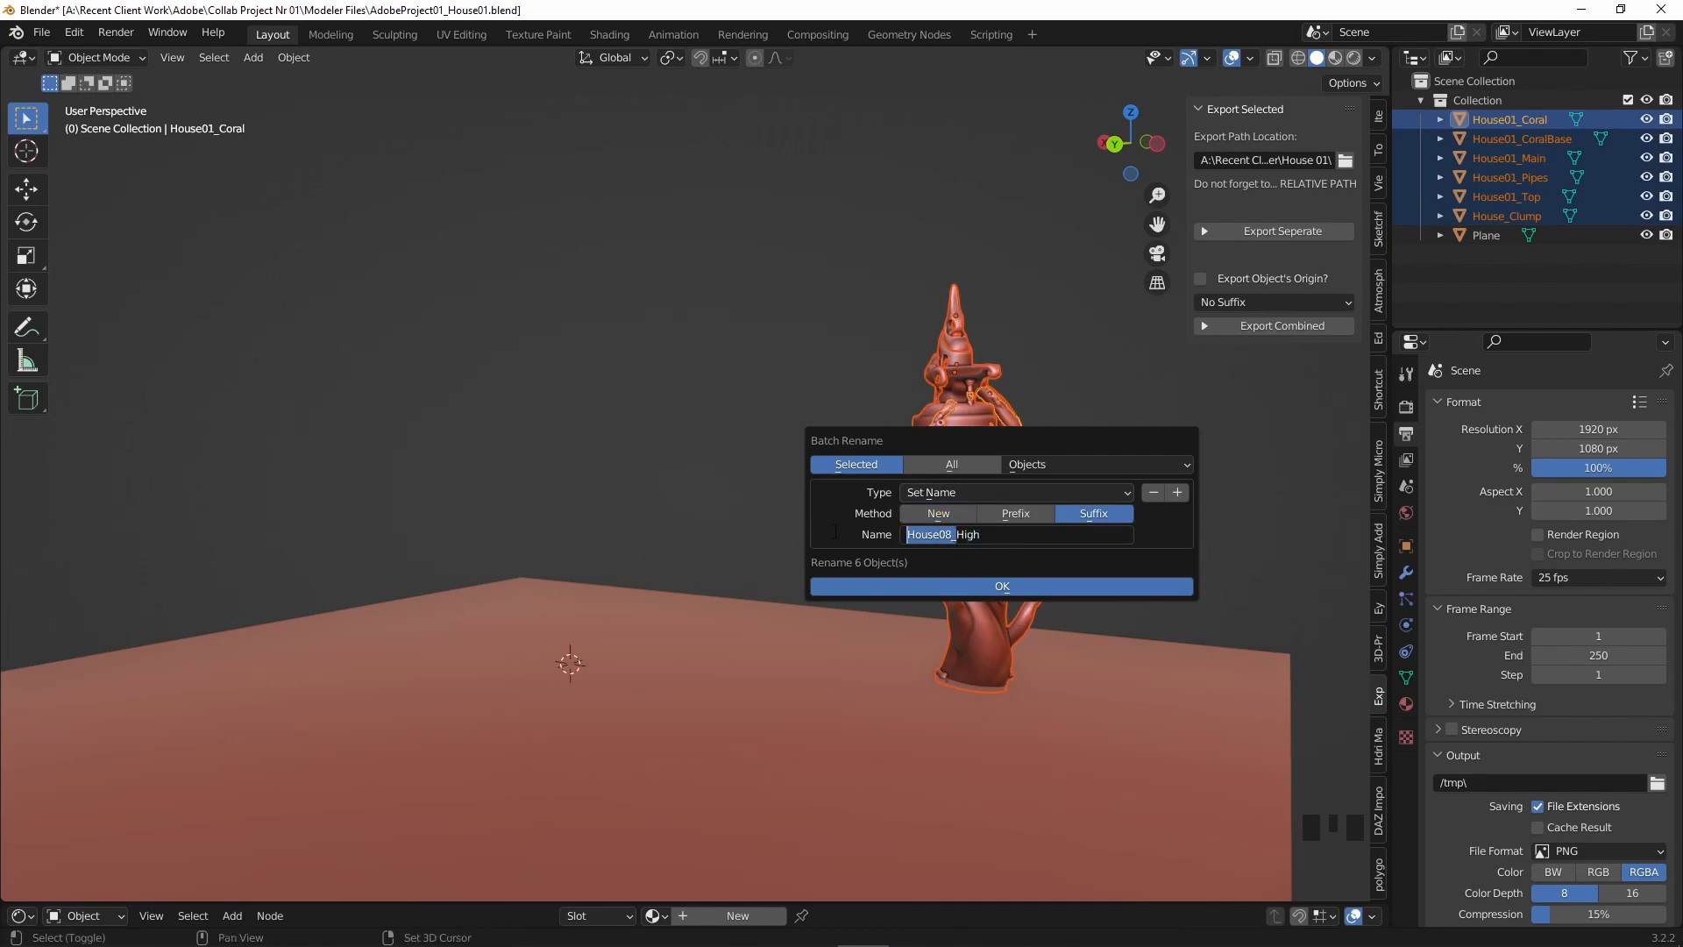
left_click(1000, 586)
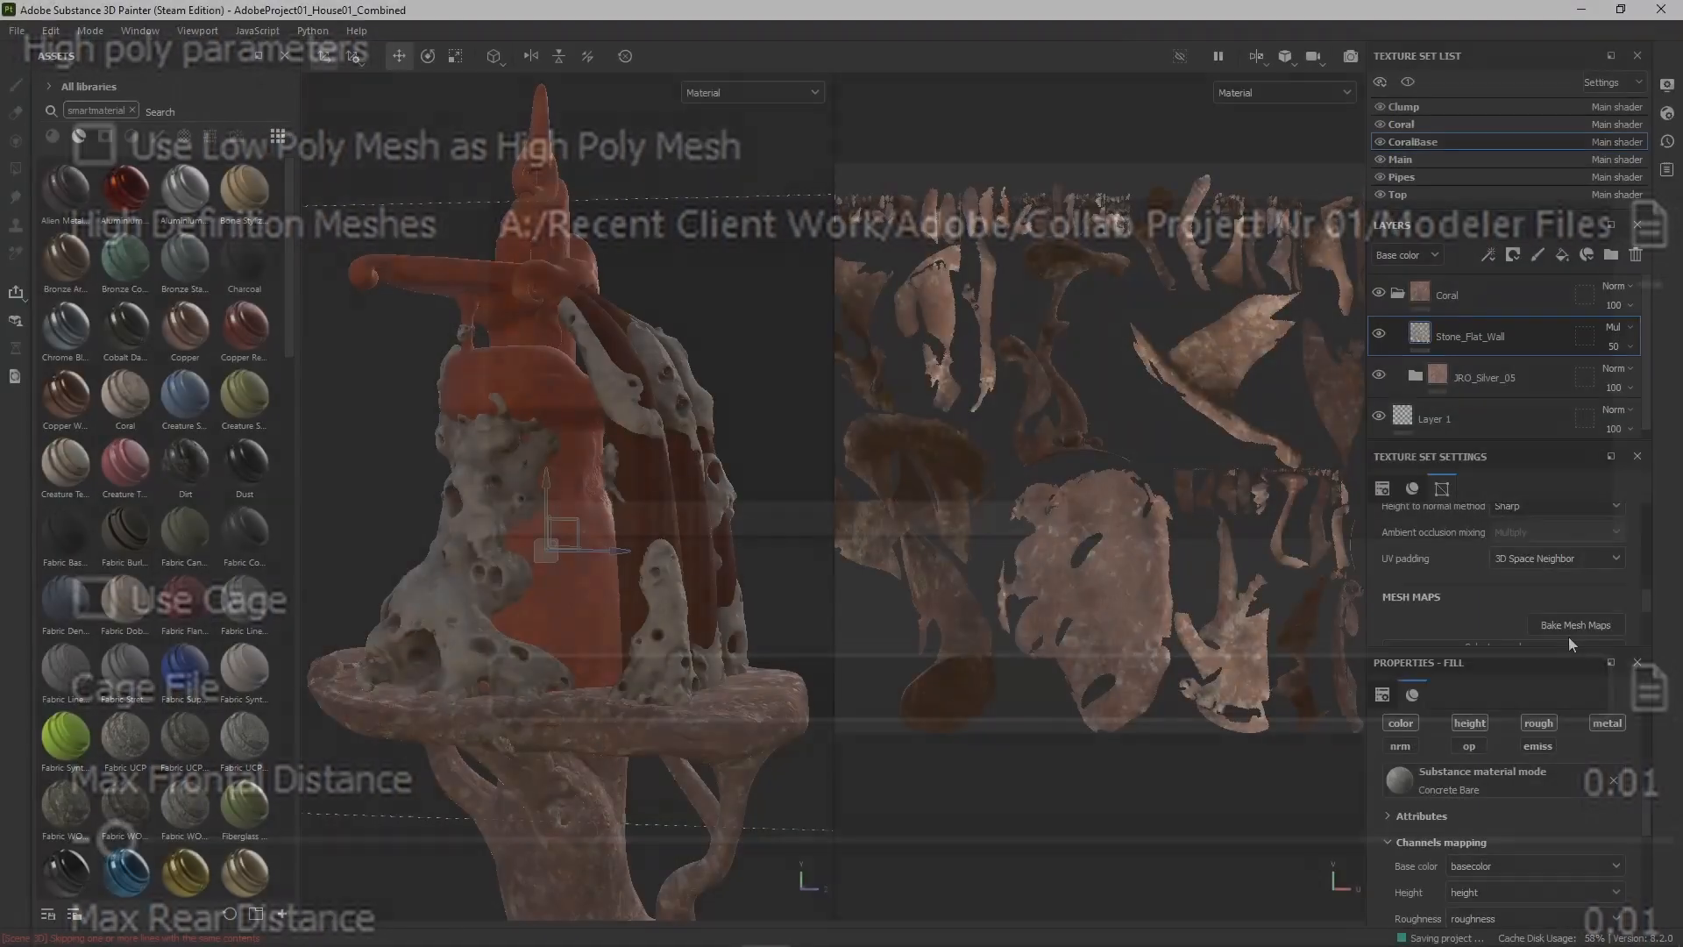
Start Bake Mesh Maps for the House01 texture sets with the configured high-poly parameters.
left_click(1574, 624)
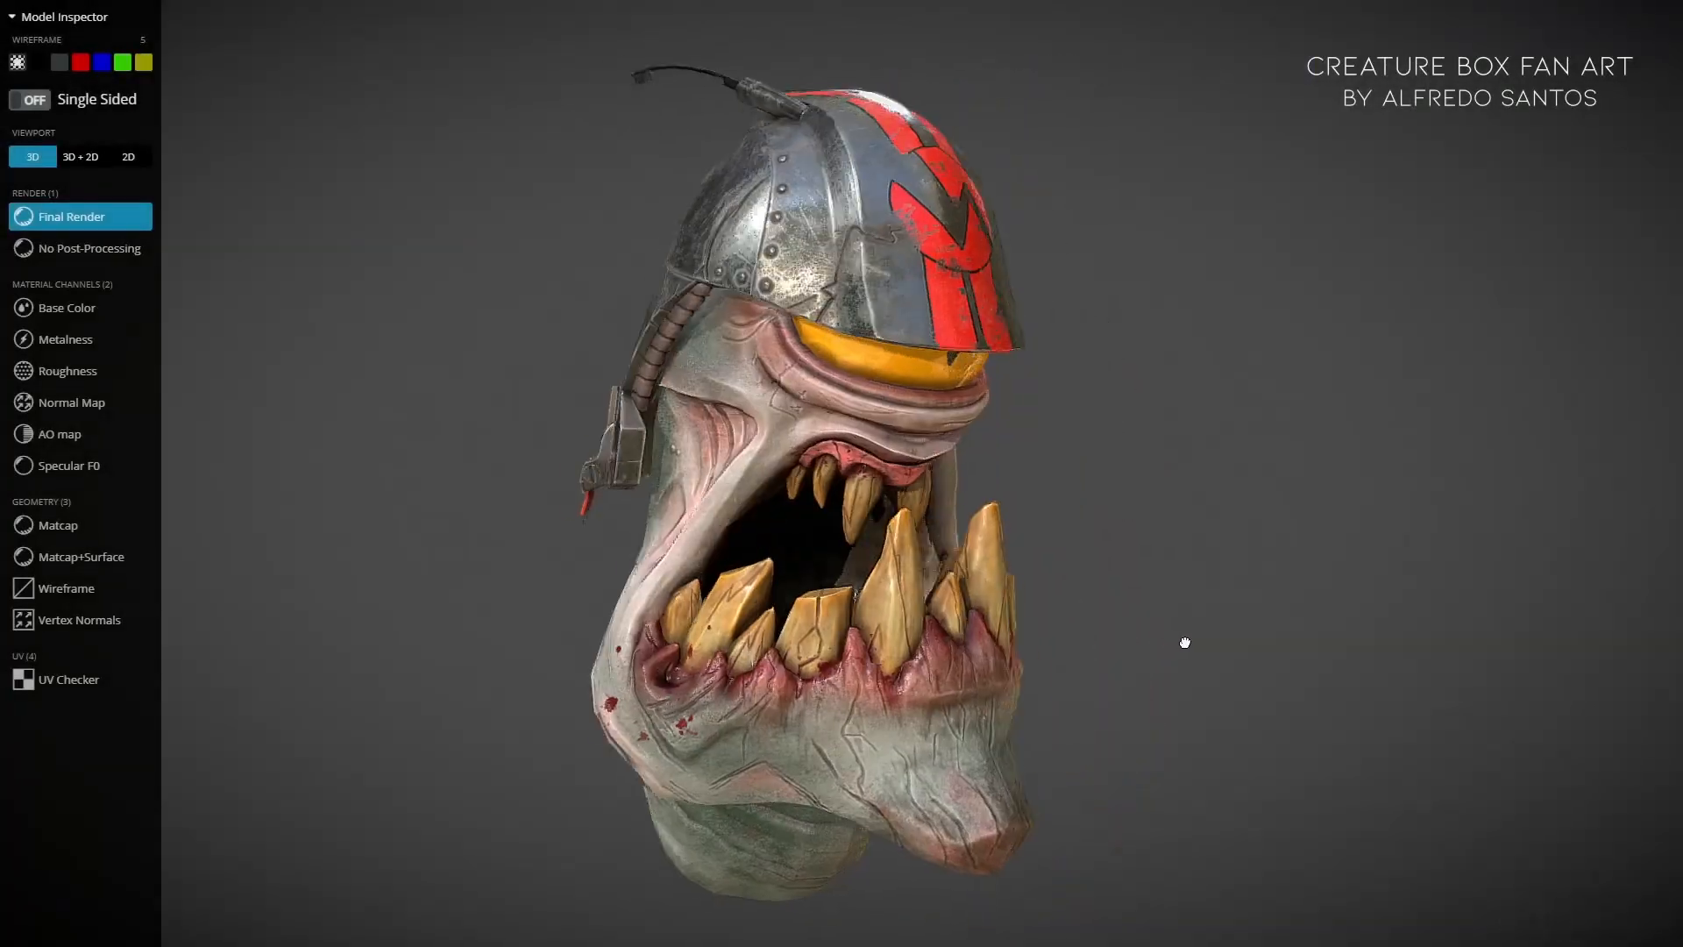
Rotate the creature head and toggle between plain shaded geometry and surface detail.
left_click_drag(1183, 642, 1082, 631)
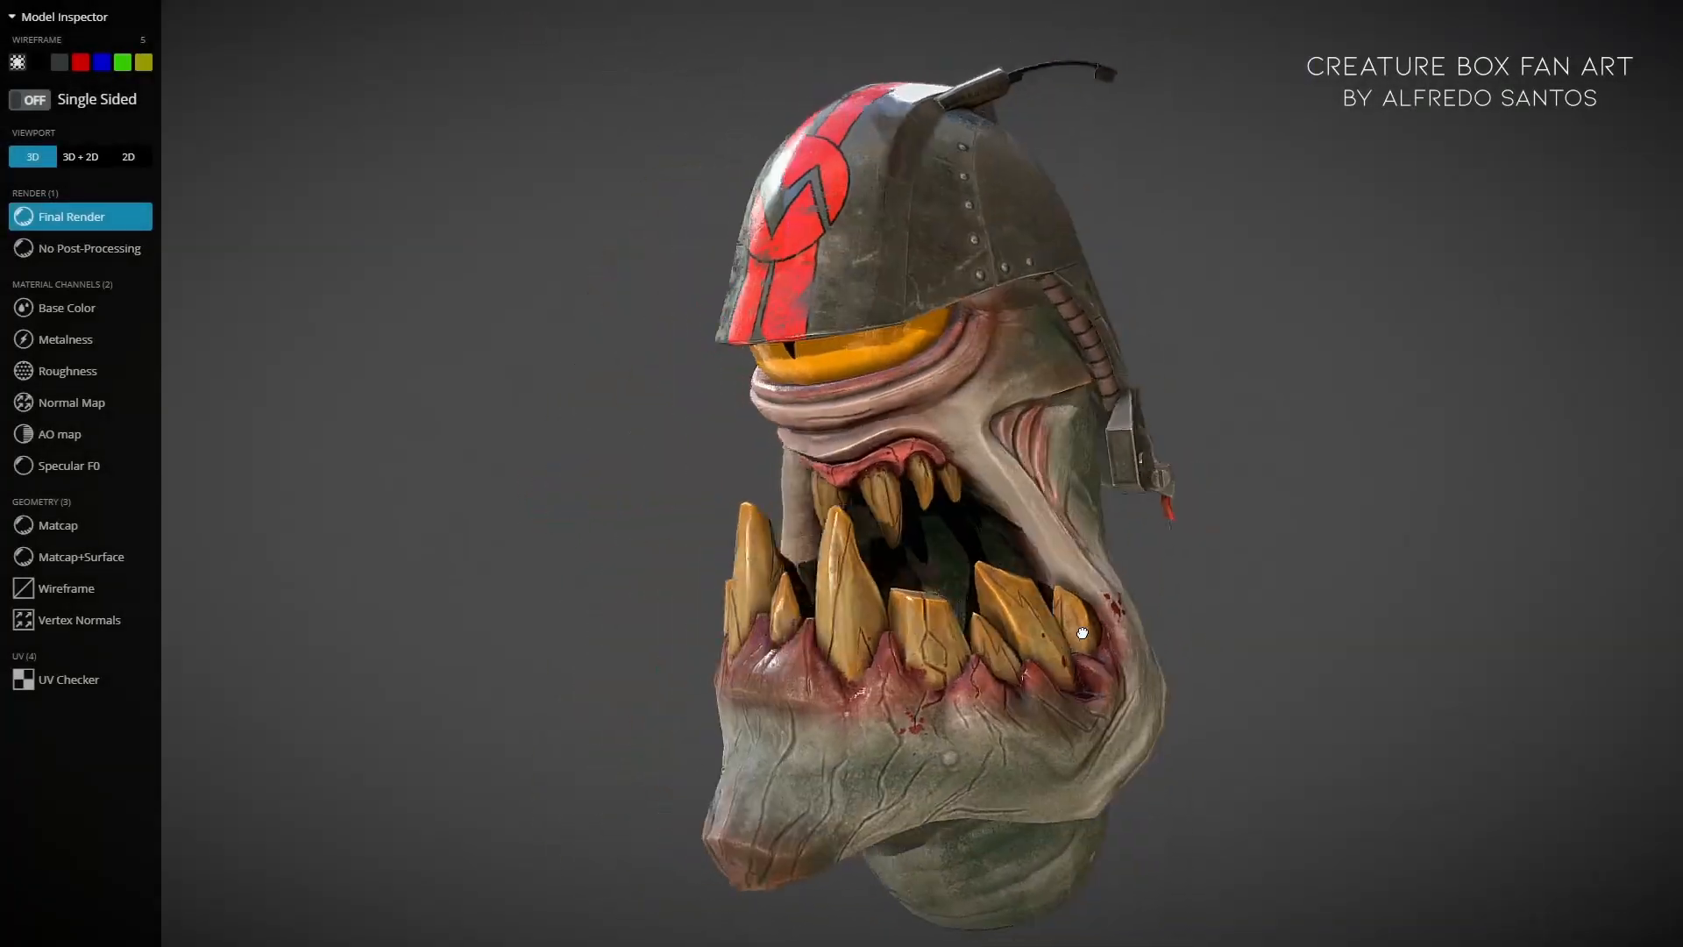
left_click_drag(1082, 633, 1066, 629)
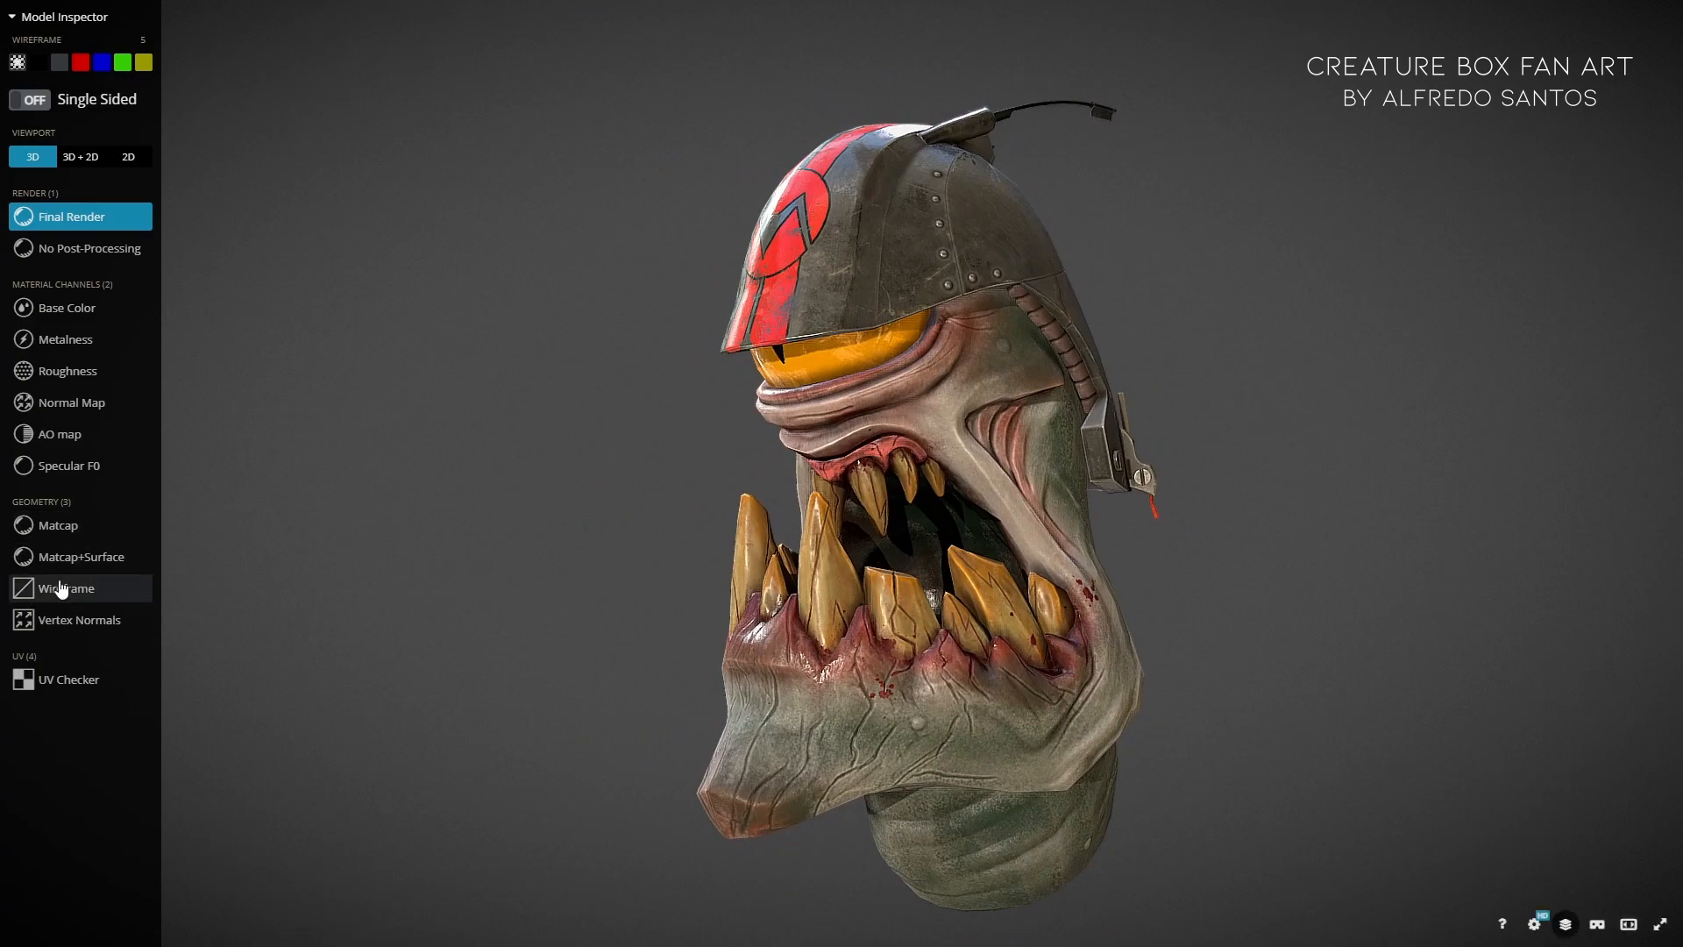
left_click(59, 524)
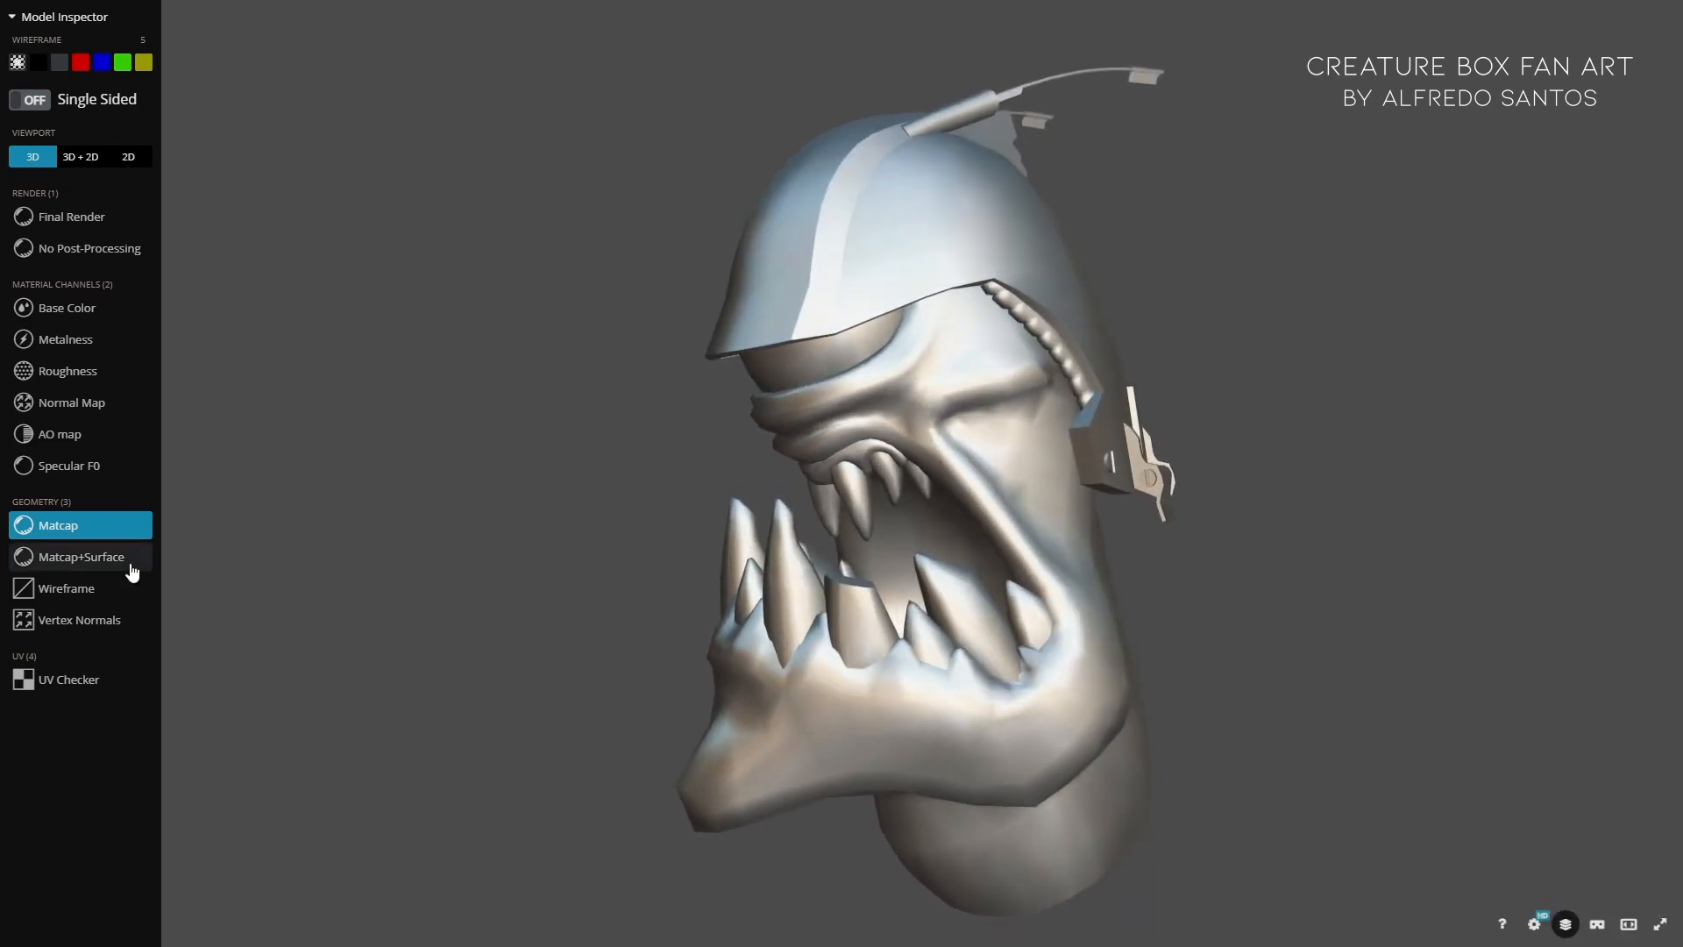
left_click(79, 556)
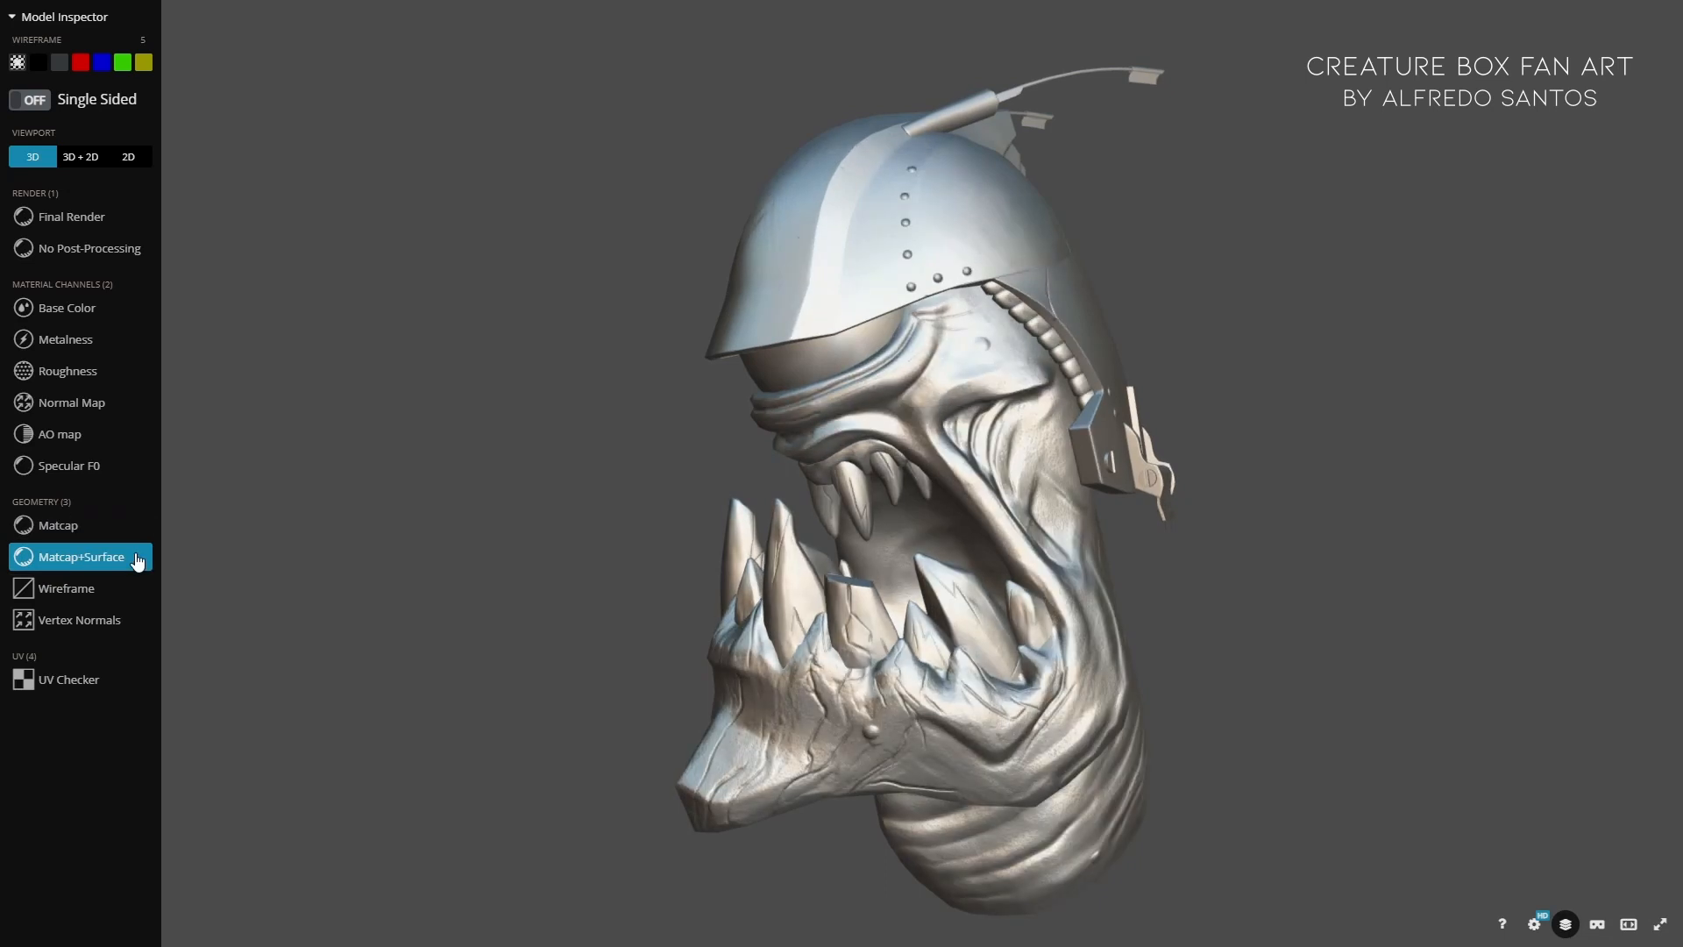
left_click(59, 524)
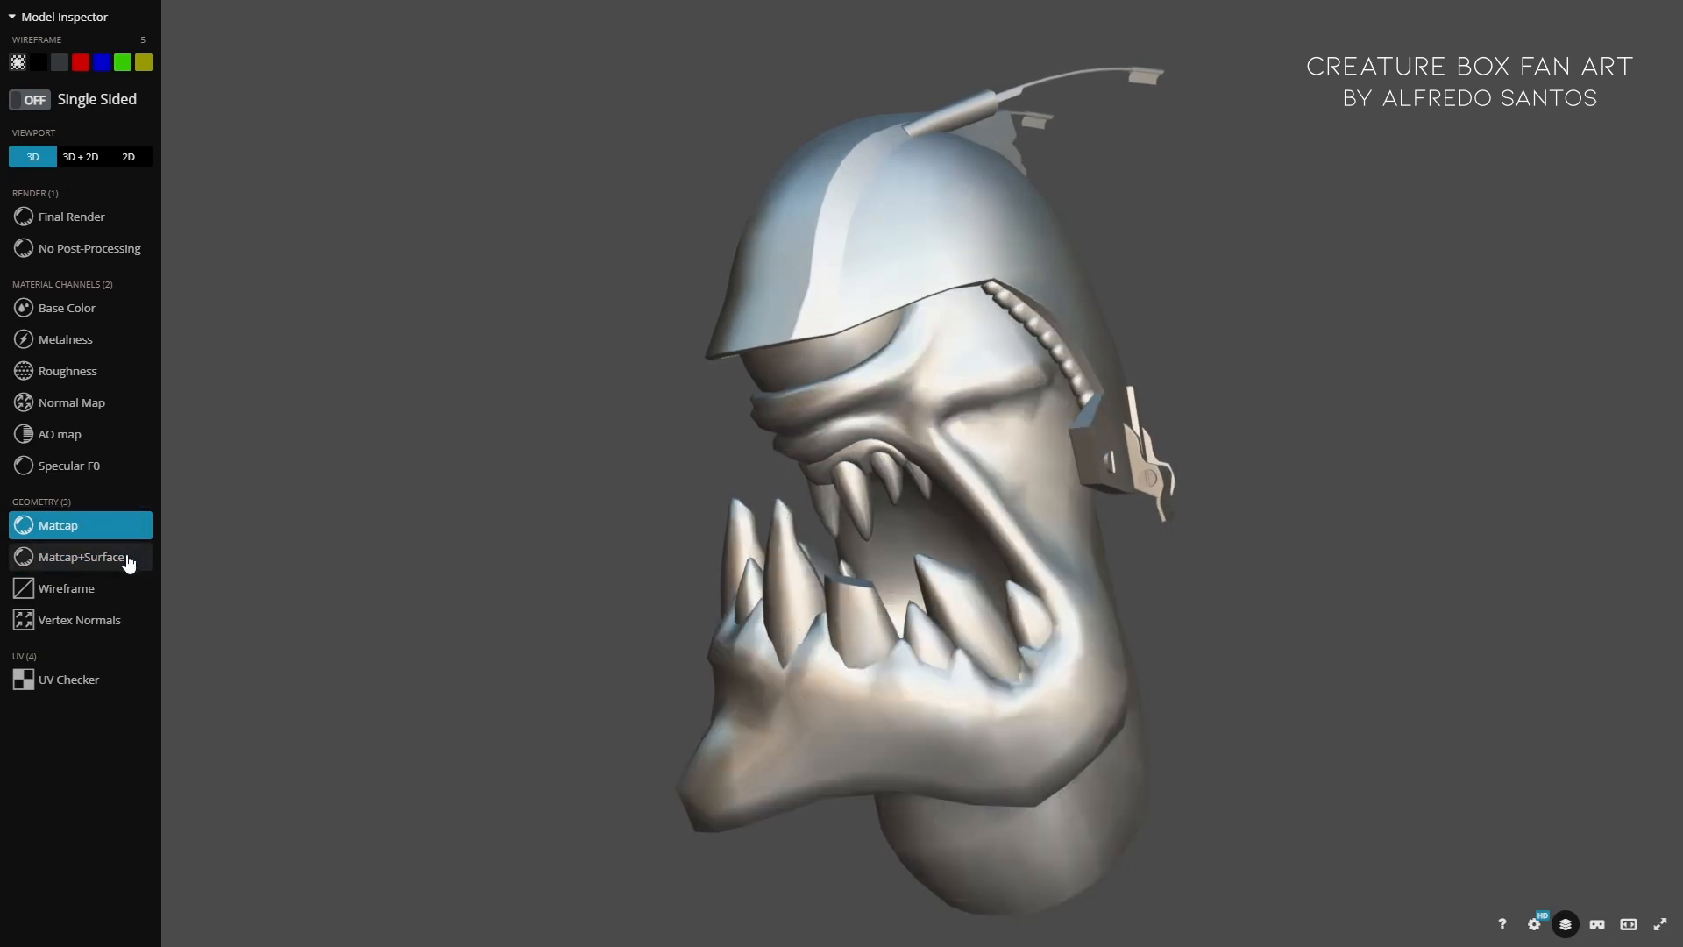
left_click(86, 556)
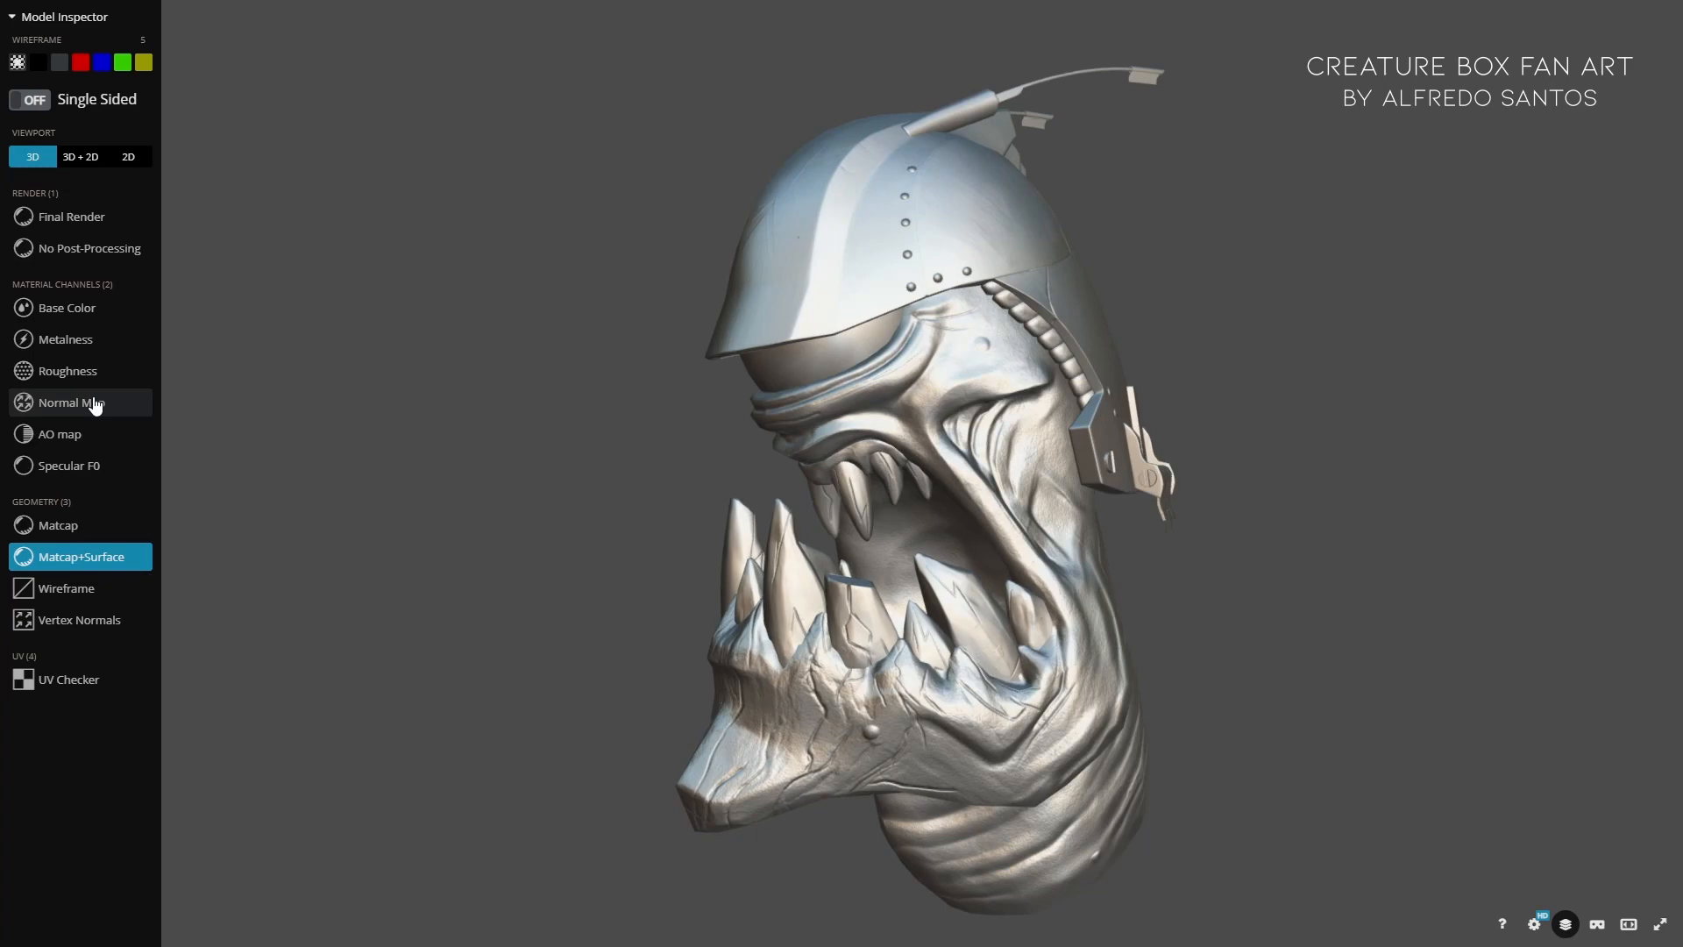
Switch the viewer to the Normal Map material channel and turn the head to inspect it.
left_click(71, 401)
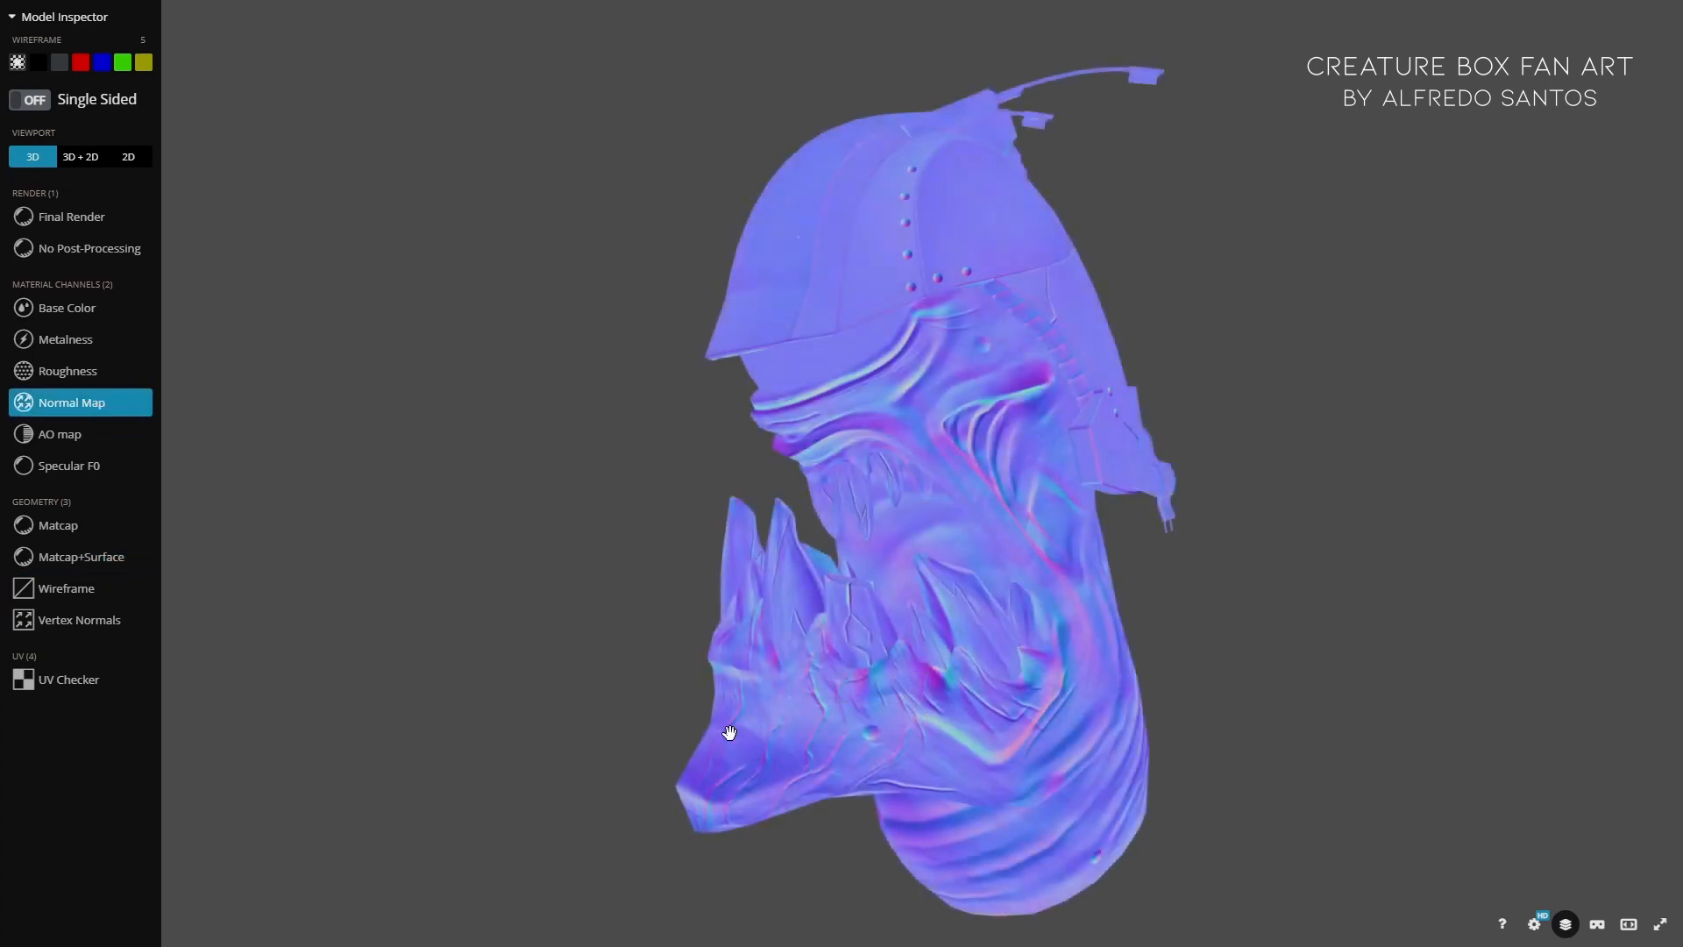
left_click_drag(729, 734, 494, 716)
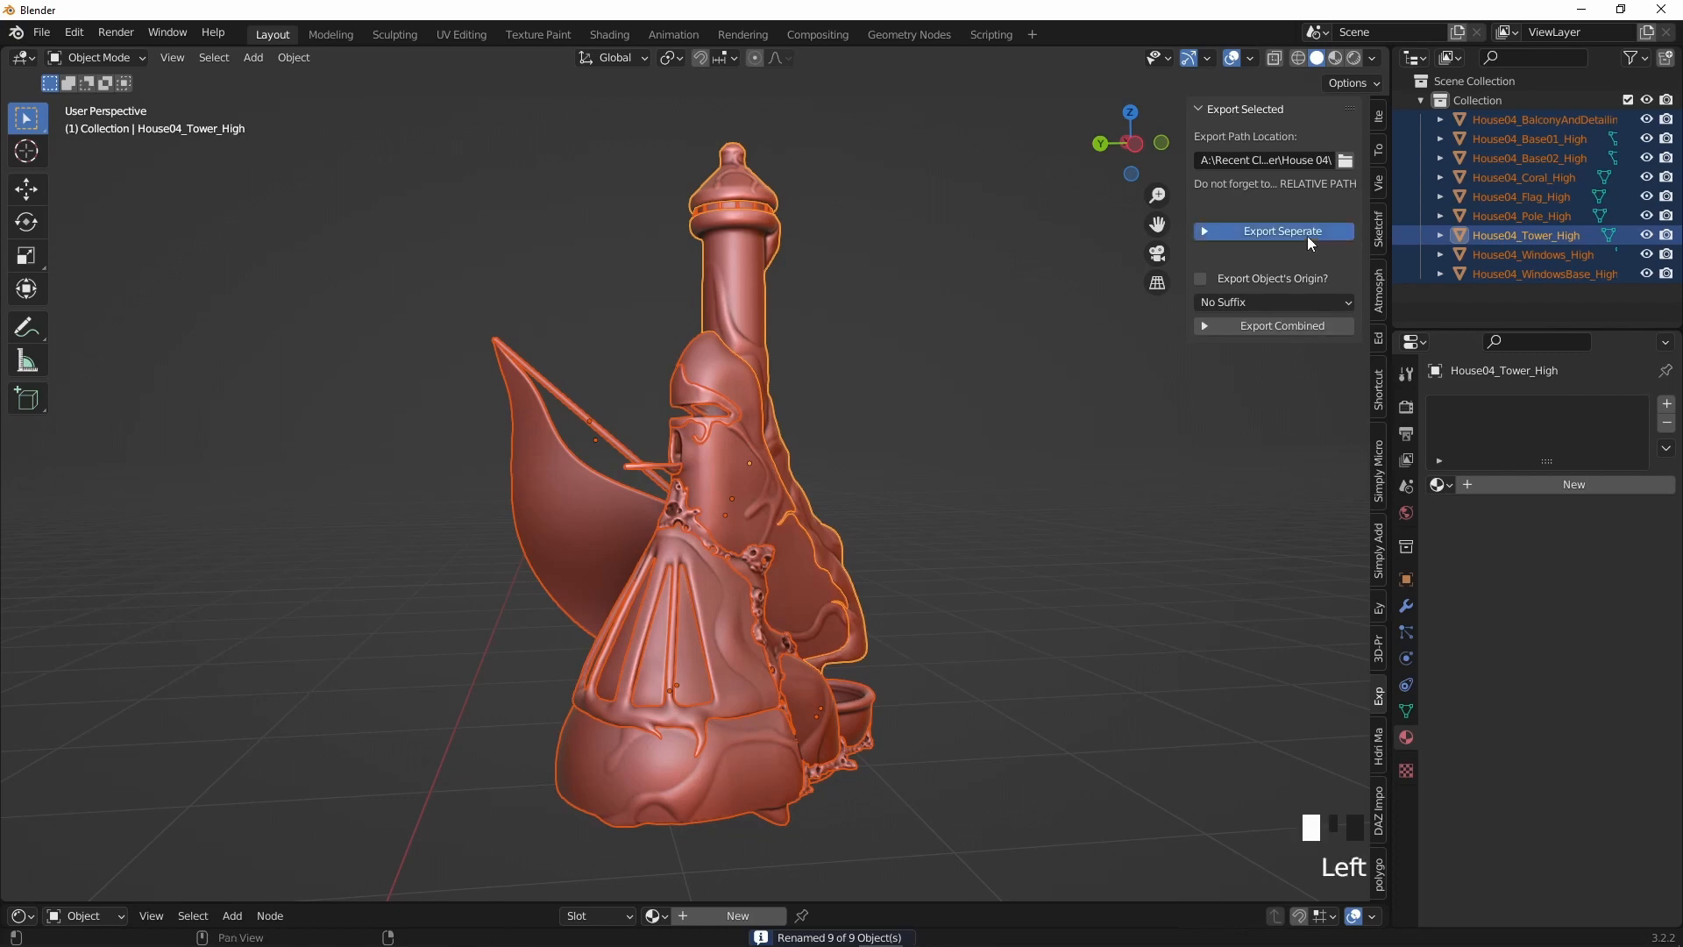
mouse_move(1122, 470)
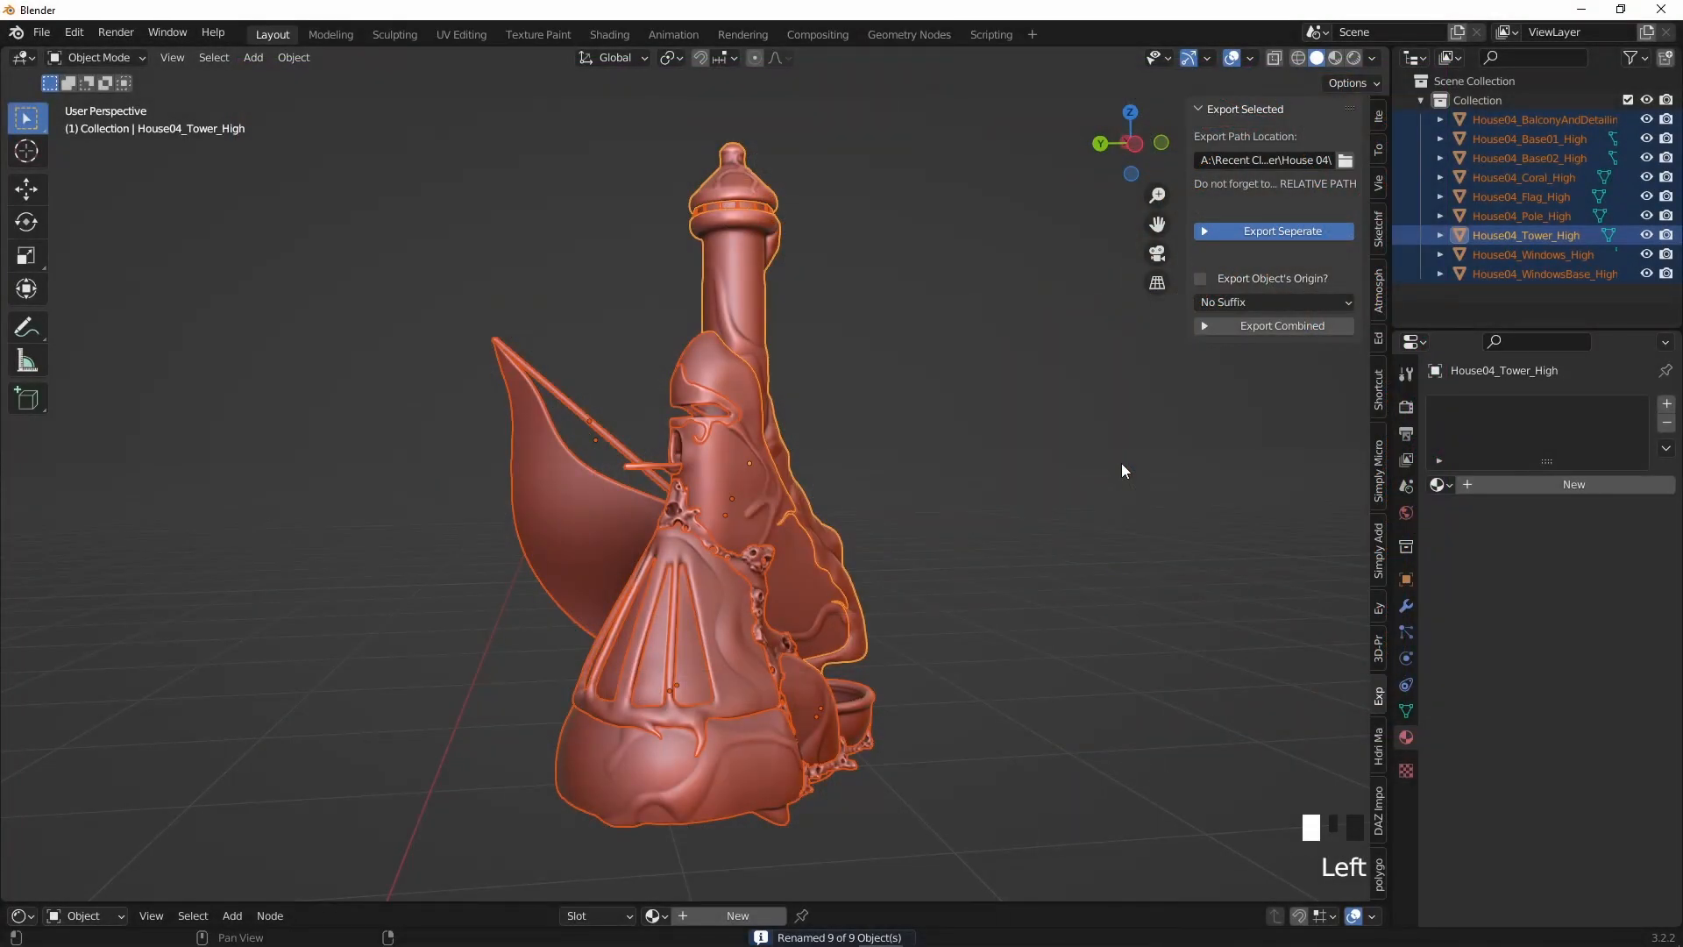
mouse_move(1029, 358)
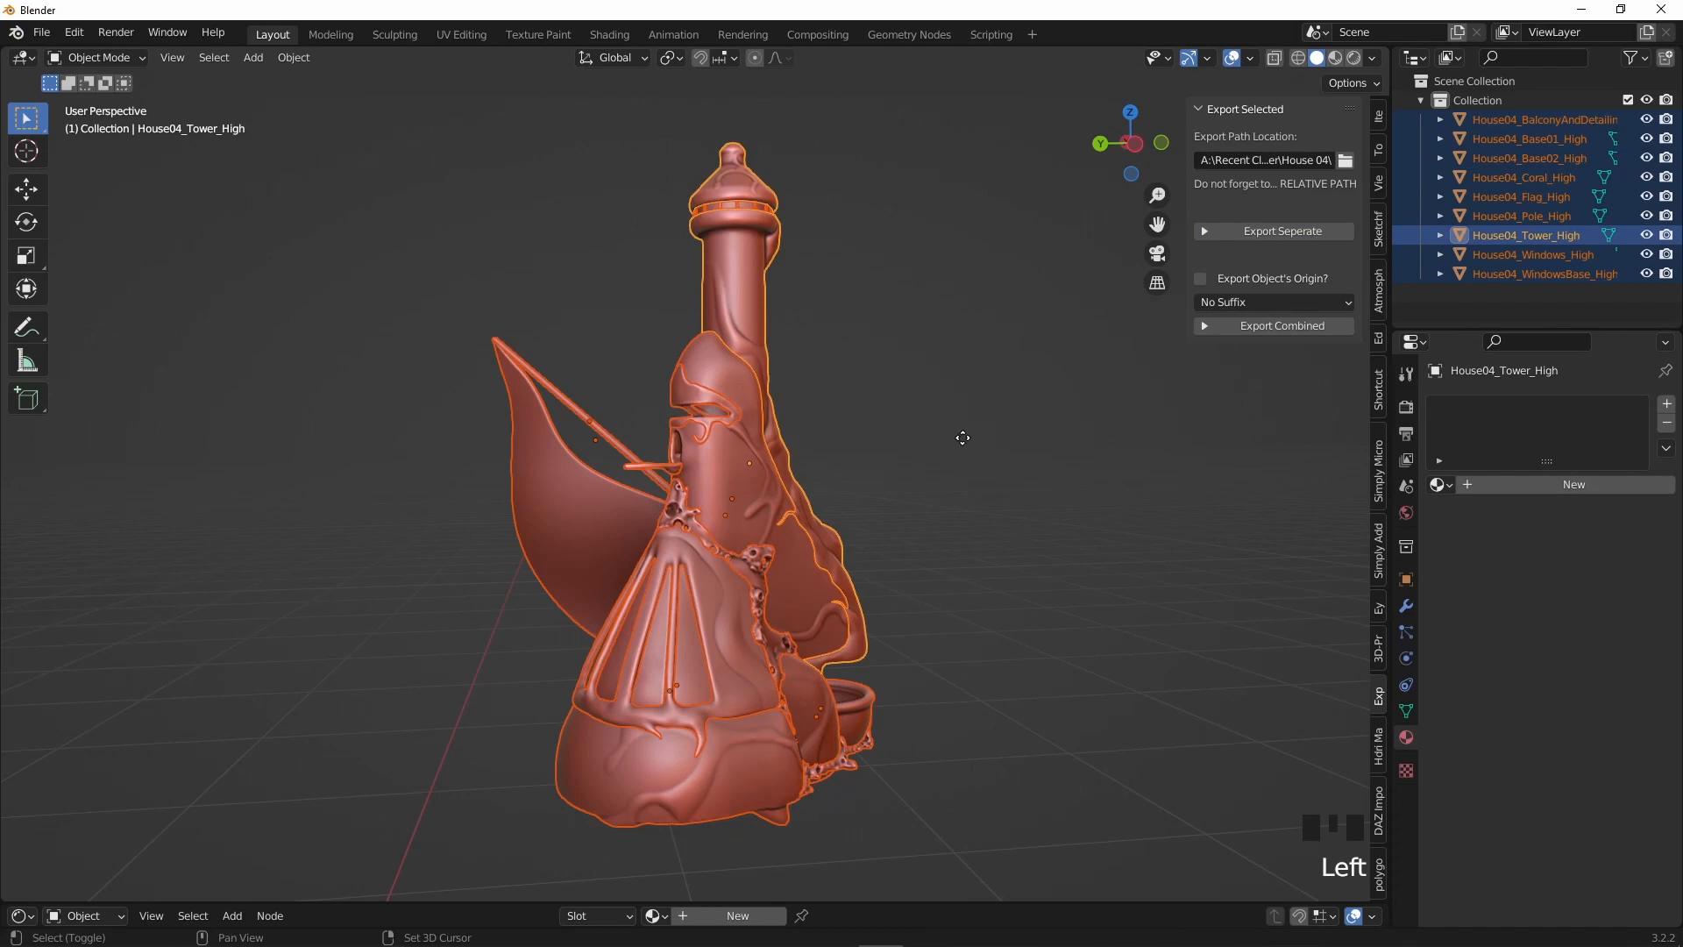
Duplicate the nine house parts in place and batch-rename the copies from _High.001 to _Low.
key("shift+d")
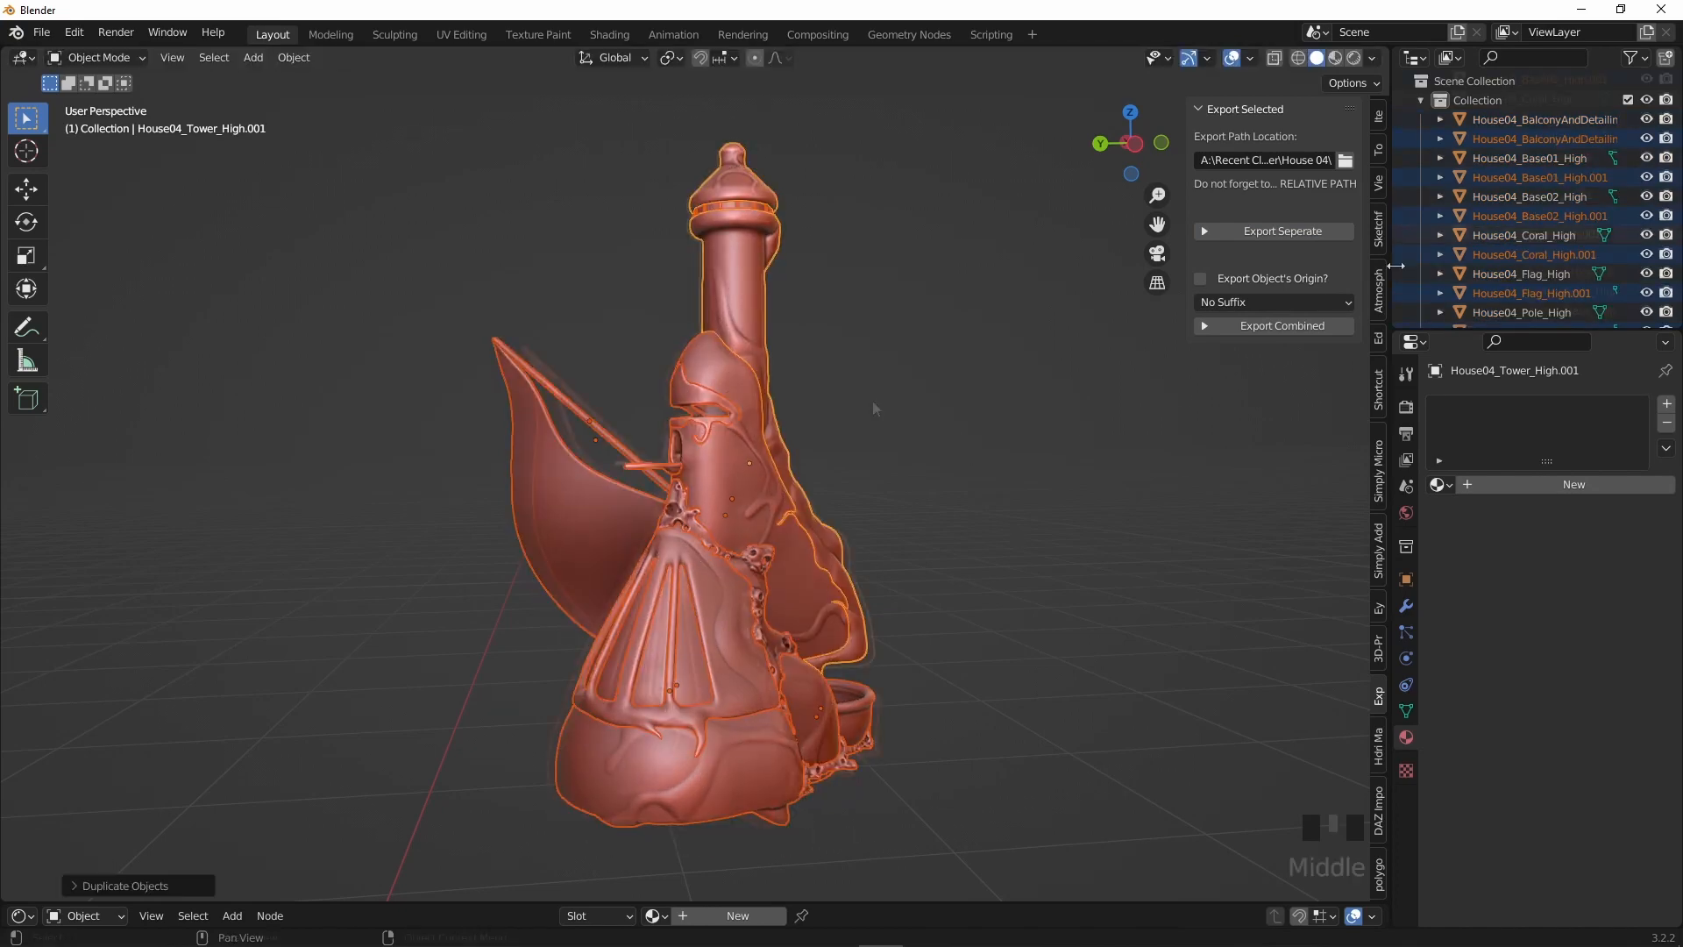
left_click(880, 465)
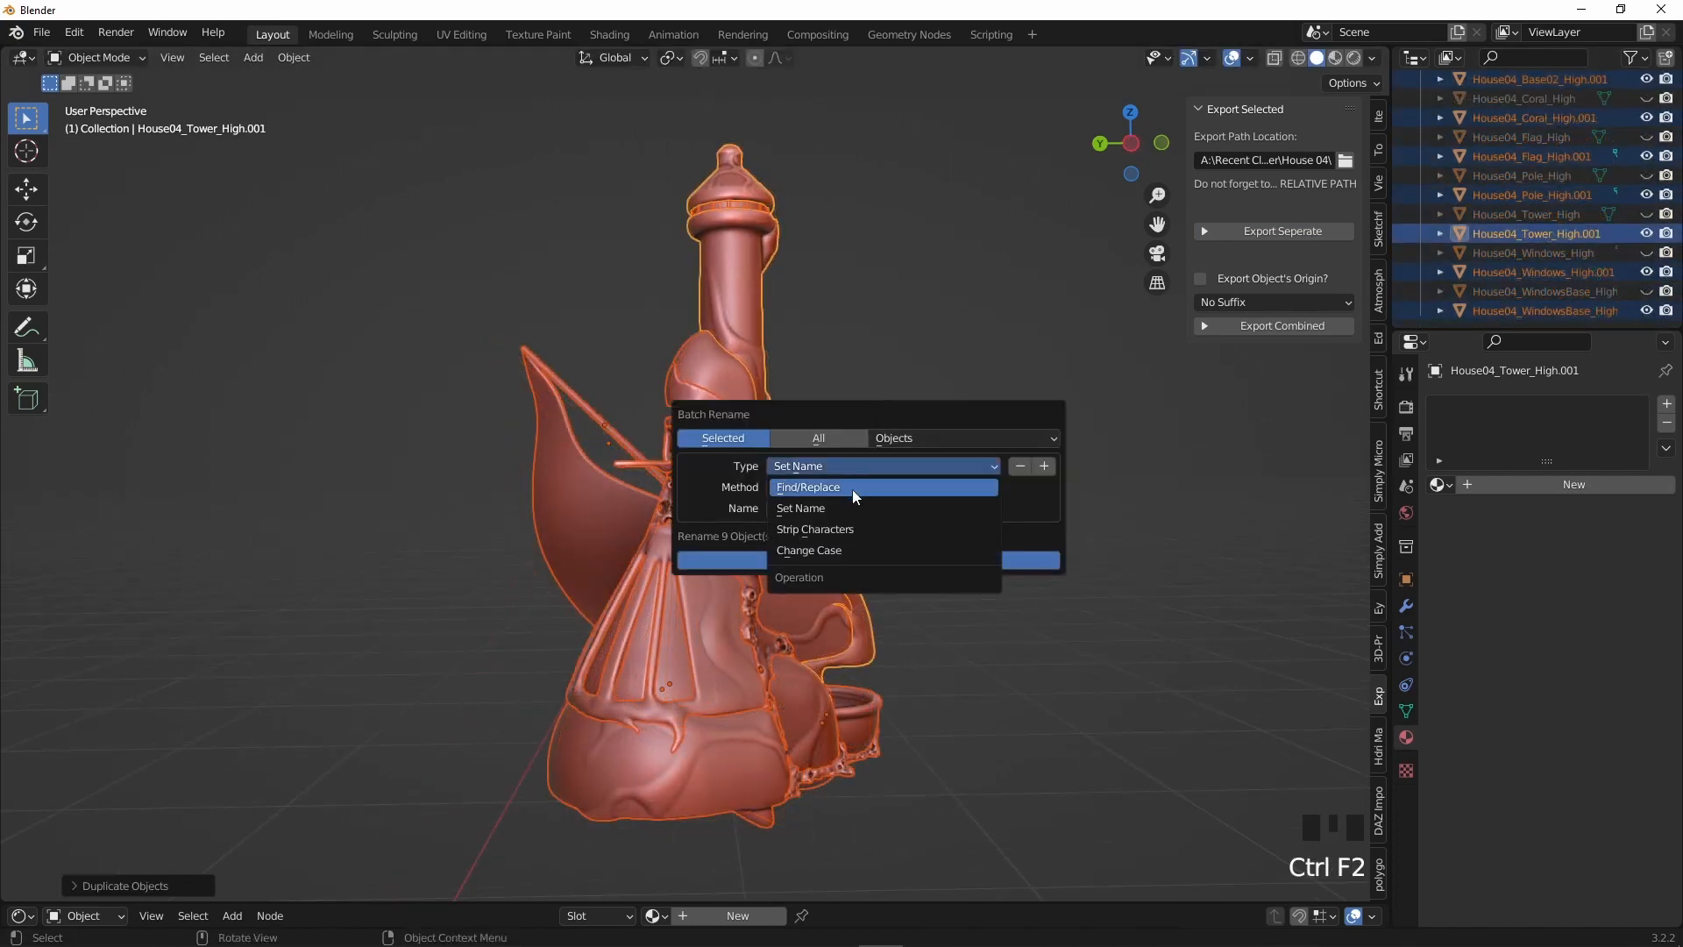
left_click(806, 486)
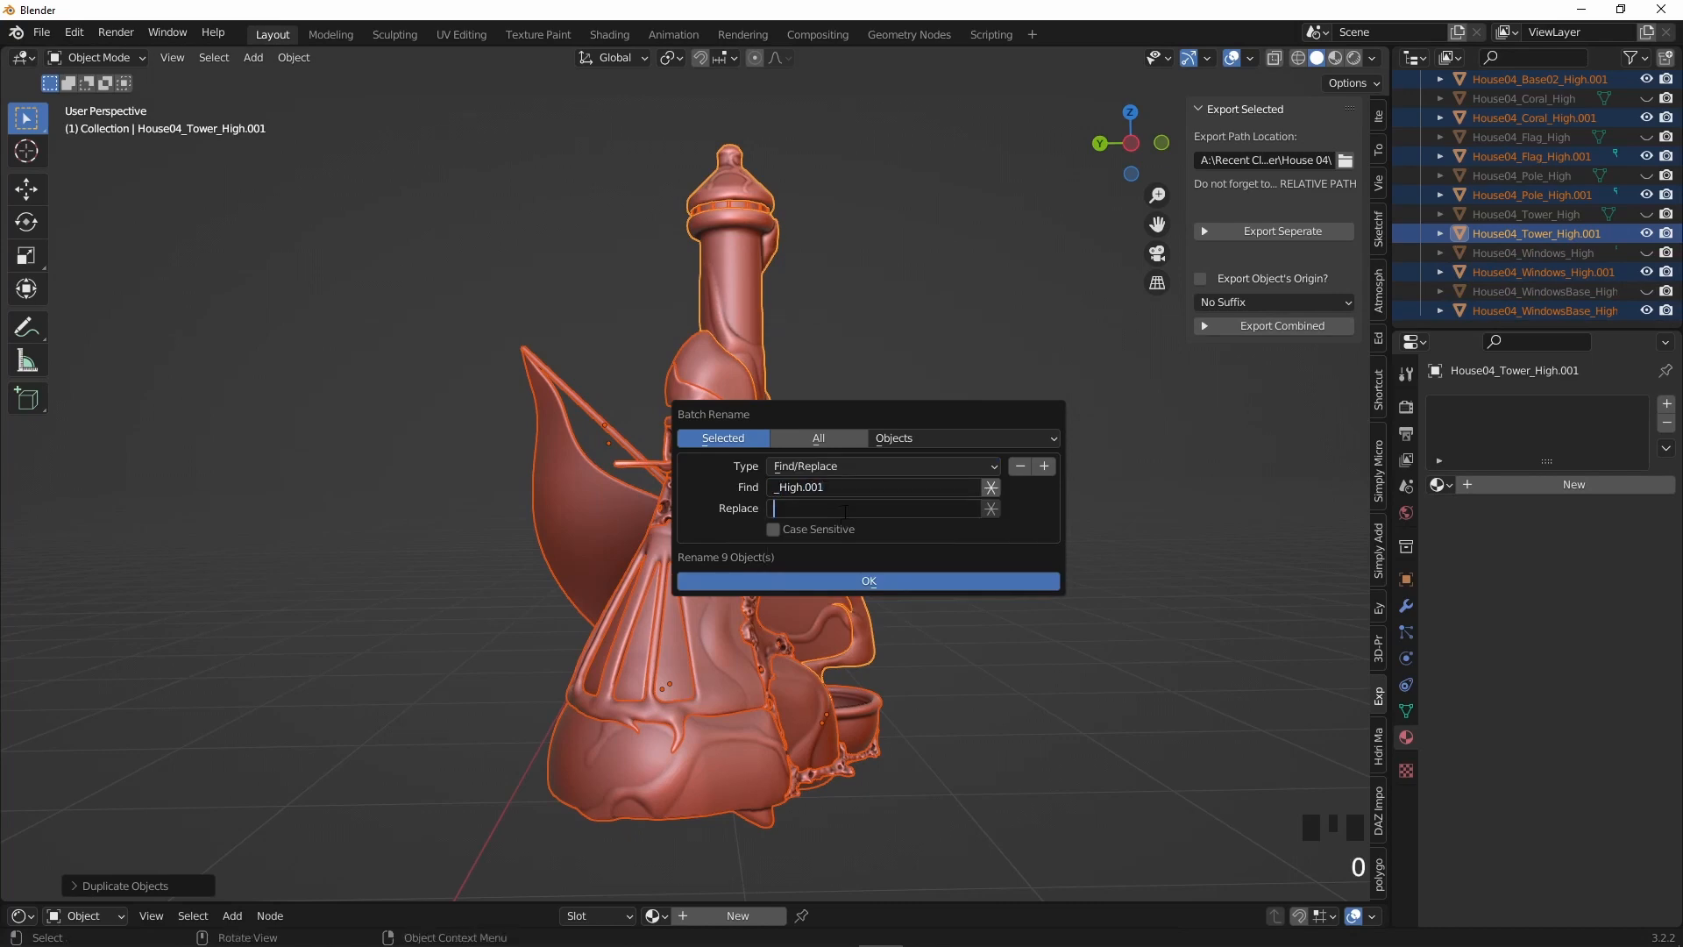
type("Low")
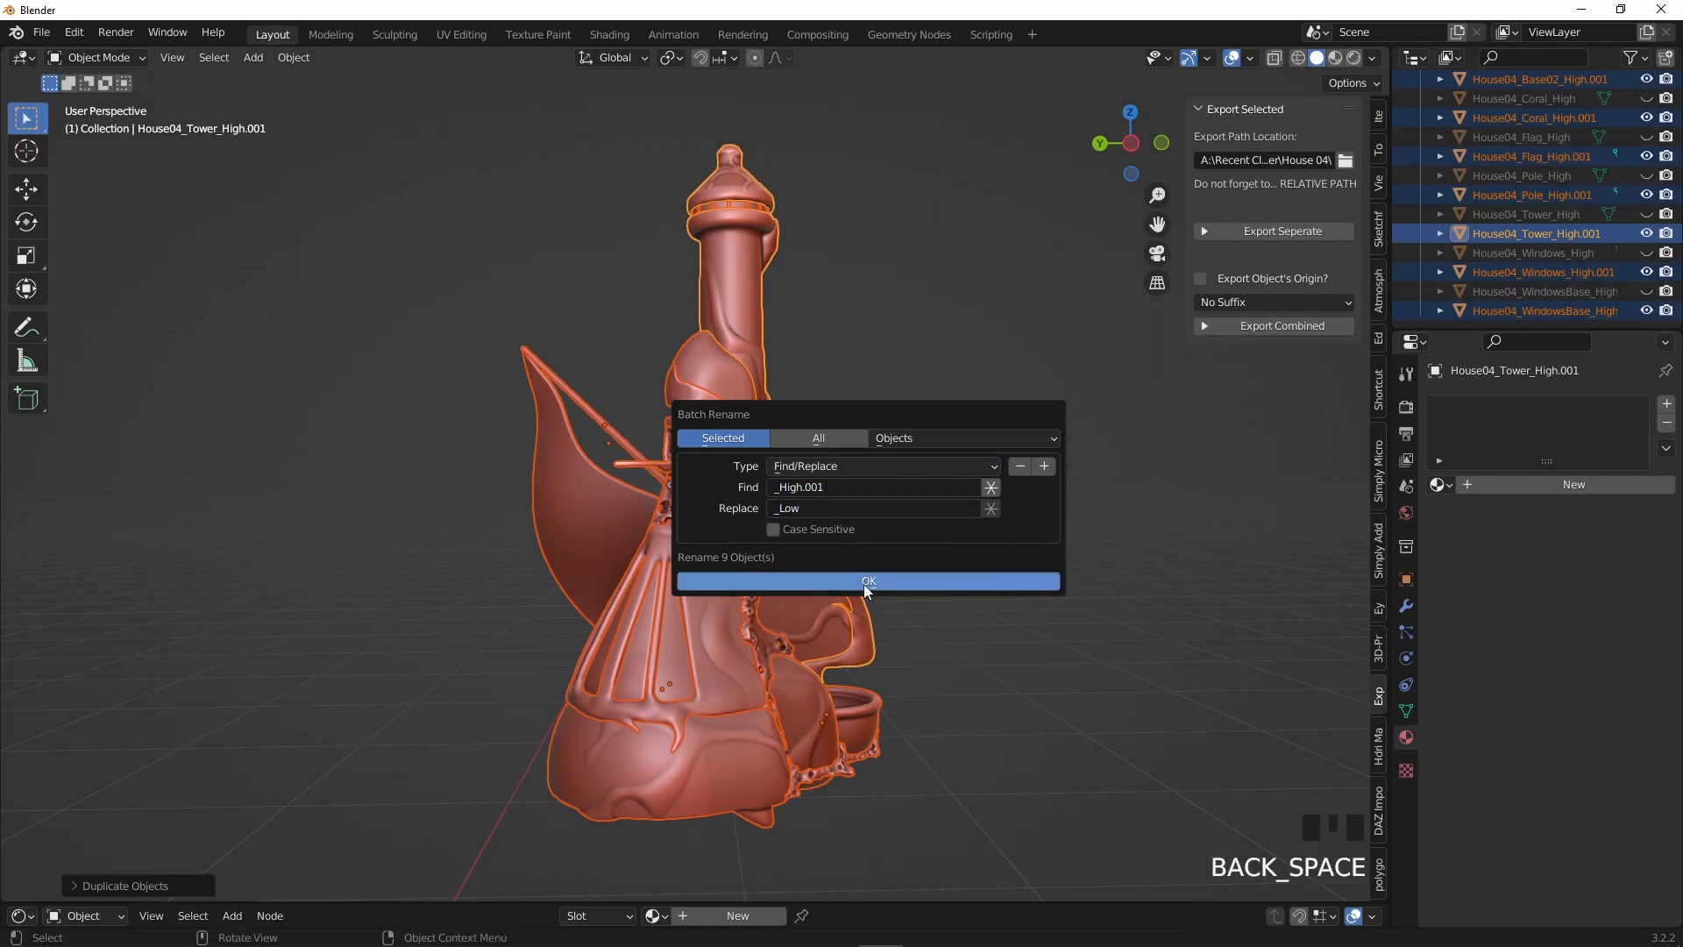
left_click(868, 580)
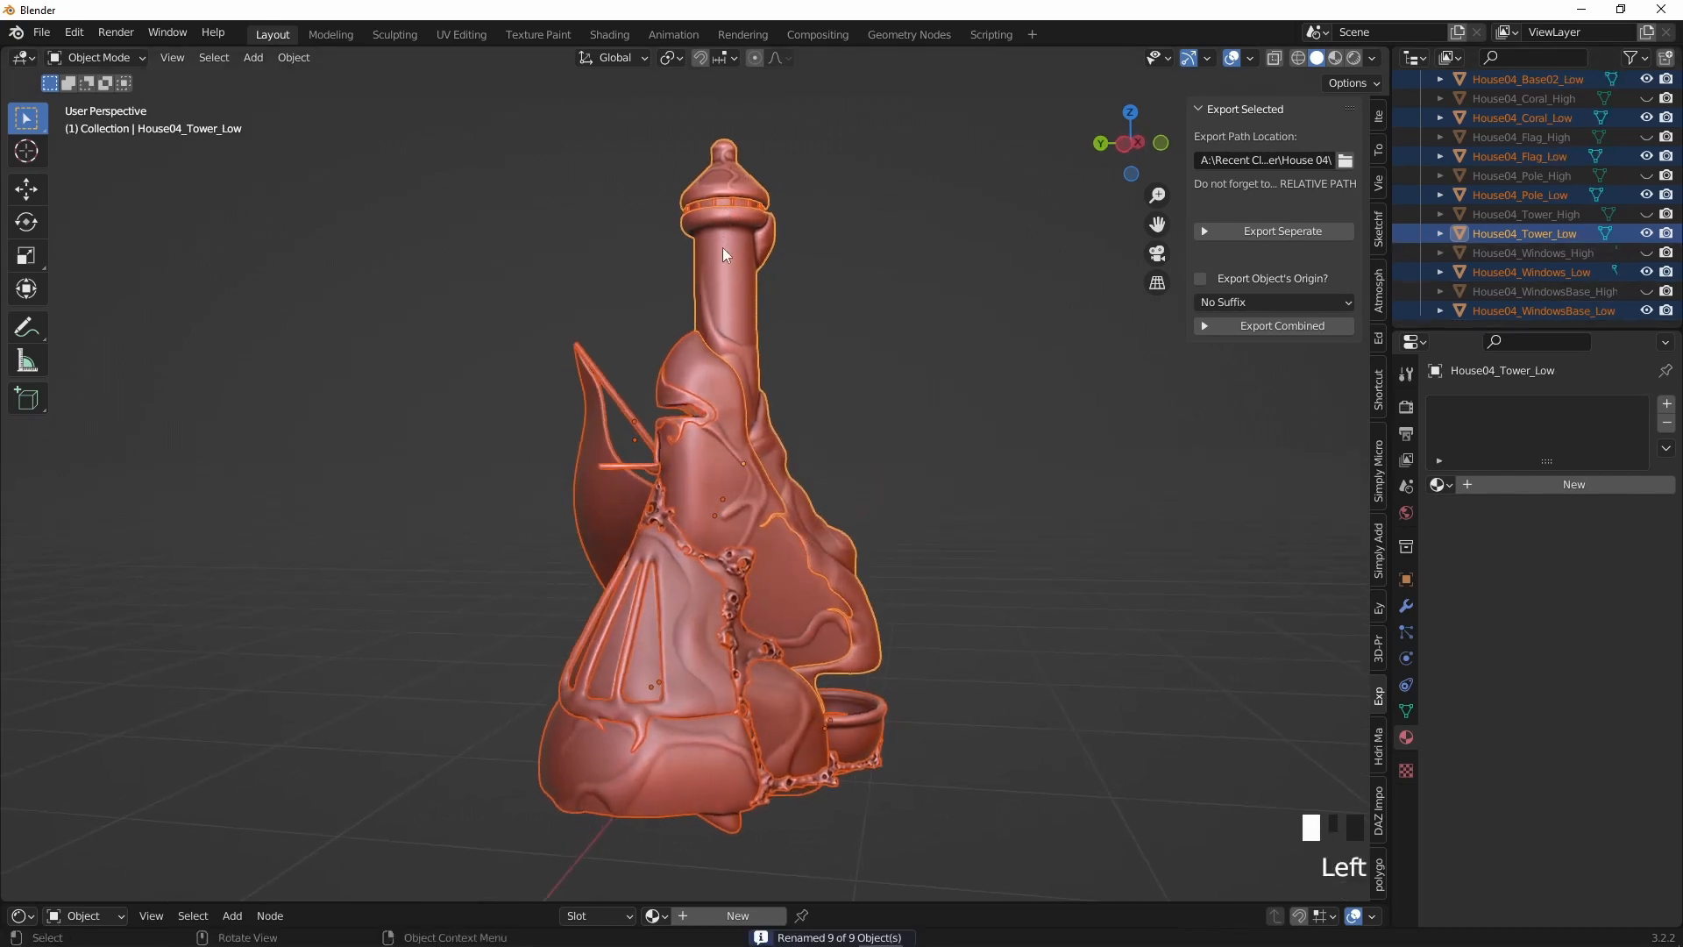
scroll("up", 3)
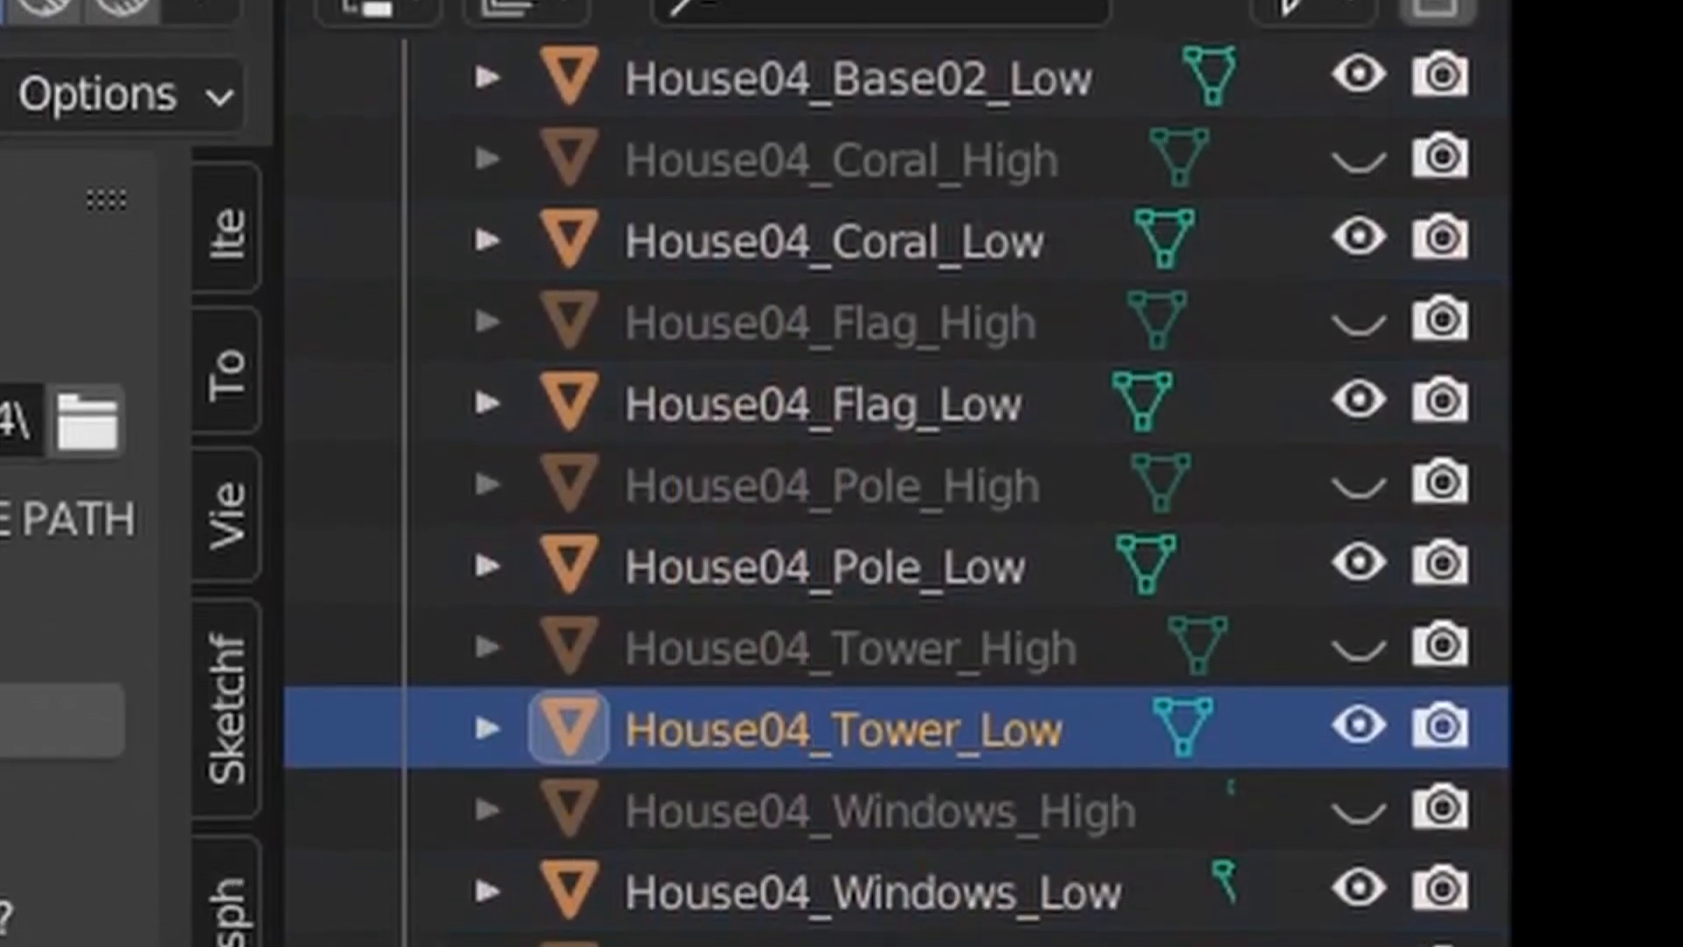
scroll("down", 3)
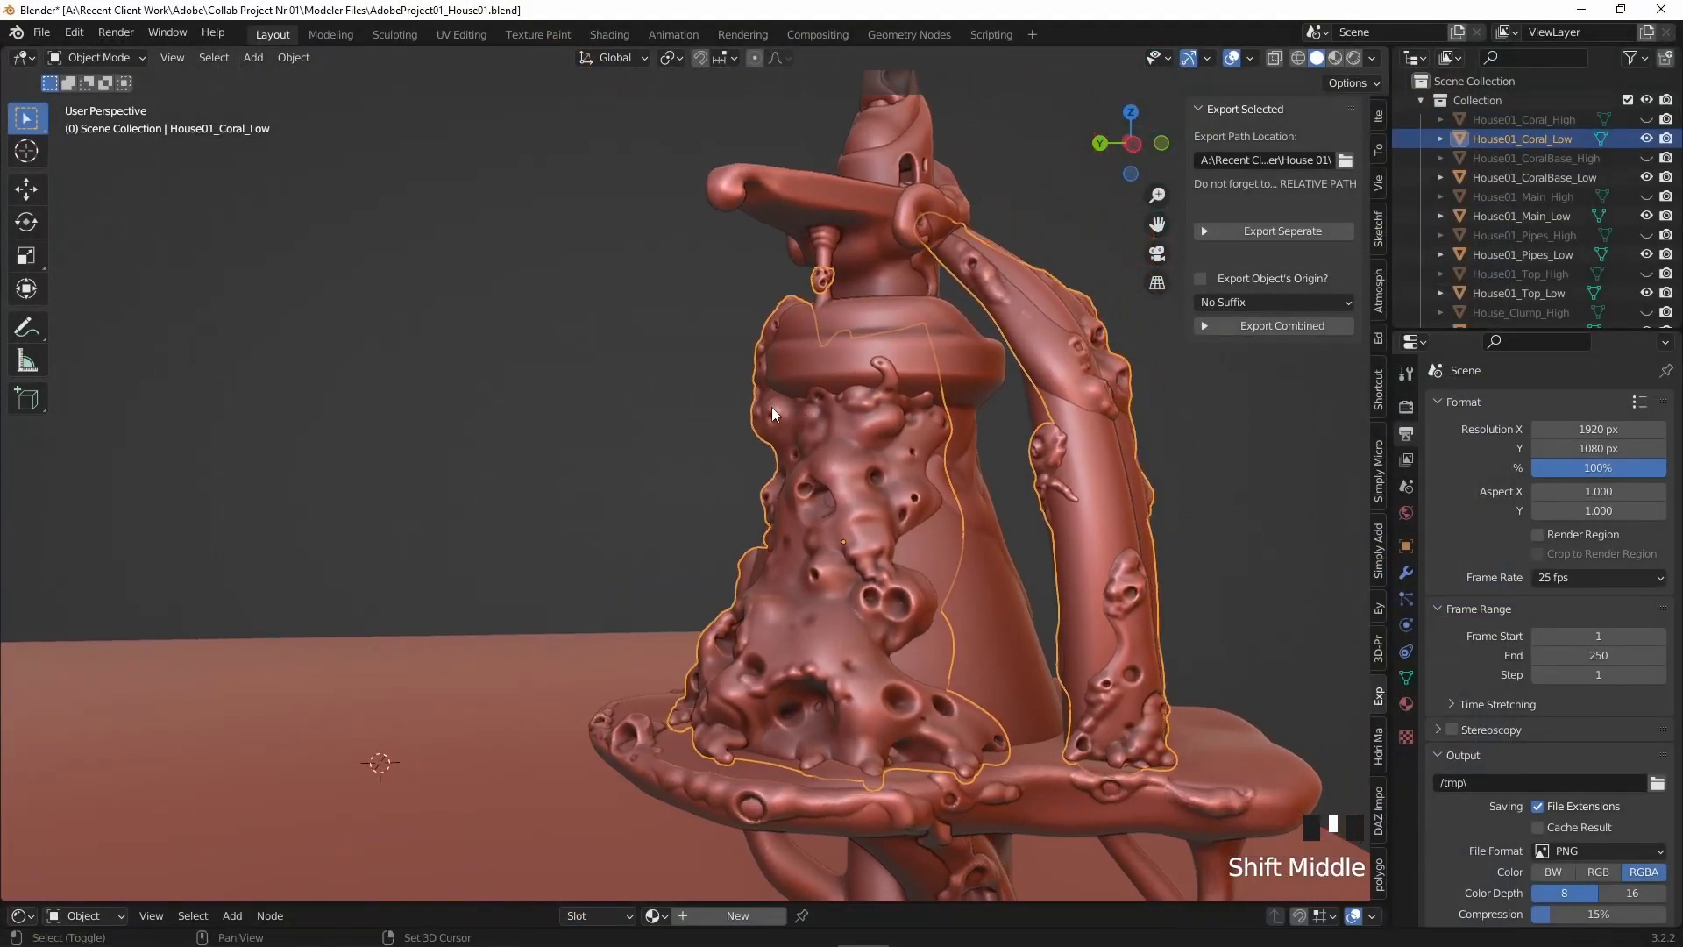
Save the House01 file and enter Sculpt Mode on House01_Coral_Low with remesh settings shown.
key("ctrl+s")
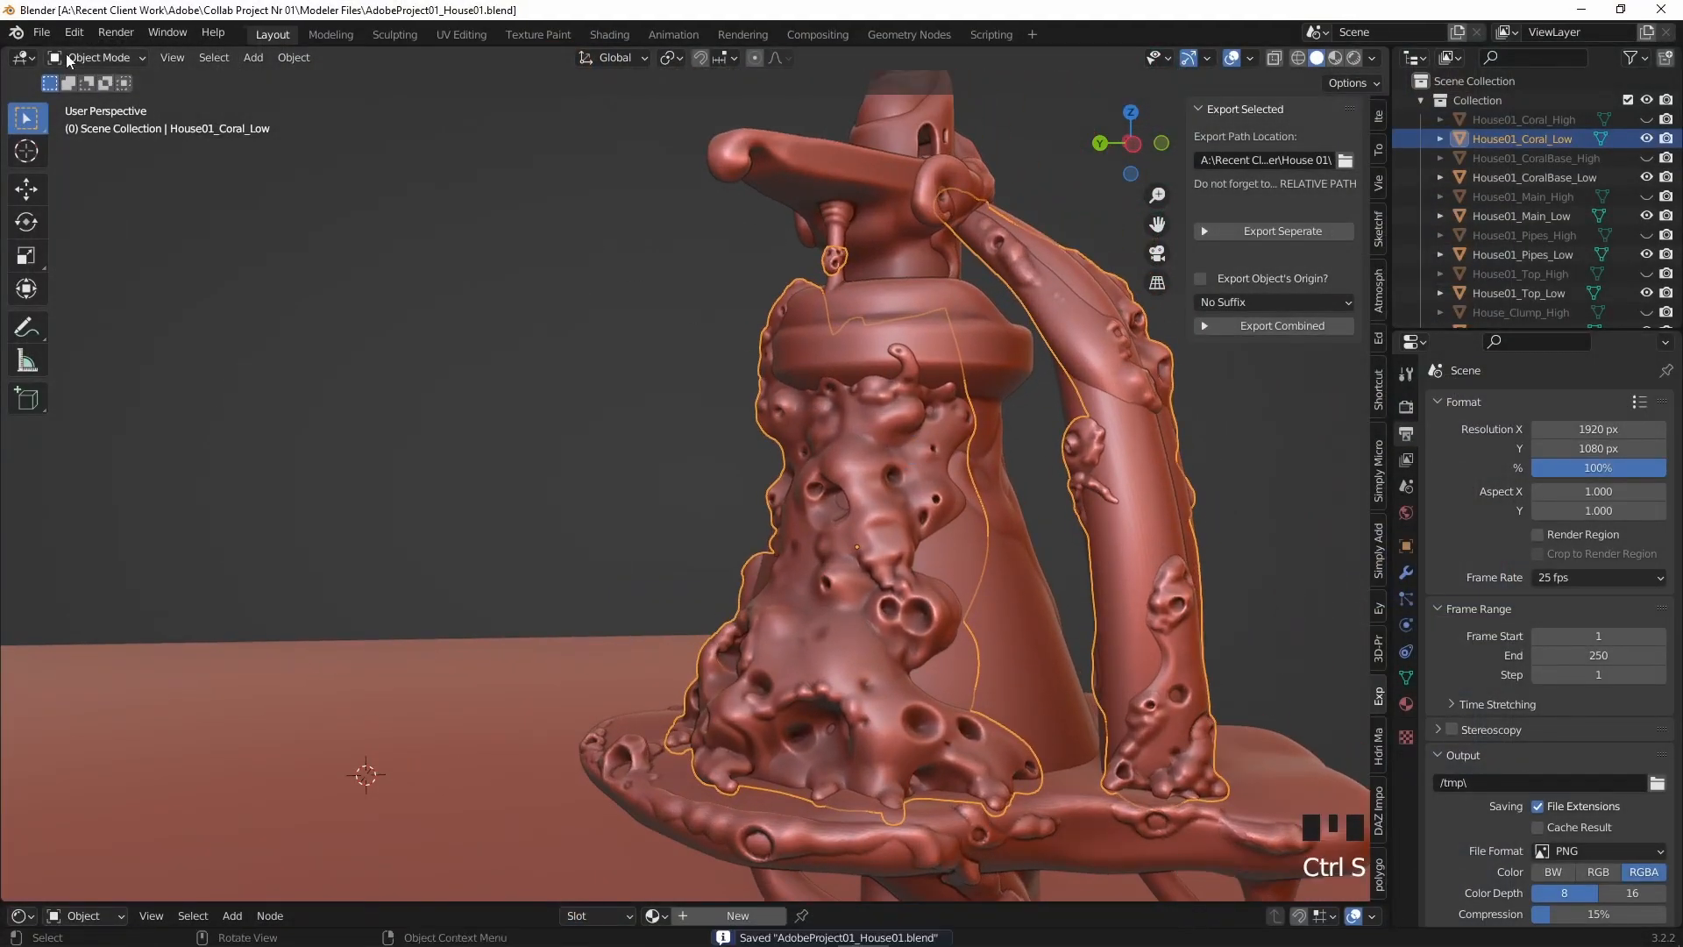
left_click(102, 57)
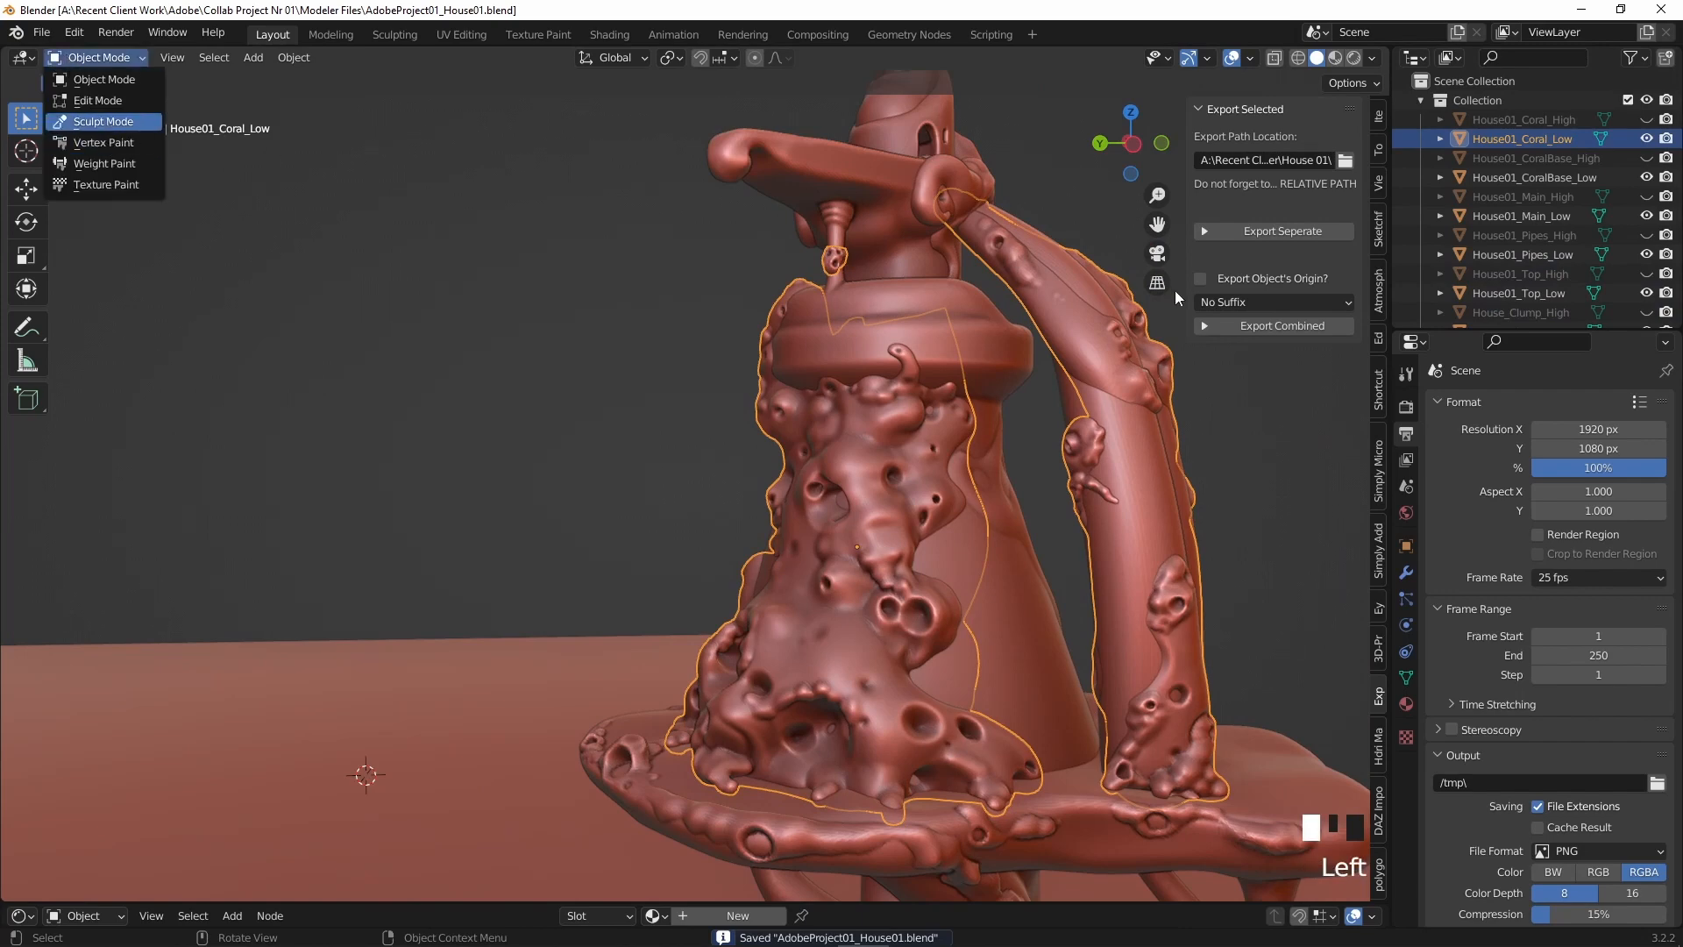
left_click(103, 121)
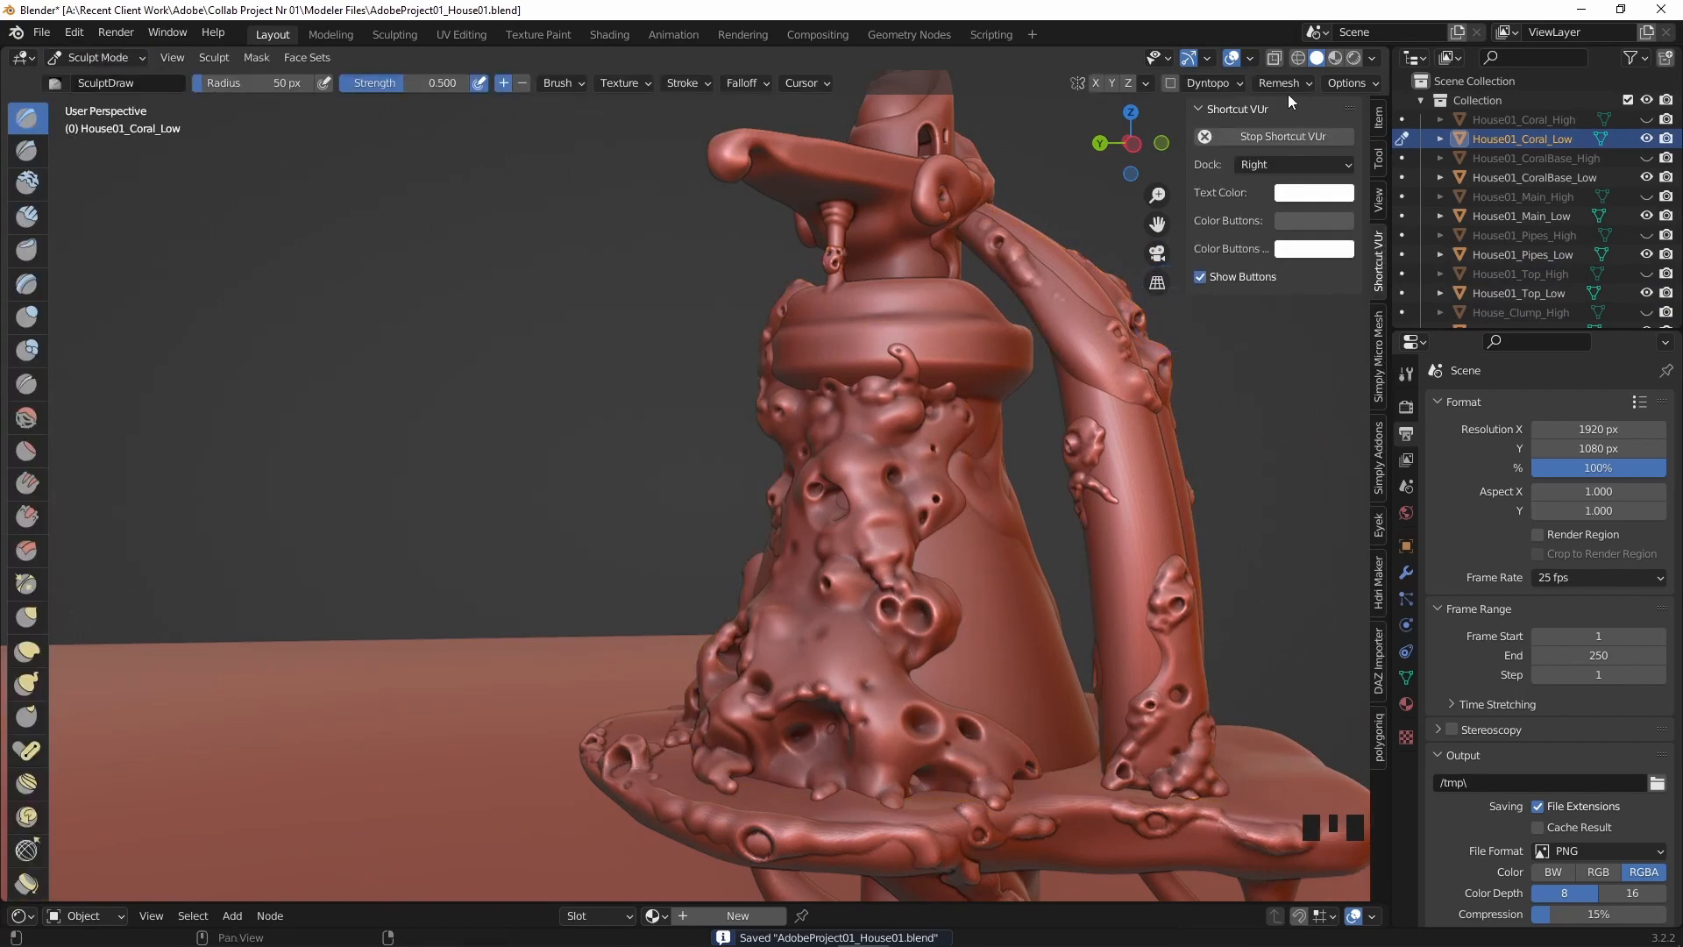
left_click(1277, 82)
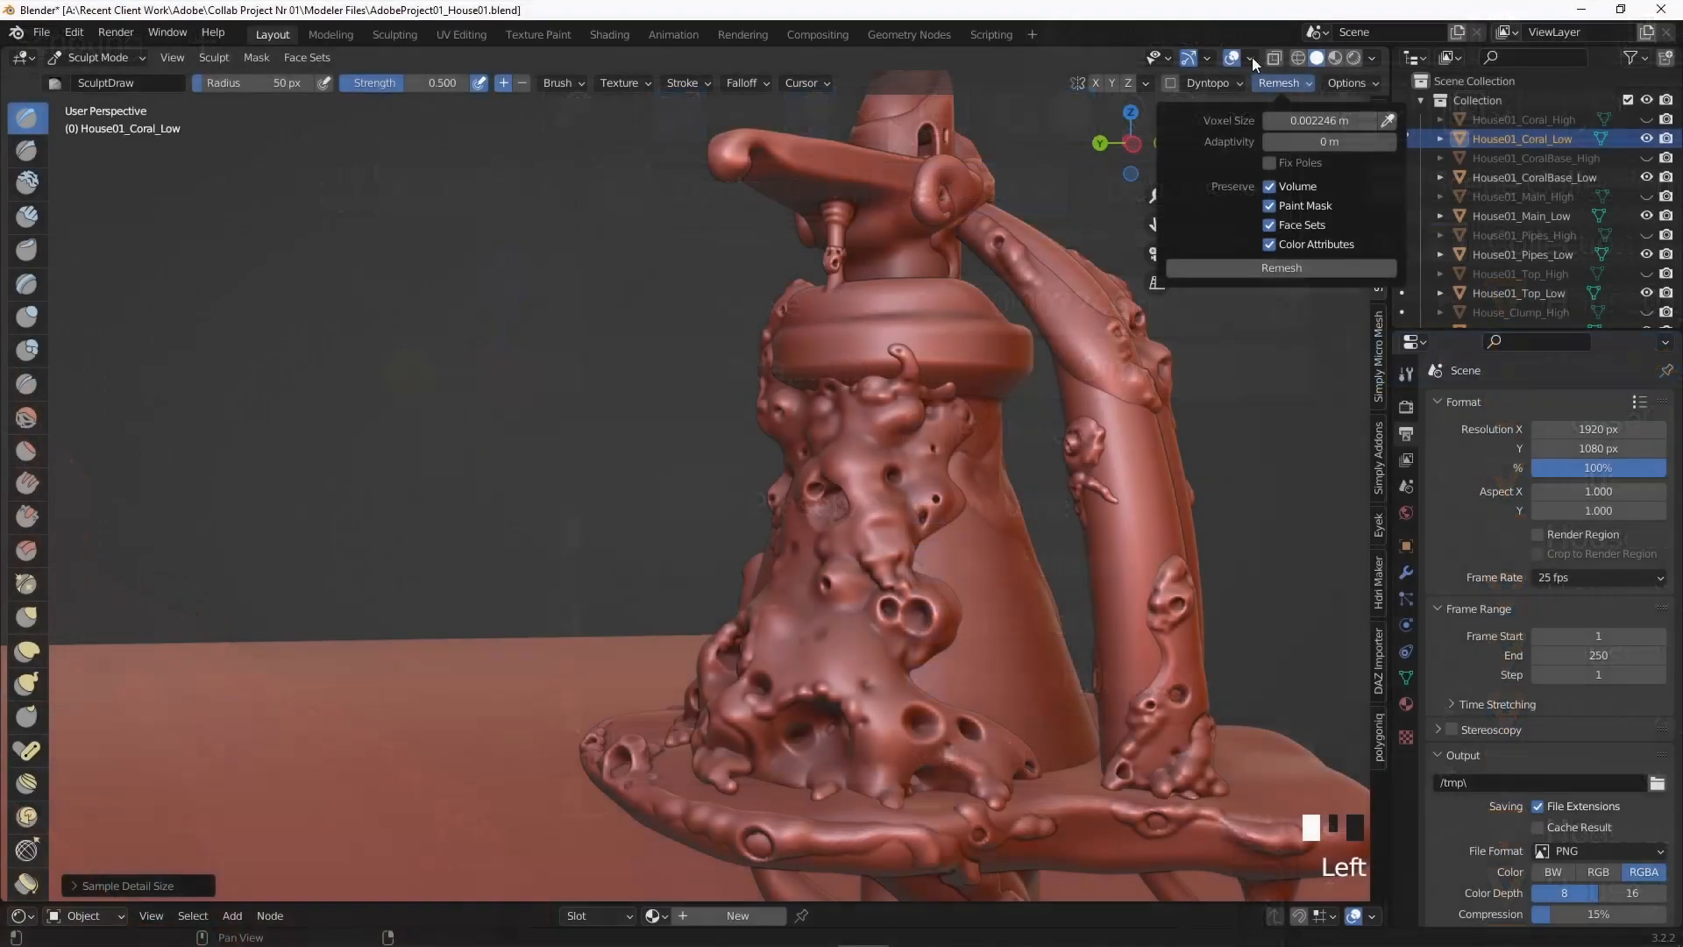
Enable the Statistics overlay, showing the coral's 731,697 vertices and 1,463,322 faces.
left_click(1235, 58)
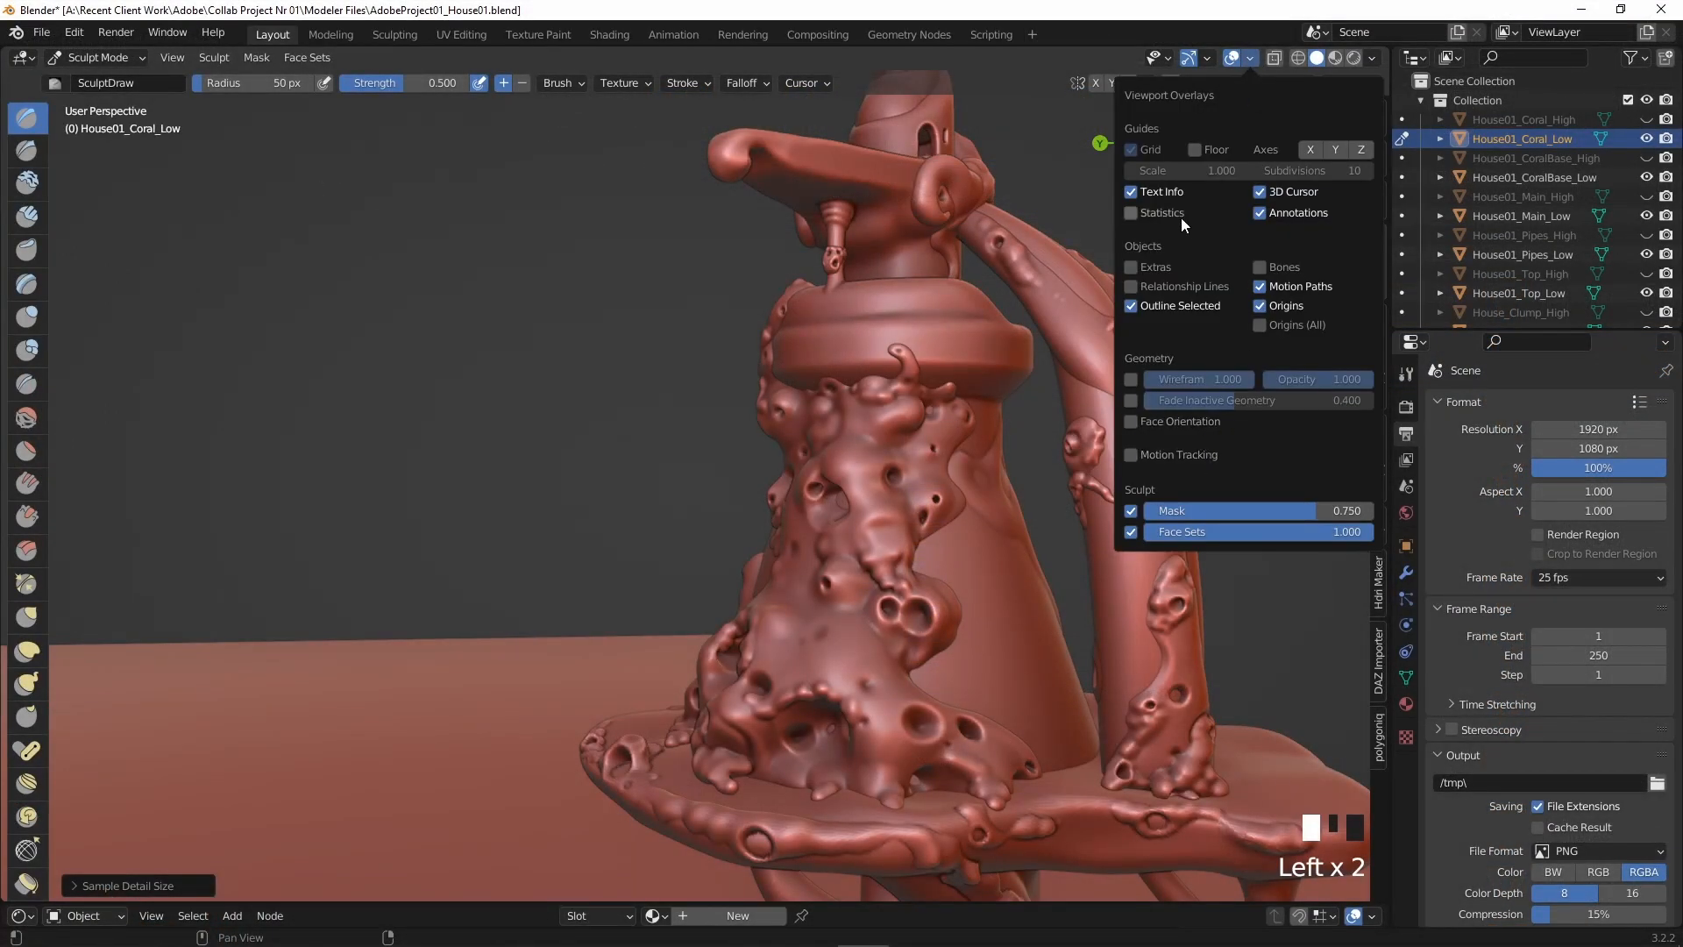
left_click(1131, 213)
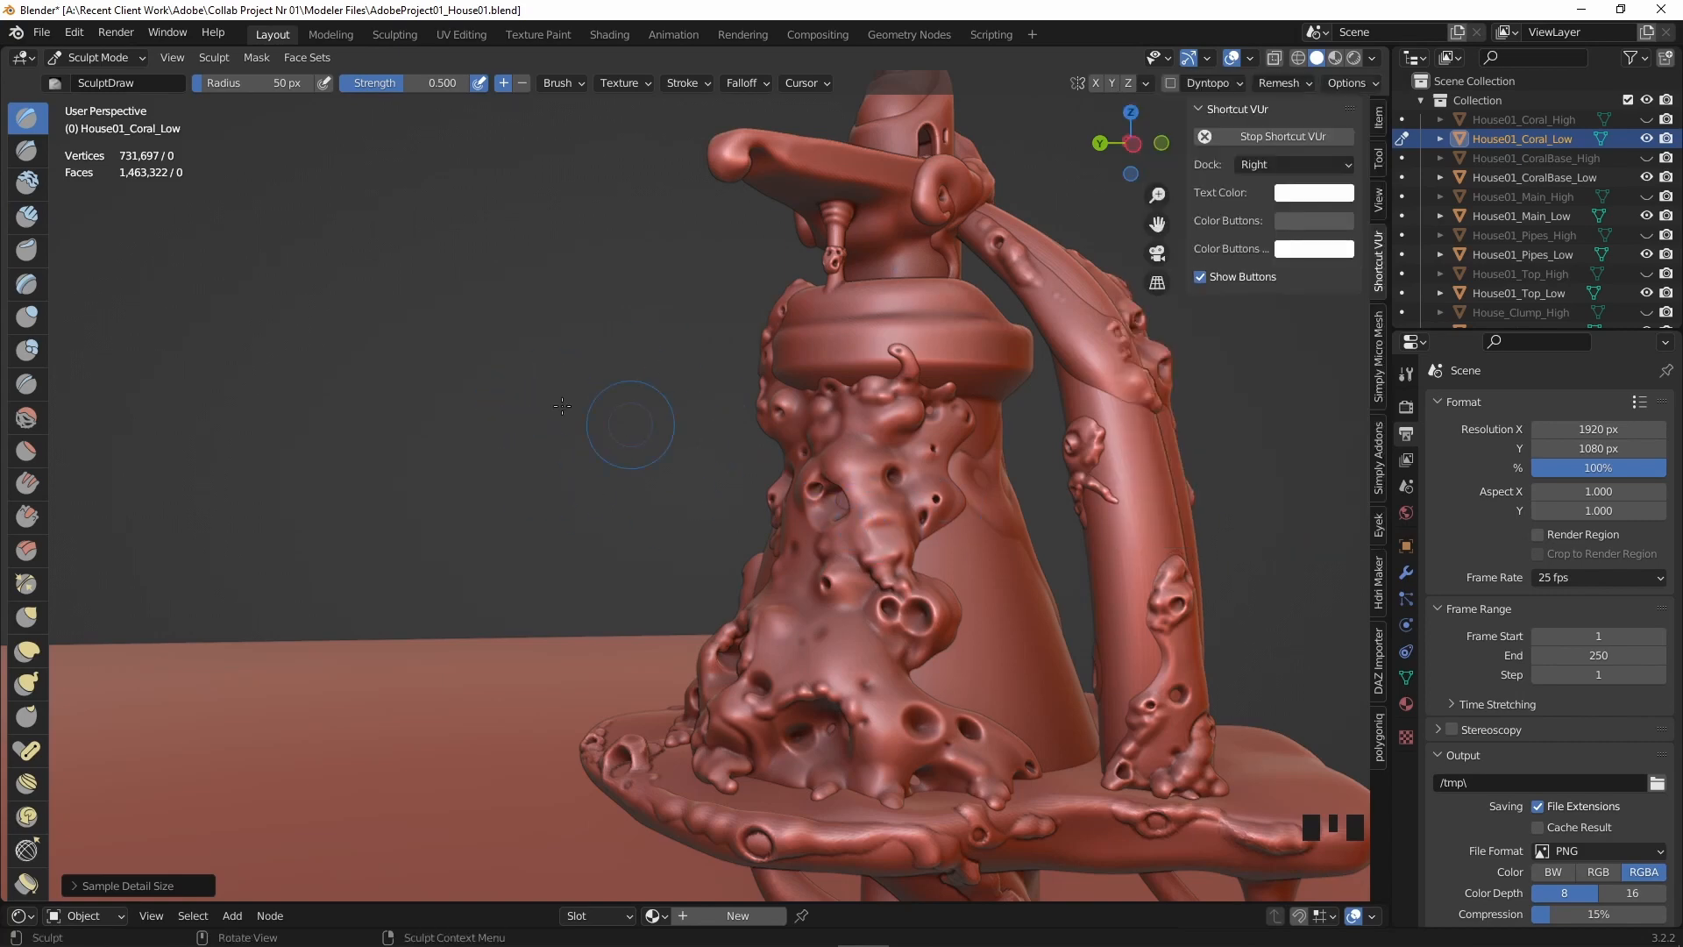
mouse_move(98, 212)
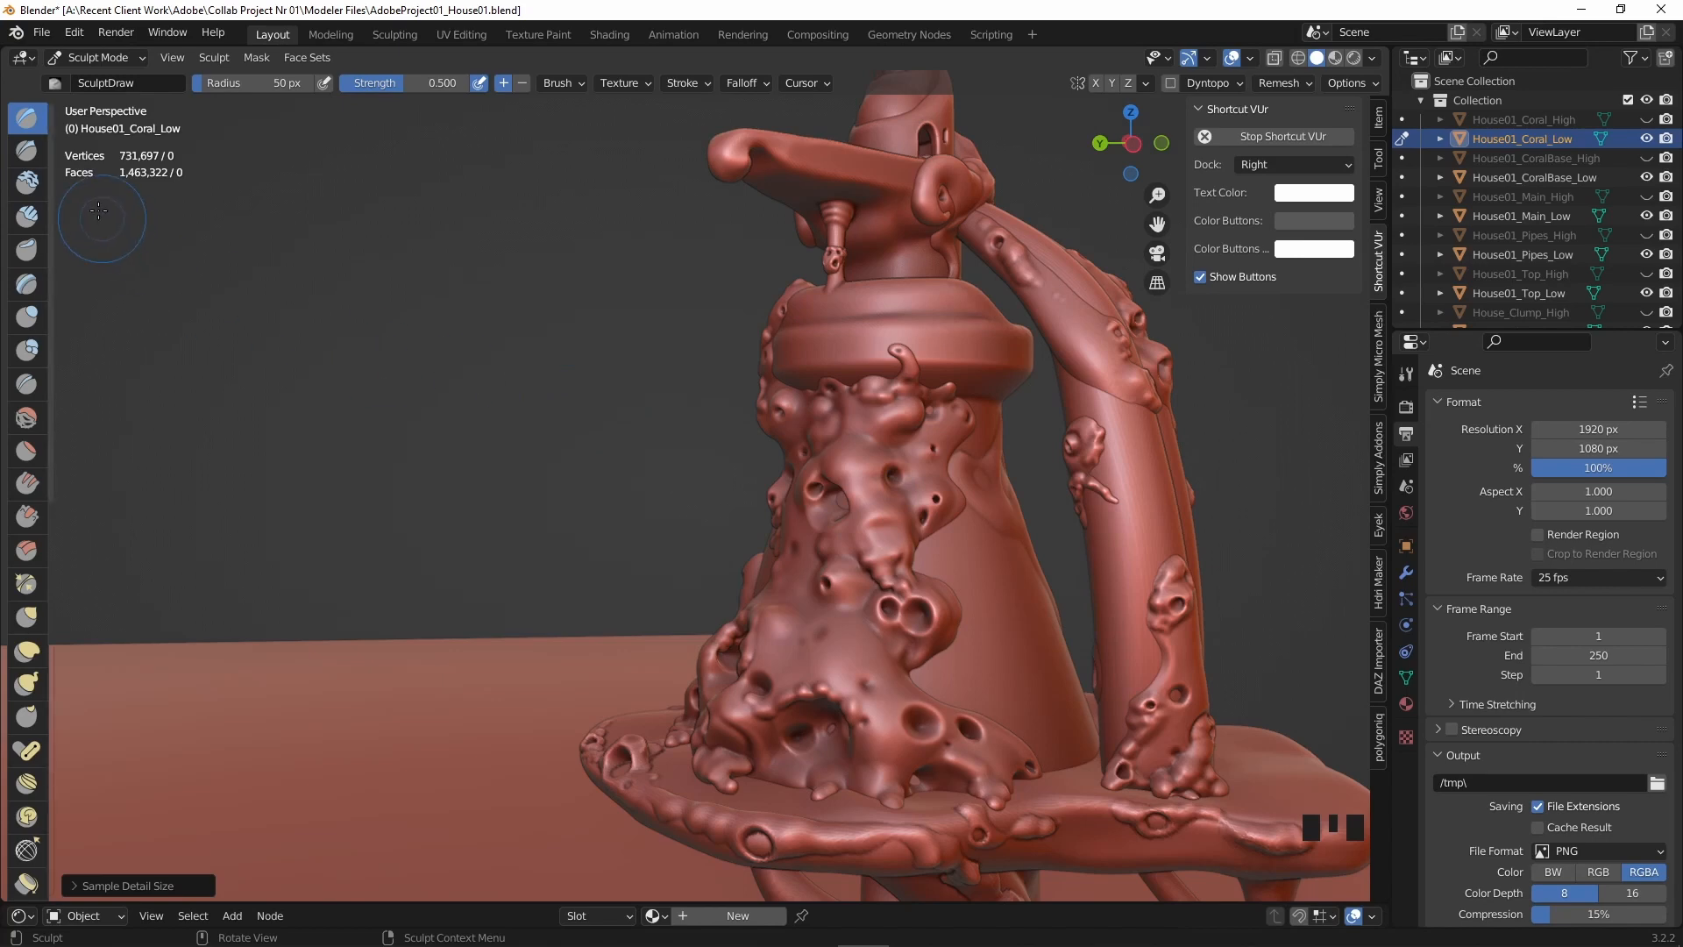
mouse_move(109, 181)
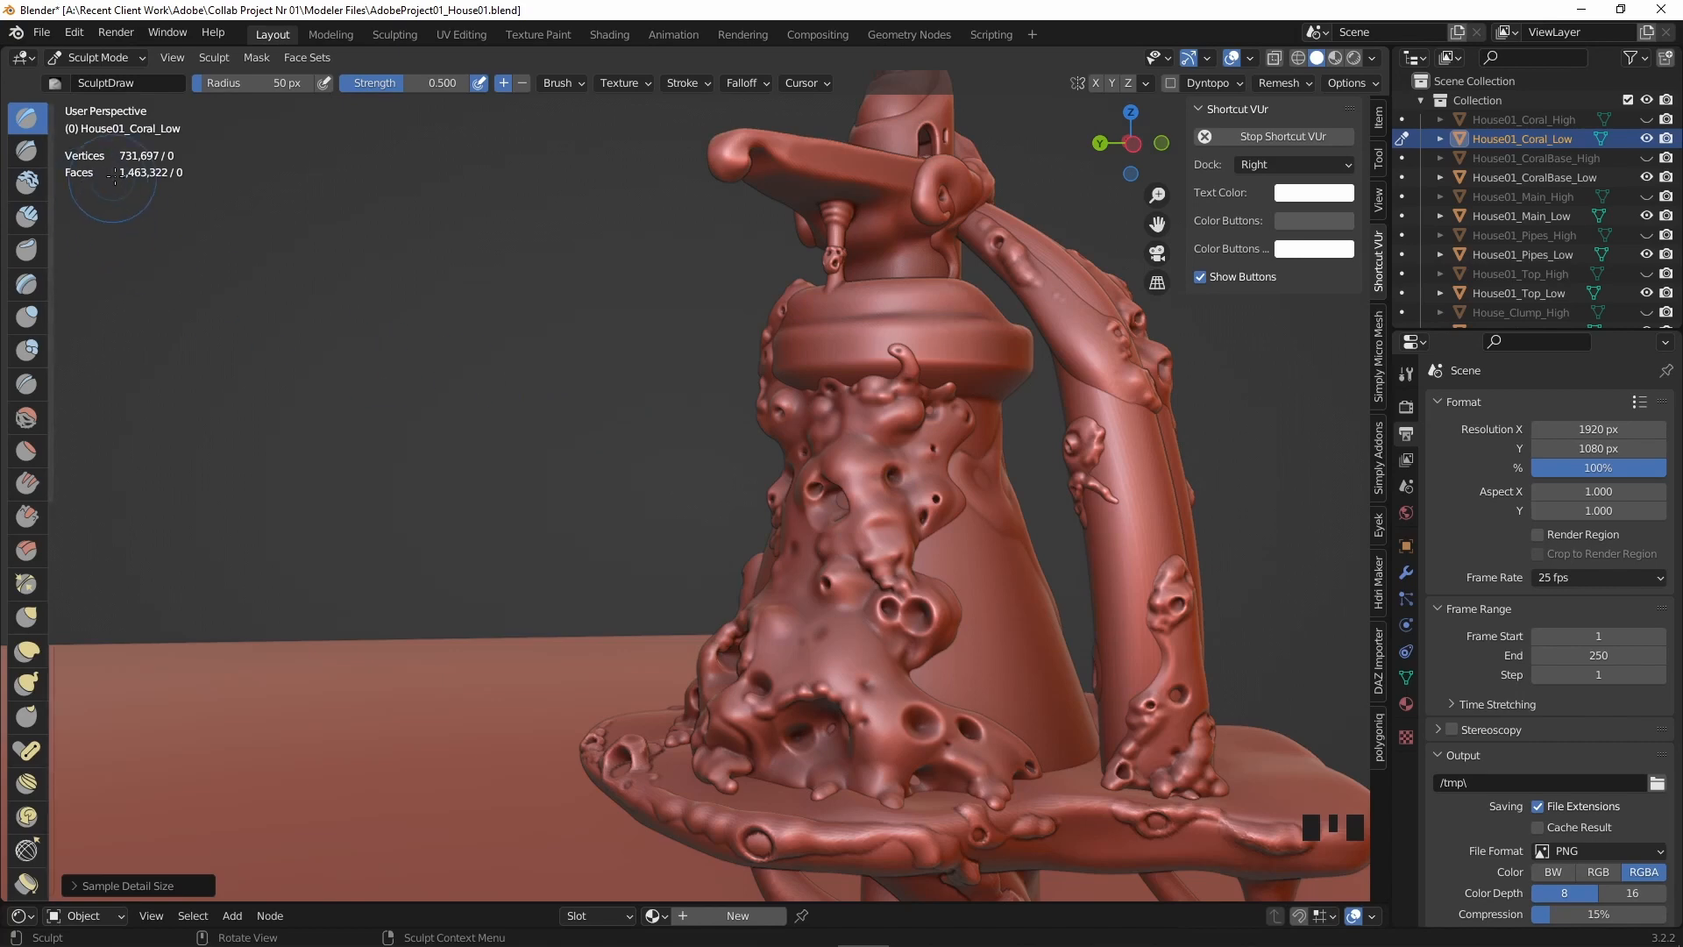
Voxel-remesh House01_Coral_Low at a coarse 0.005 m voxel size.
left_click(1277, 85)
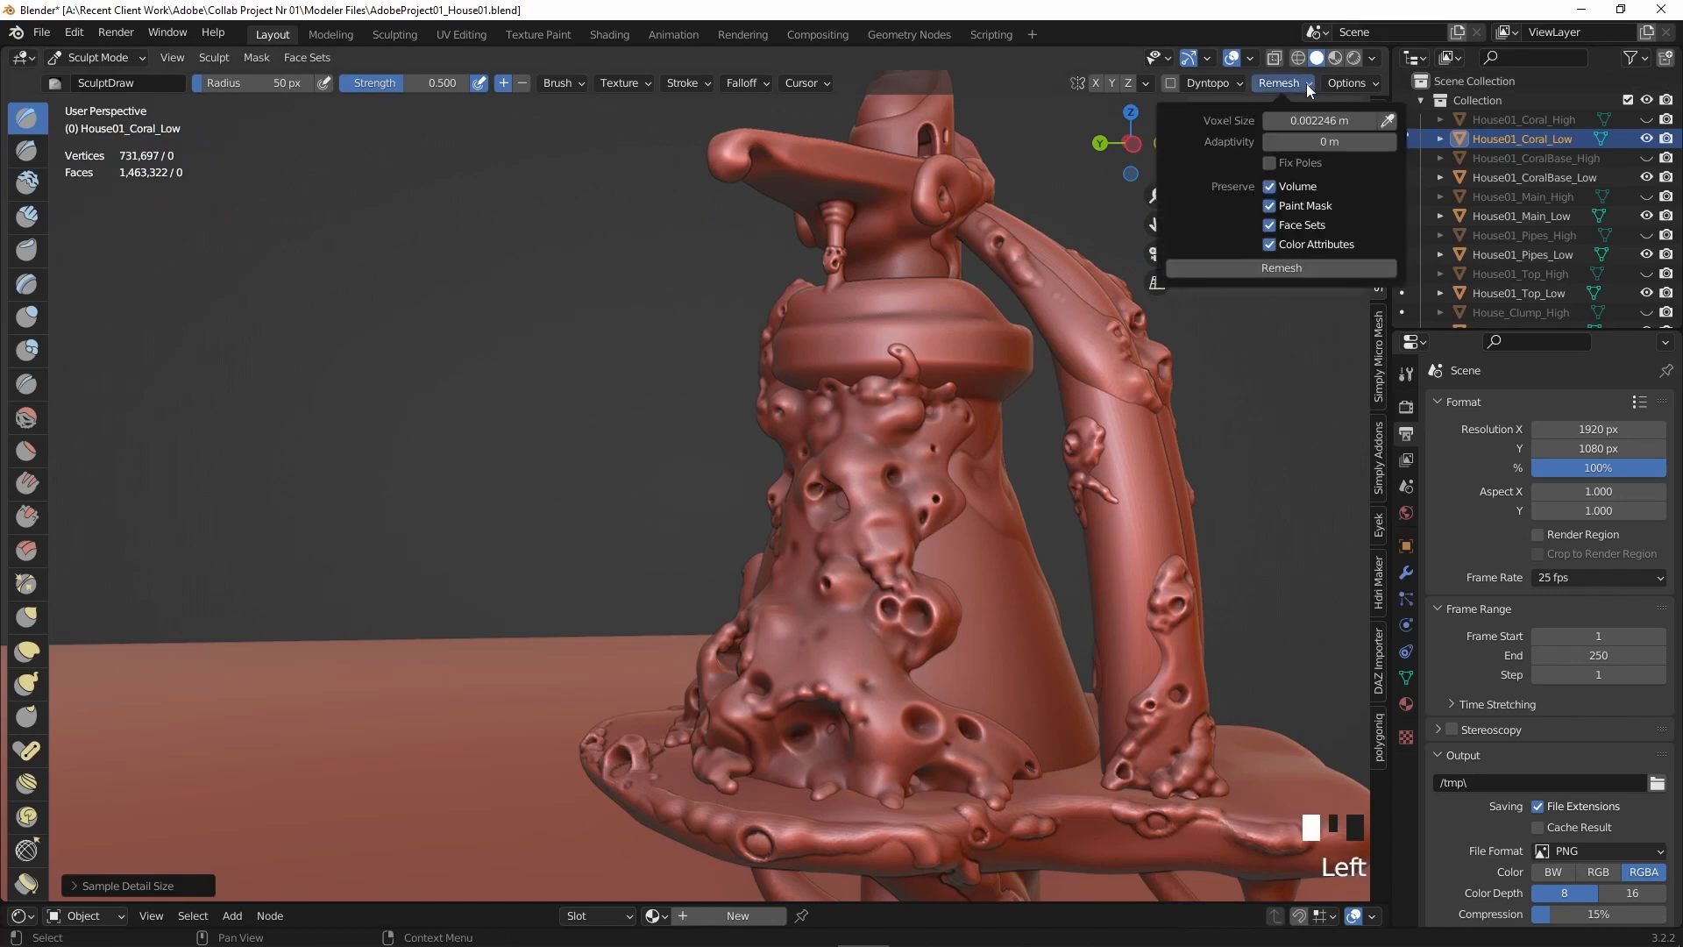
left_click(1327, 119)
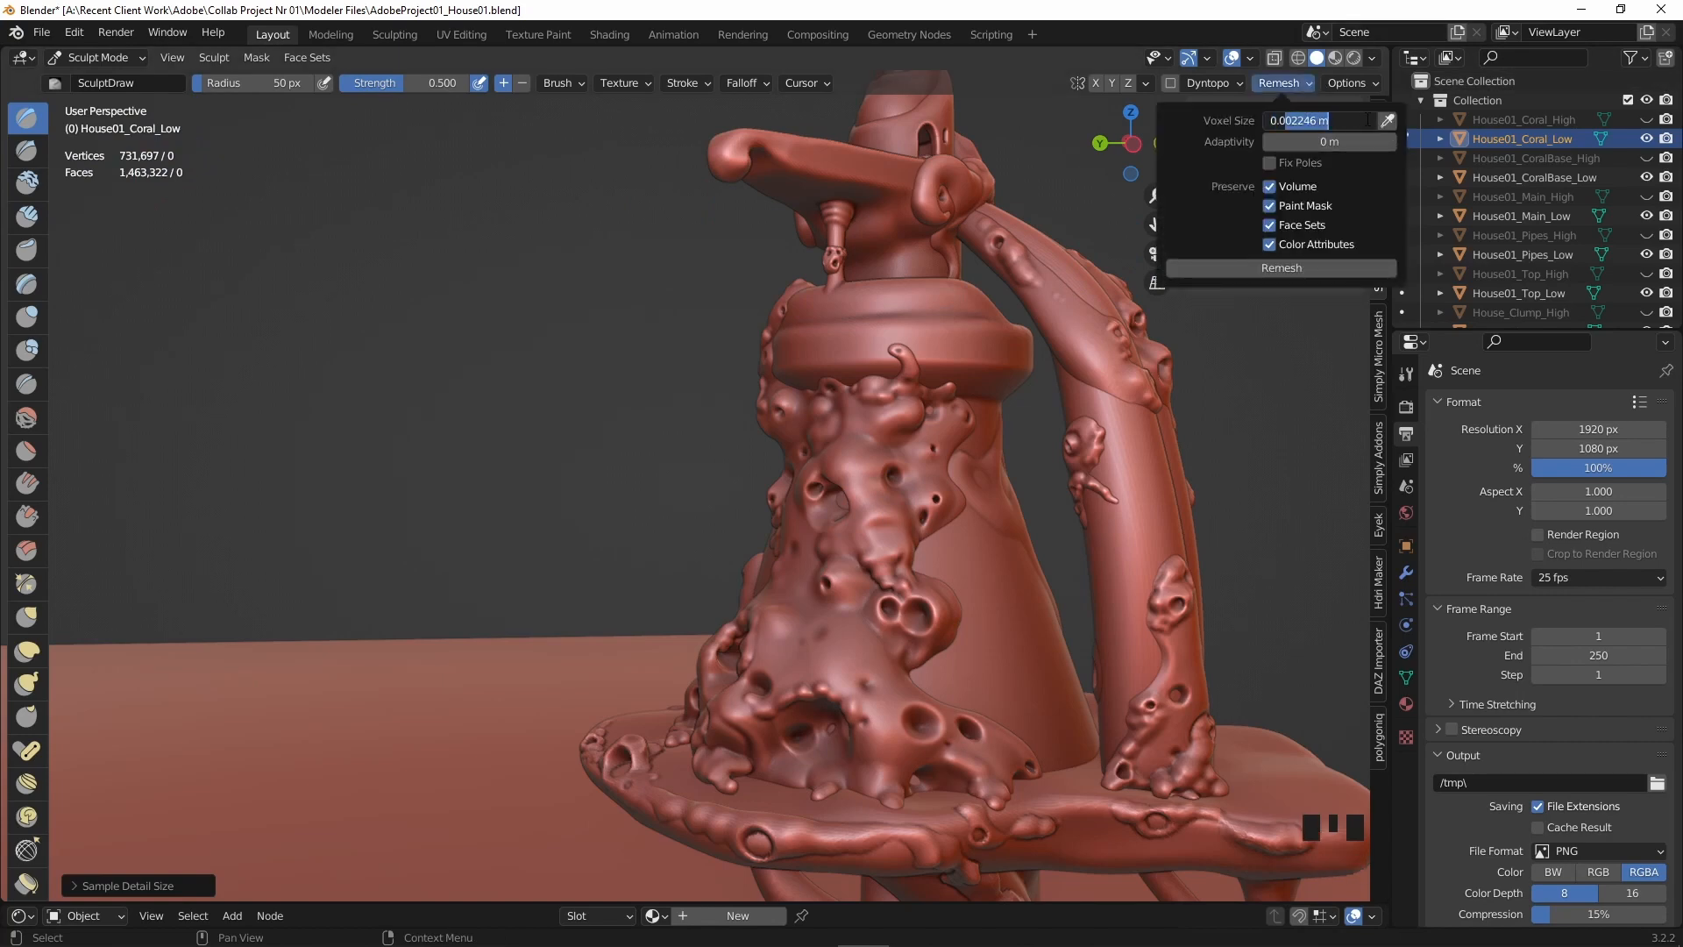
key("BackSpace")
type("5")
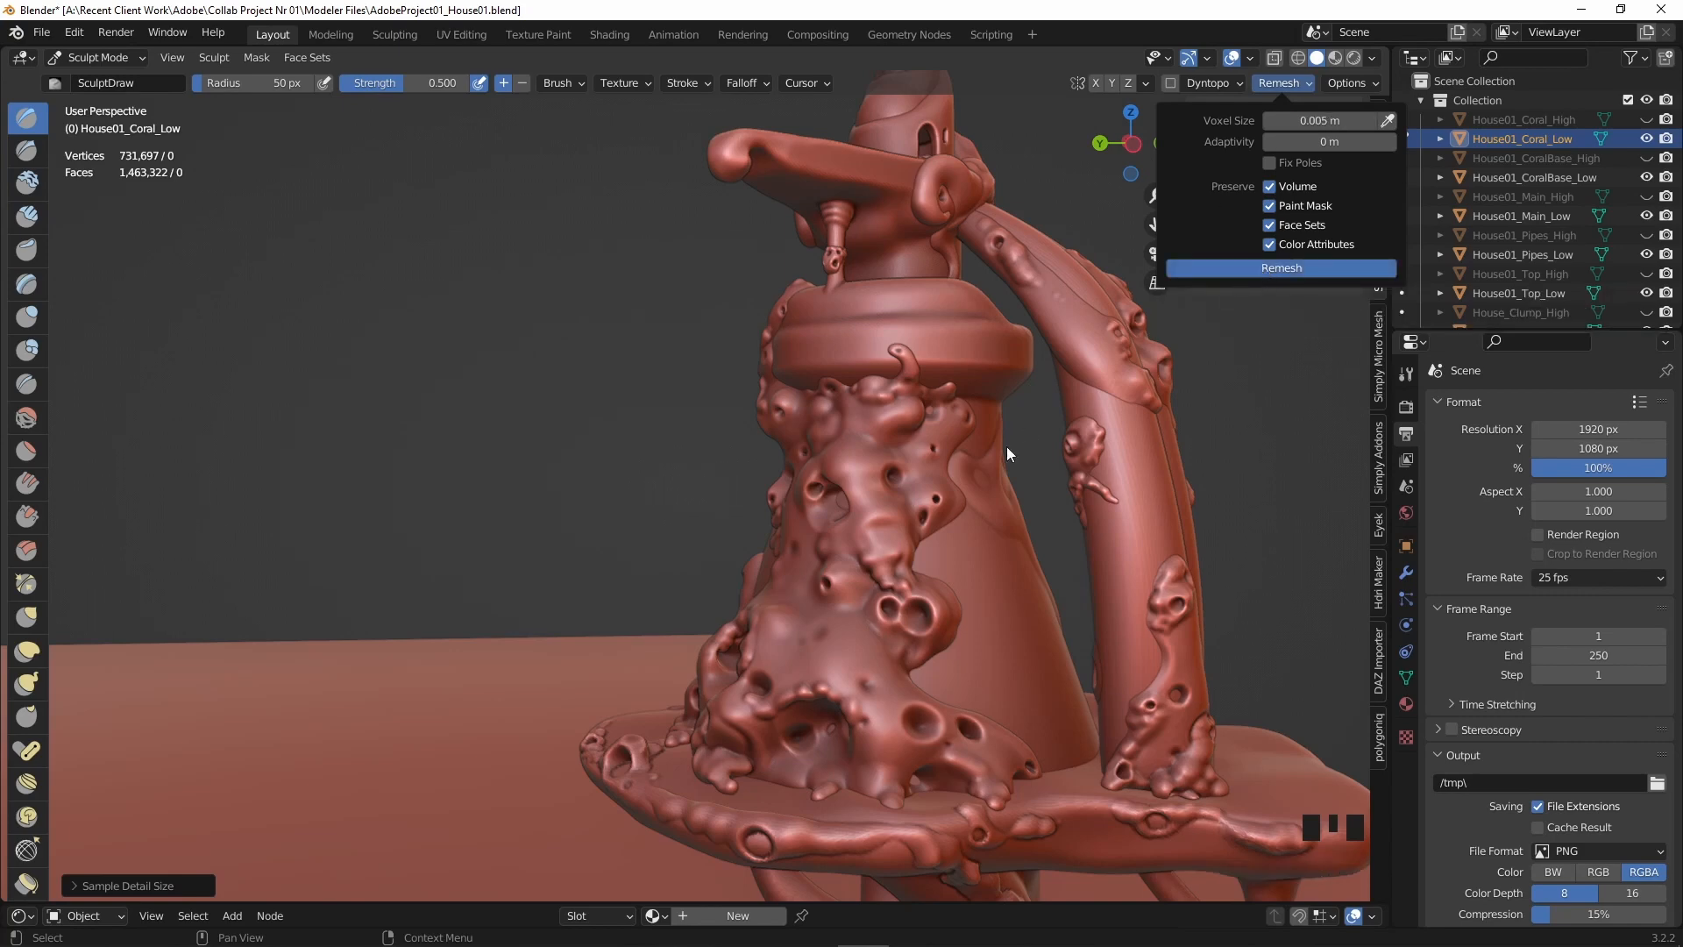
left_click(1280, 266)
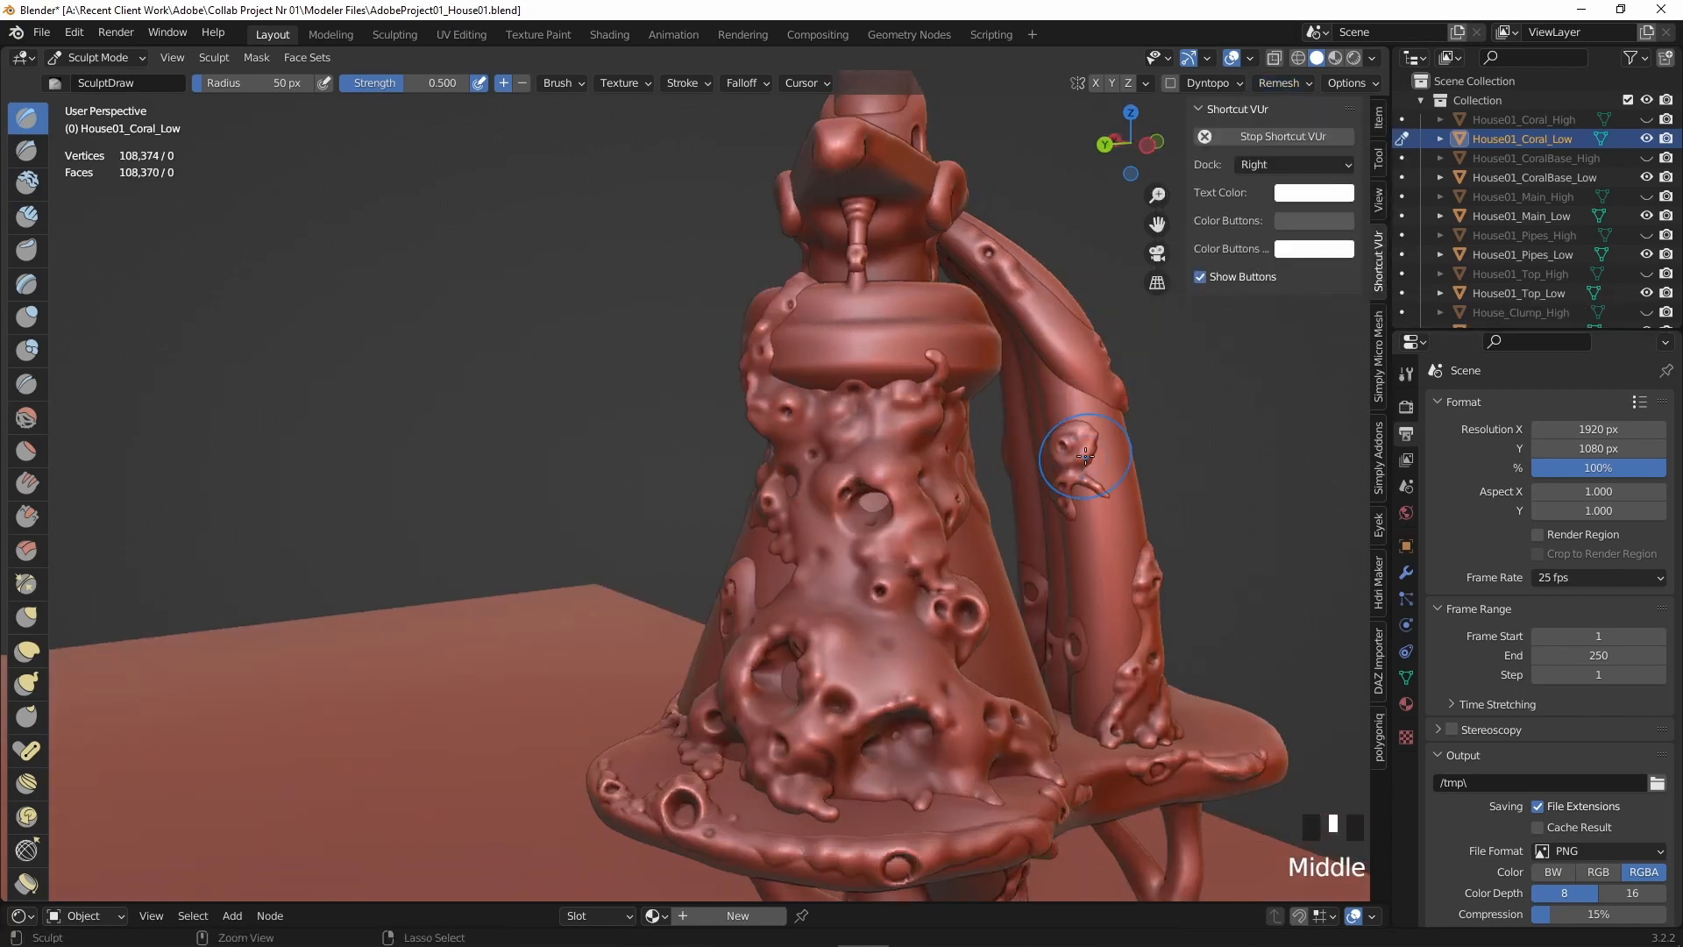
Remesh the coral again at 0.0035 m, down to about 222,194 vertices, then move to House01_Main_Low.
left_click(1277, 82)
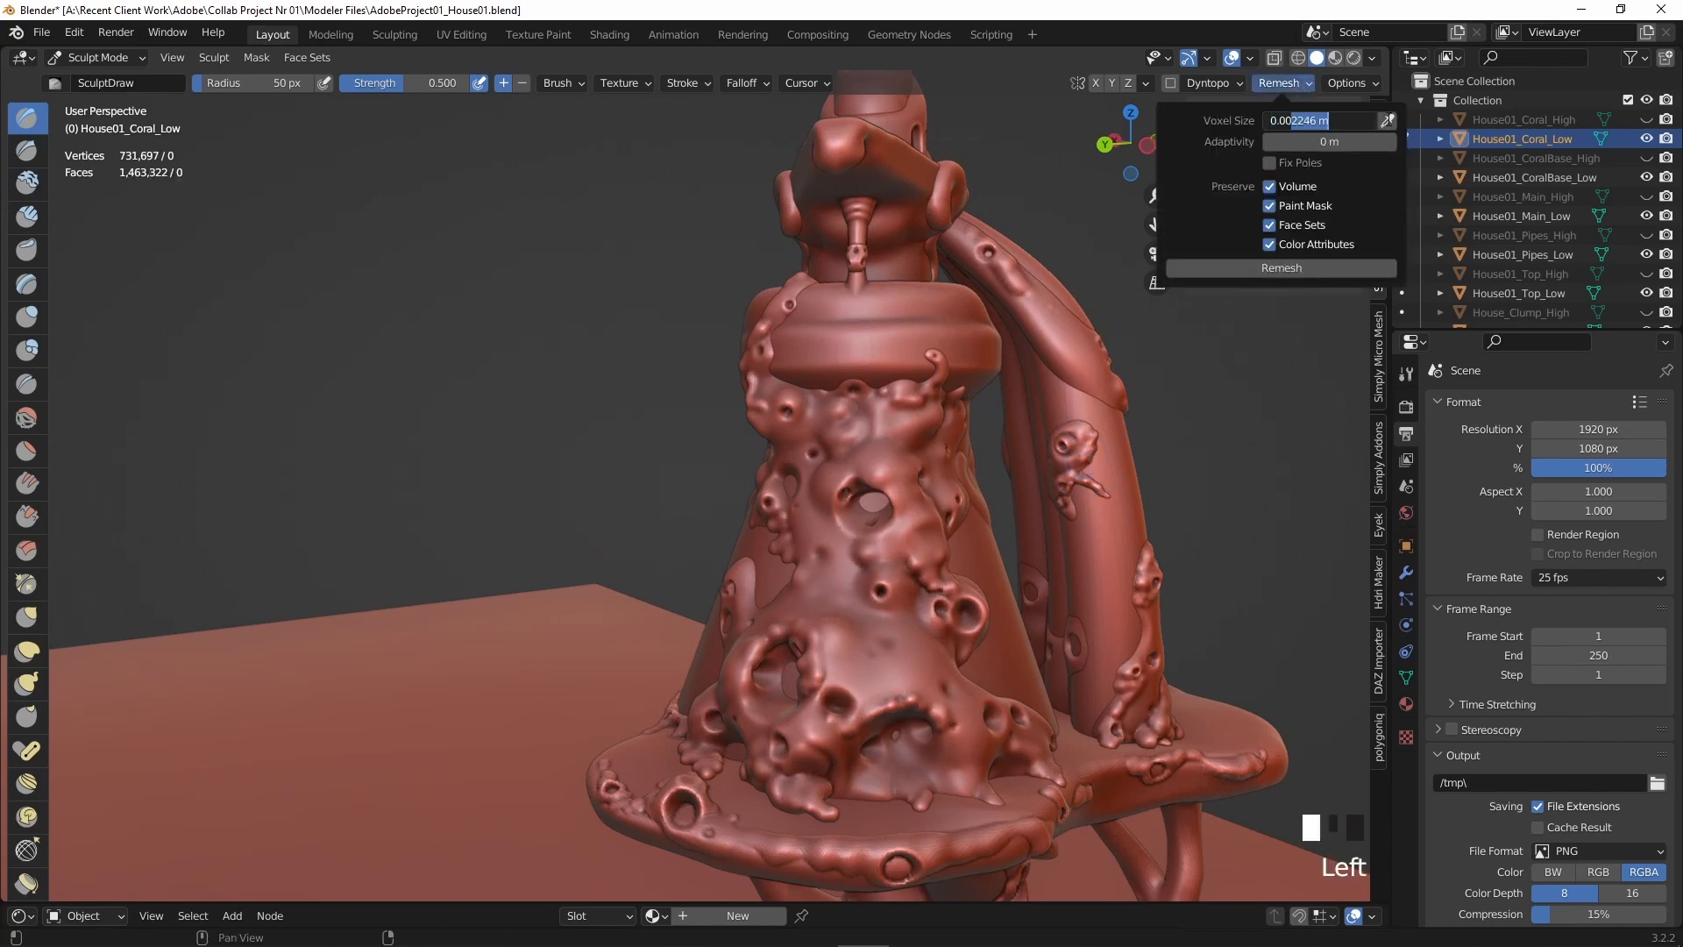
left_click(1279, 266)
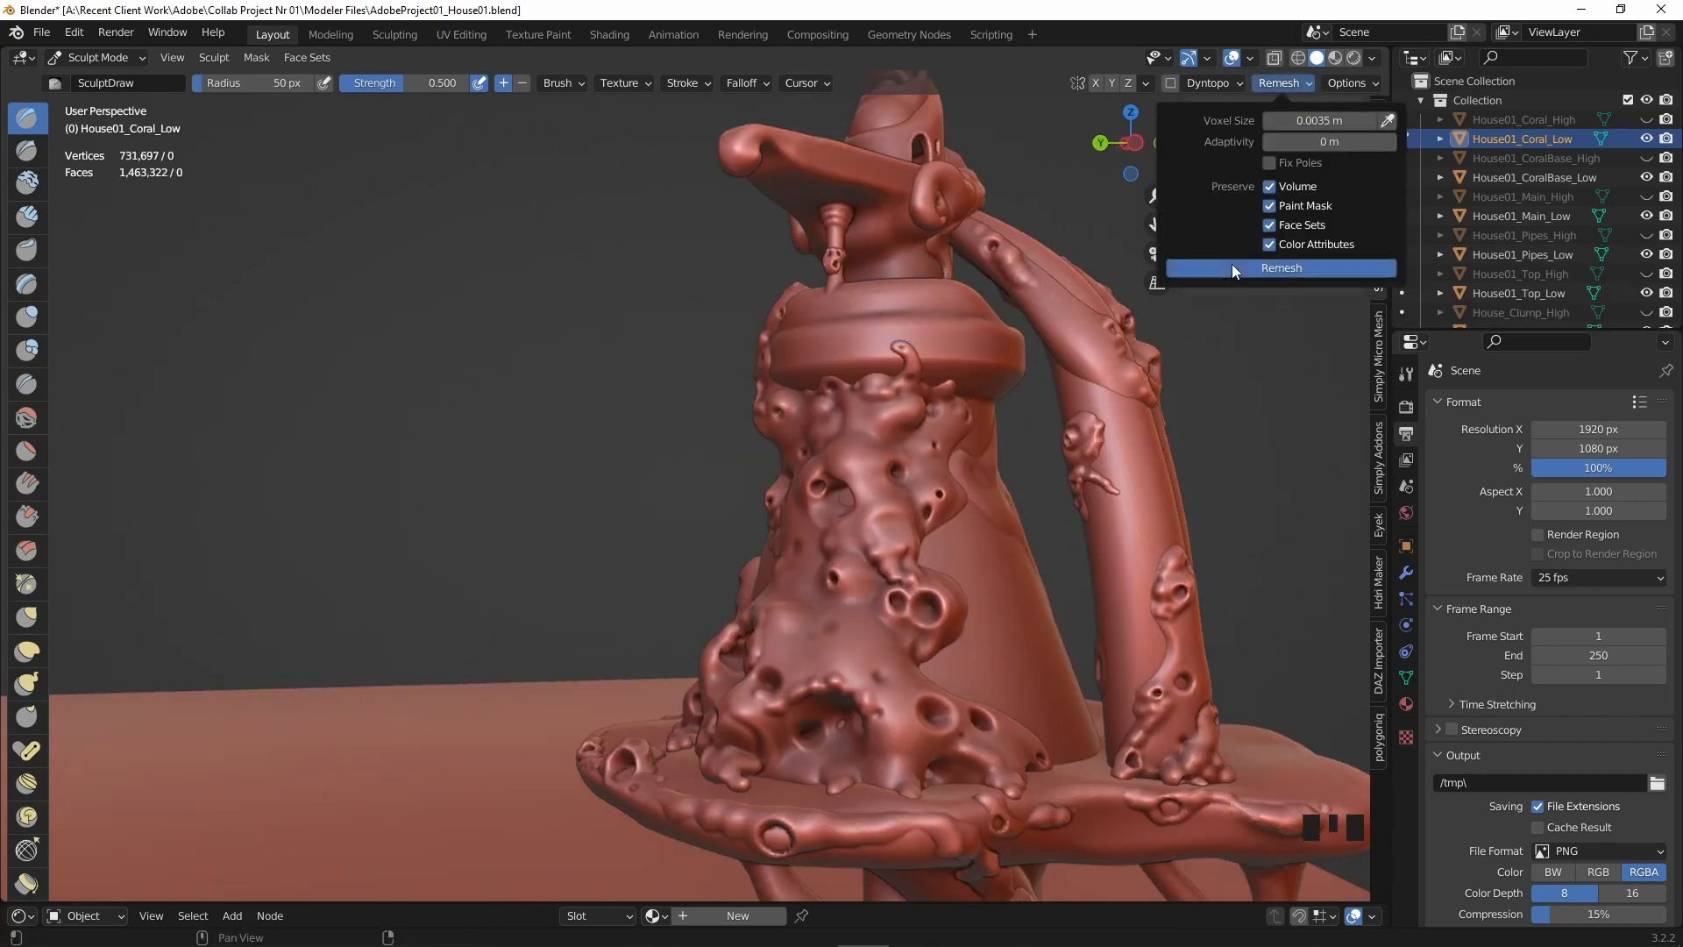
left_click(1280, 267)
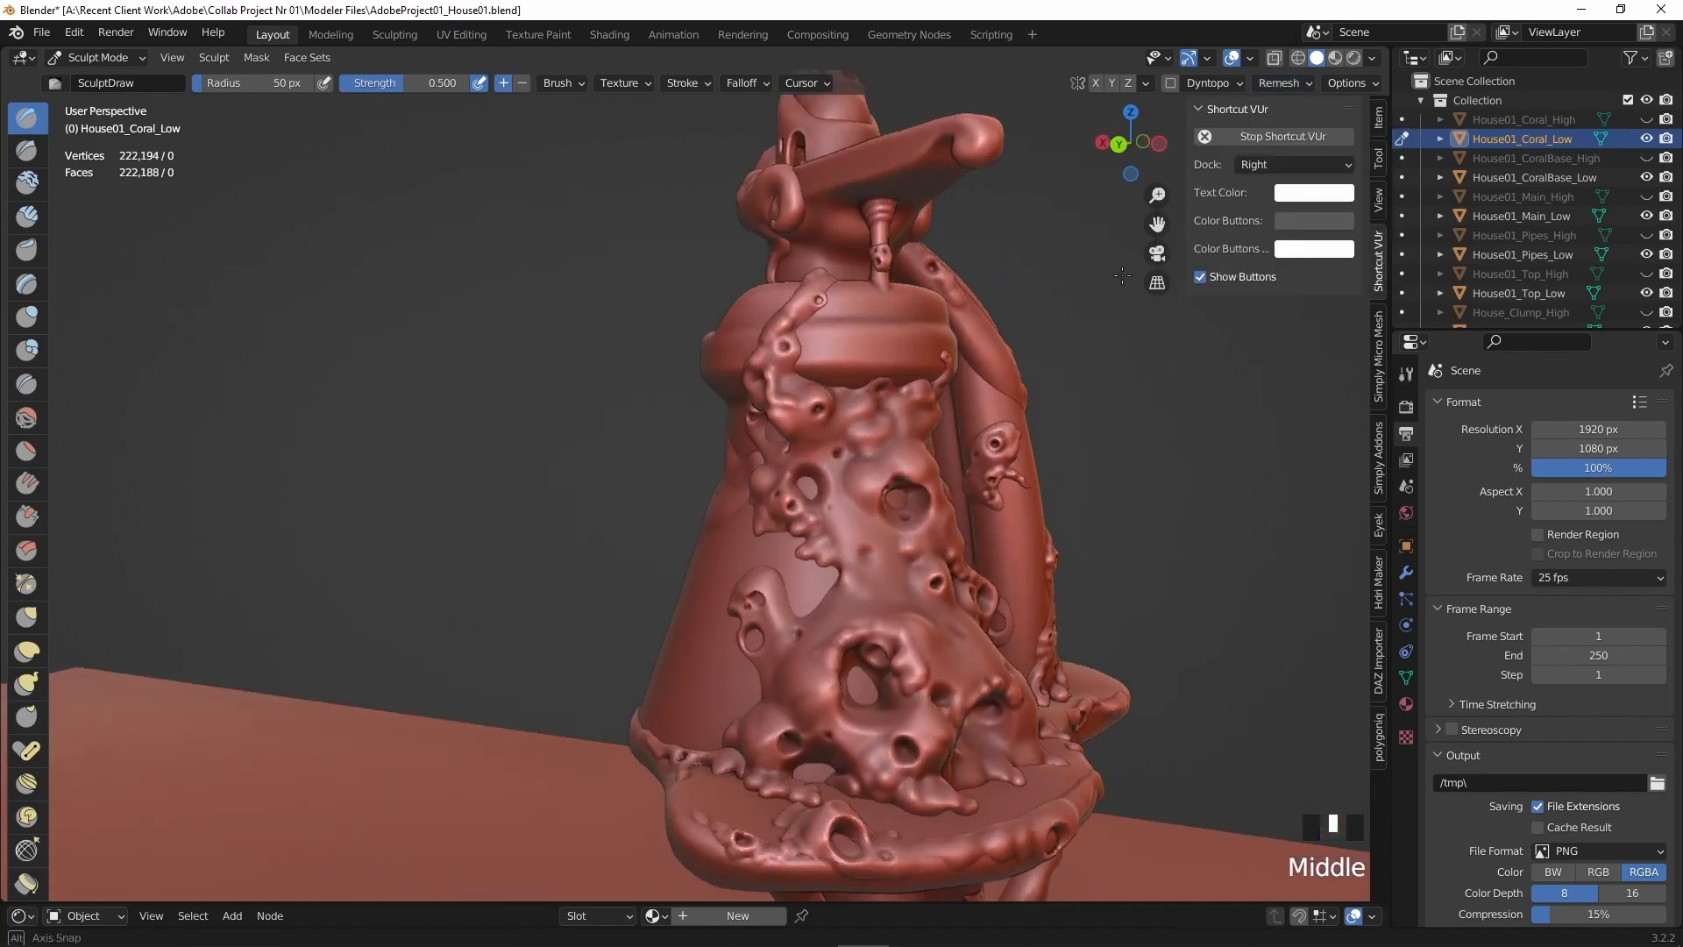
left_click(95, 56)
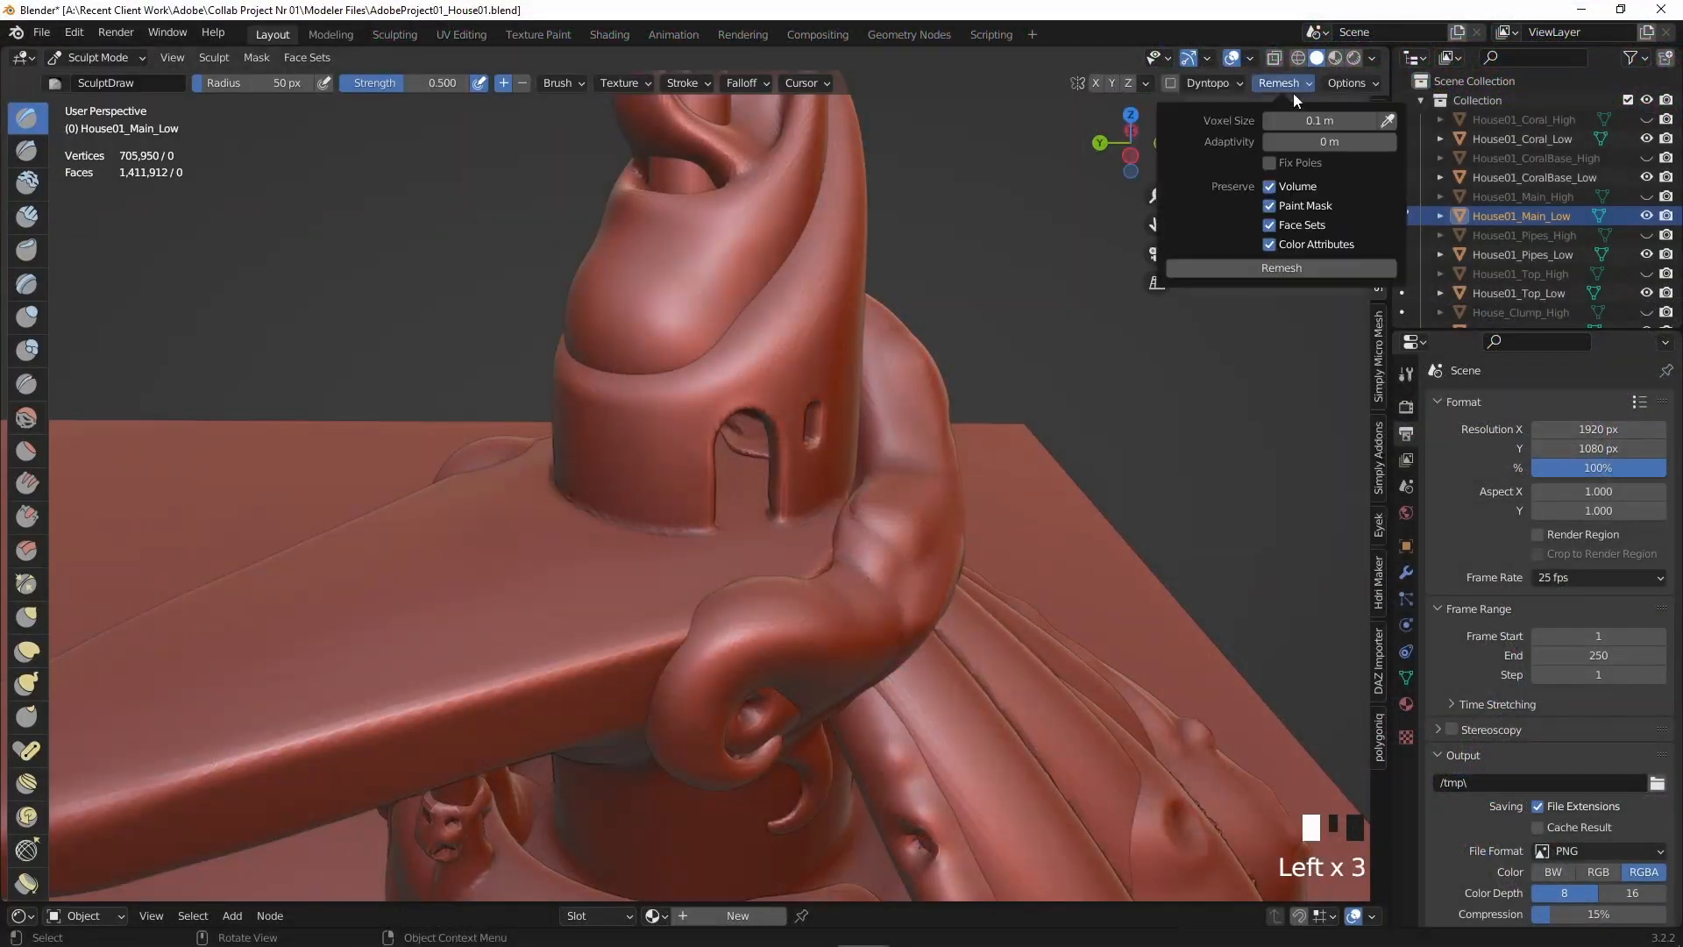
Remesh House01_Top_Low at a coarser voxel size and move on to House01_Pipes_Low.
left_click(1310, 121)
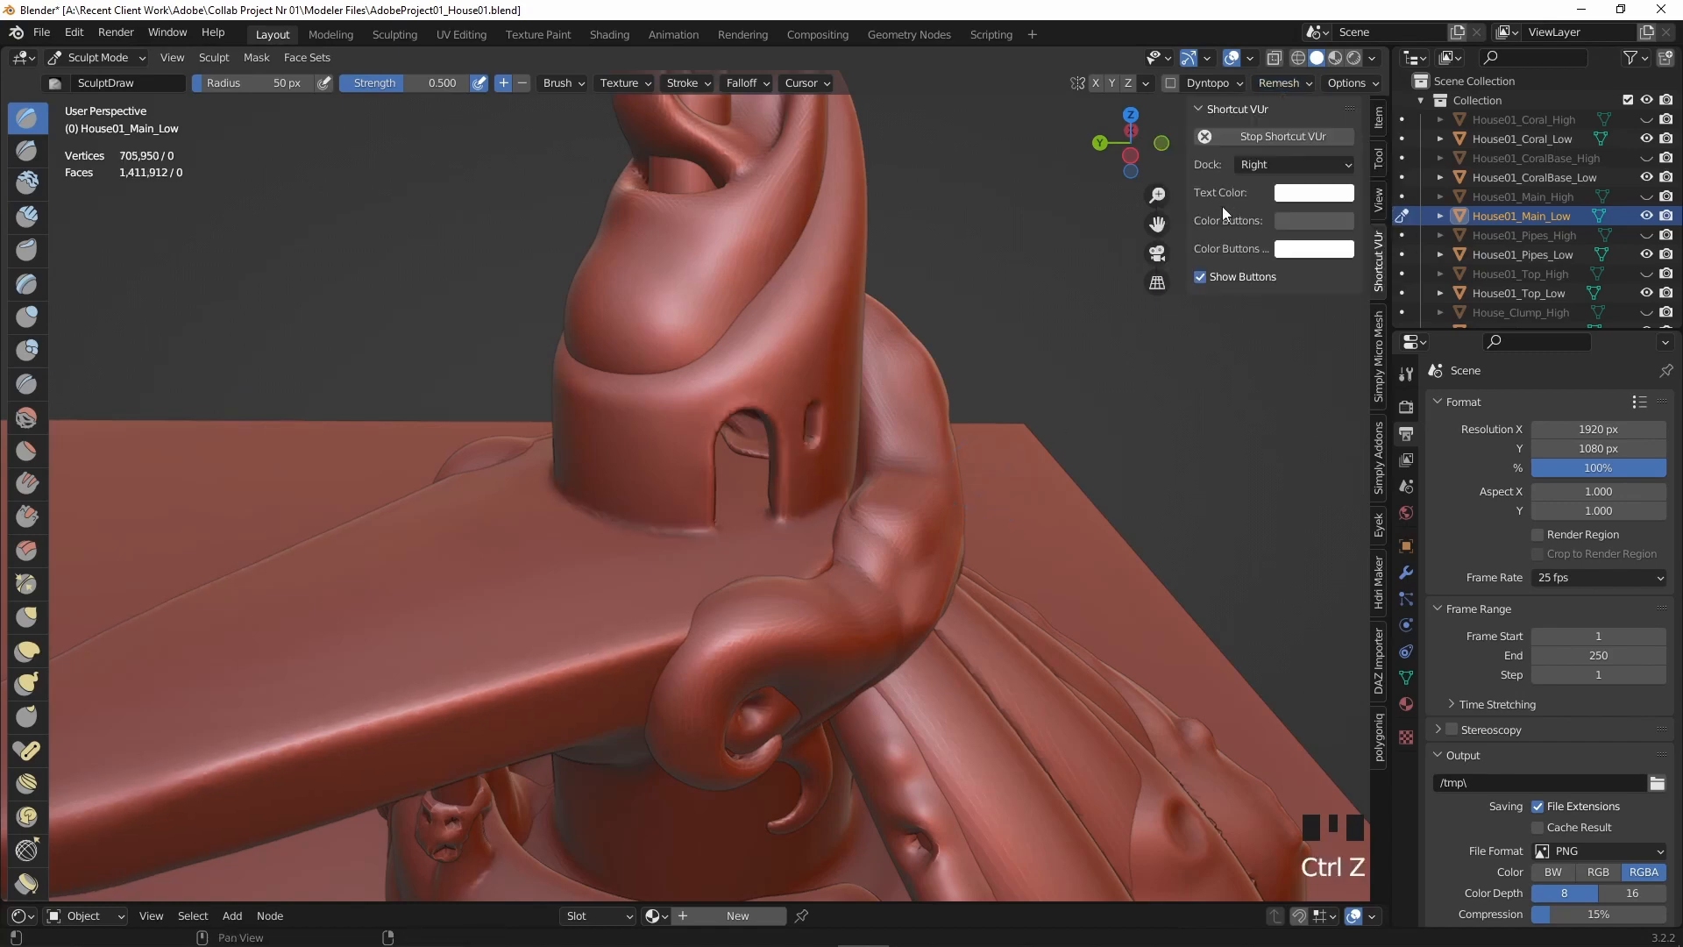
left_click(1278, 82)
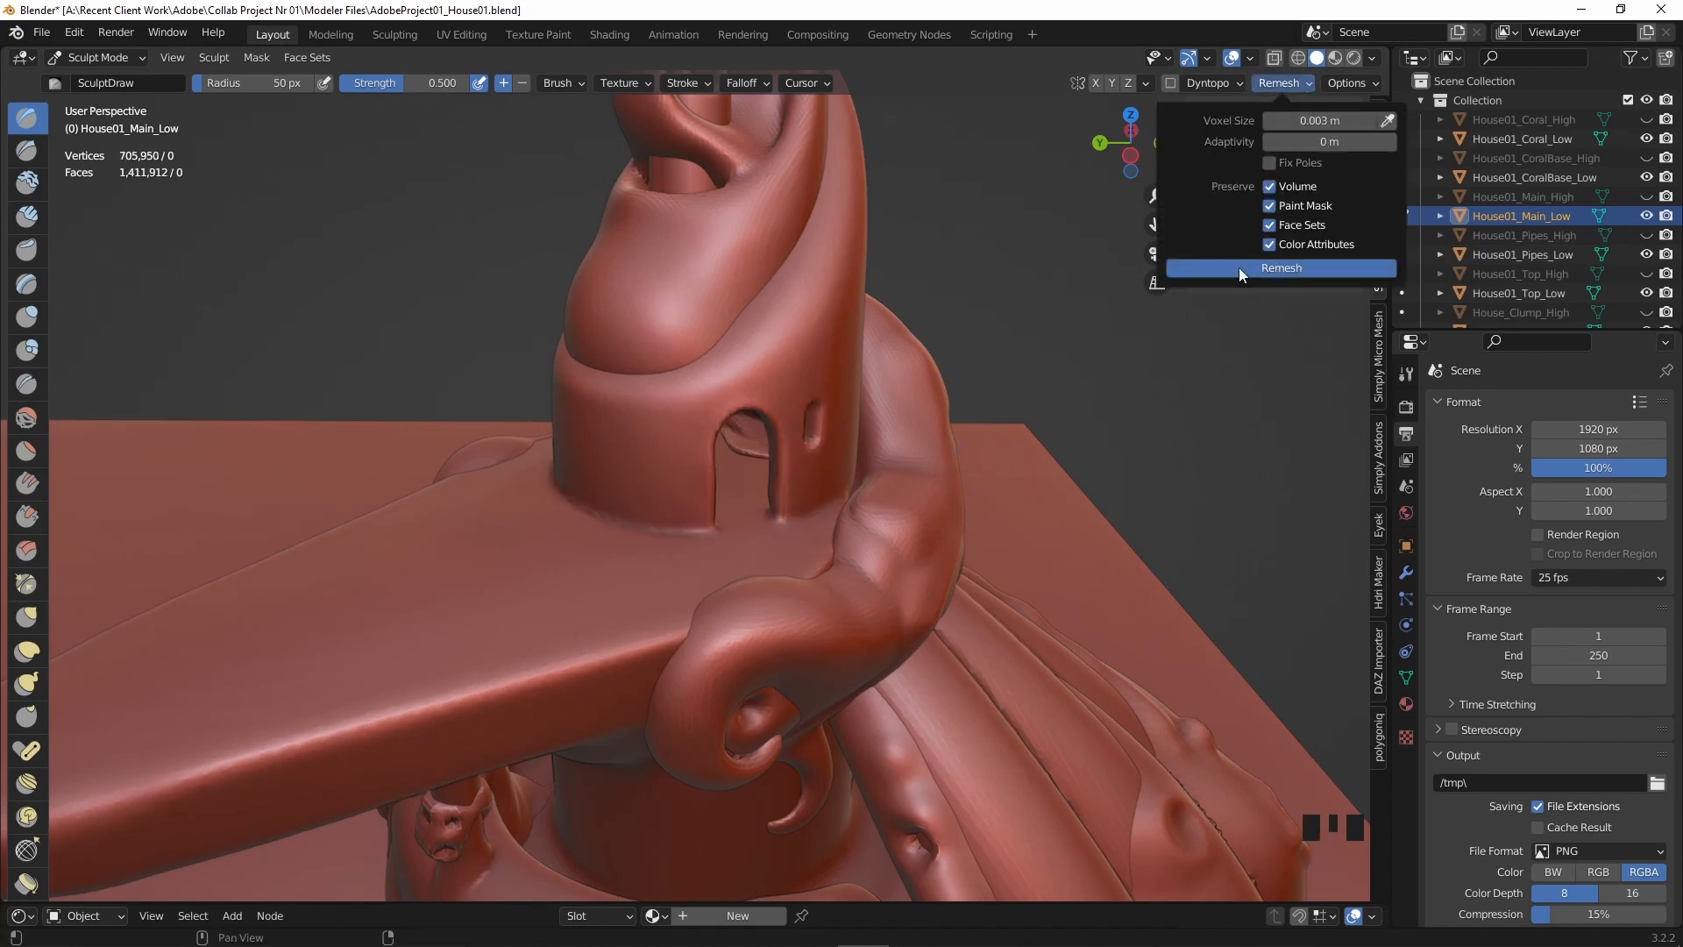
scroll("down", 3)
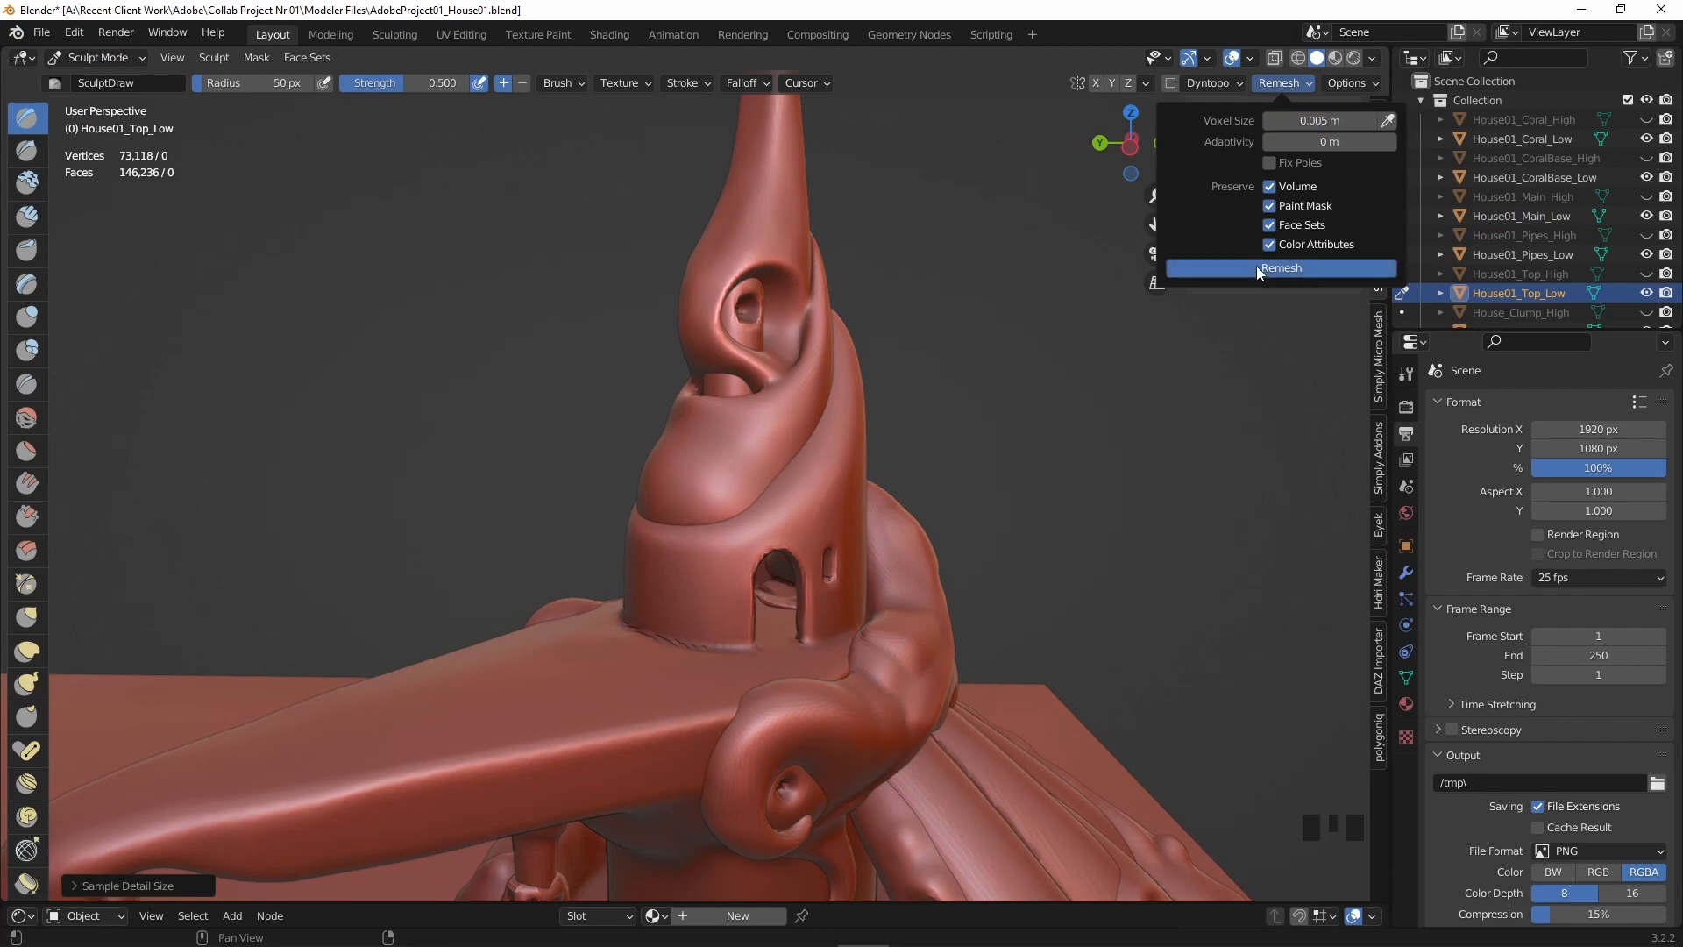
left_click(1280, 266)
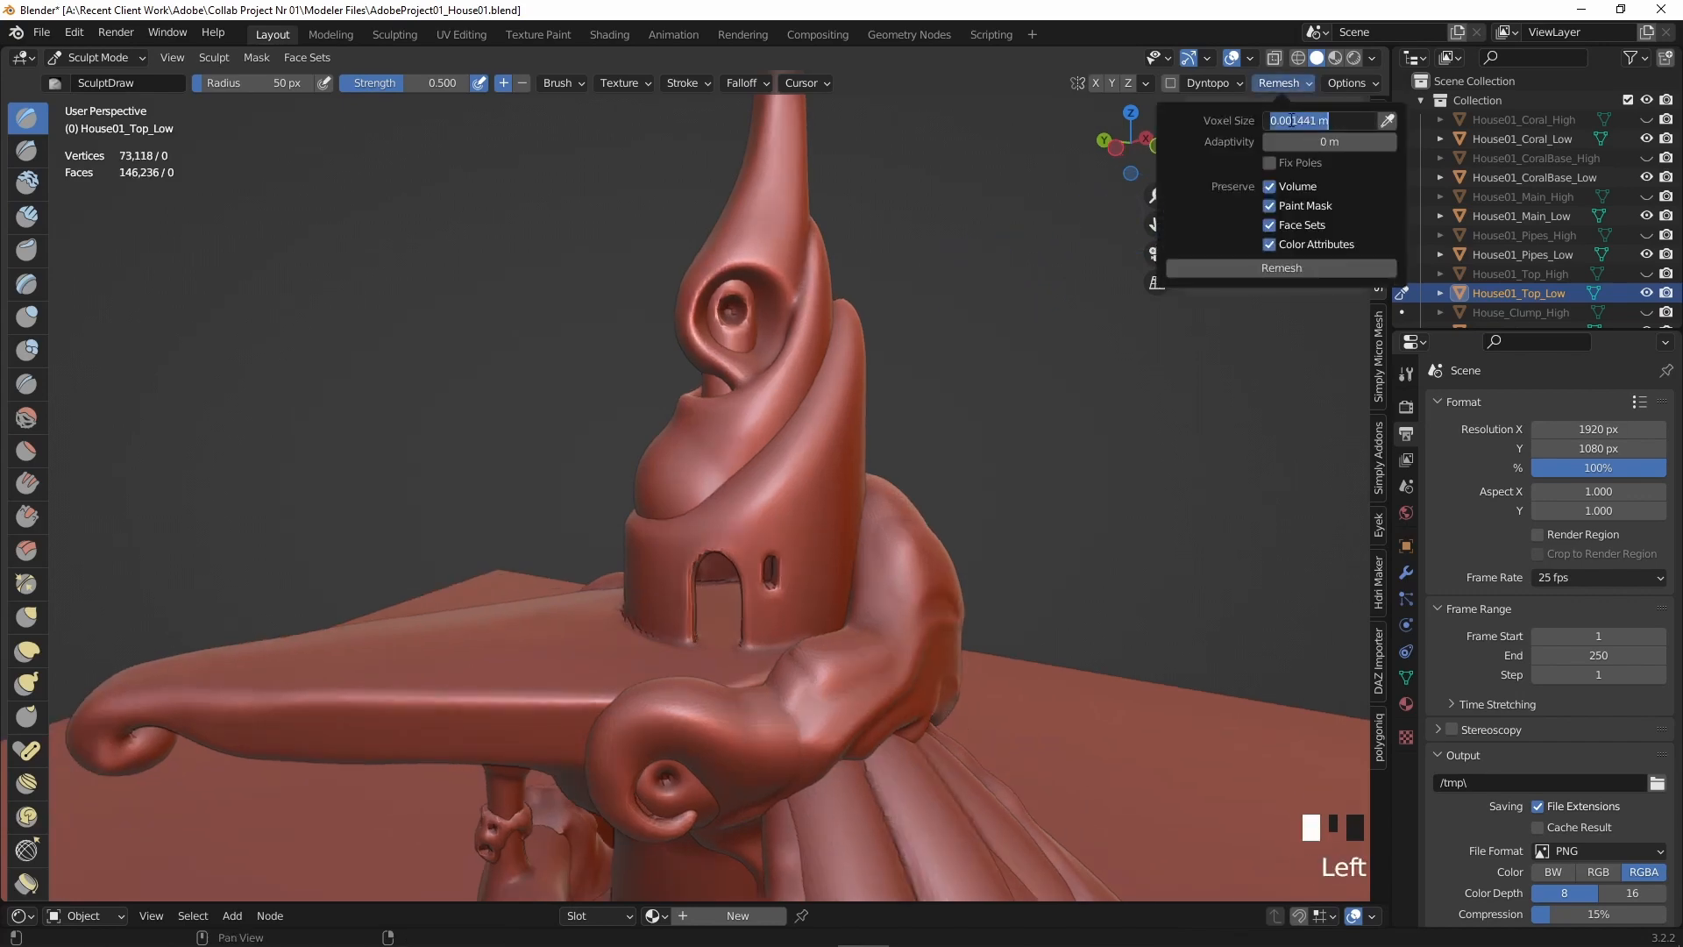
left_click(74, 31)
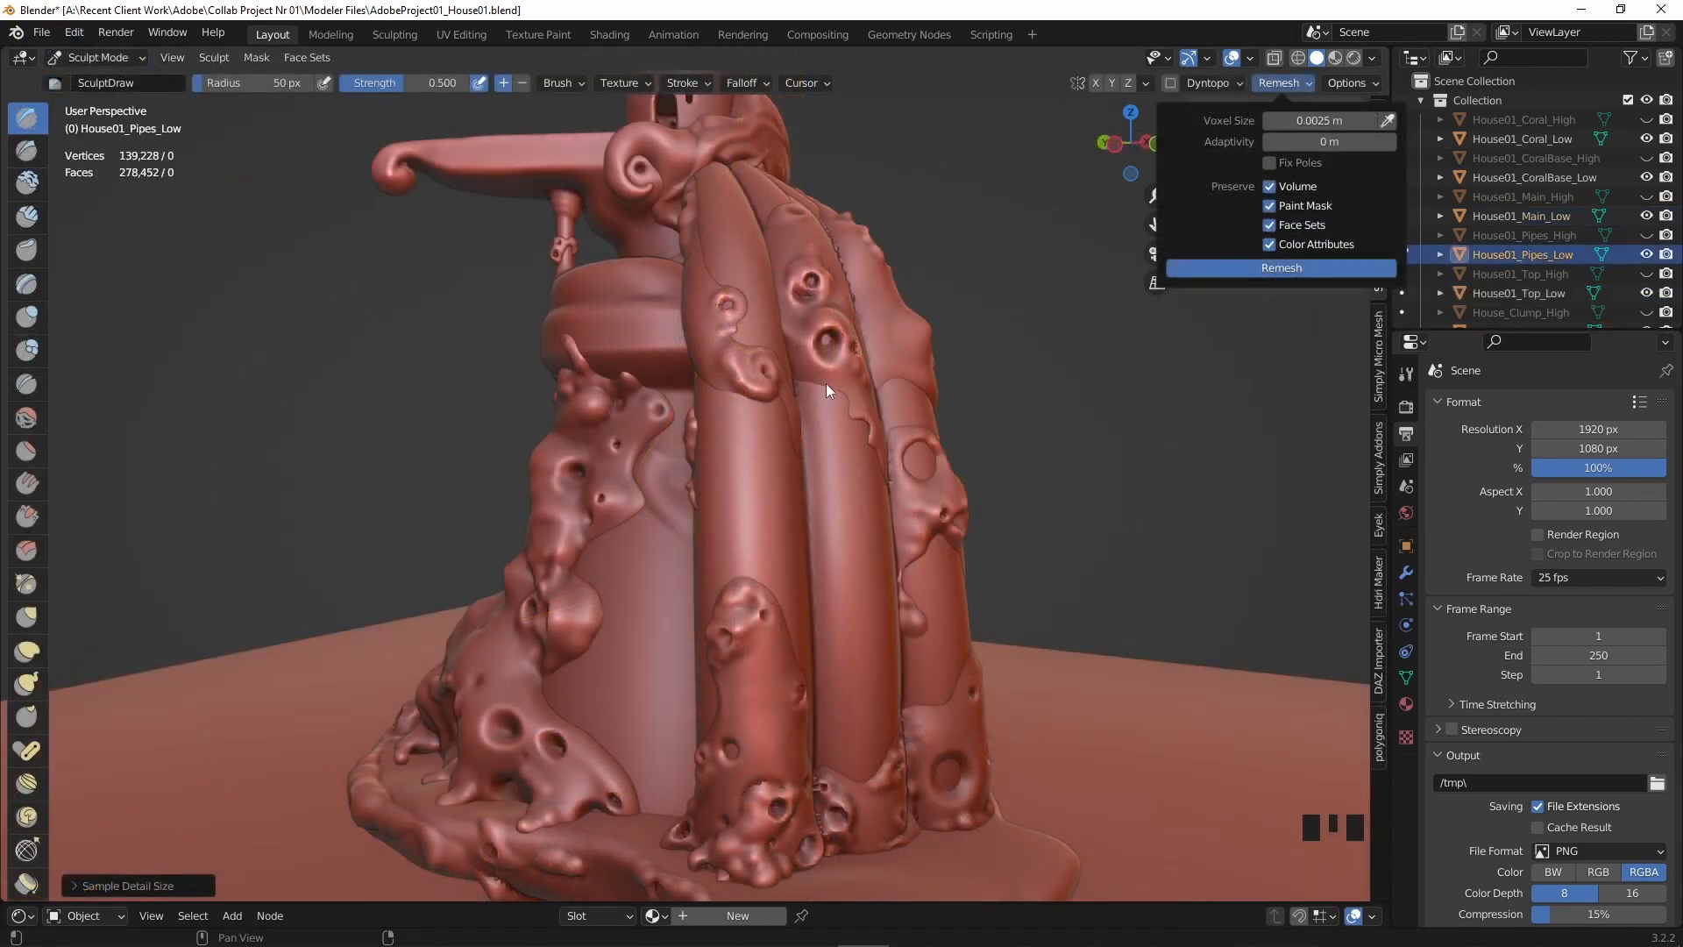
Try remeshing House01_Pipes_Low at 0.0025 then 0.003 m voxel size, undoing to compare.
left_click(1280, 267)
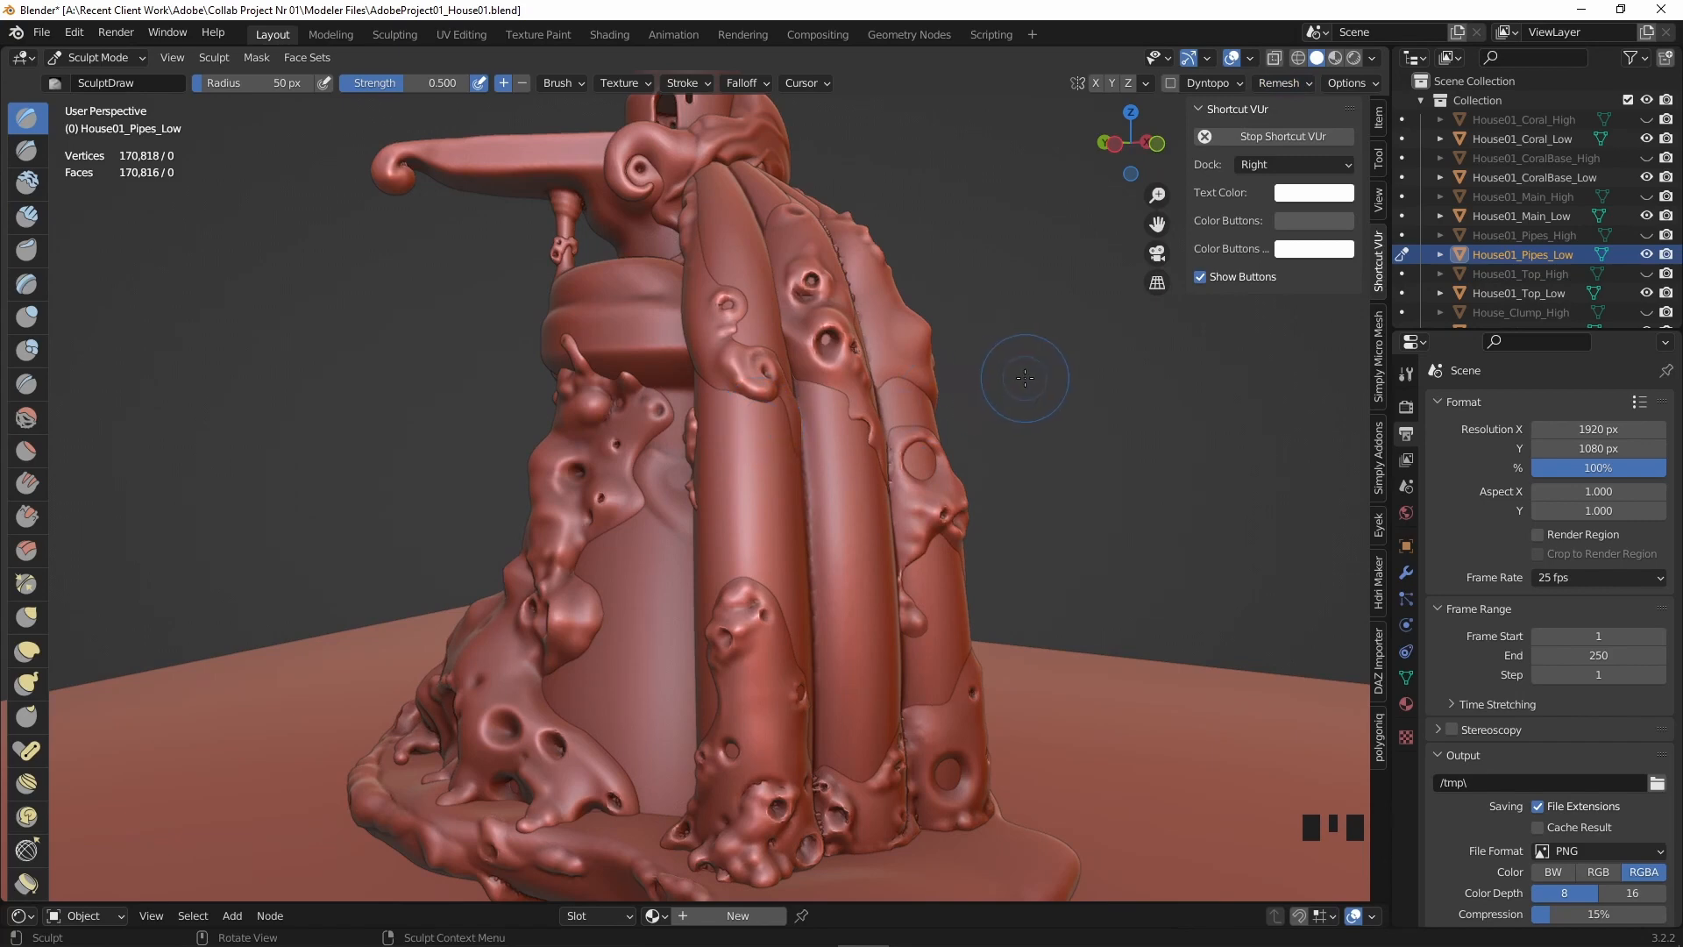
key("ctrl+z")
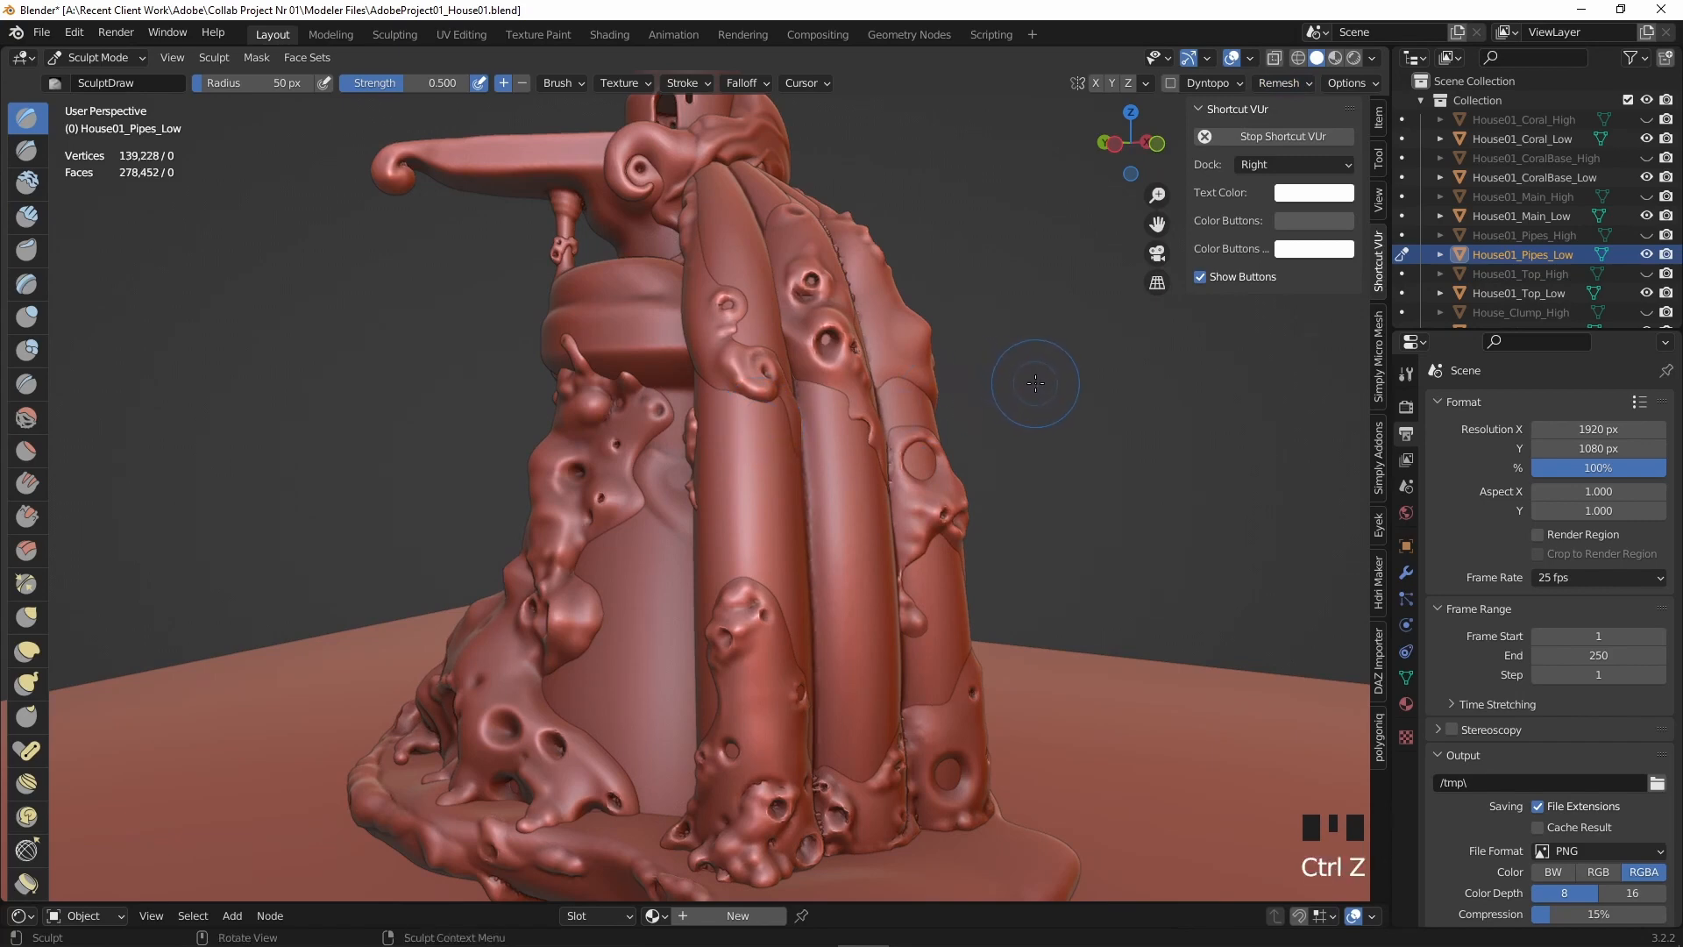
left_click(1278, 82)
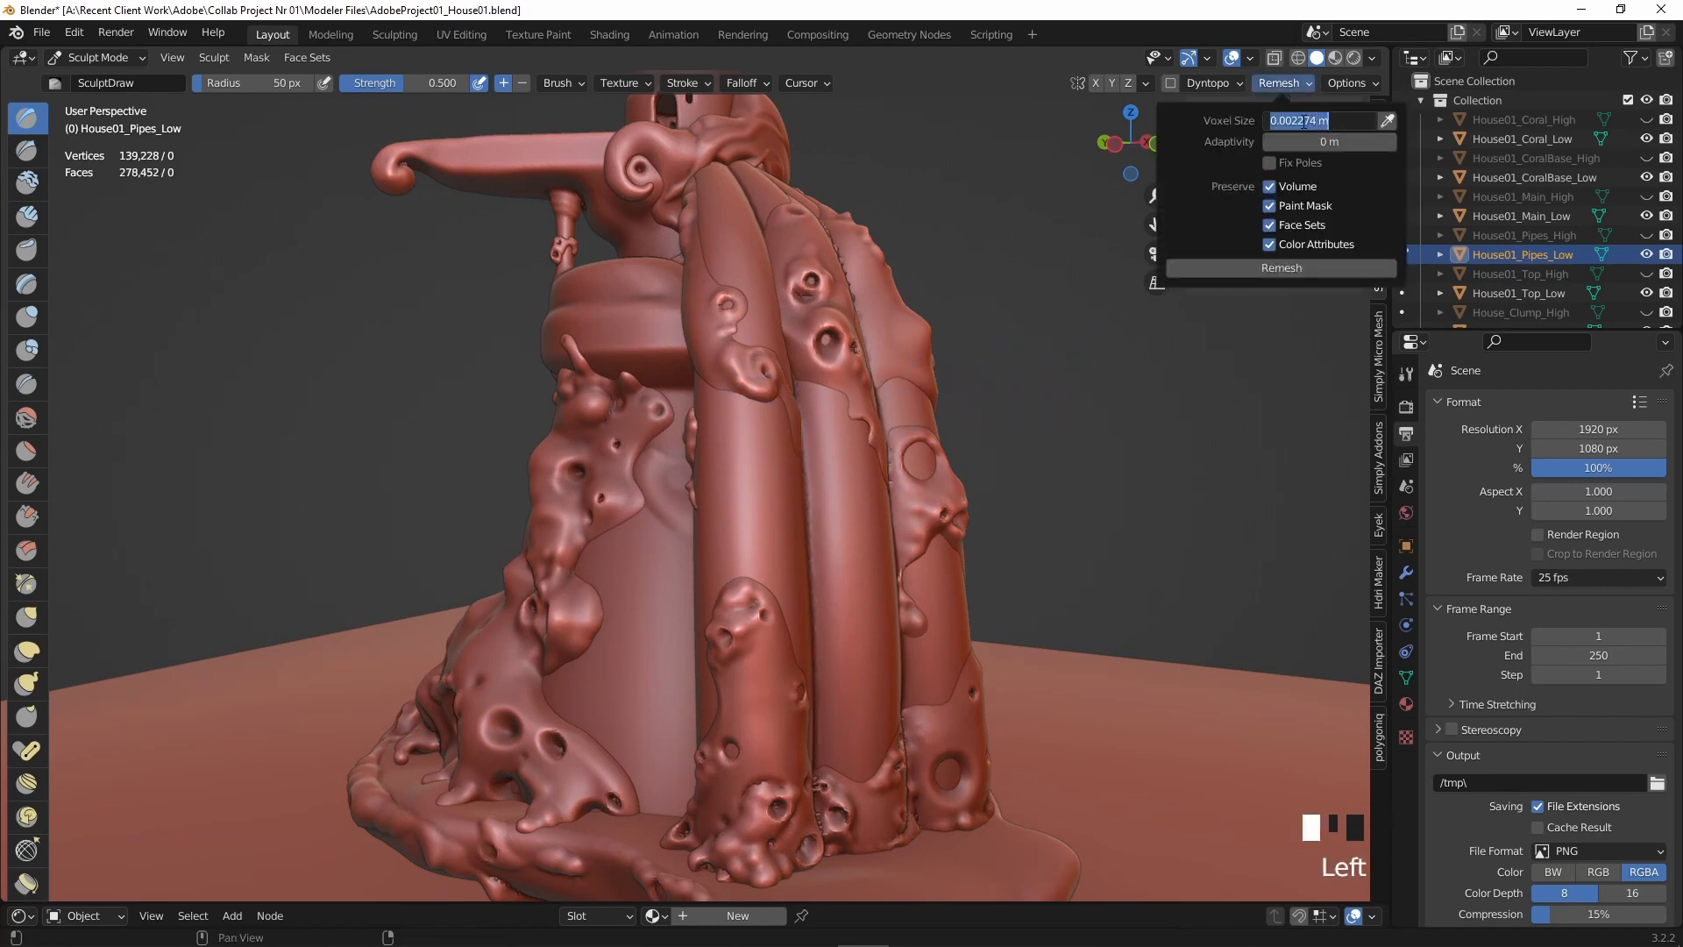
type("0.003")
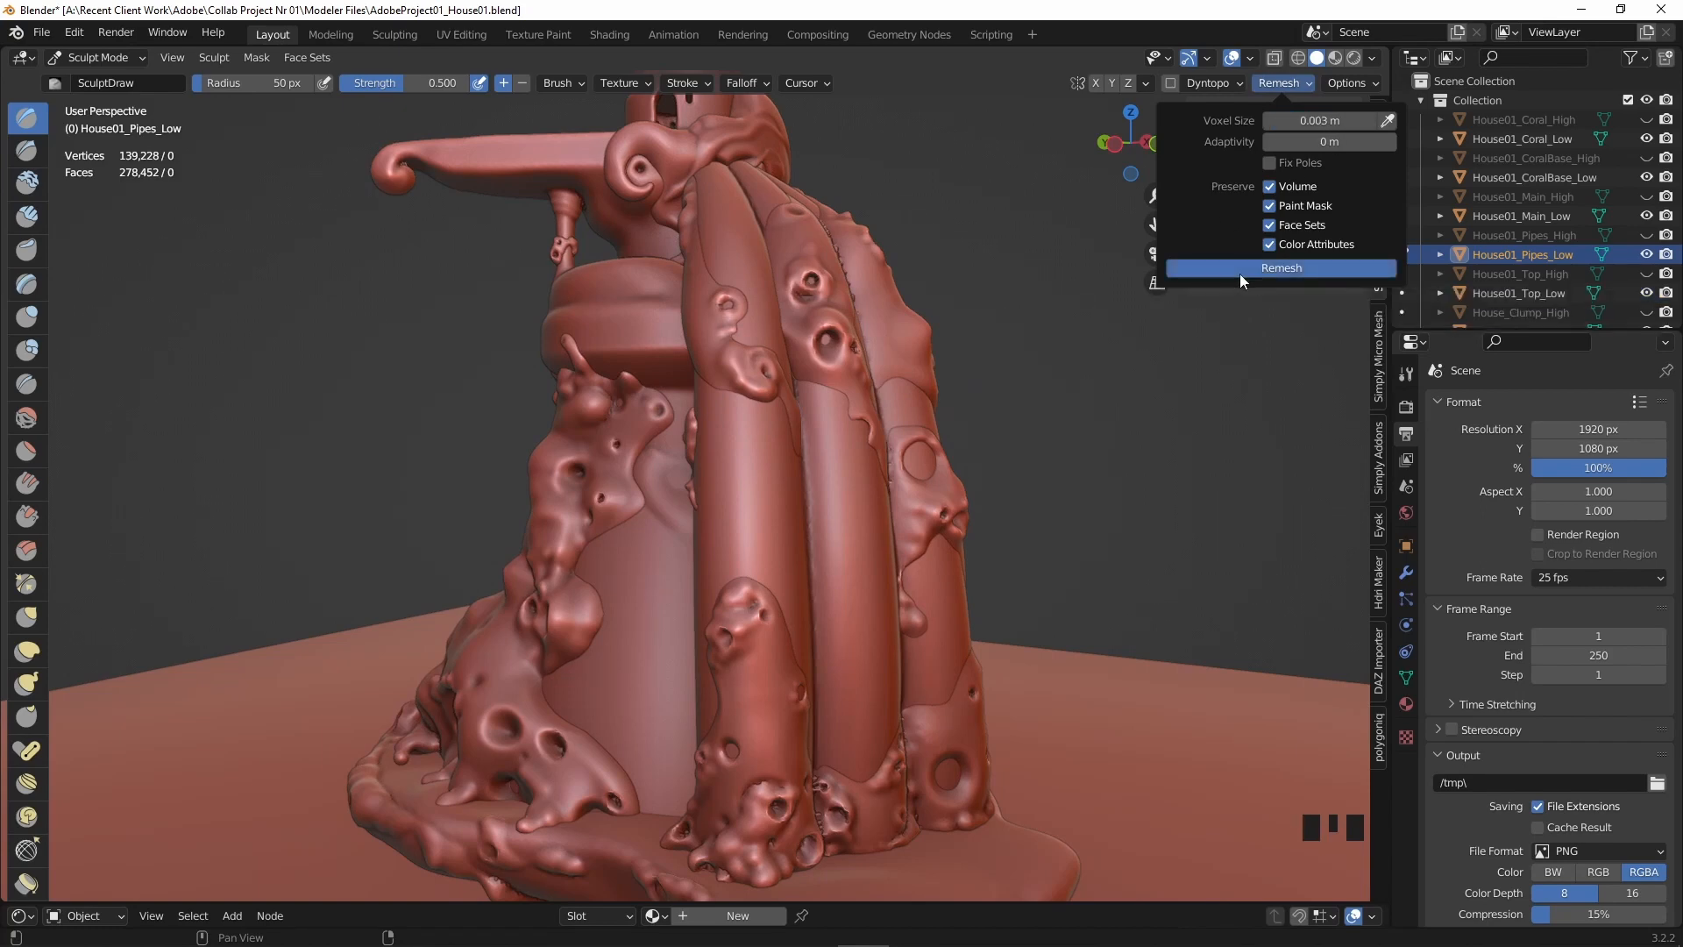
left_click(1280, 267)
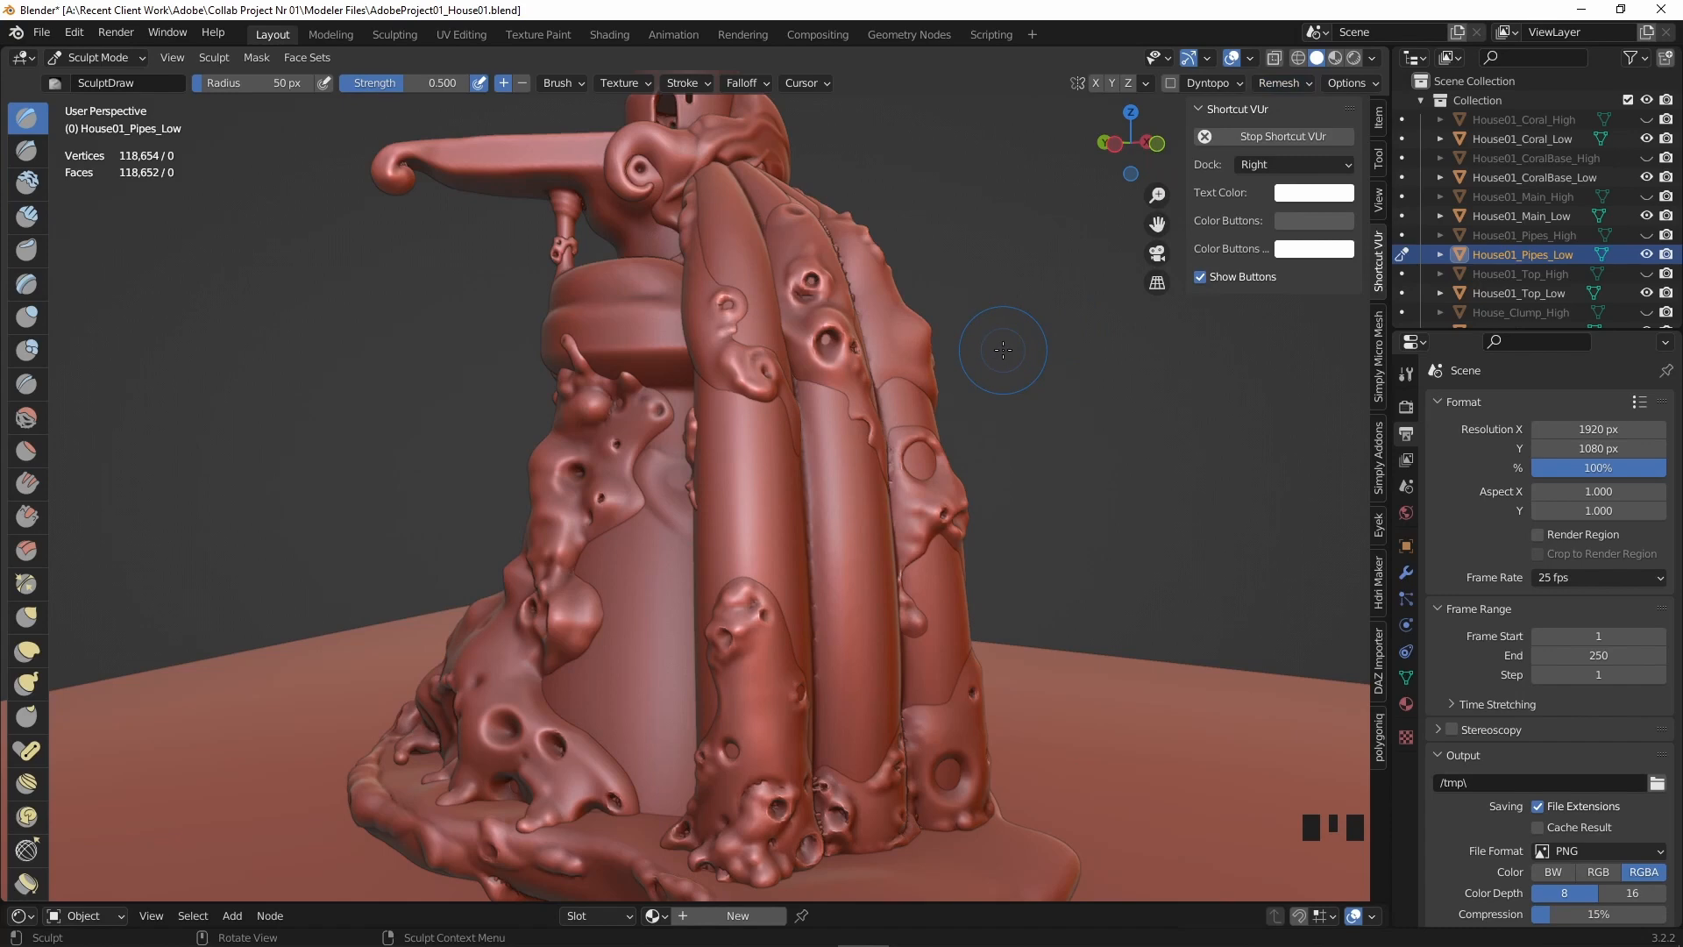
key("ctrl+z")
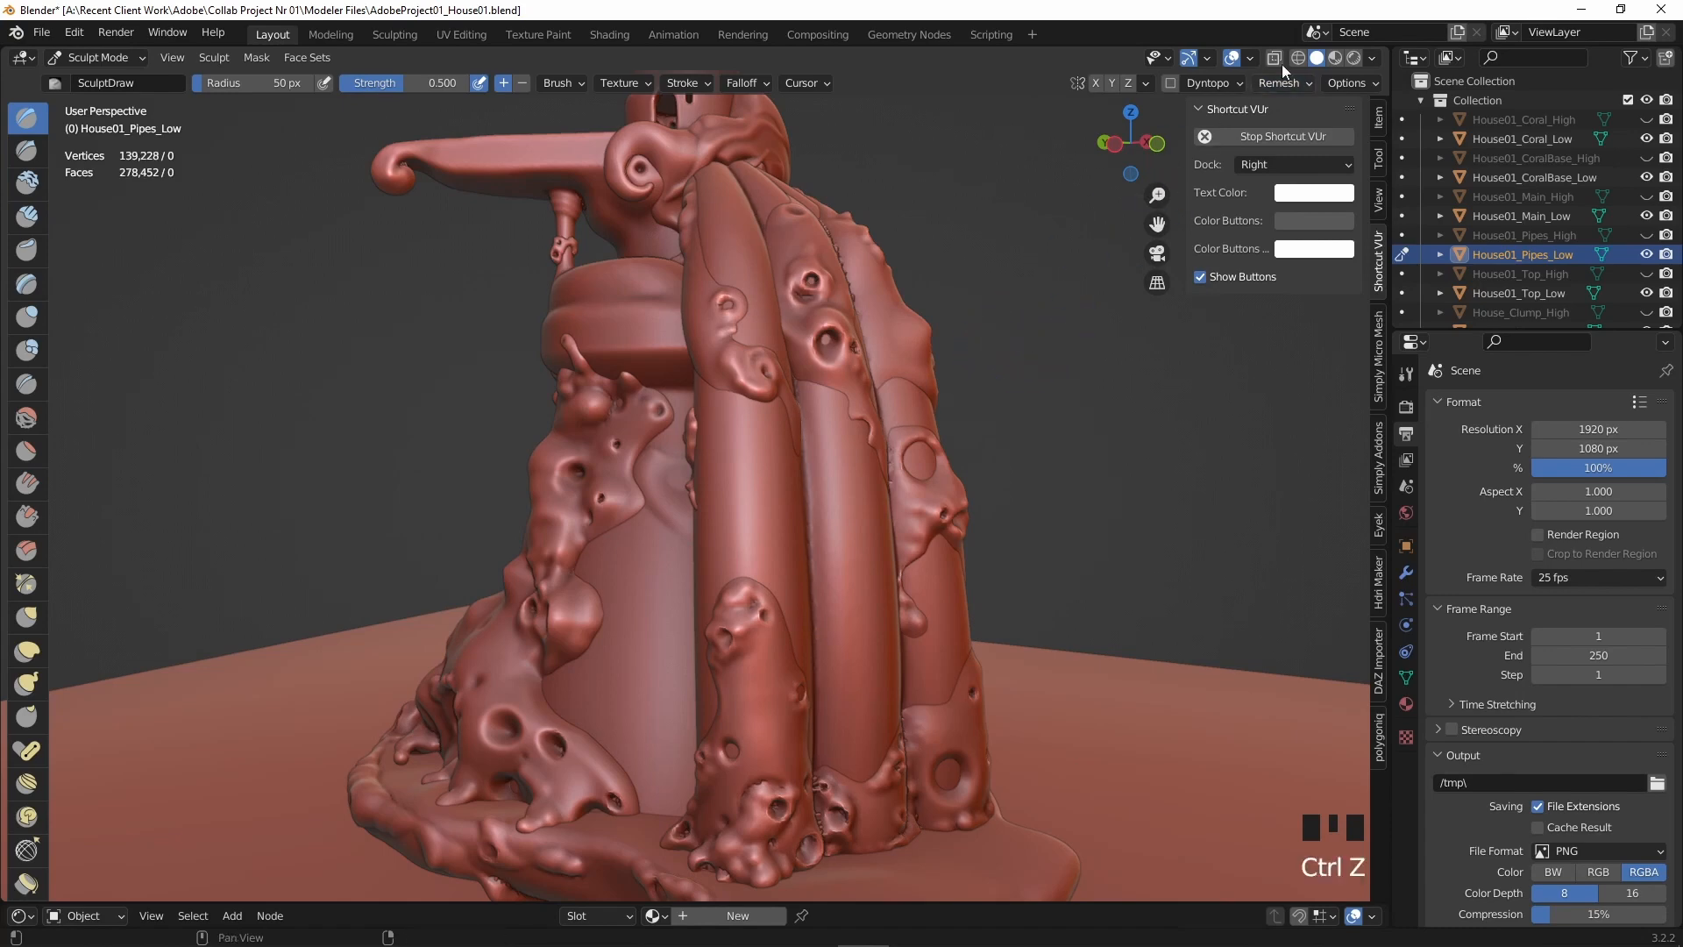
Remesh the pipes at 0.003 m to about 118,654 vertices and return to Object Mode.
left_click(1279, 82)
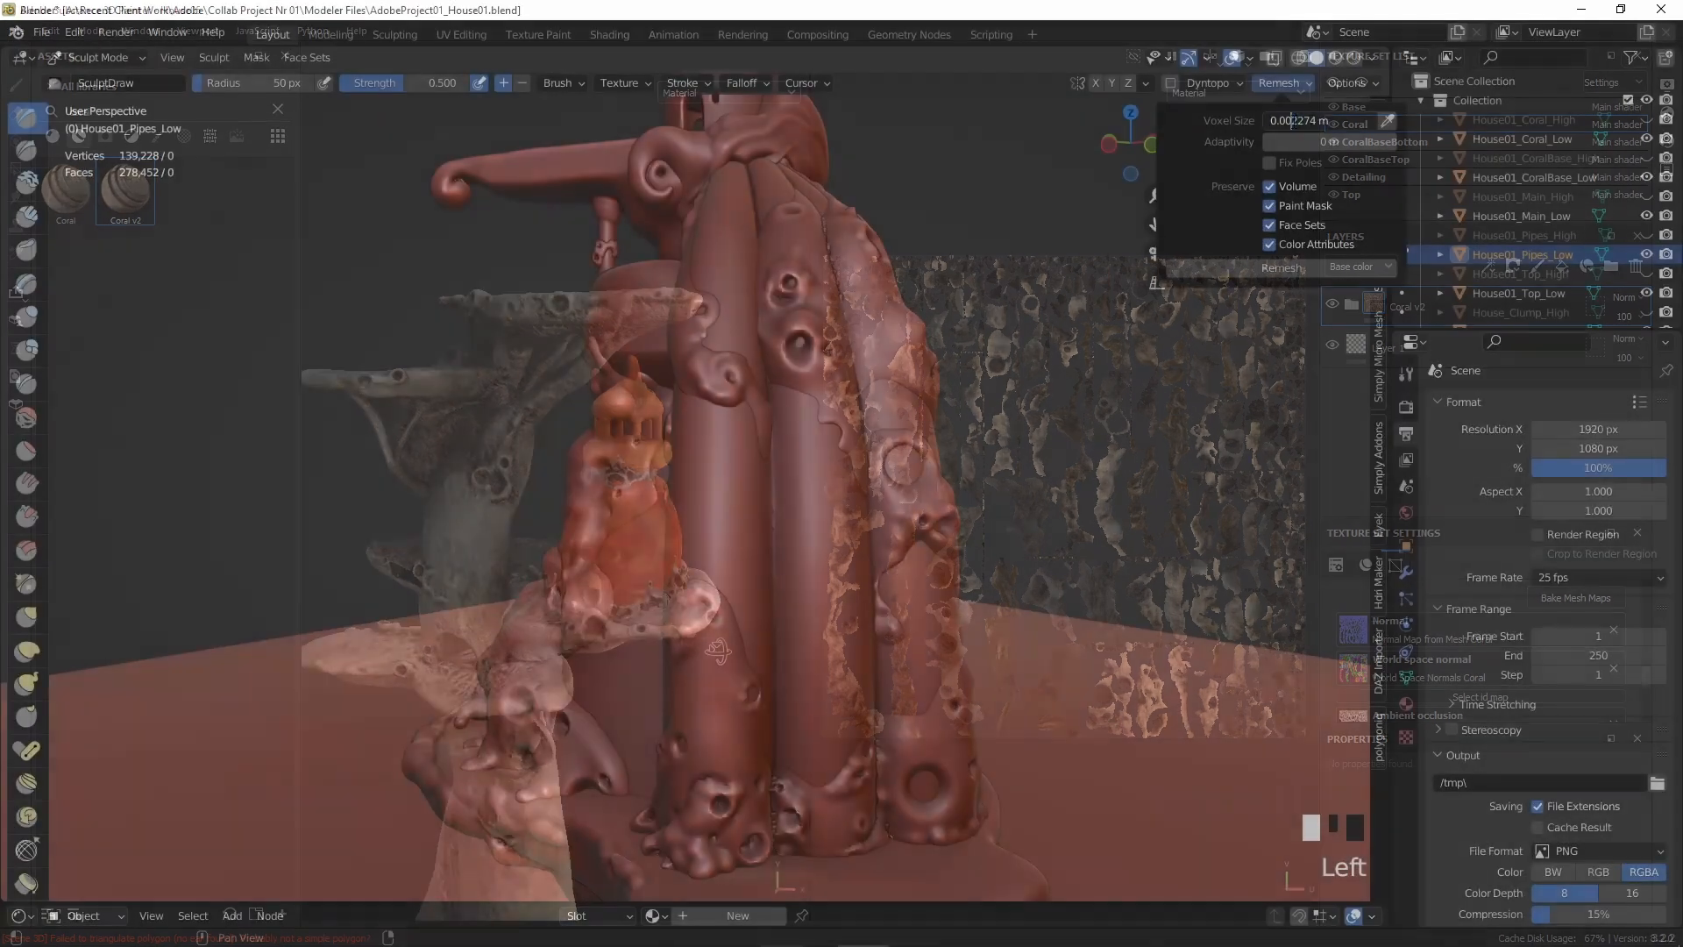
left_click(1279, 266)
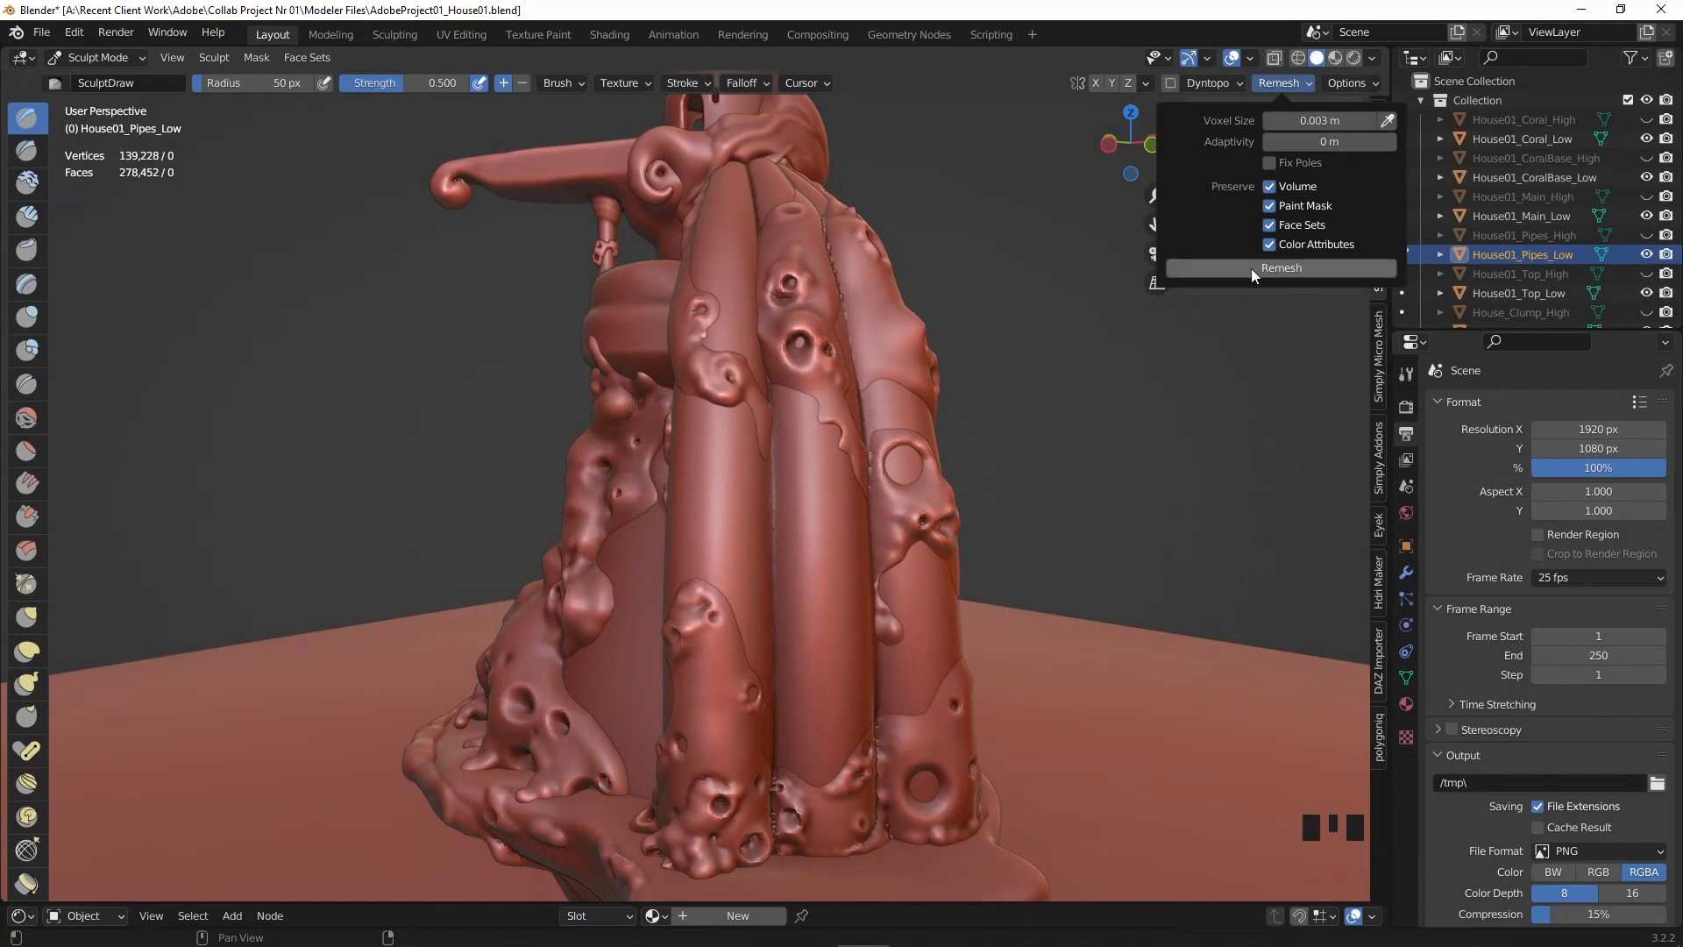
left_click(1279, 267)
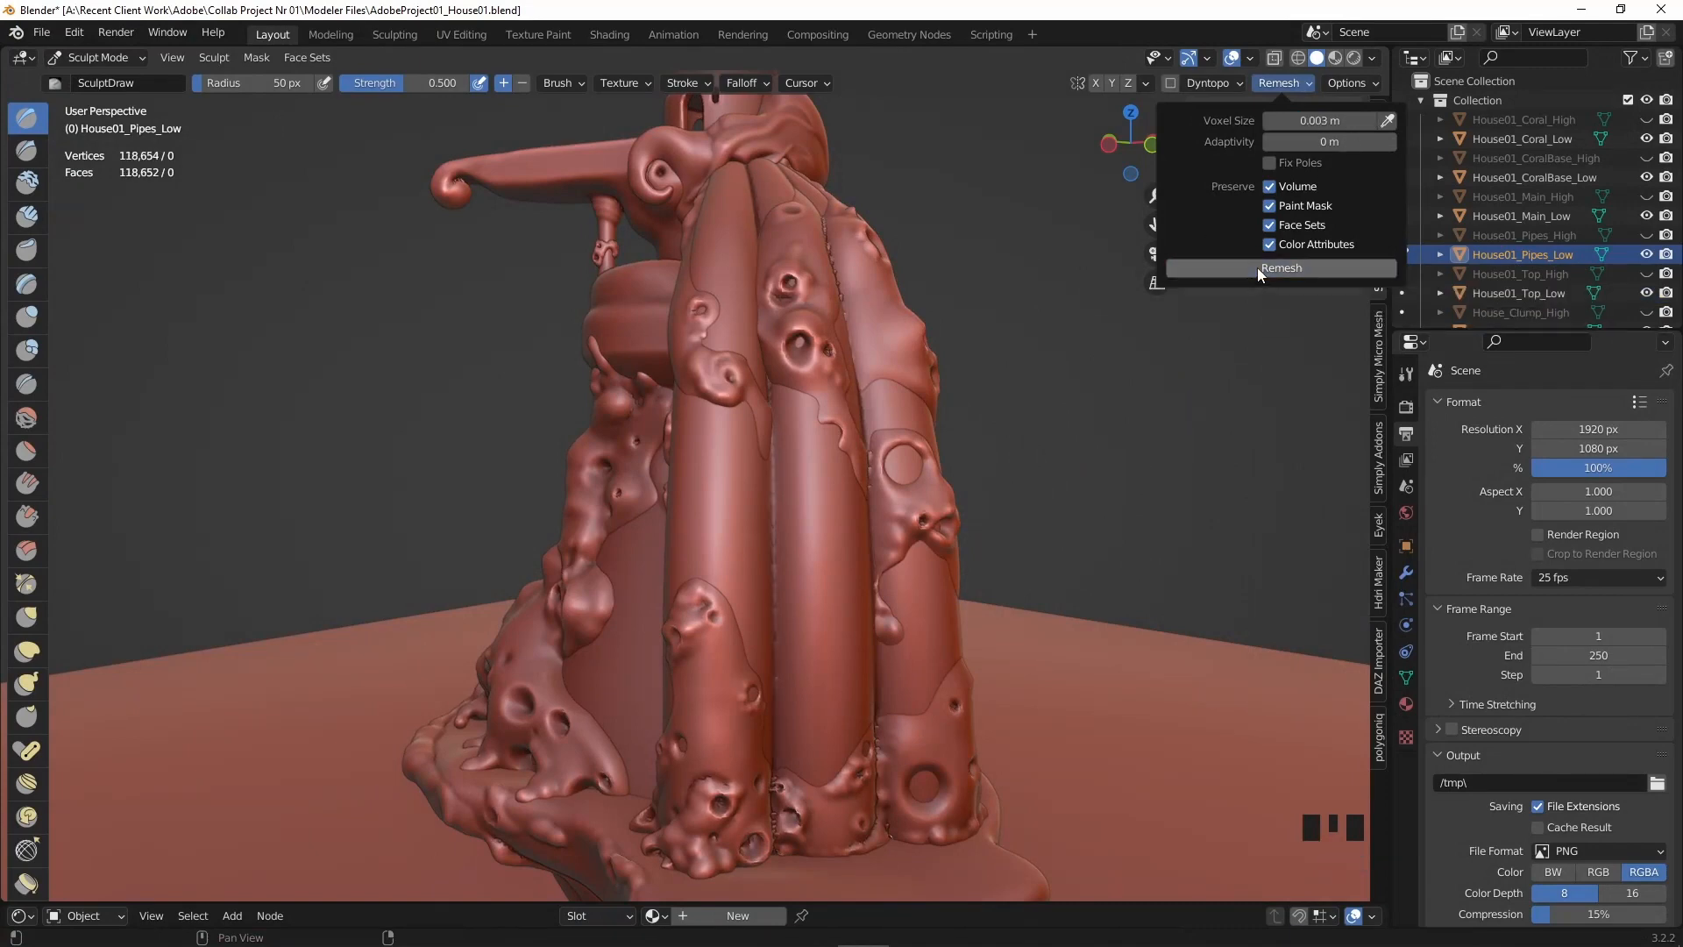
left_click(94, 57)
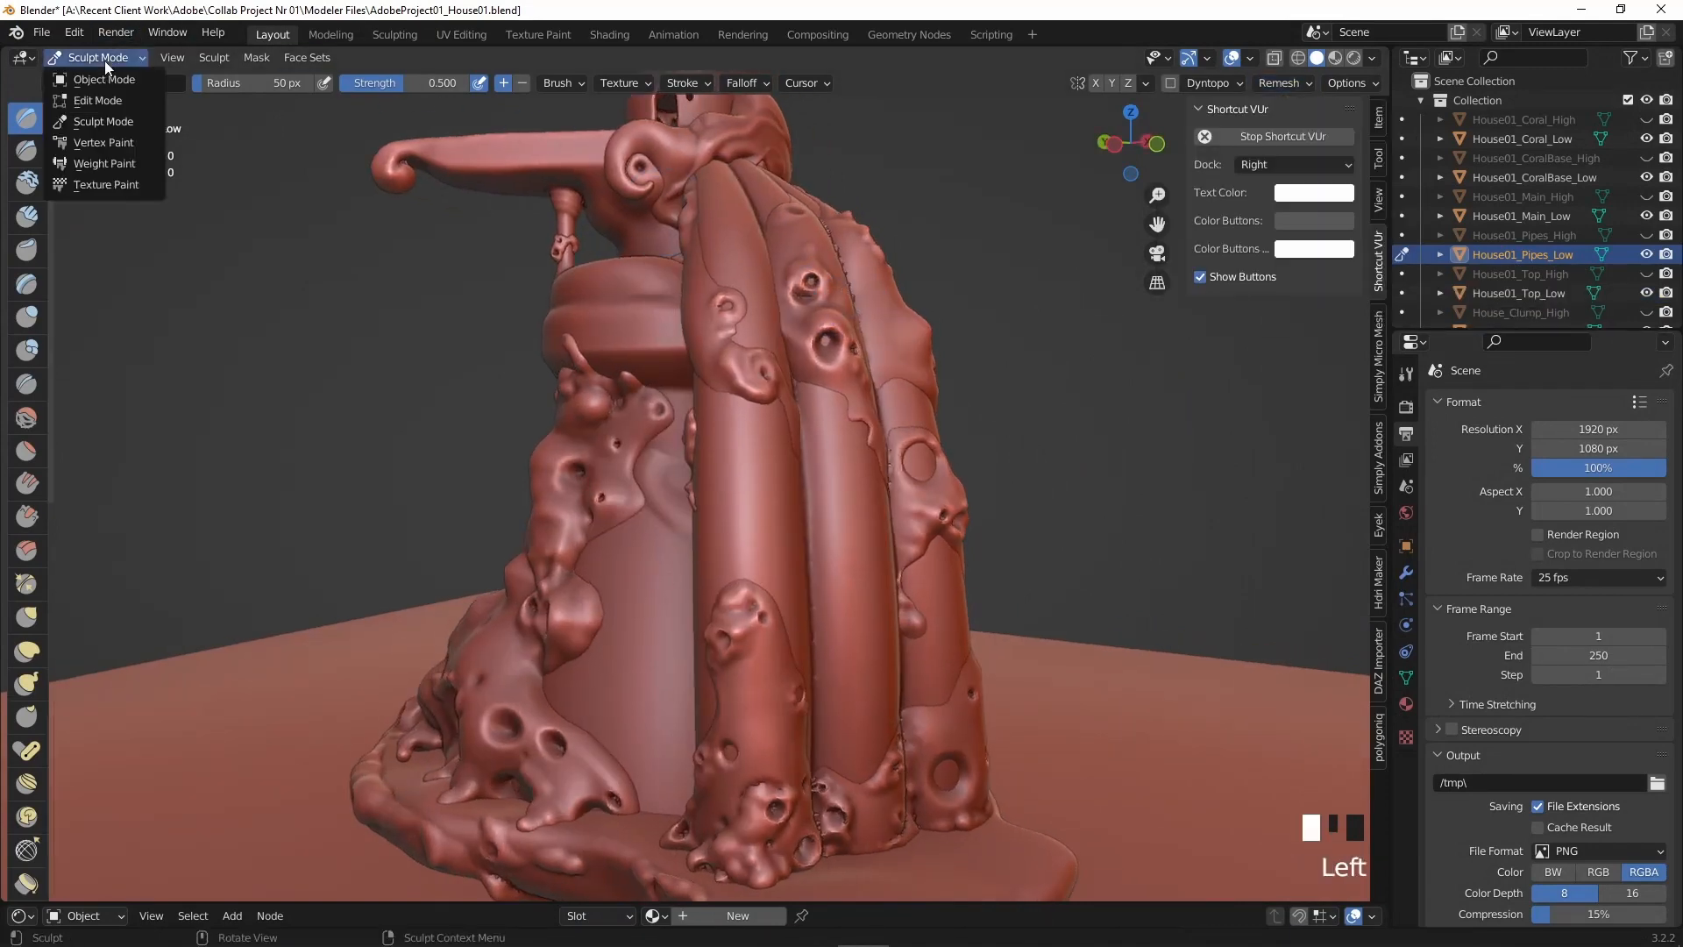
left_click(103, 78)
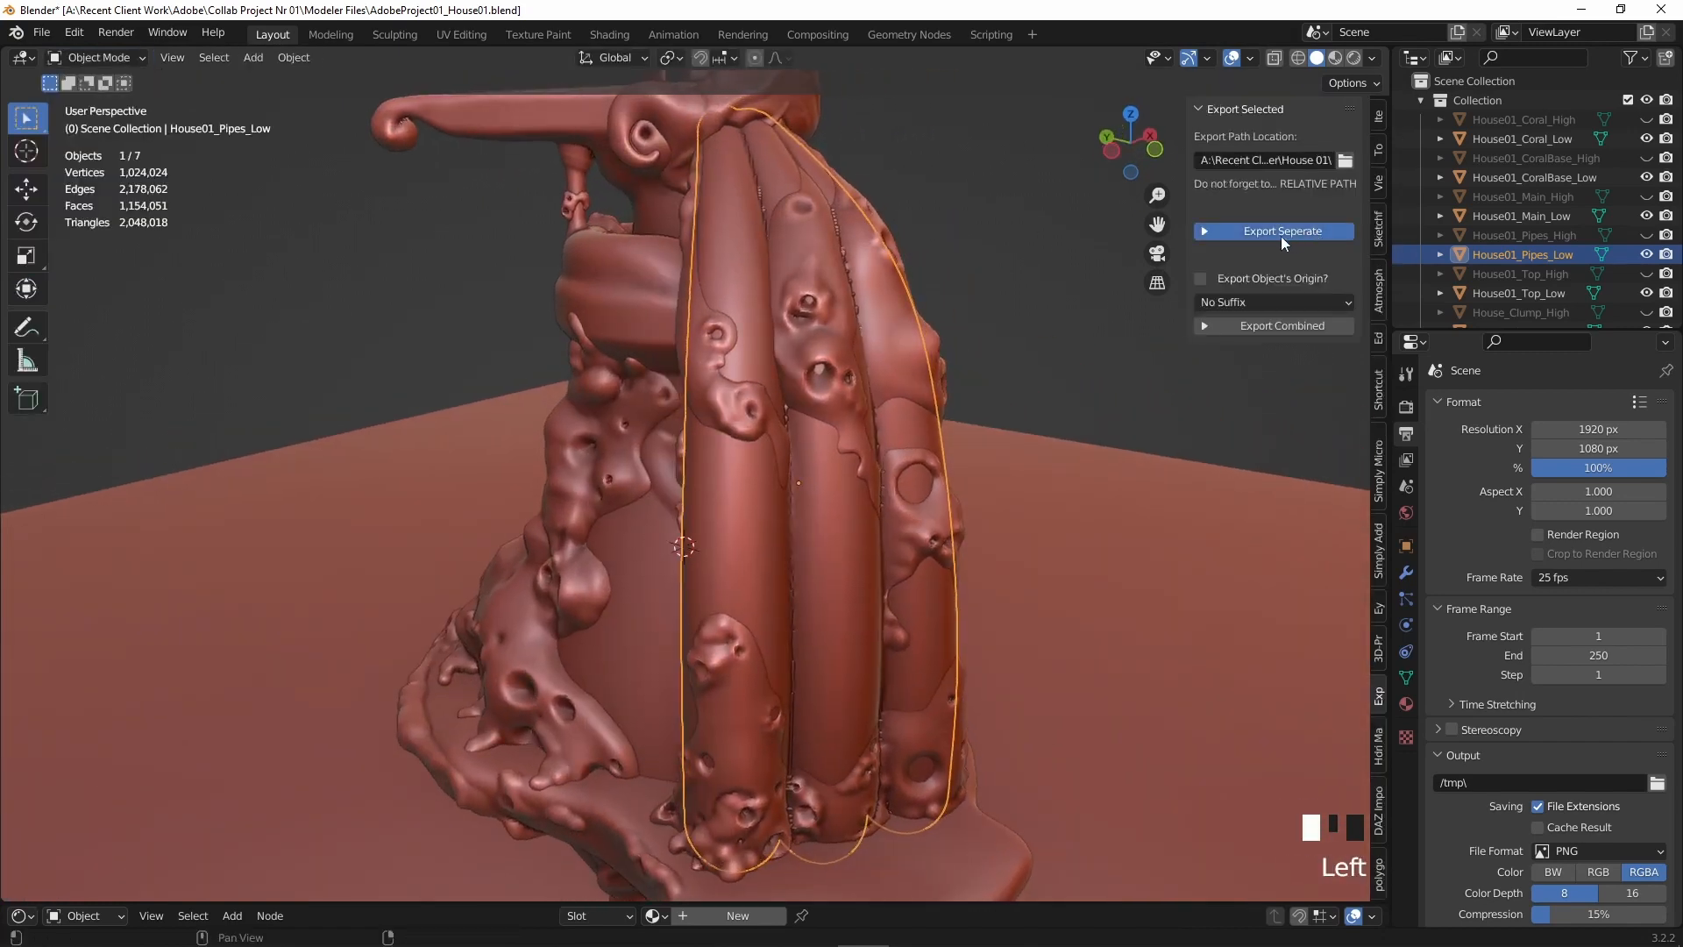
Export the pipes piece separately and bring House01_Coral_Low into Sculpt Mode for remeshing.
left_click(1280, 231)
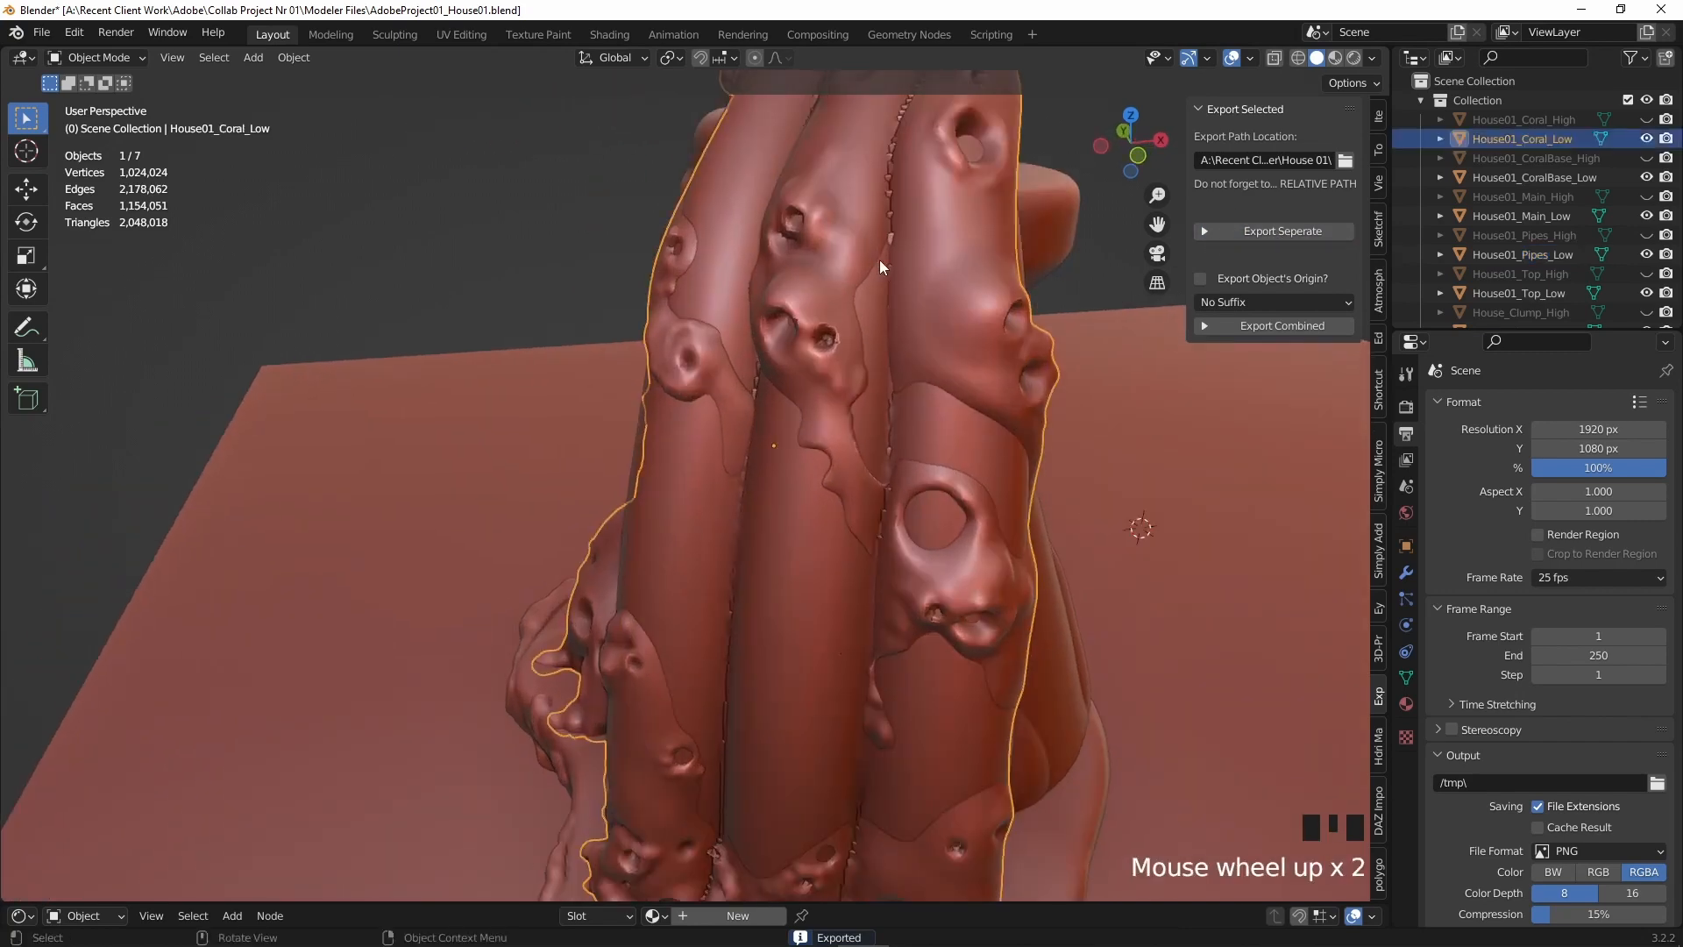
left_click_drag(880, 268, 773, 567)
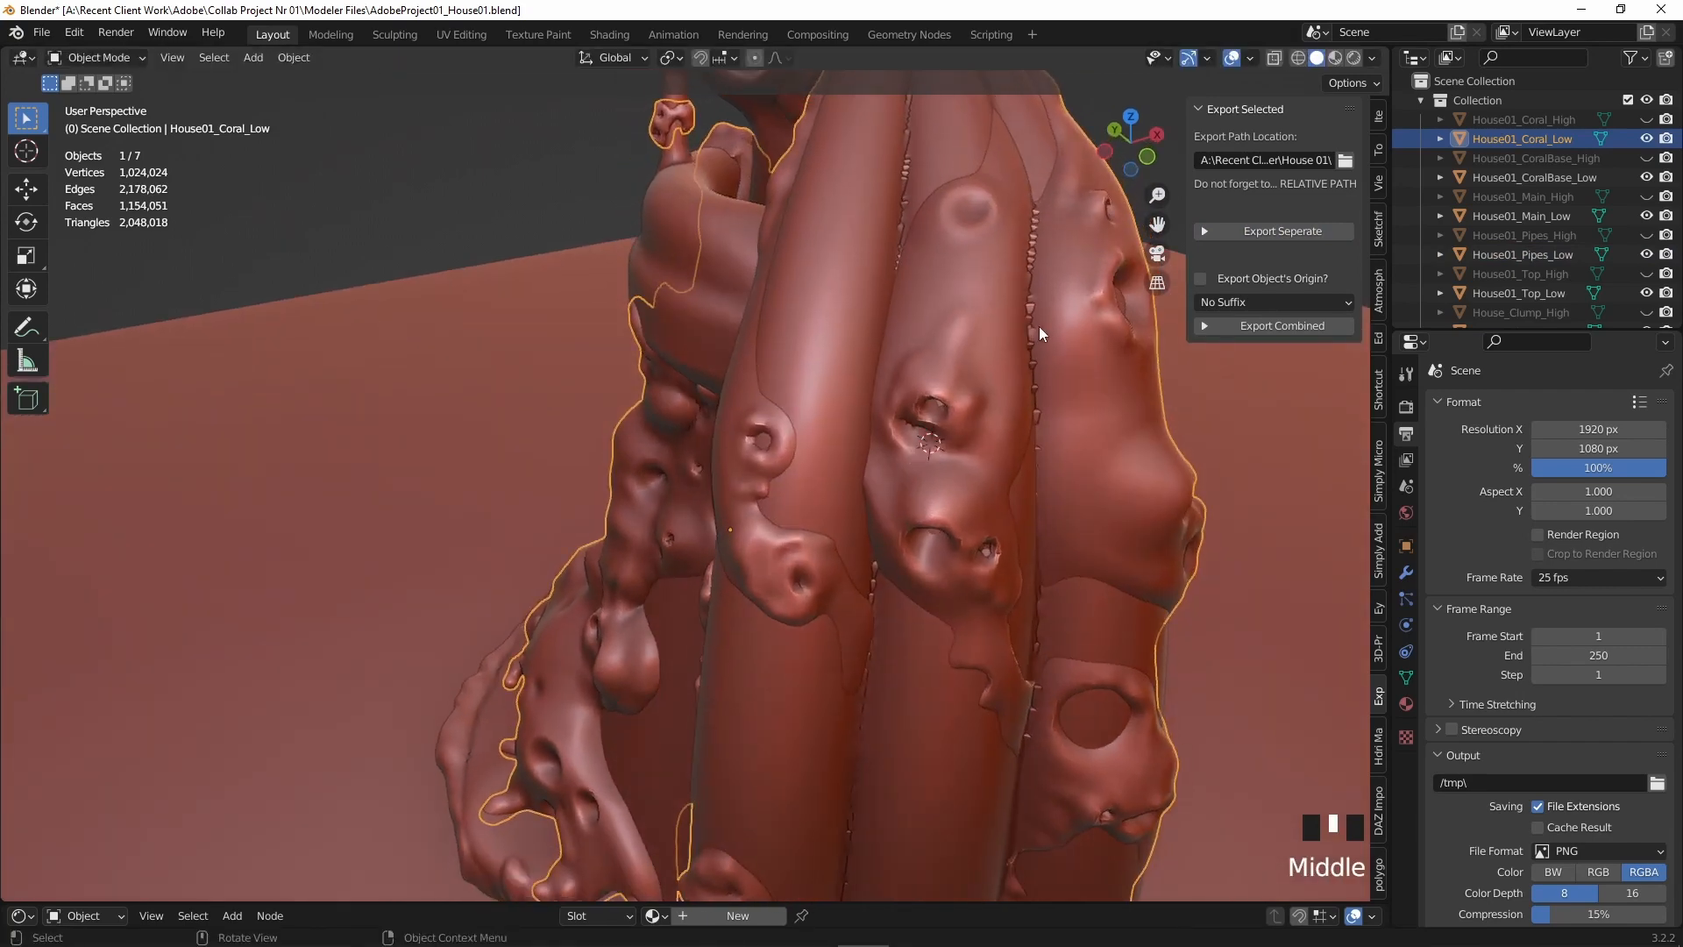
left_click(97, 56)
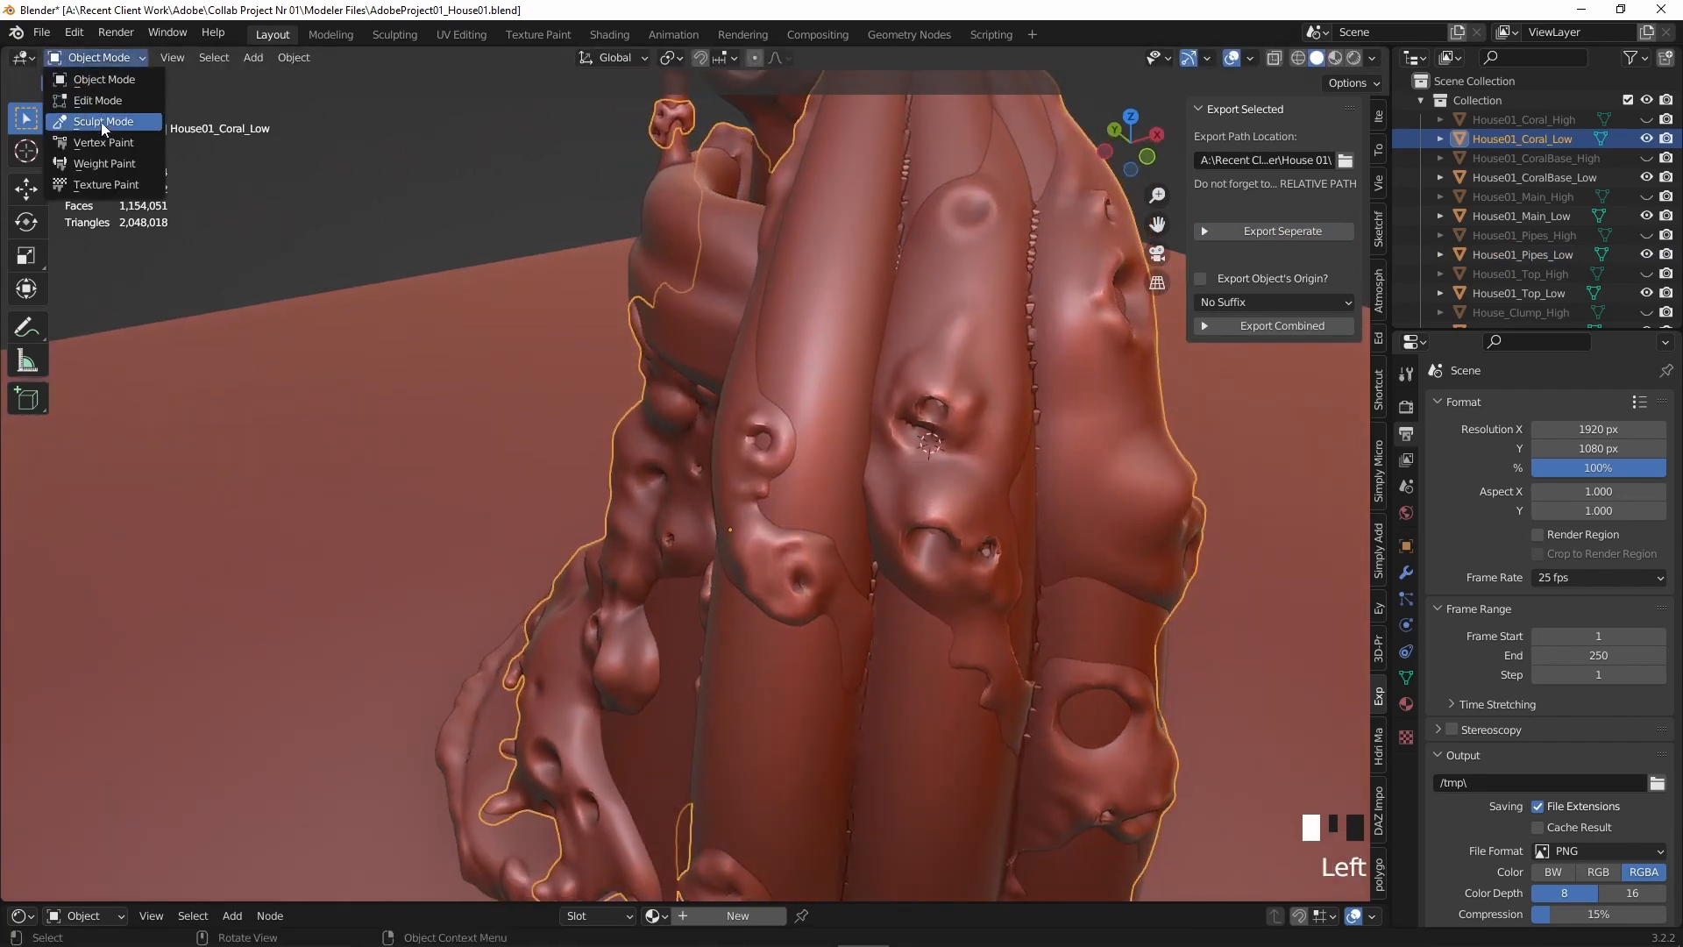
left_click(103, 121)
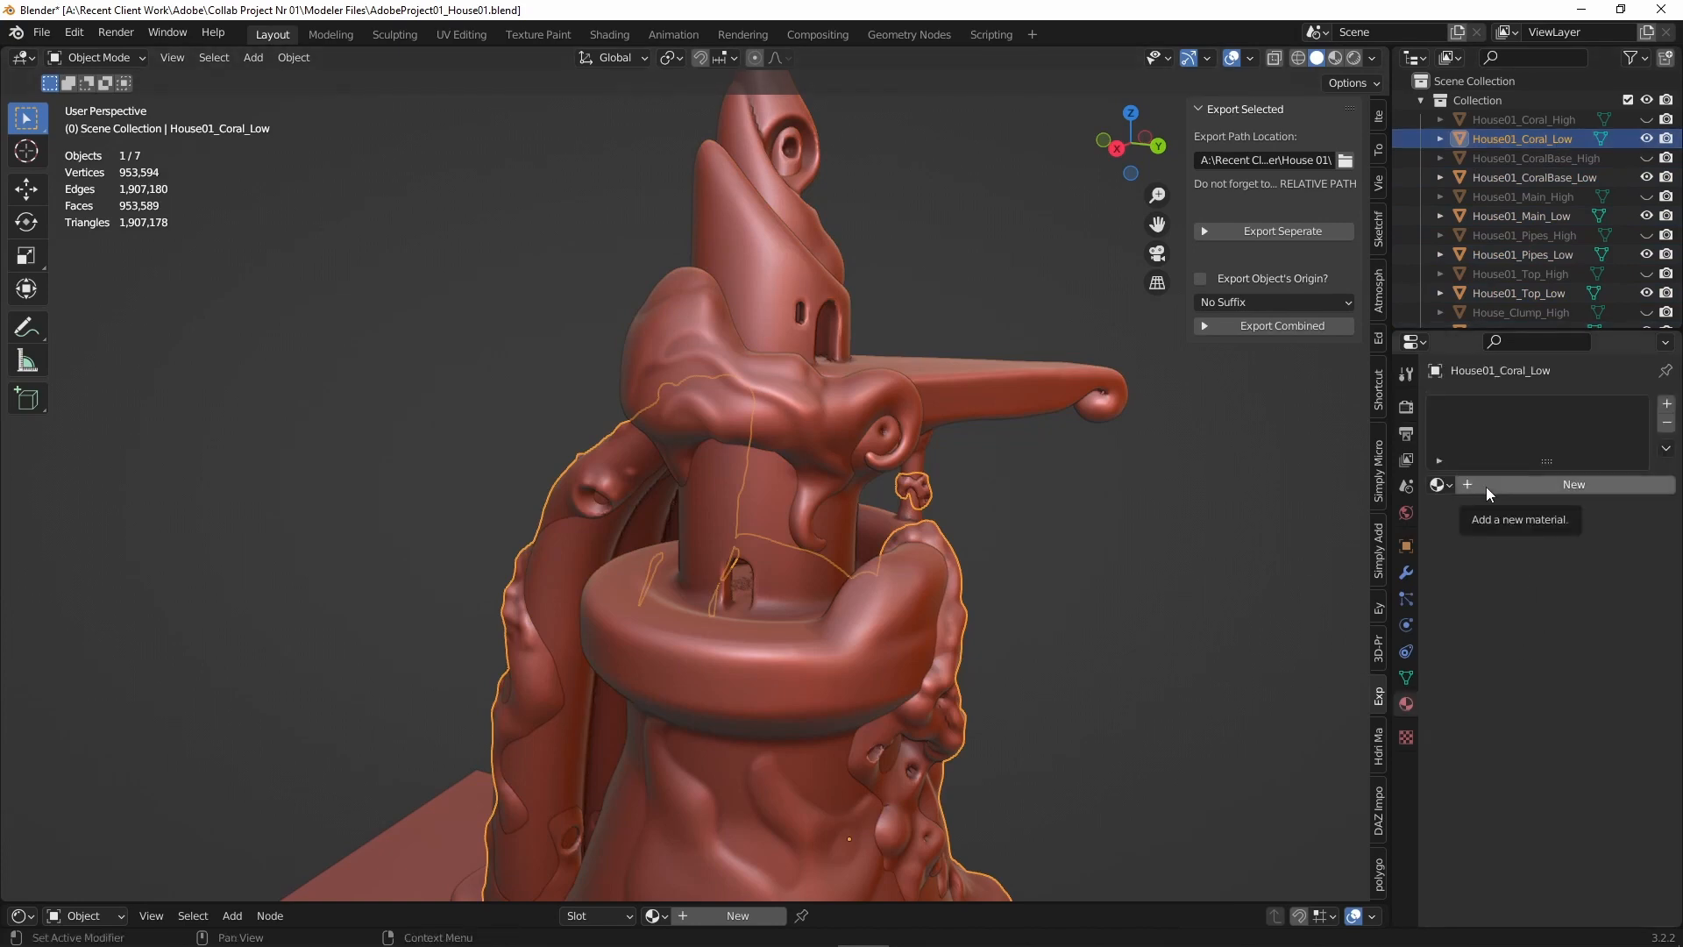
Add a new Coral material to the coral piece and set up materials on the main and clump pieces.
left_click(1574, 484)
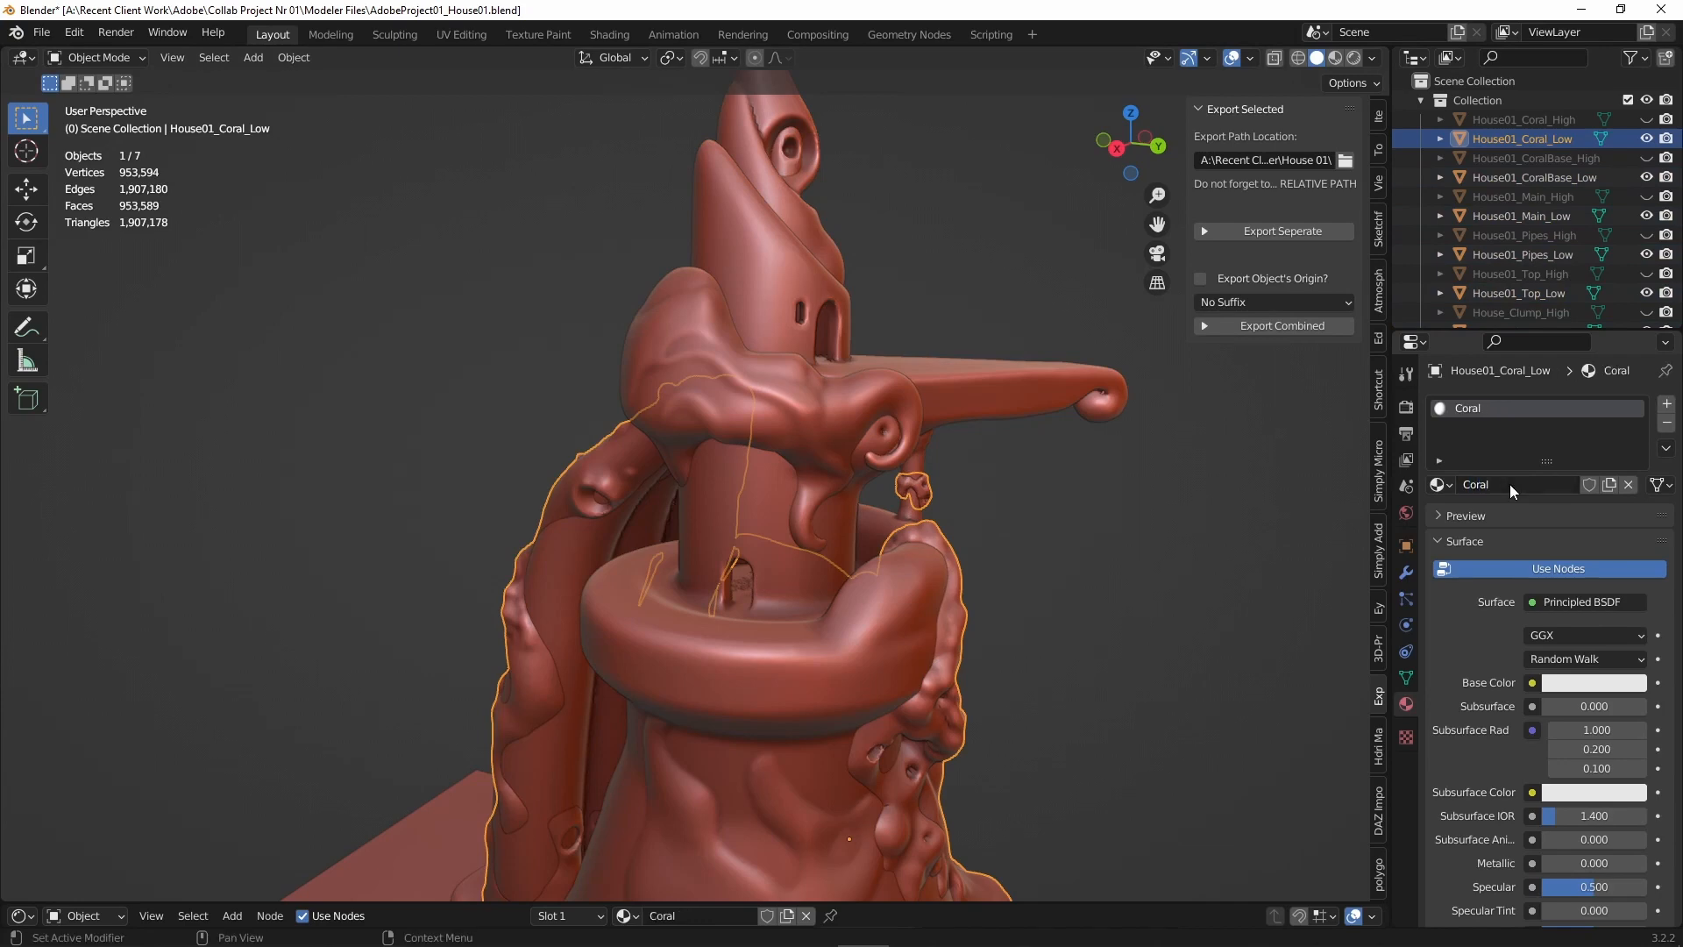
left_click(1534, 177)
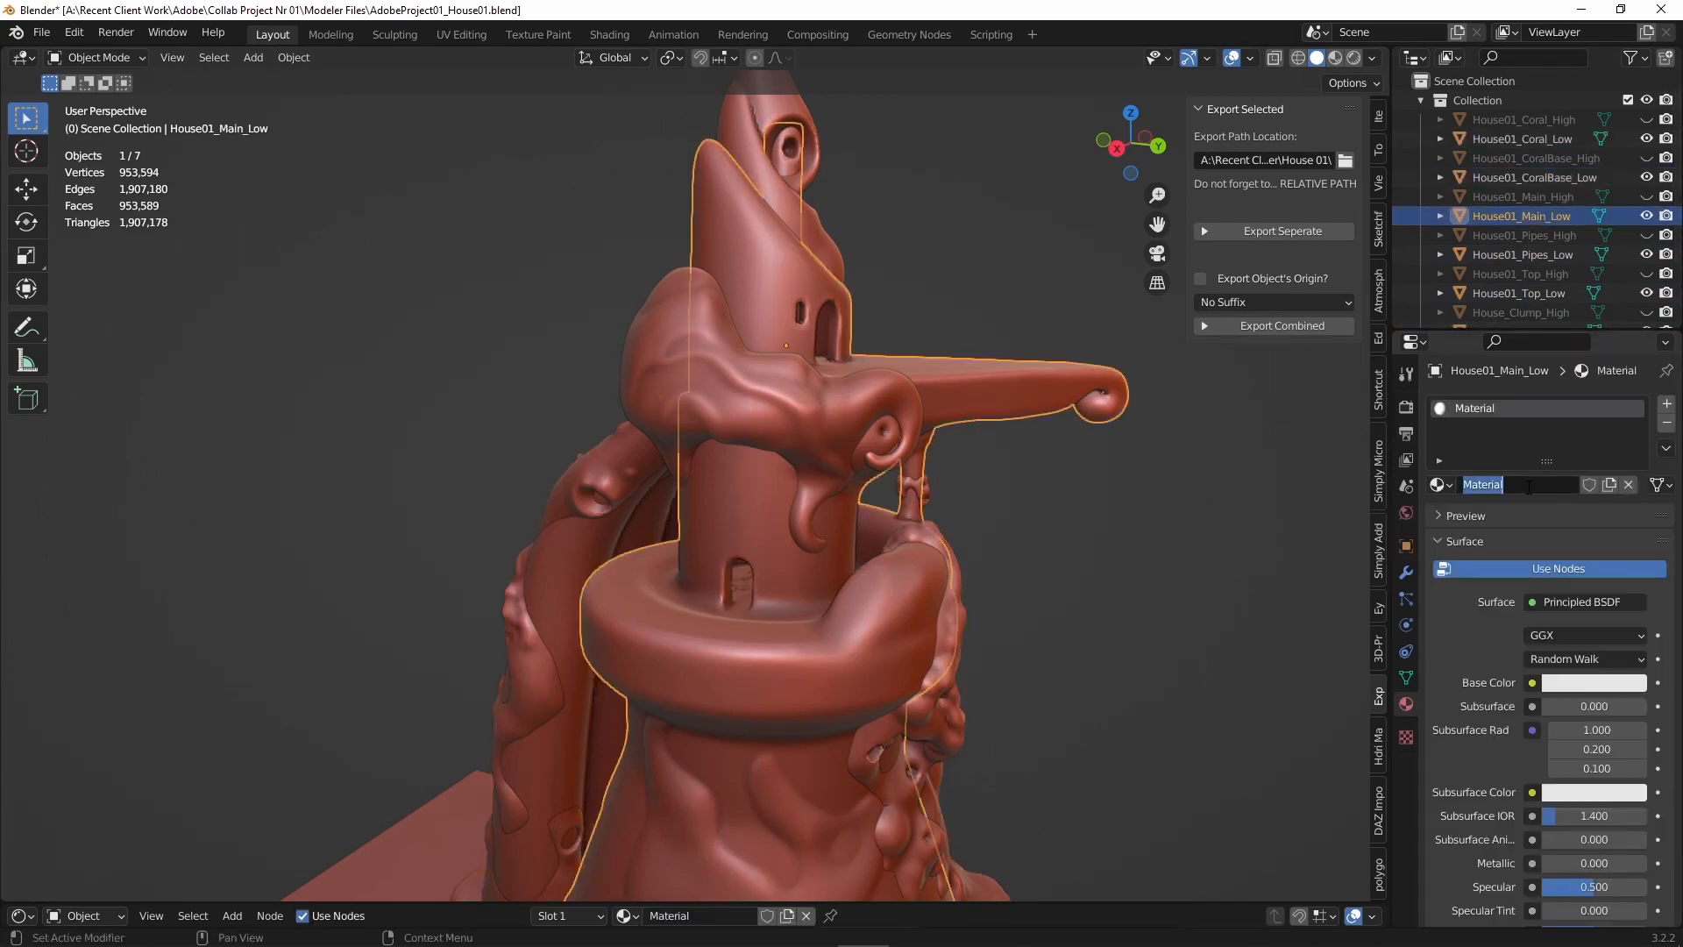
left_click(1522, 254)
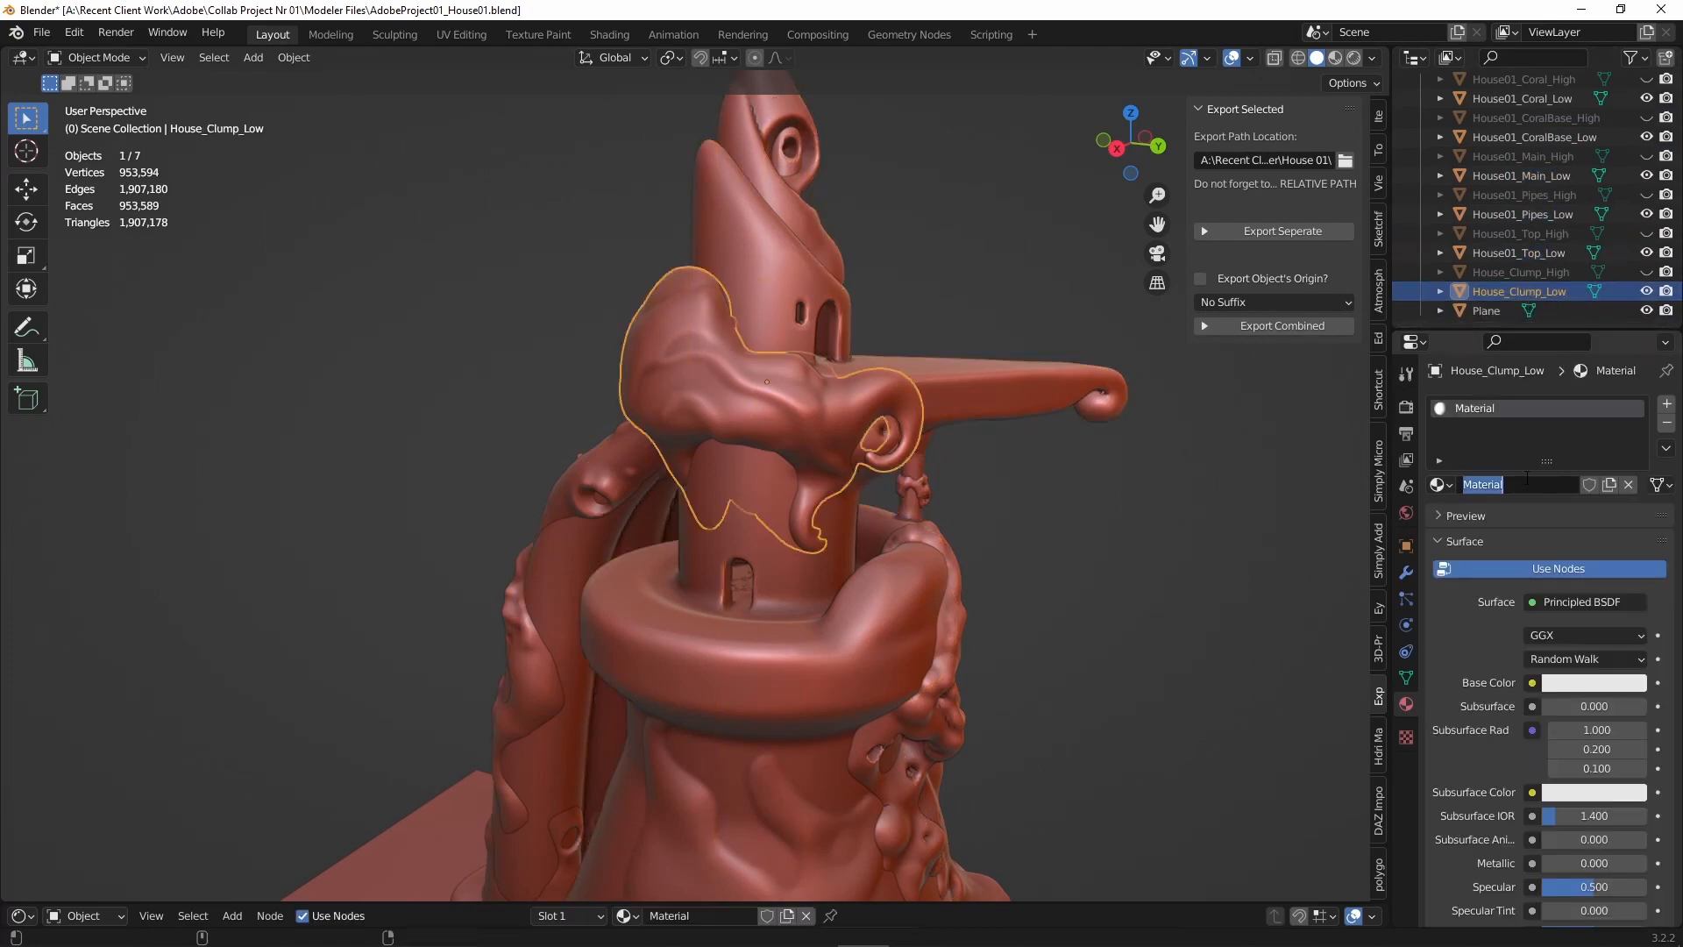
left_click(461, 34)
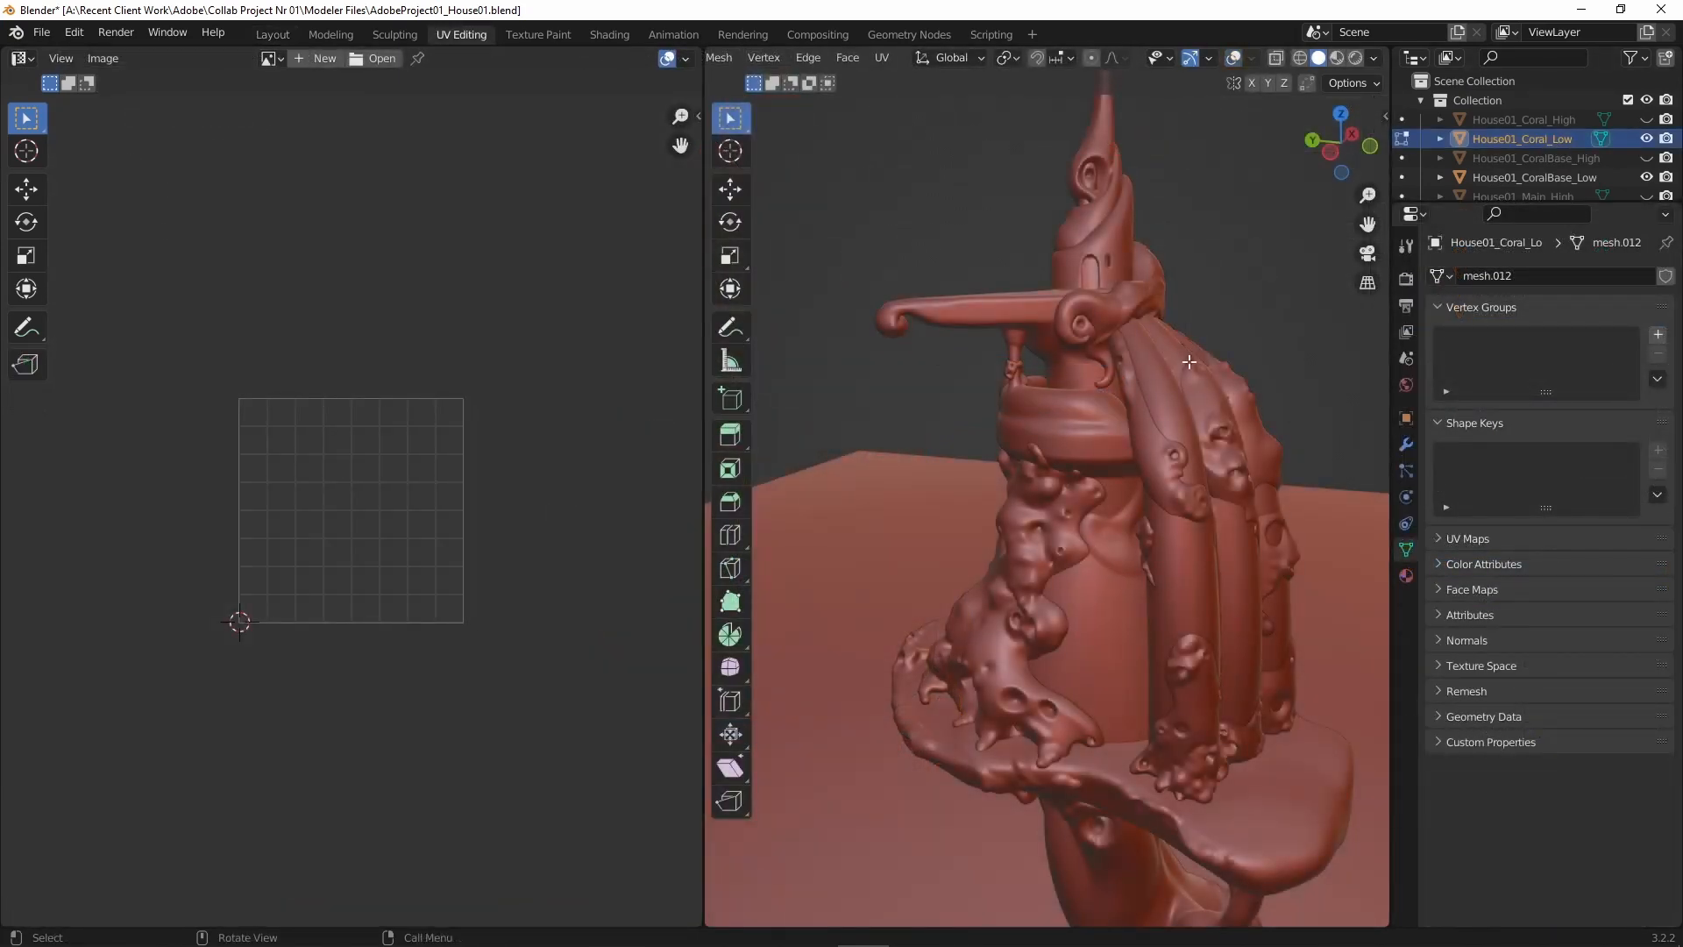
mouse_move(876, 340)
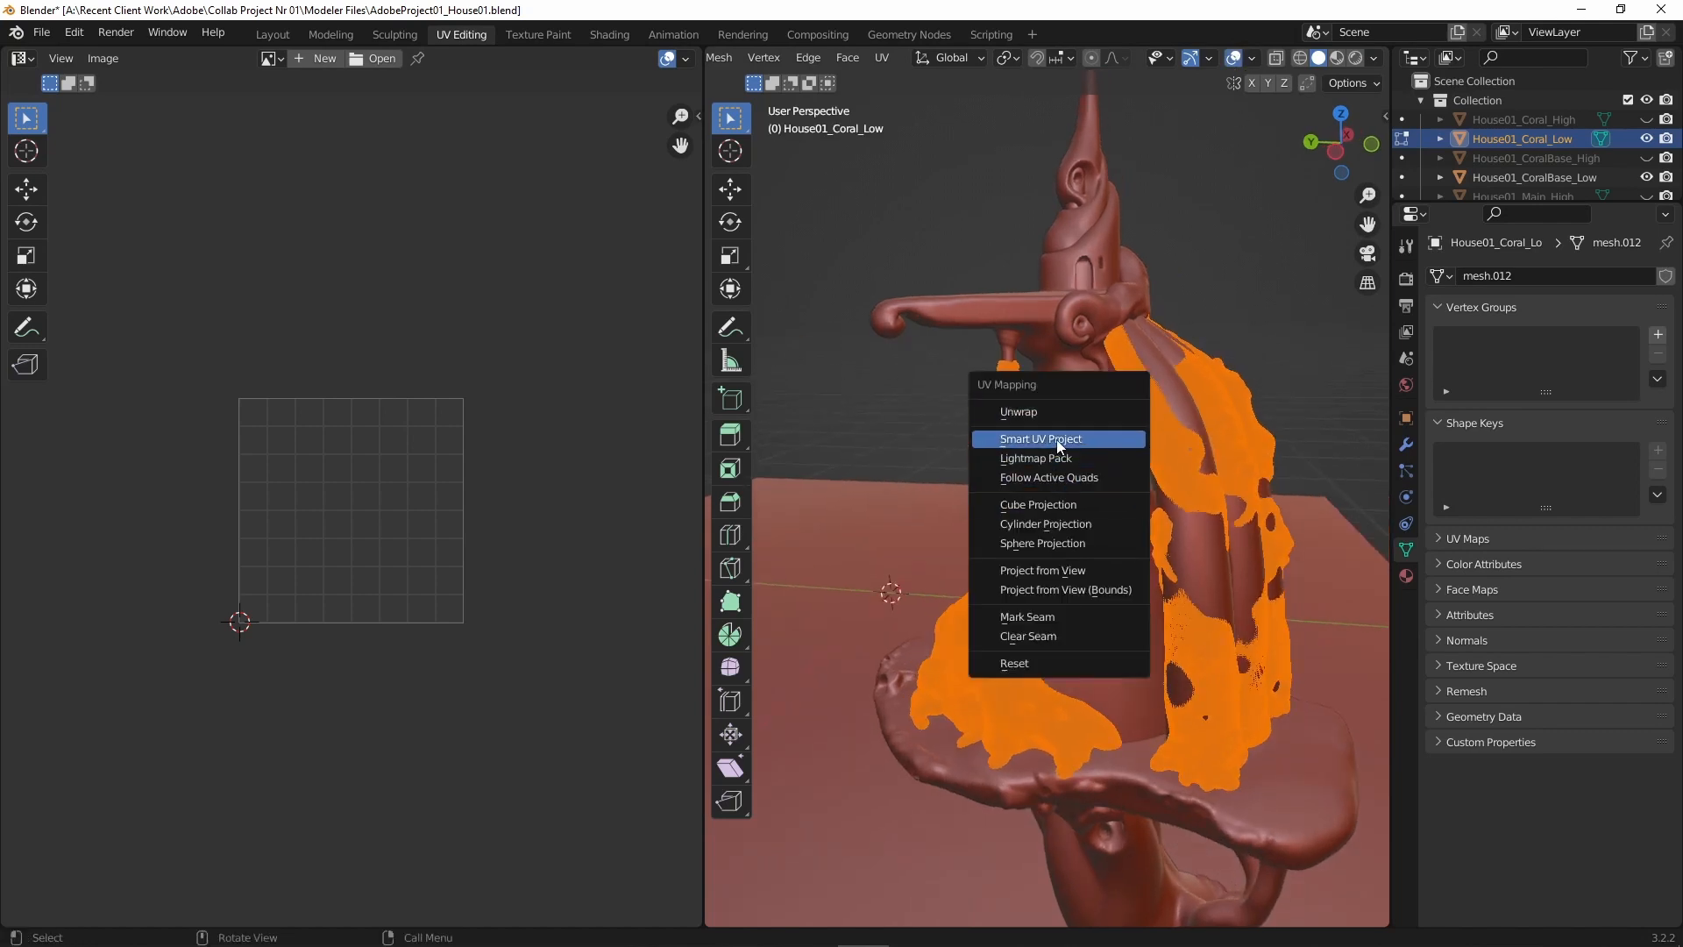
Smart UV Project the low-poly coral and coral base pieces.
left_click(1040, 438)
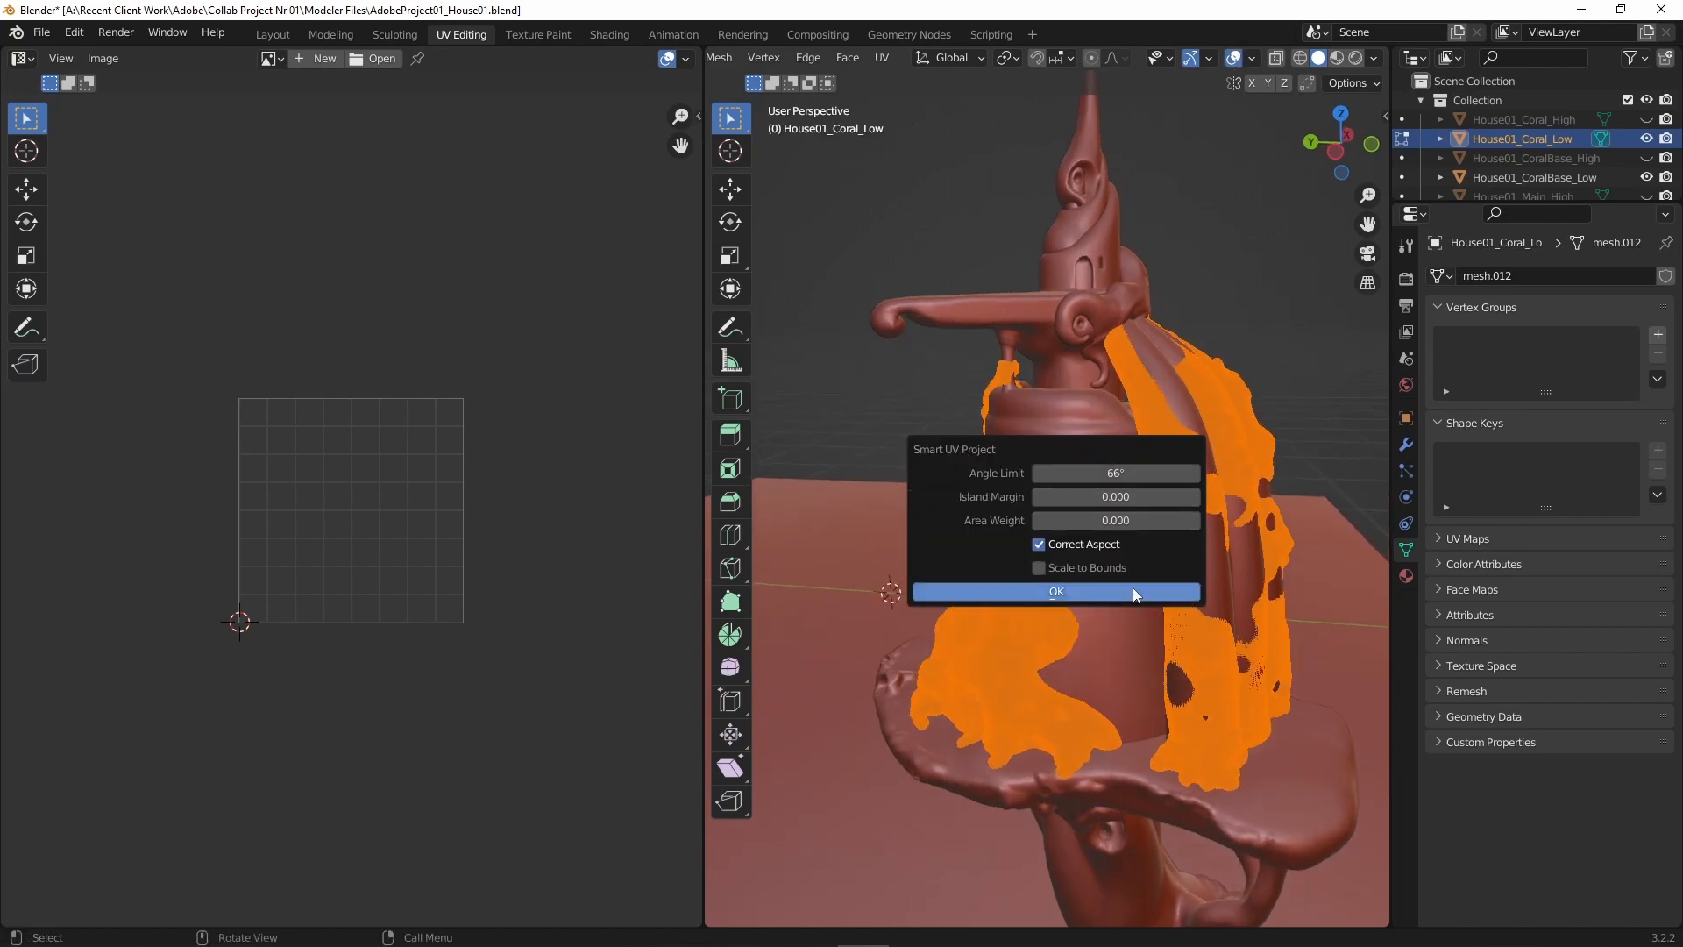
left_click(1055, 591)
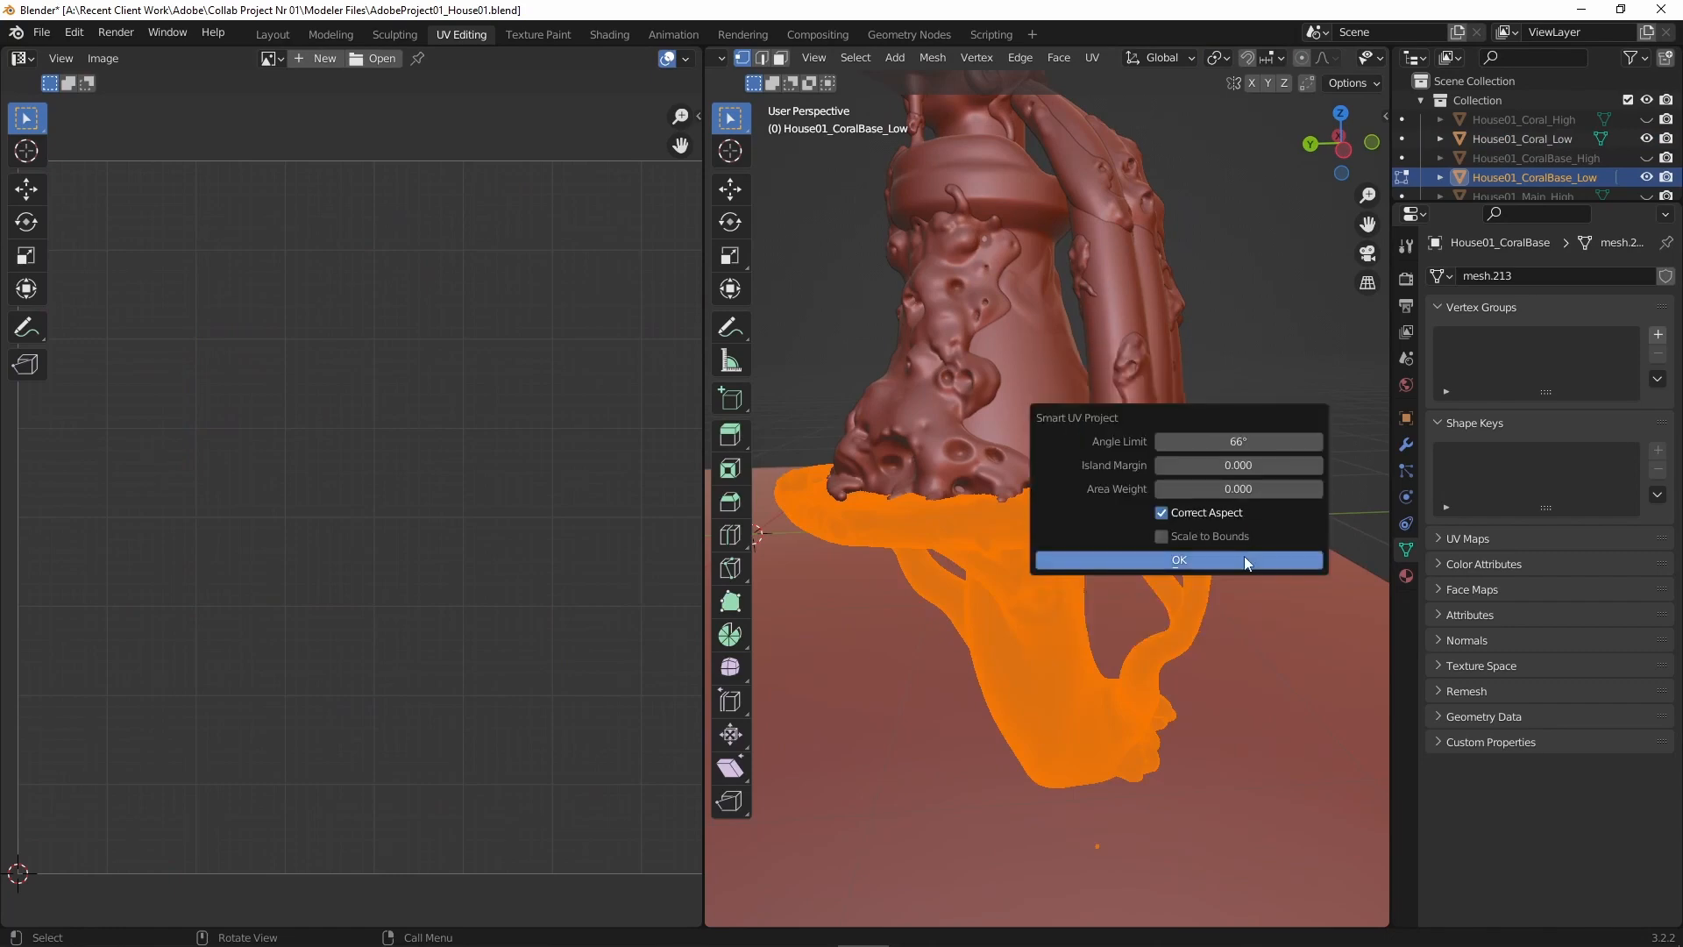
left_click(1178, 559)
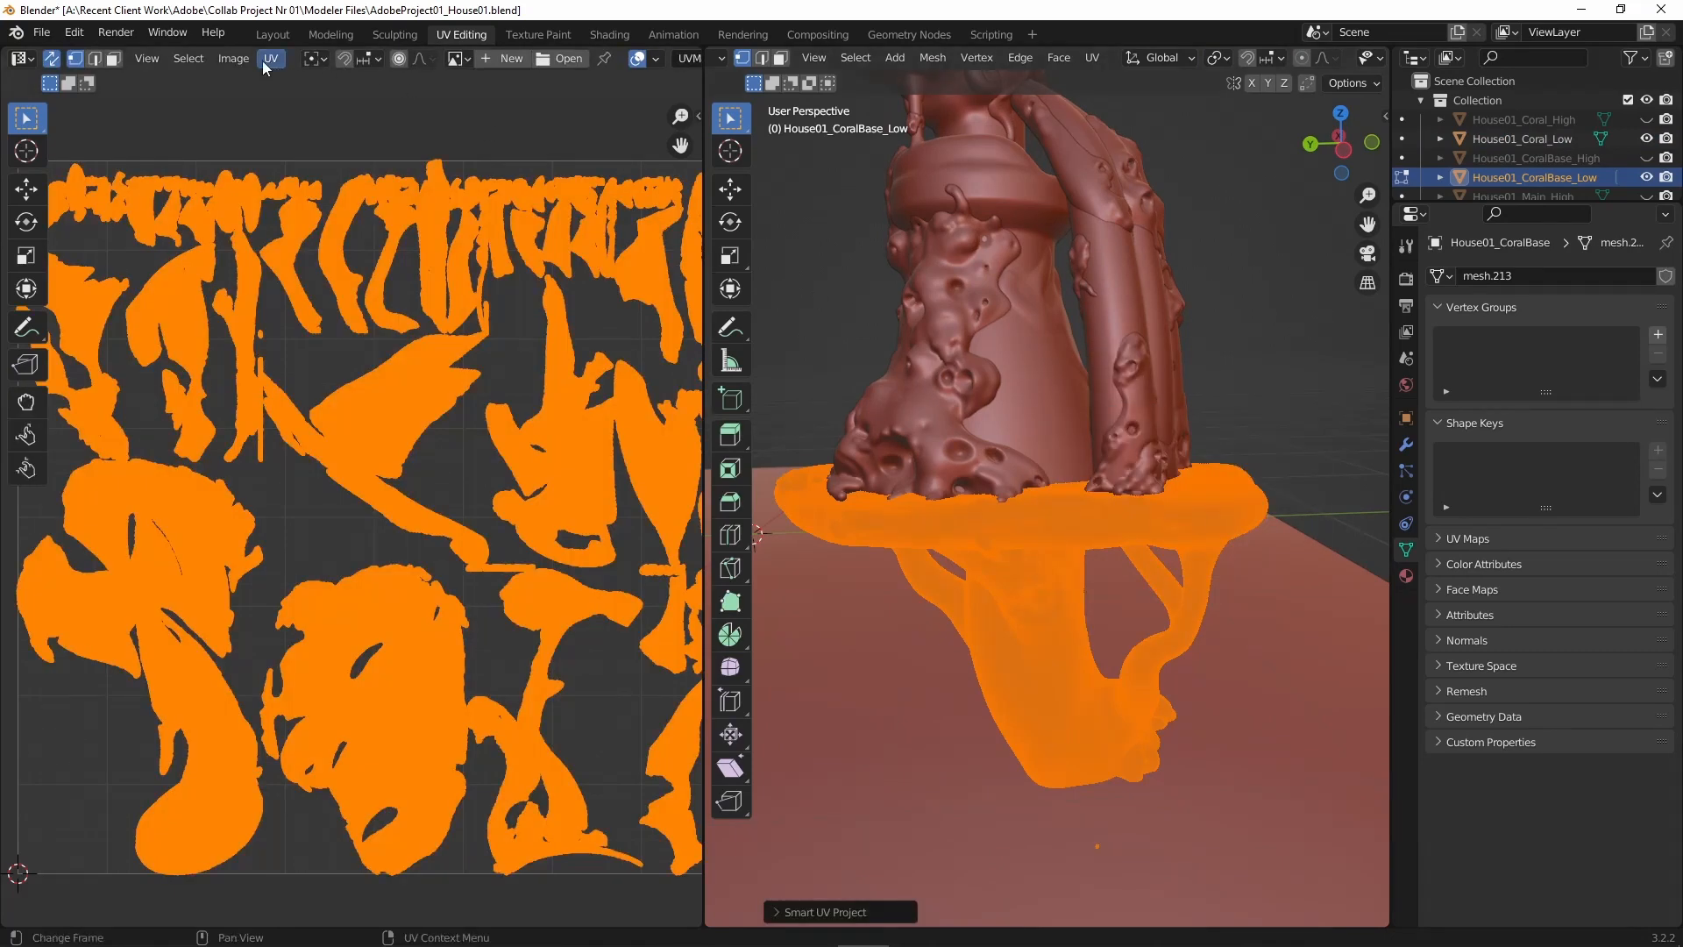
left_click(233, 57)
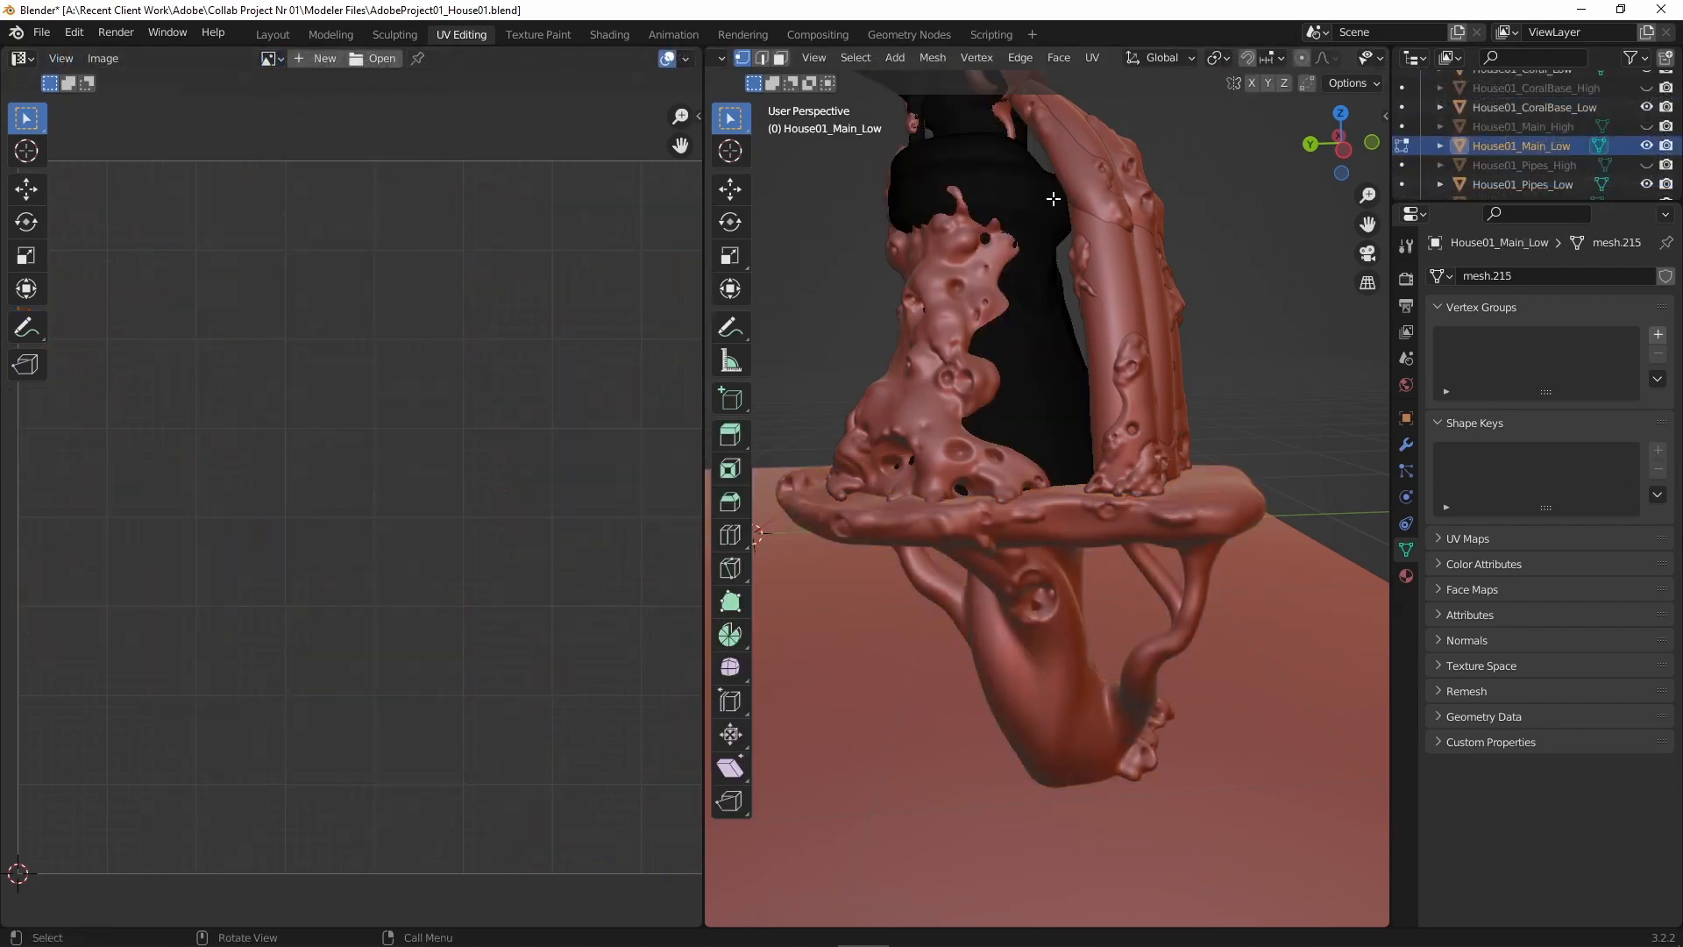
Smart UV Project the top and pipes pieces, ending with House01_Main_Low selected in Object Mode.
left_click(272, 58)
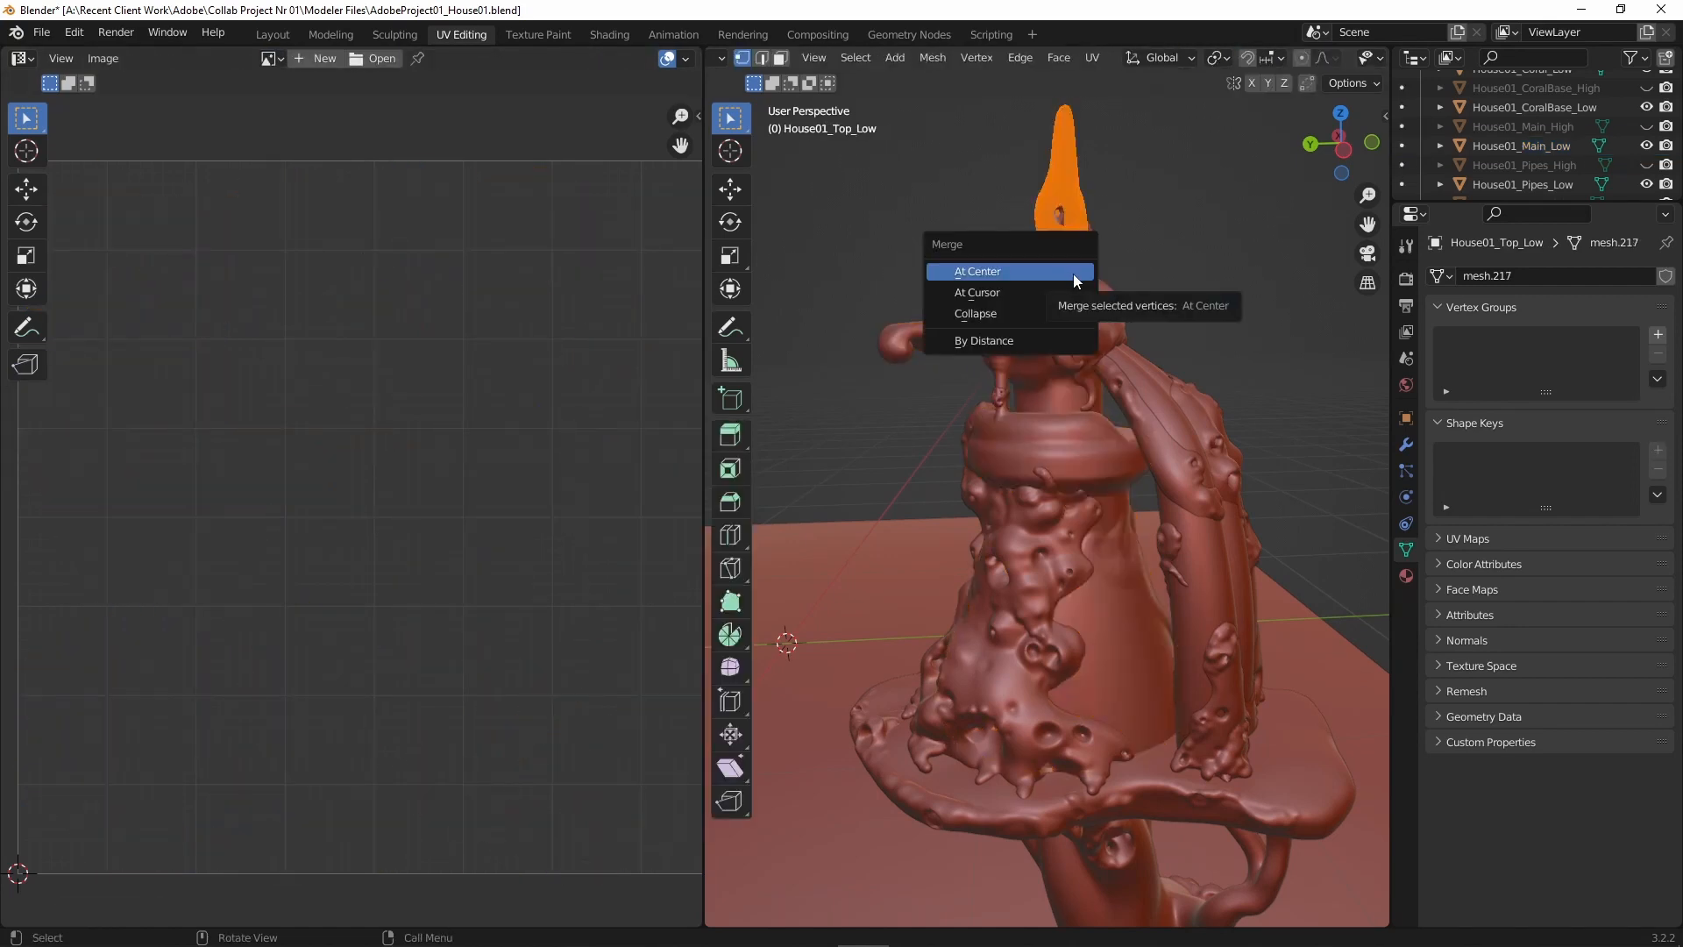
left_click(270, 58)
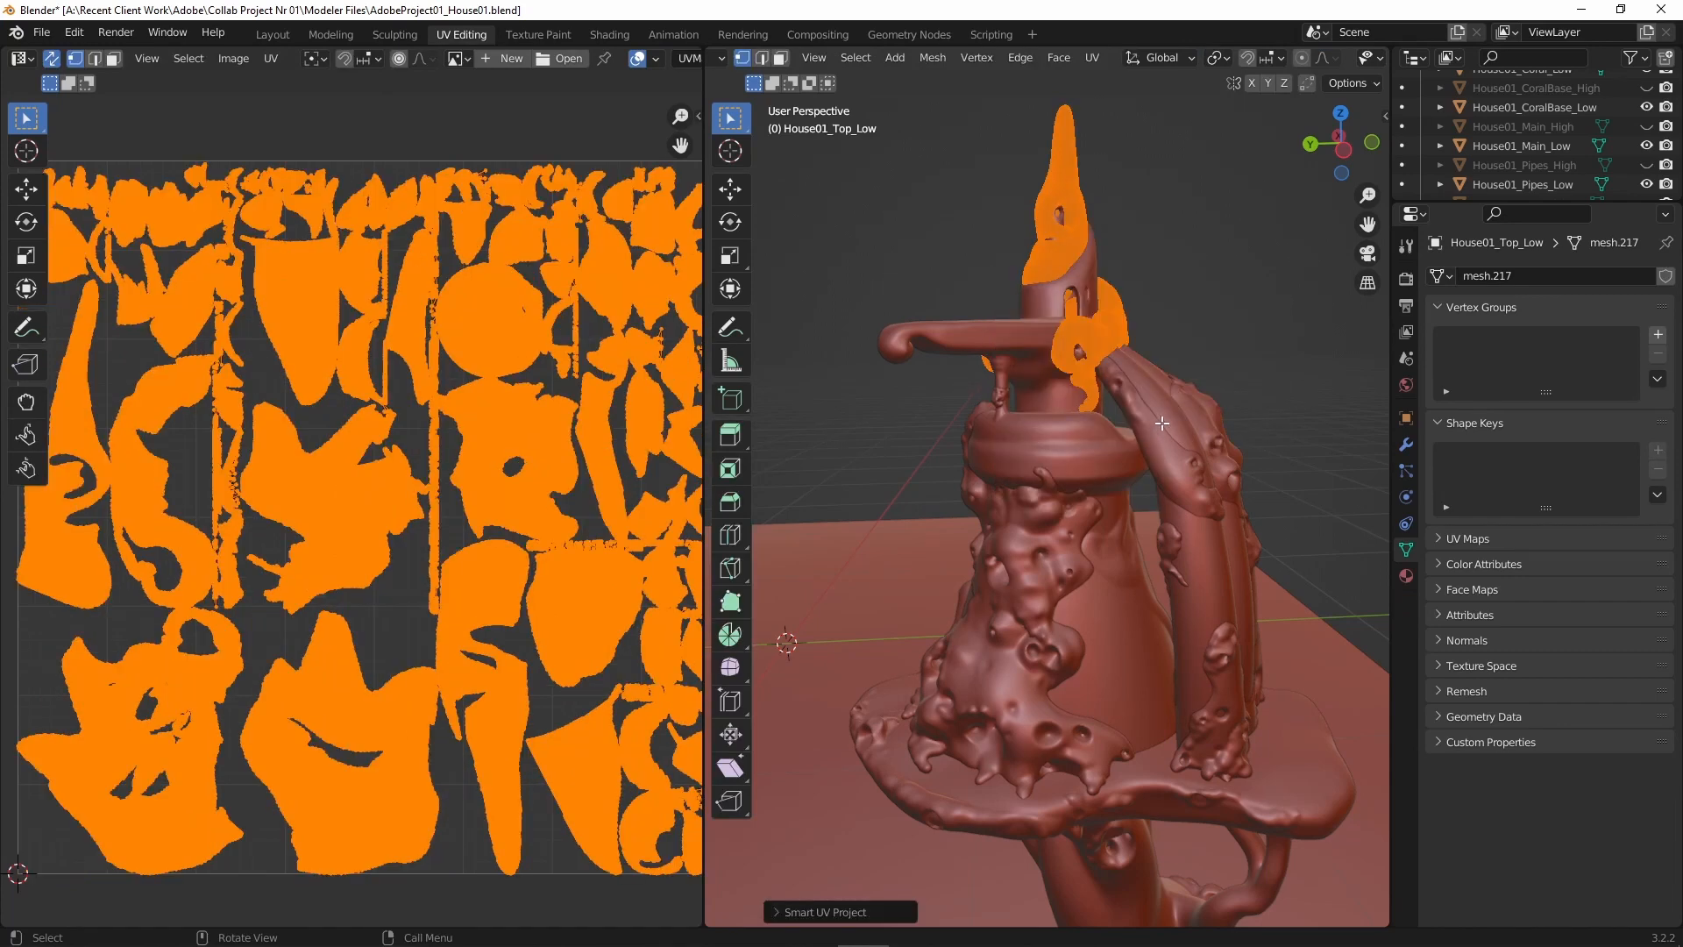
left_click(270, 58)
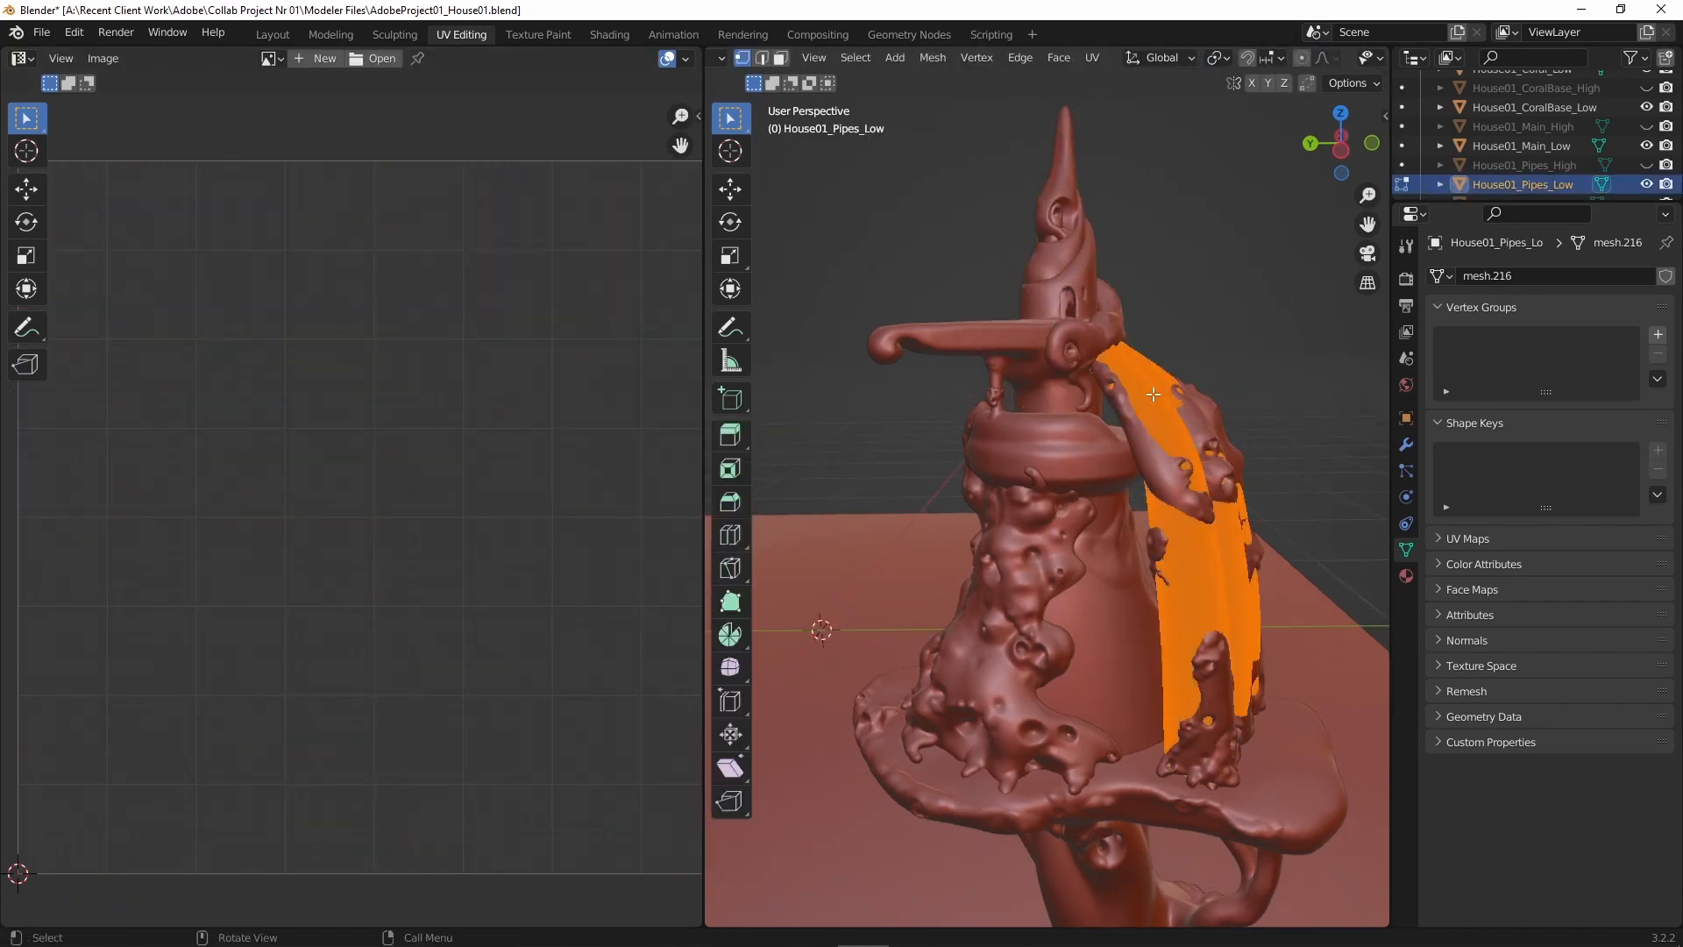
left_click(269, 57)
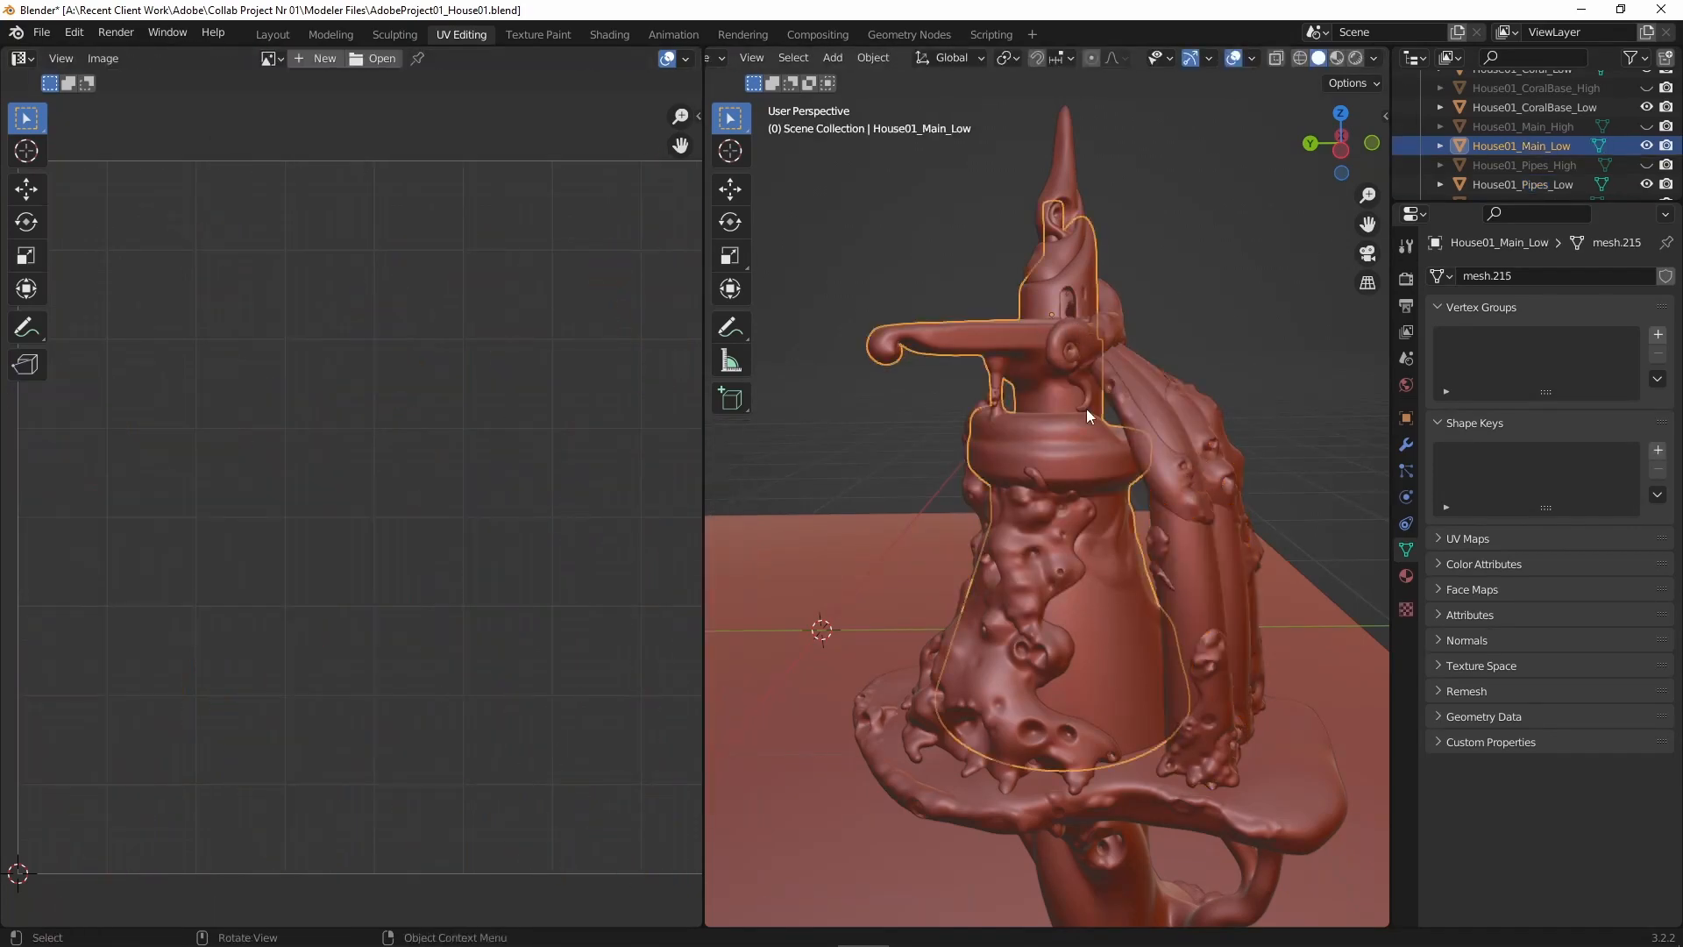
Export the low-poly house parts as AdobeProject01_House01_Low_Combined.fbx via File > Export.
left_click(272, 34)
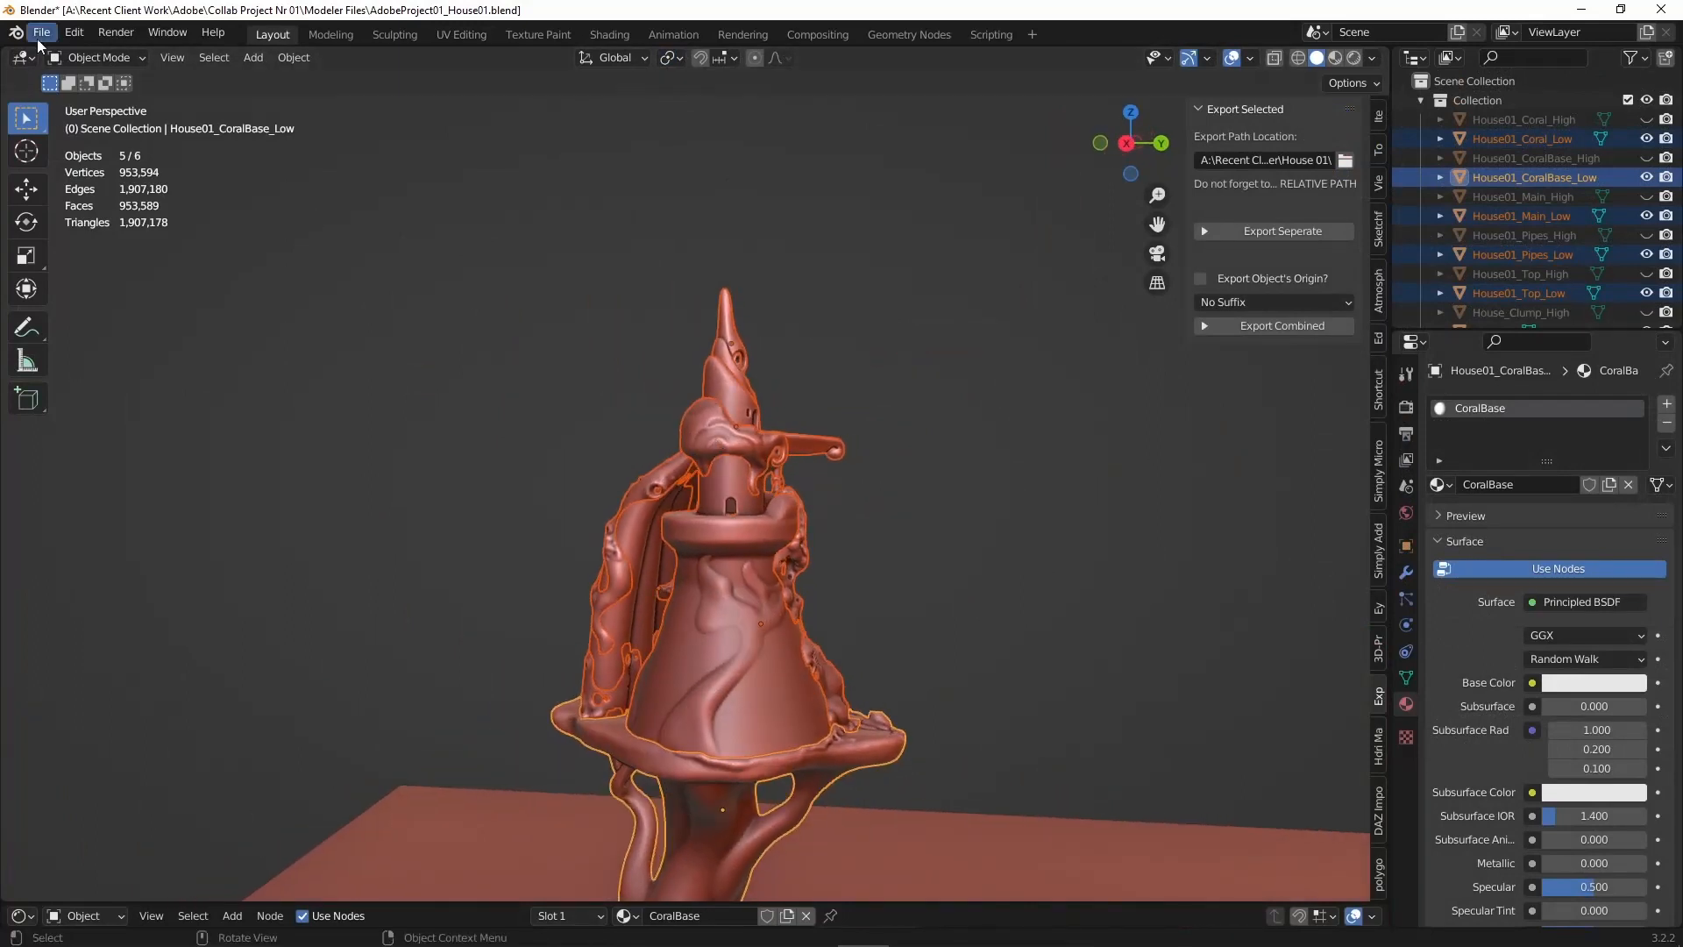
left_click(40, 31)
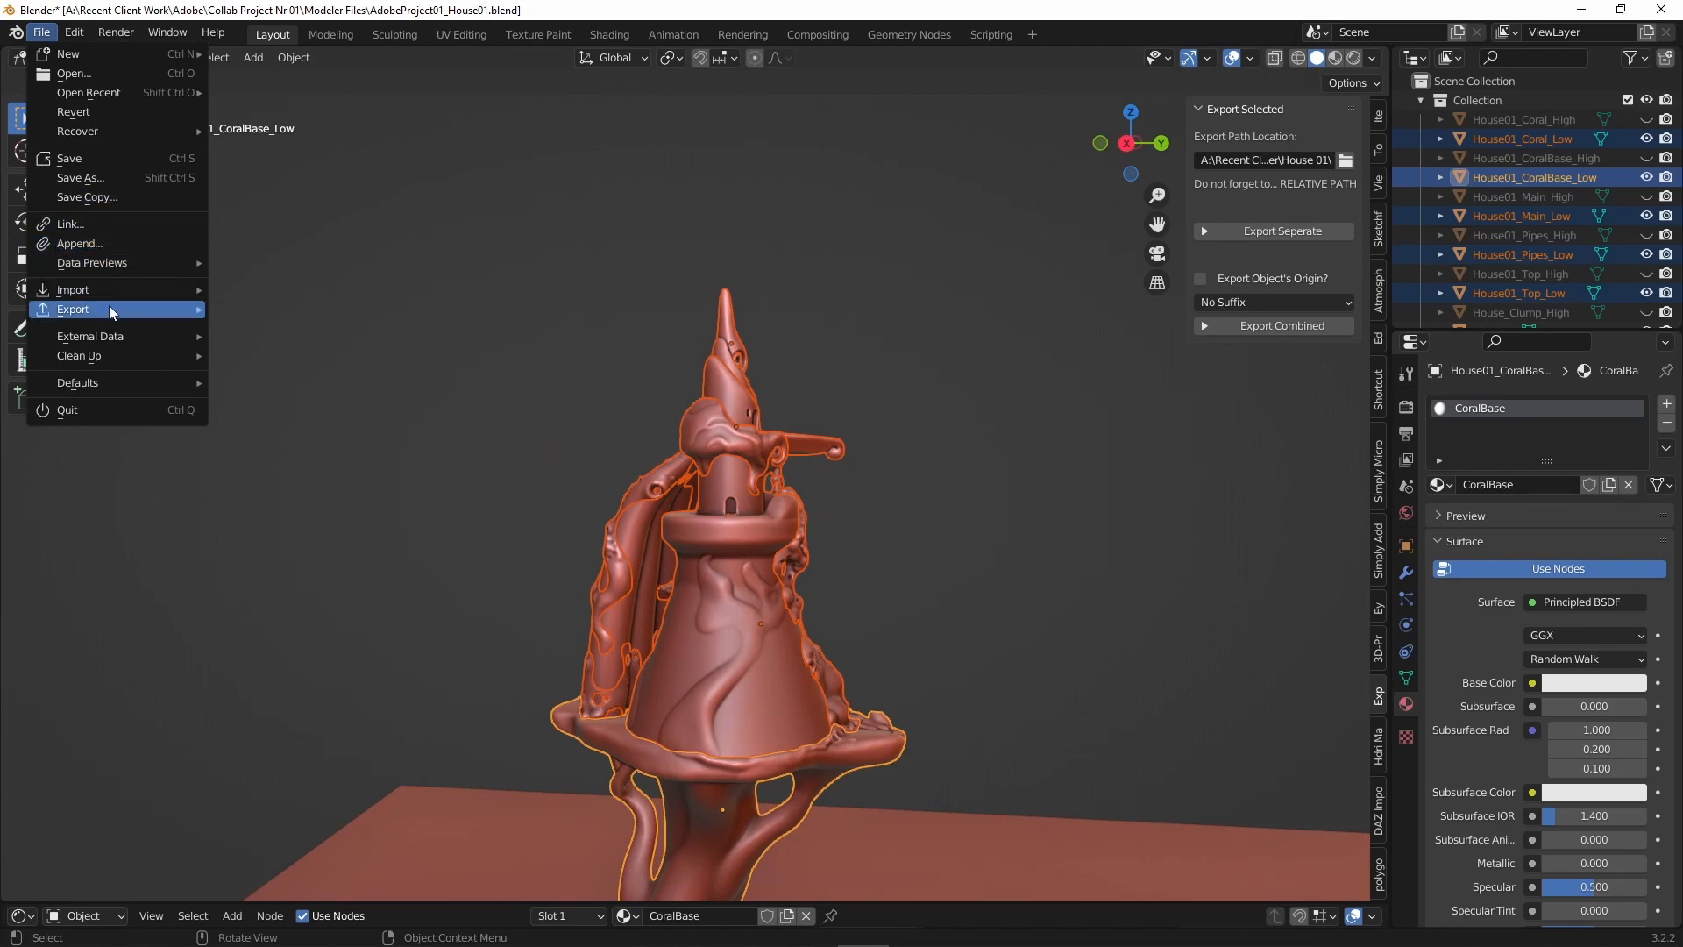
left_click(74, 309)
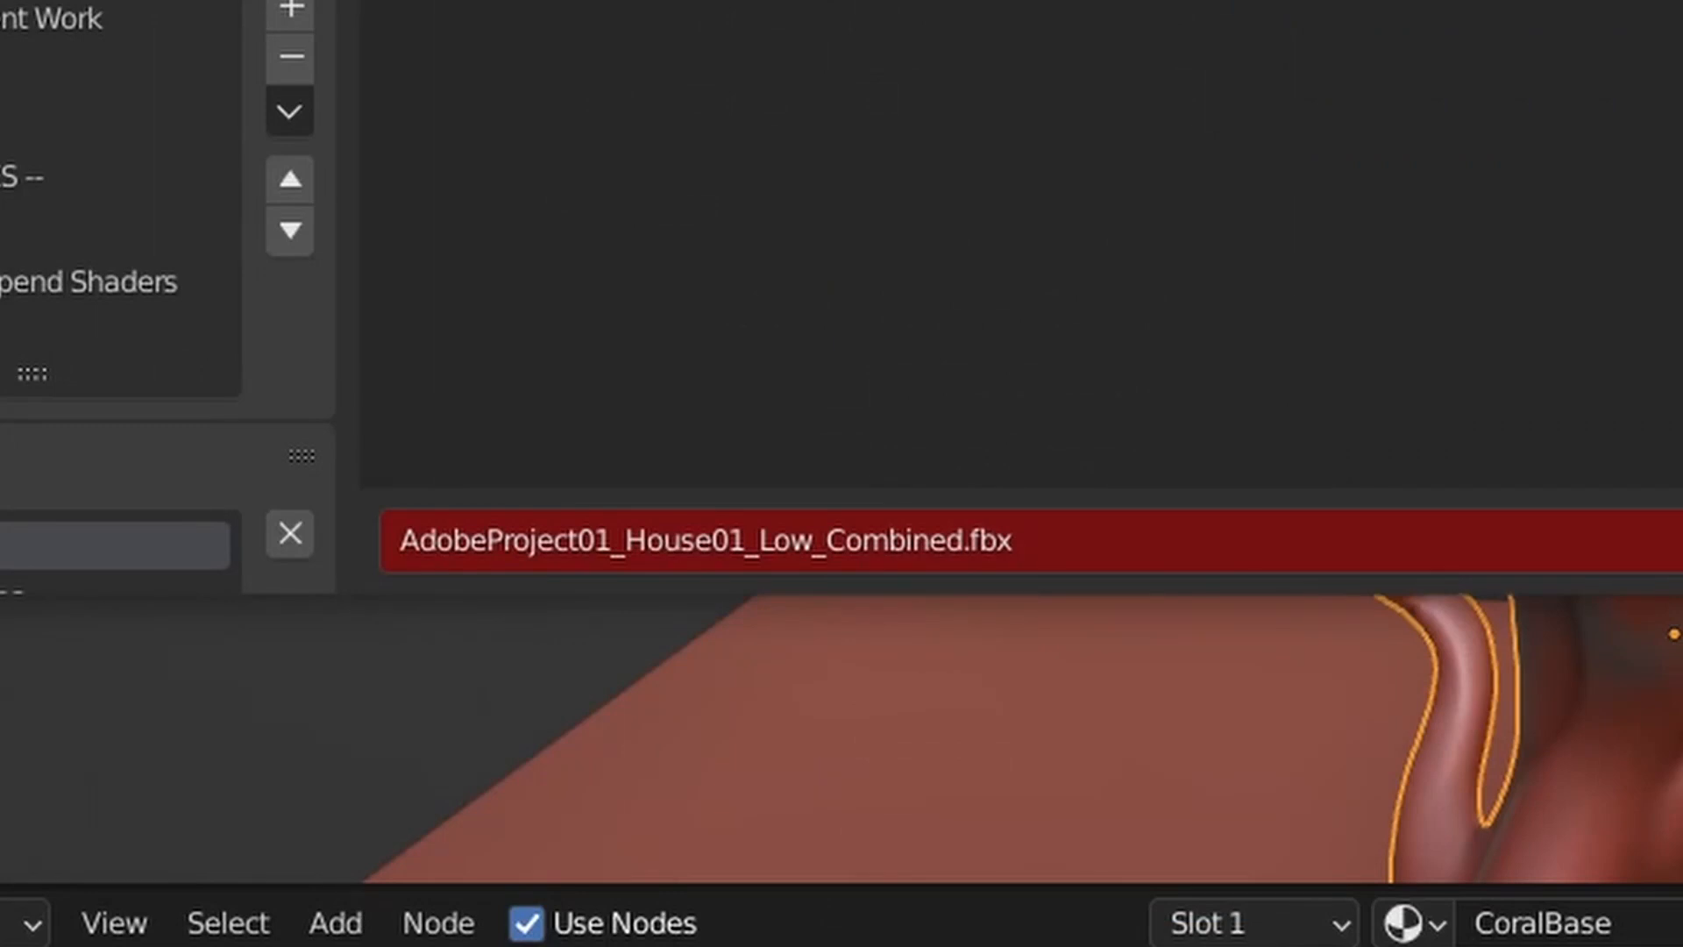
key("alt+tab")
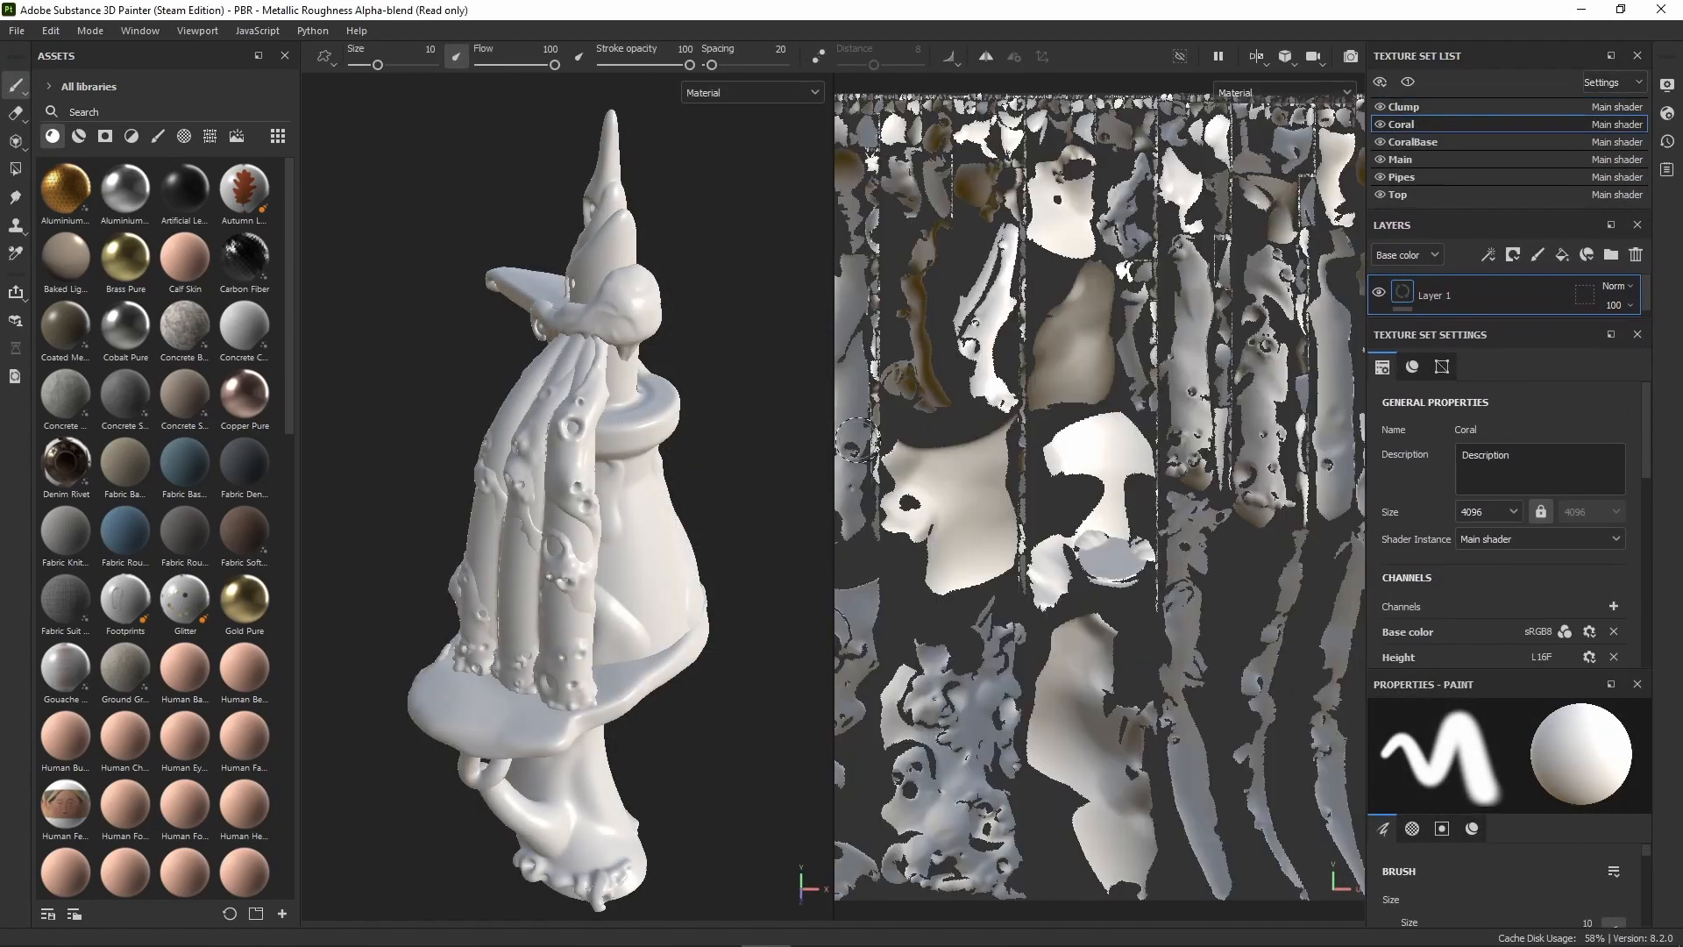
Select the Main texture set, bring up Bake Mesh Maps and untick the ID map.
left_click(1399, 160)
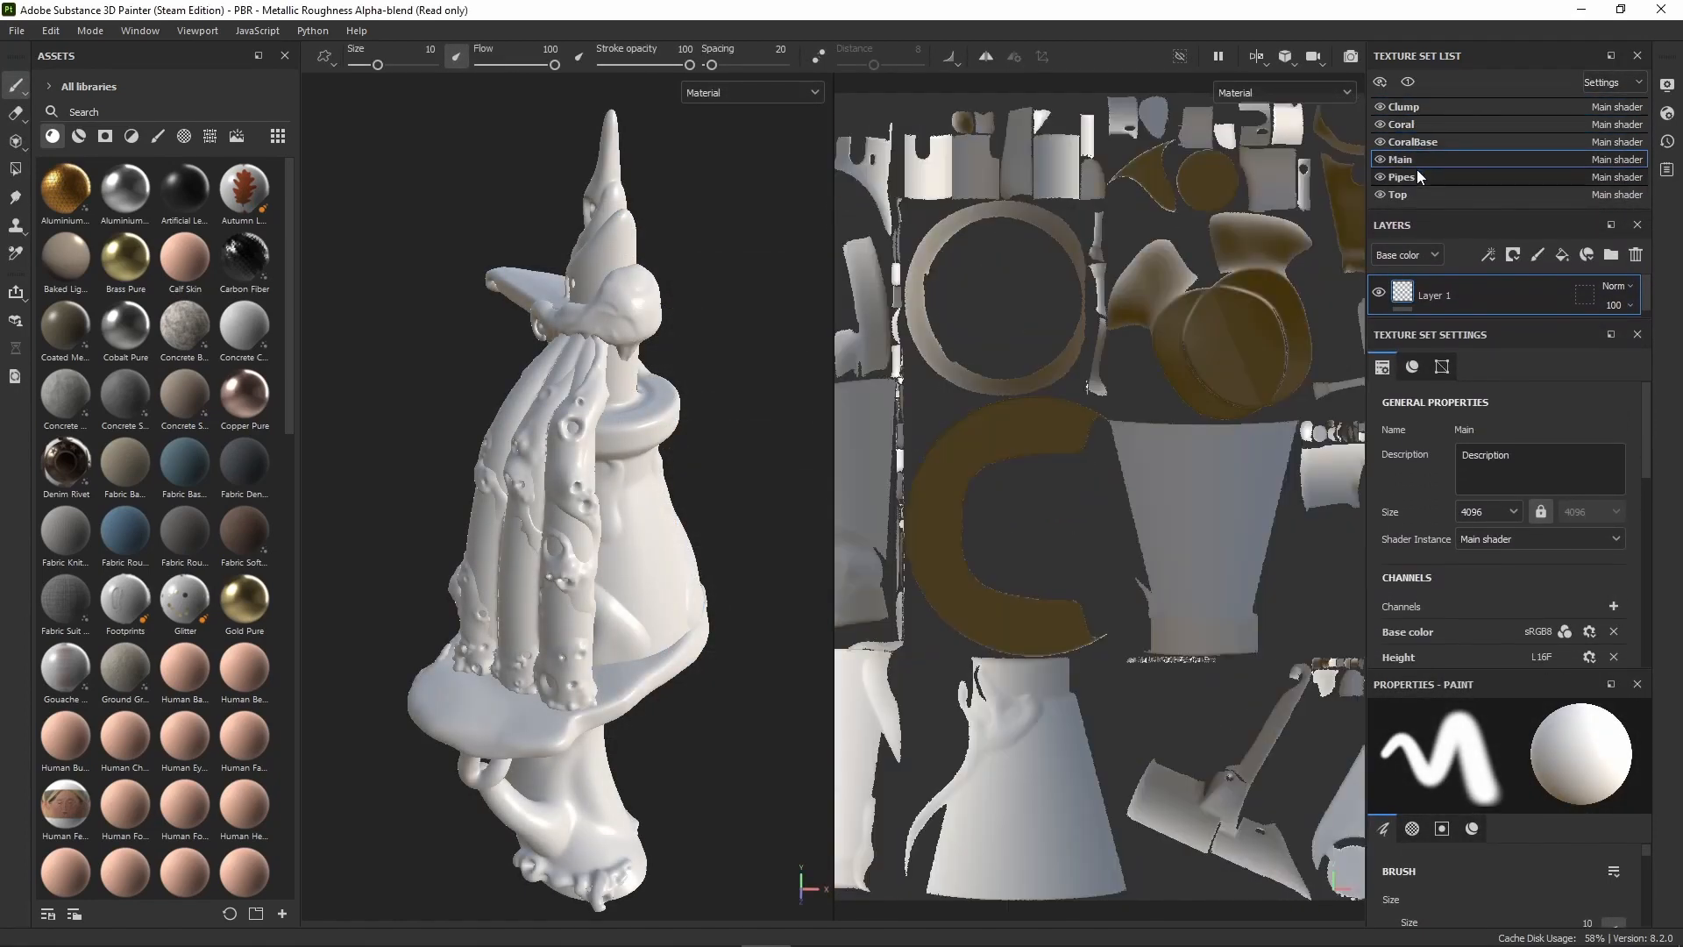
left_click(1399, 195)
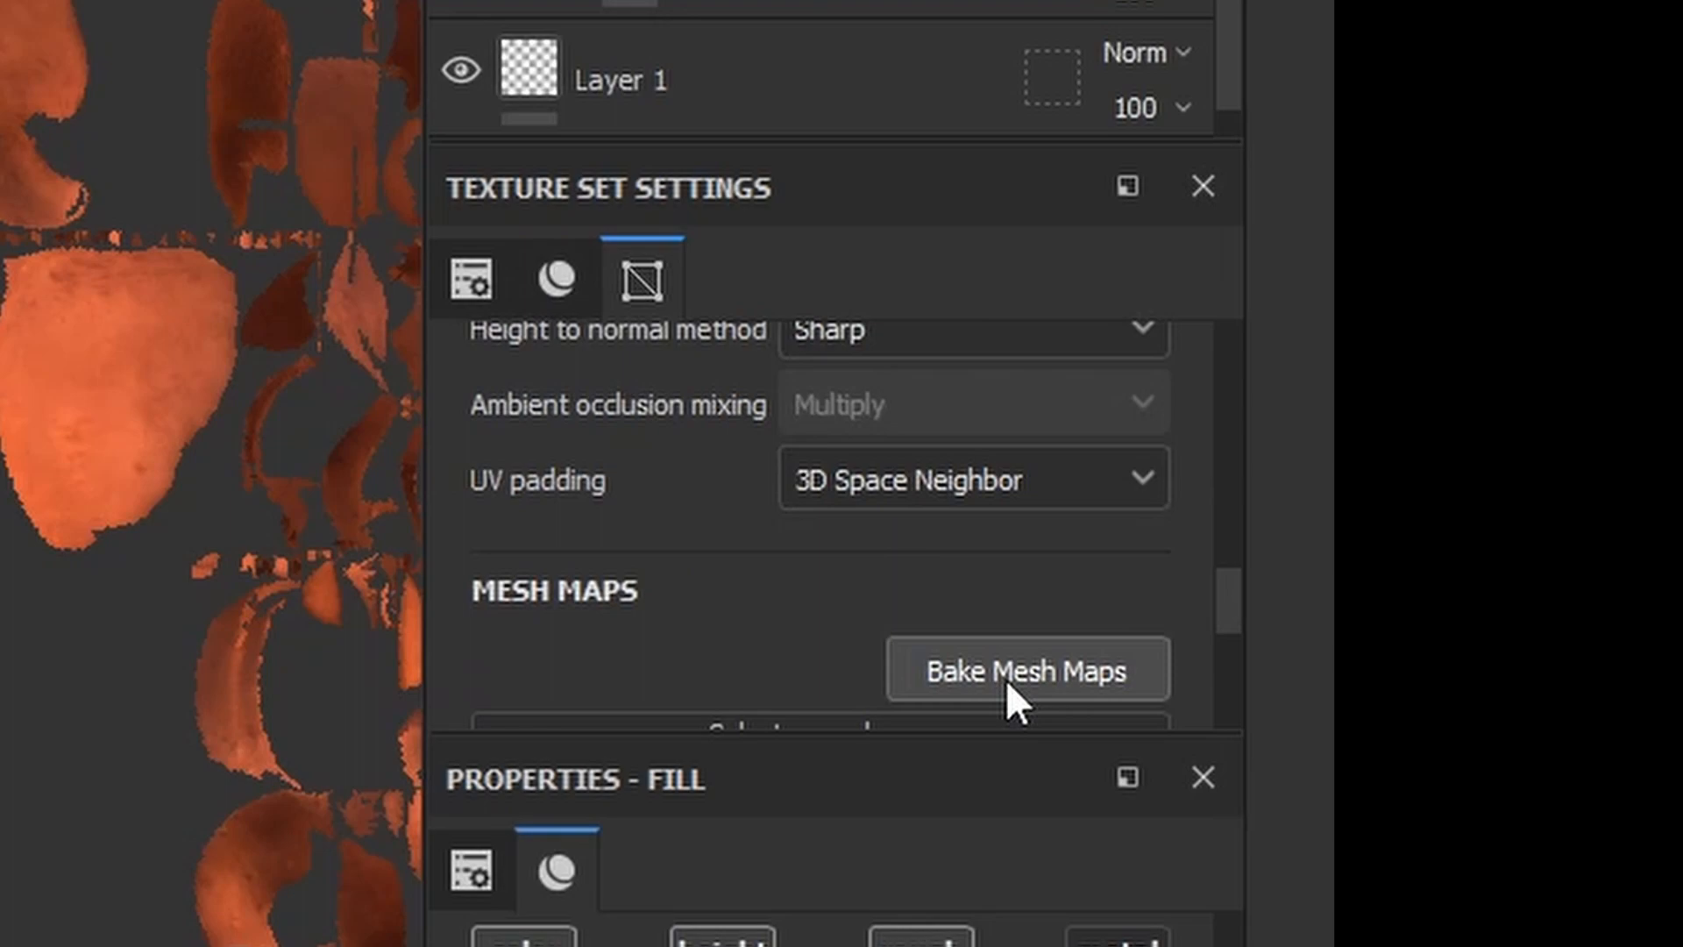
left_click(1027, 670)
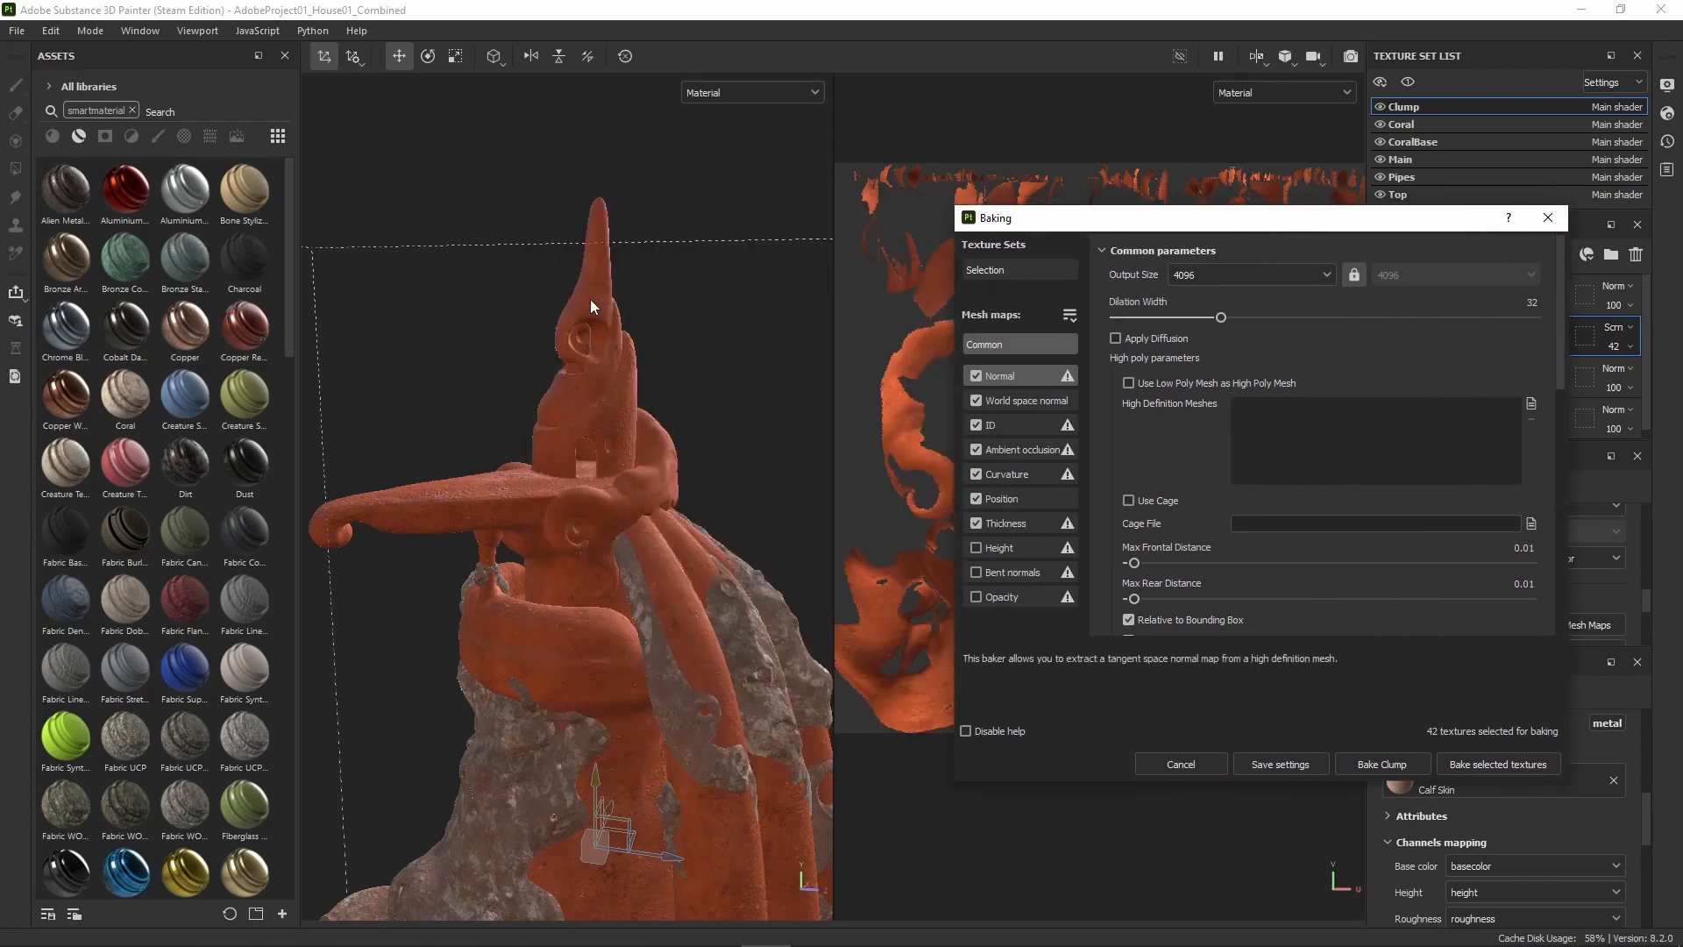
mouse_move(1204, 589)
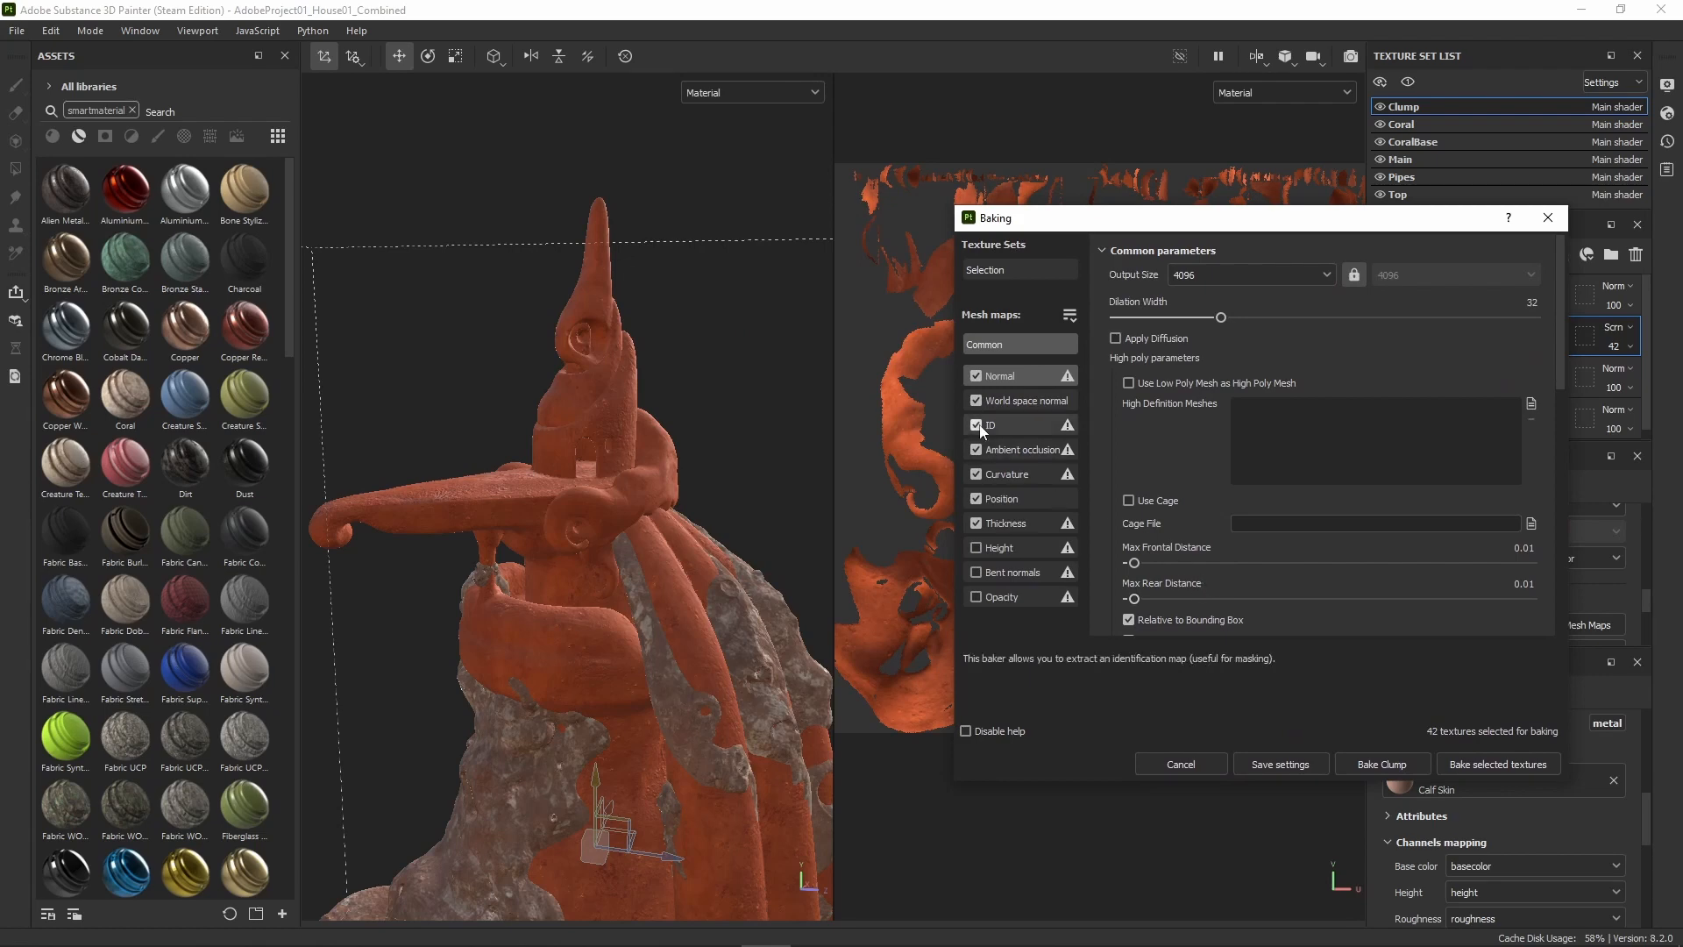
left_click(973, 424)
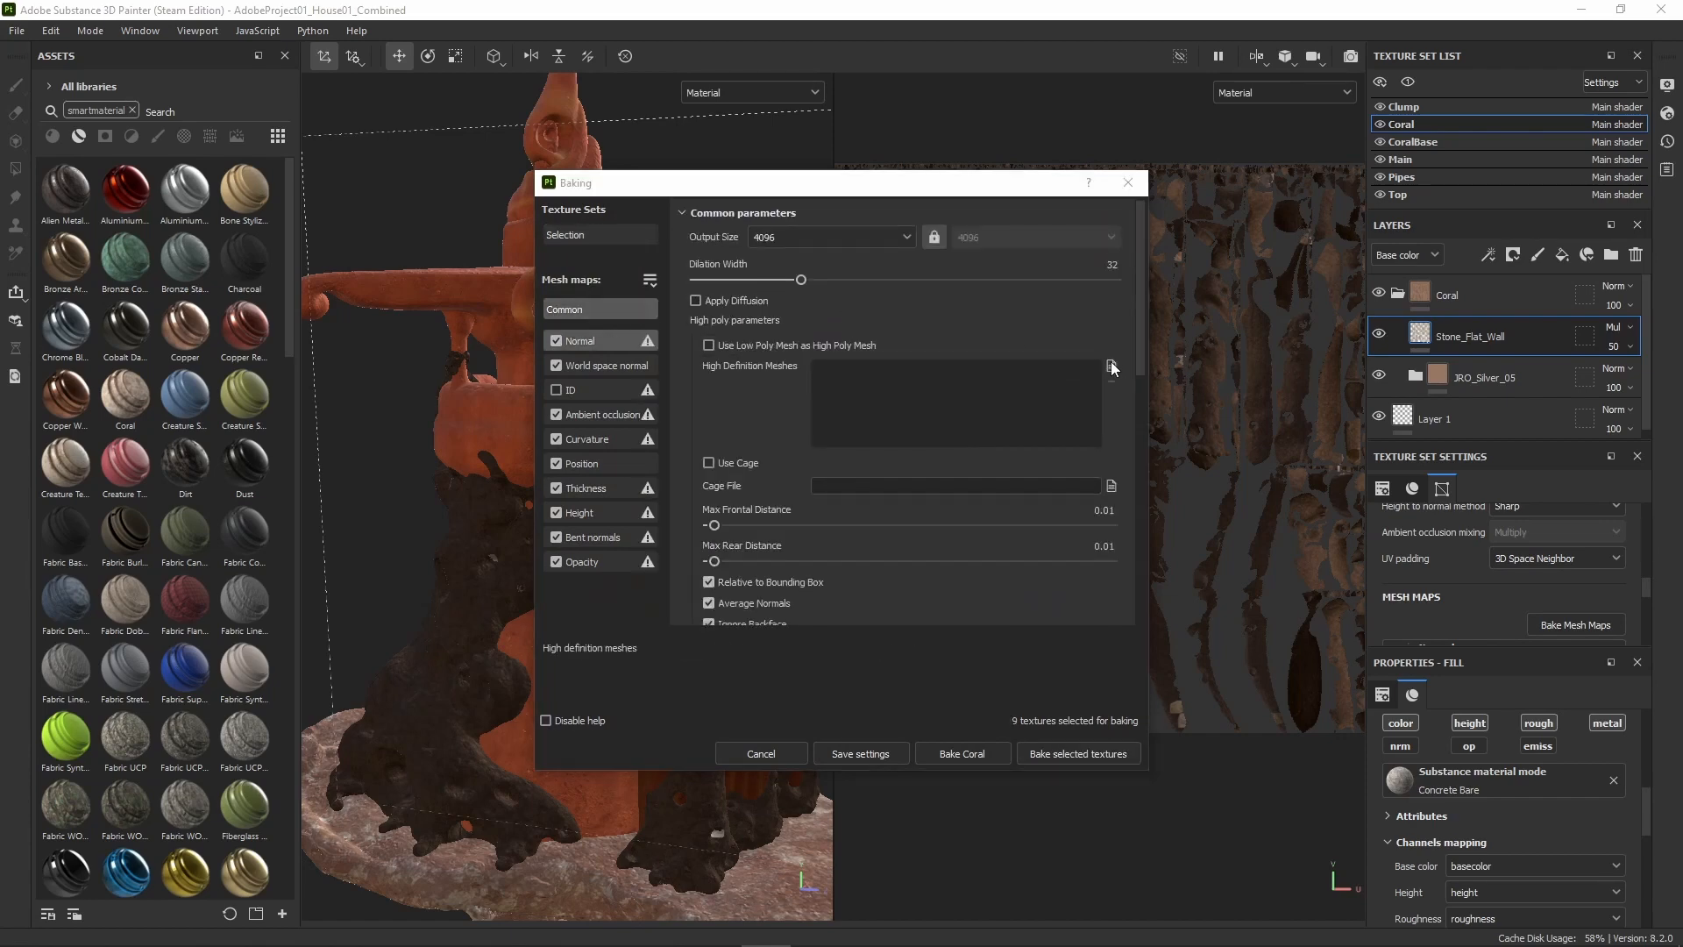
Load the high-poly FBX, bake the Coral texture set's nine maps and dismiss the report.
left_click(1112, 366)
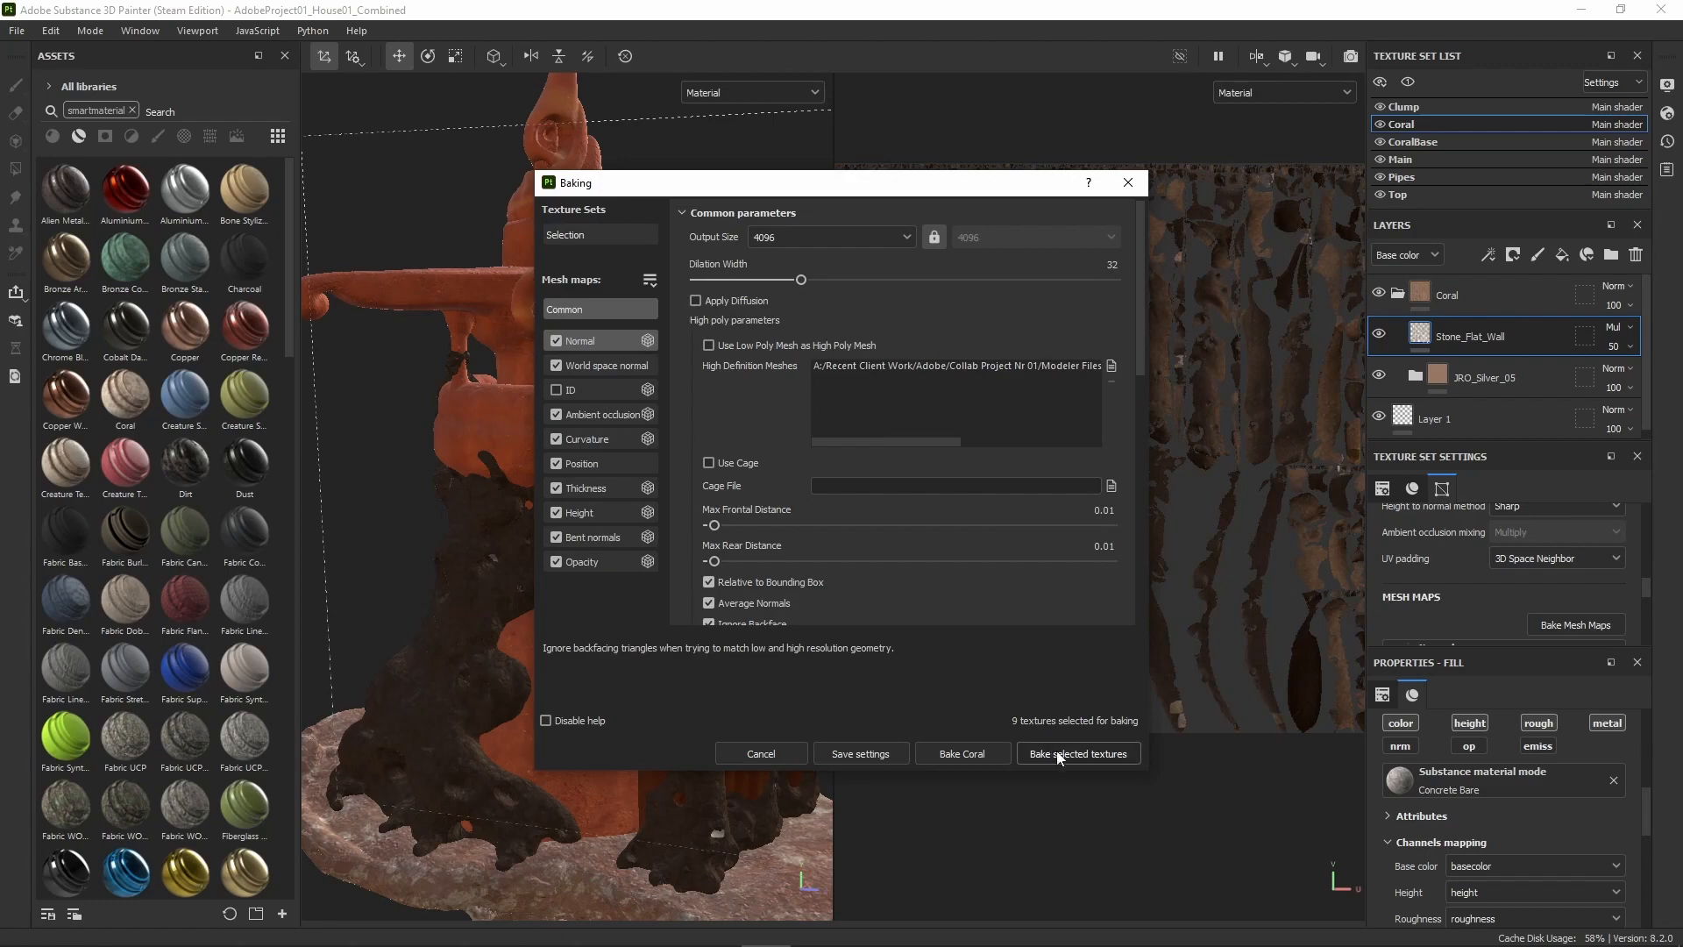
left_click(1076, 752)
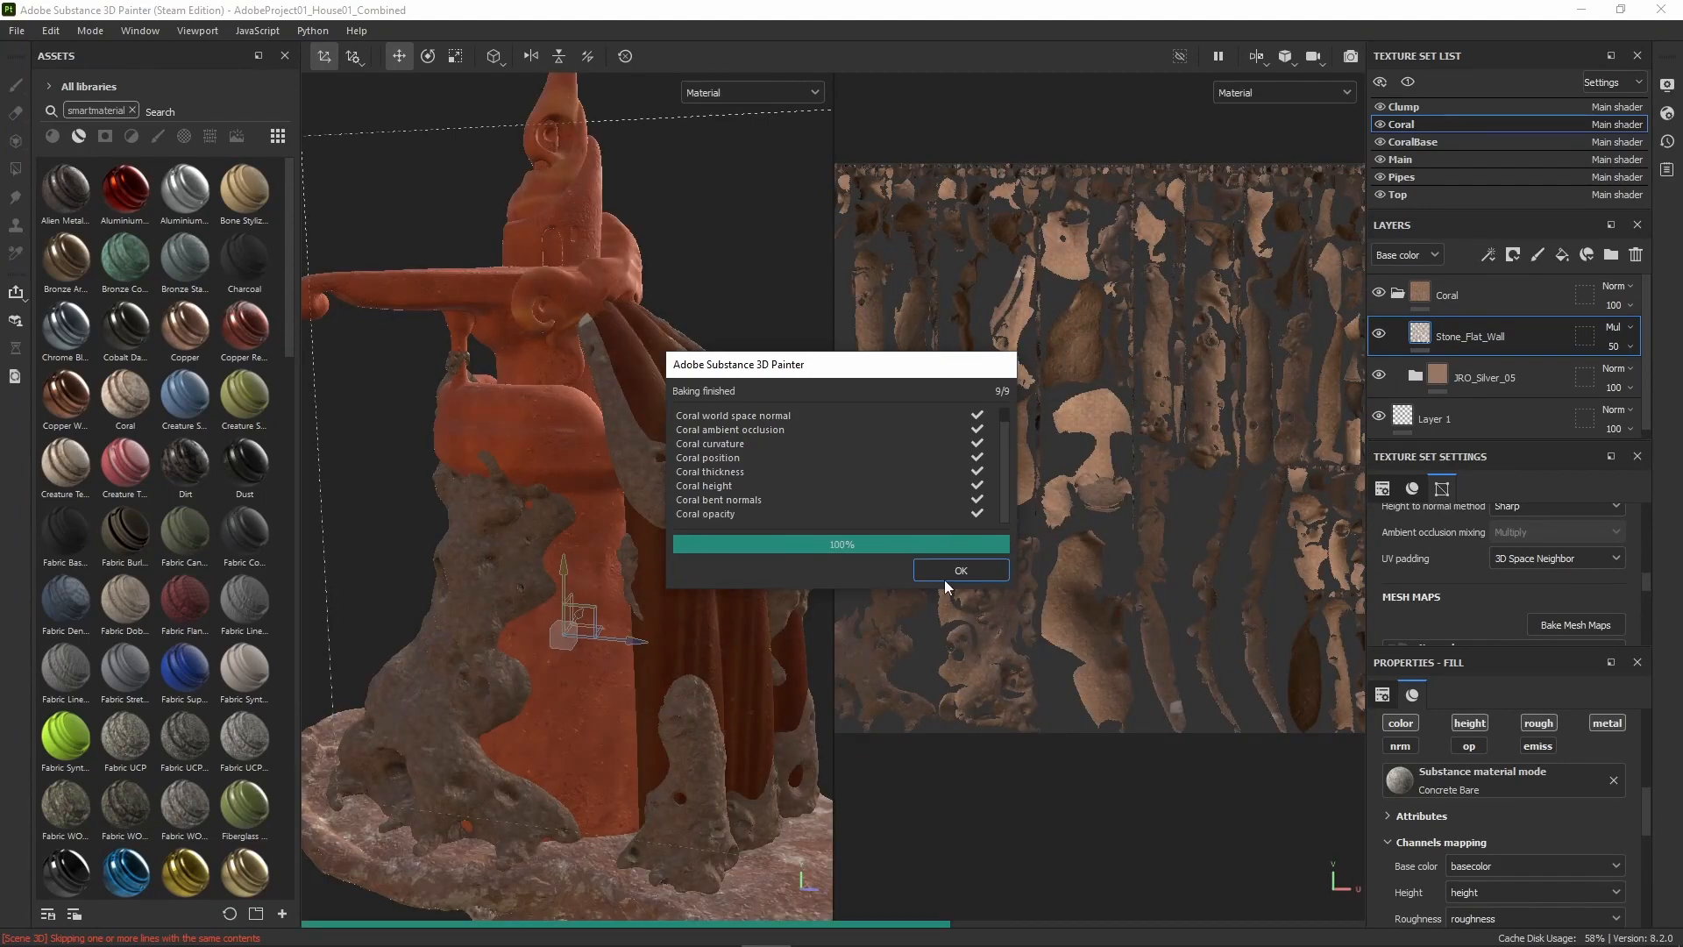
left_click(959, 570)
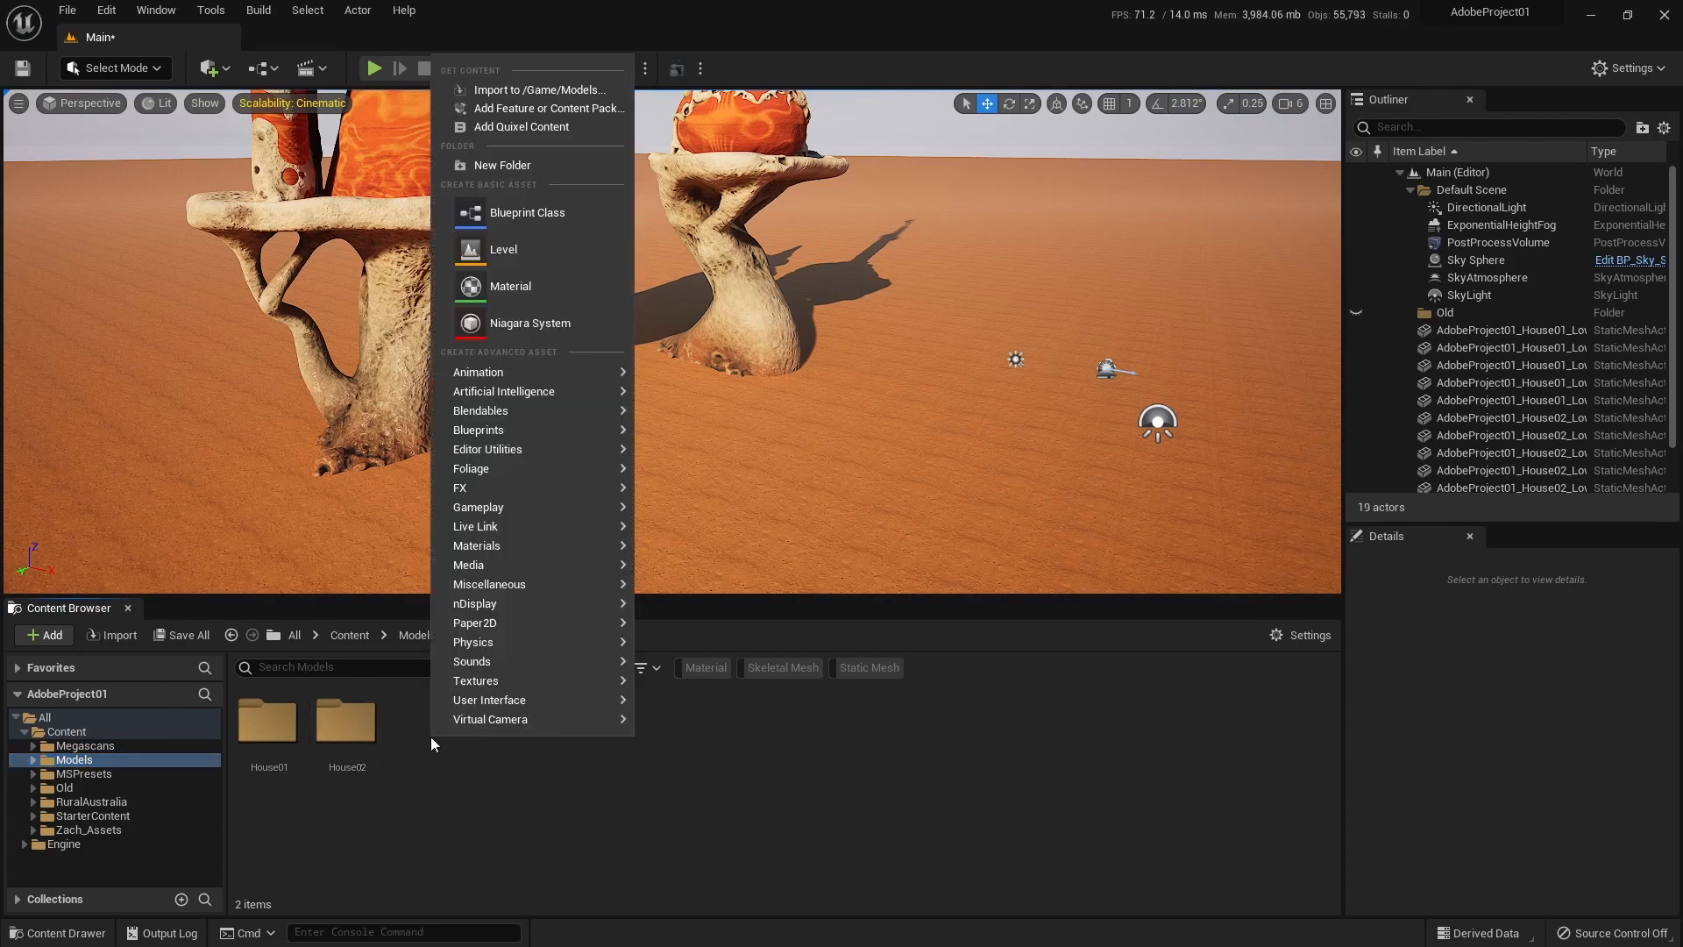
Bring up the Add content menu in the Content Browser's Models folder.
left_click(503, 165)
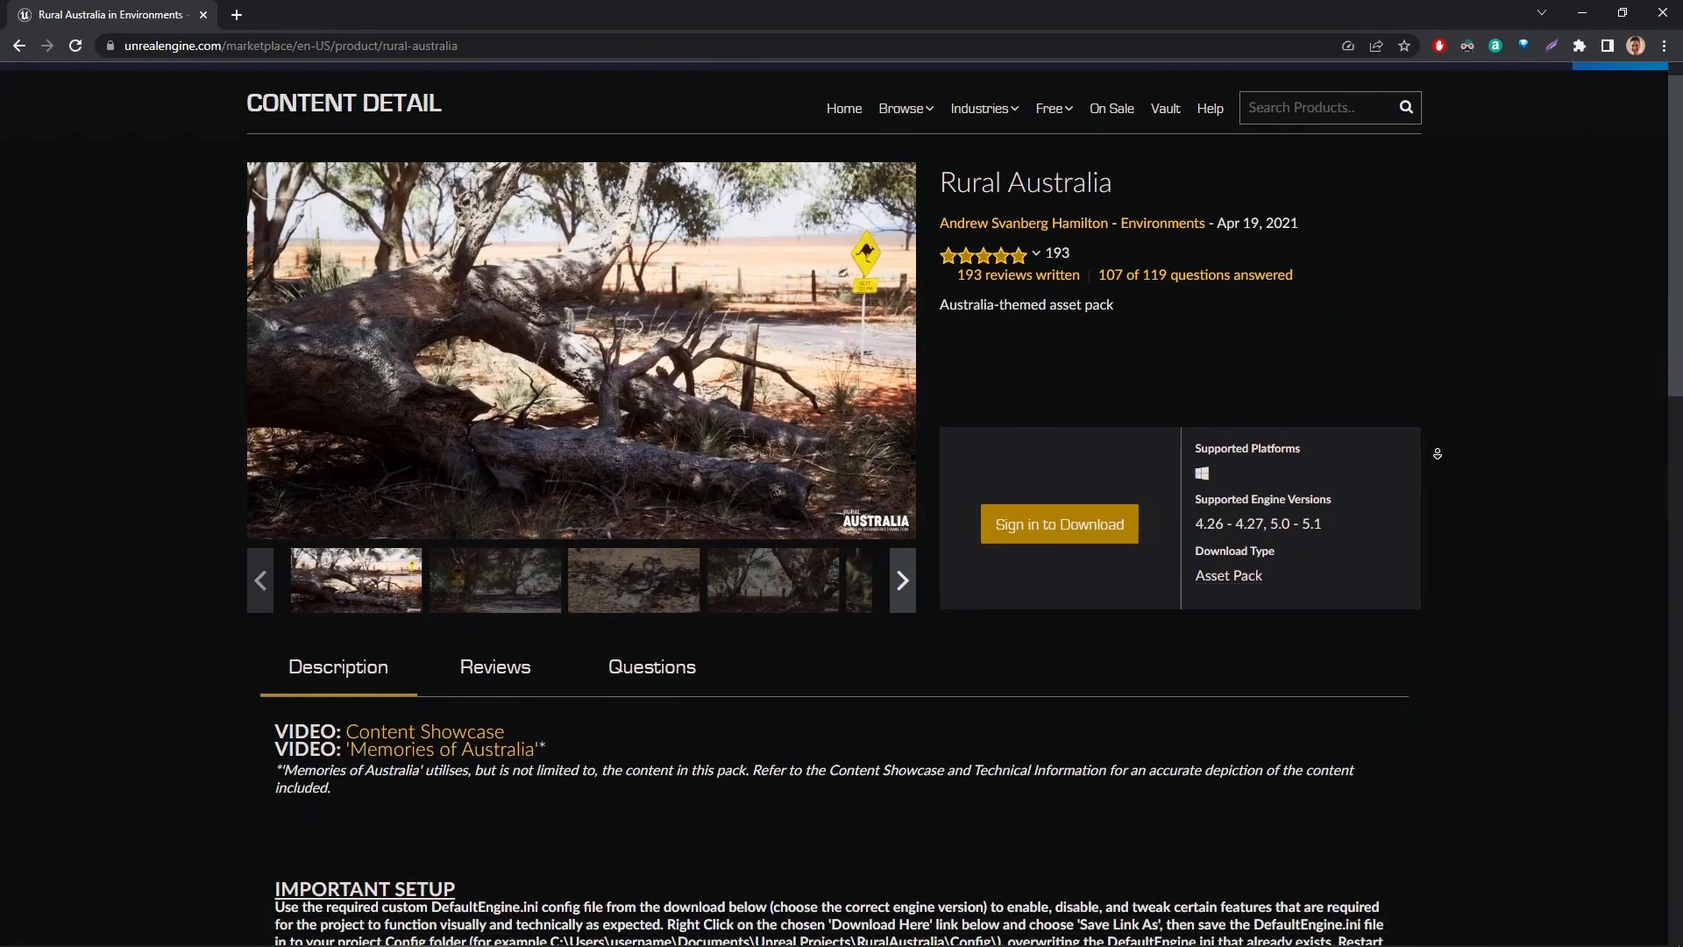
Scroll through the Rural Australia asset pack's Marketplace product page.
scroll("down", 3)
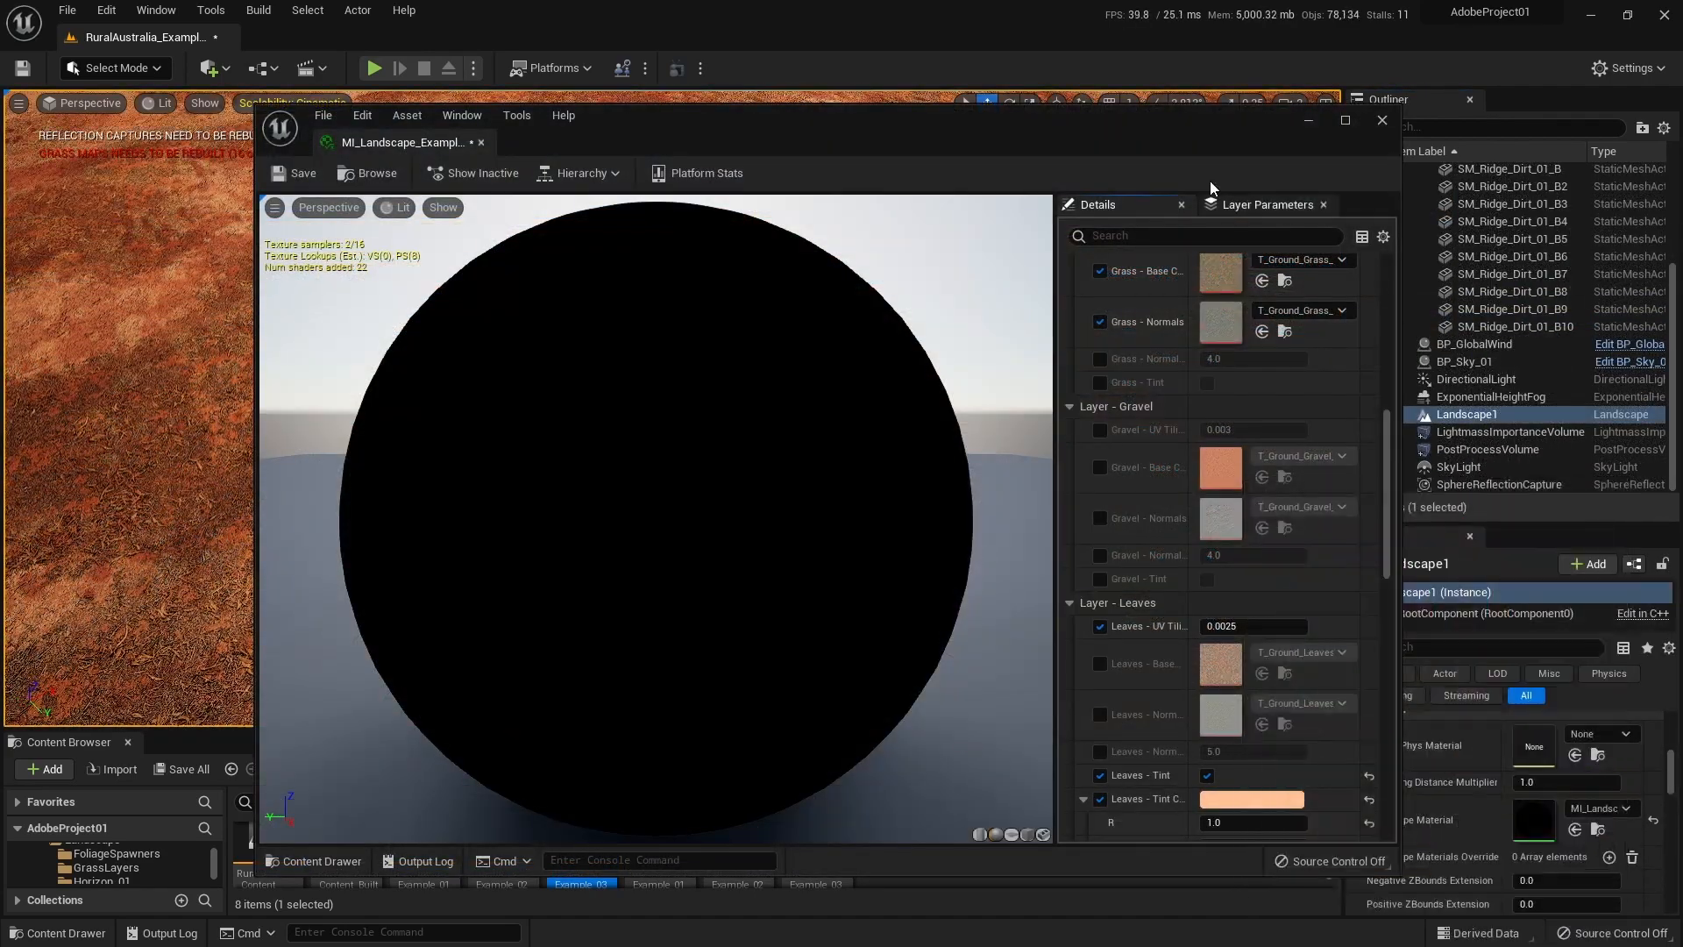
Import AdobeProject01_House03_Low_Combined.fbx into Models/House03 with Create New Materials, Import All.
left_click(1381, 119)
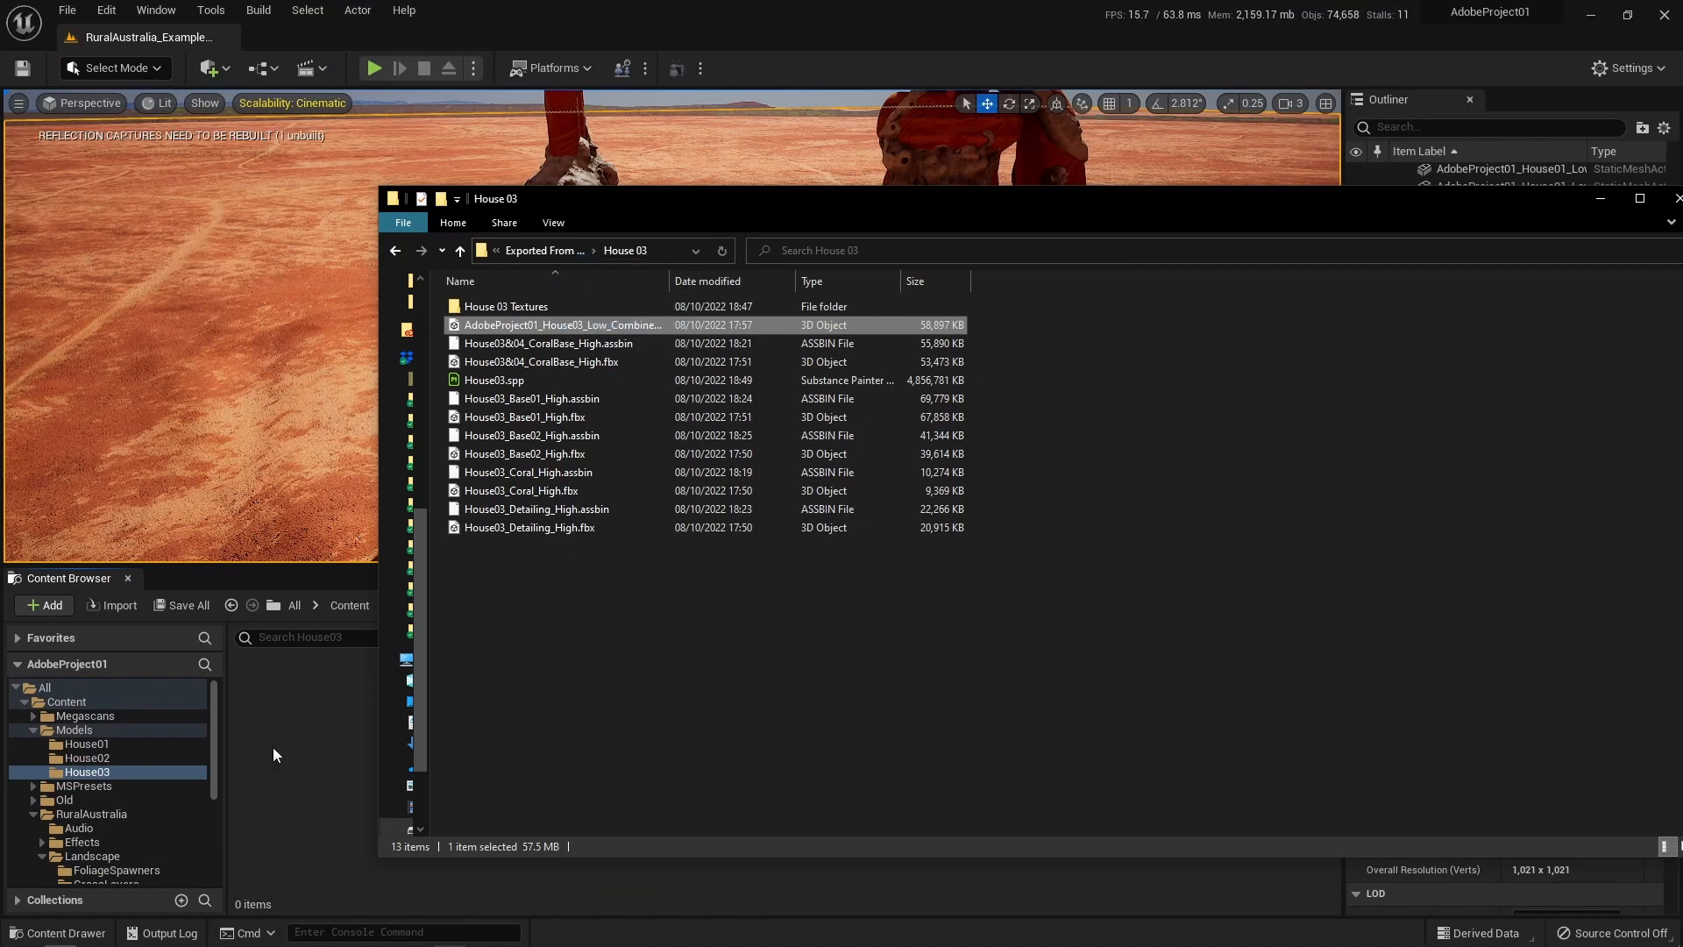
double_click(561, 325)
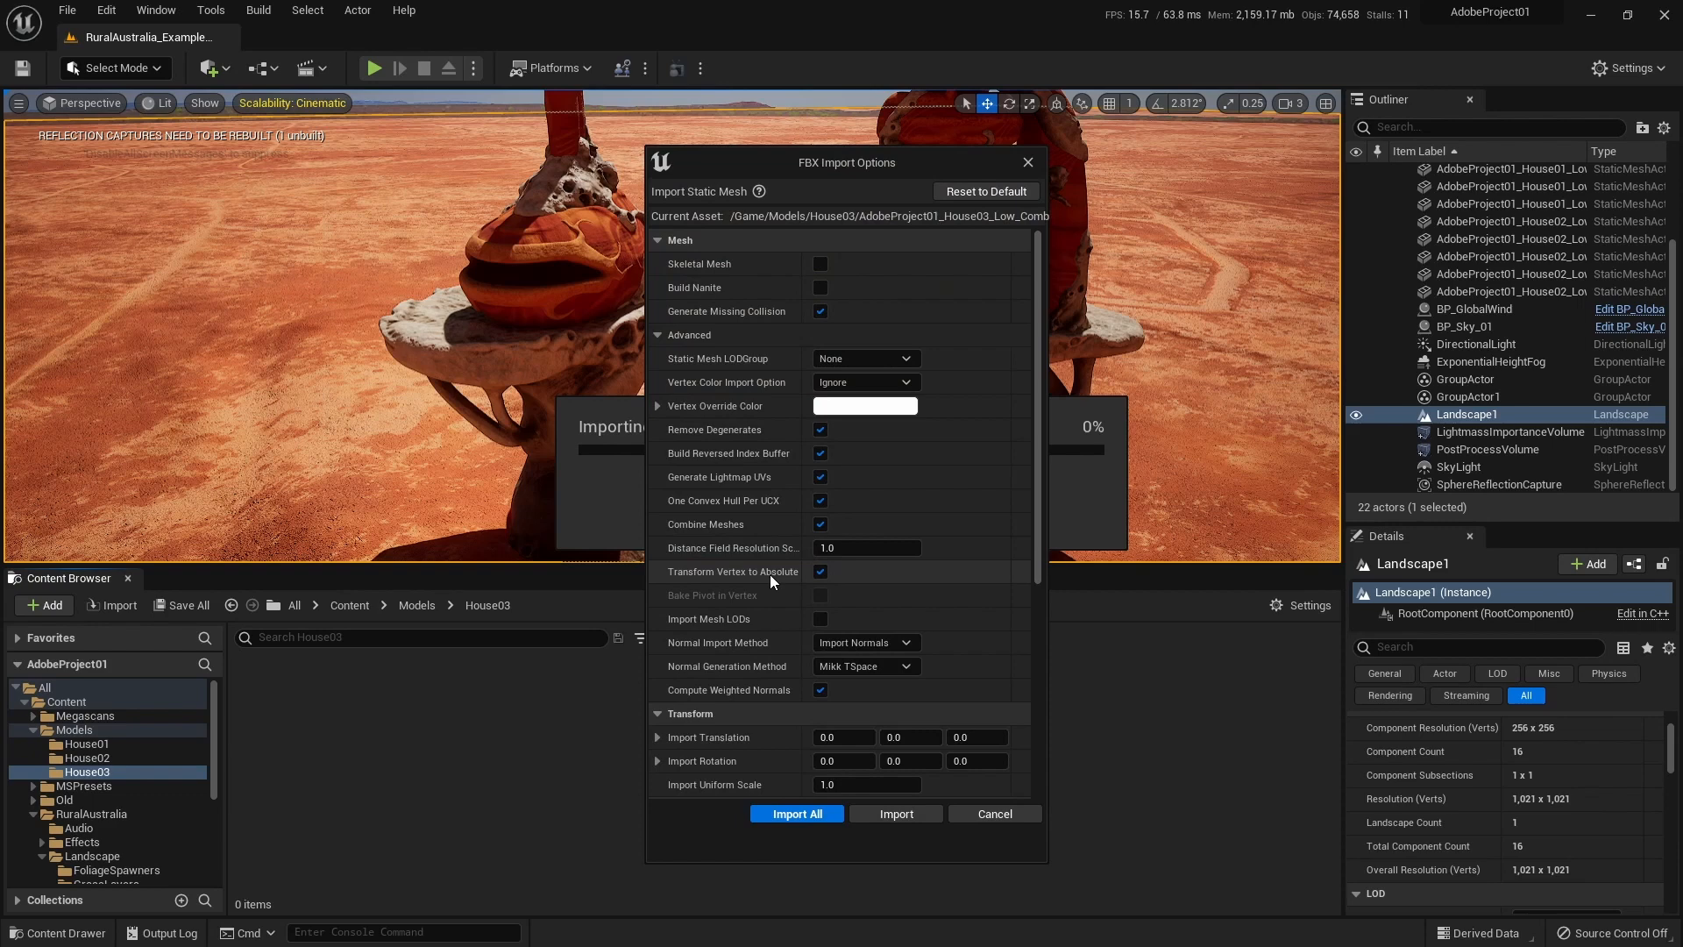
scroll("down", 3)
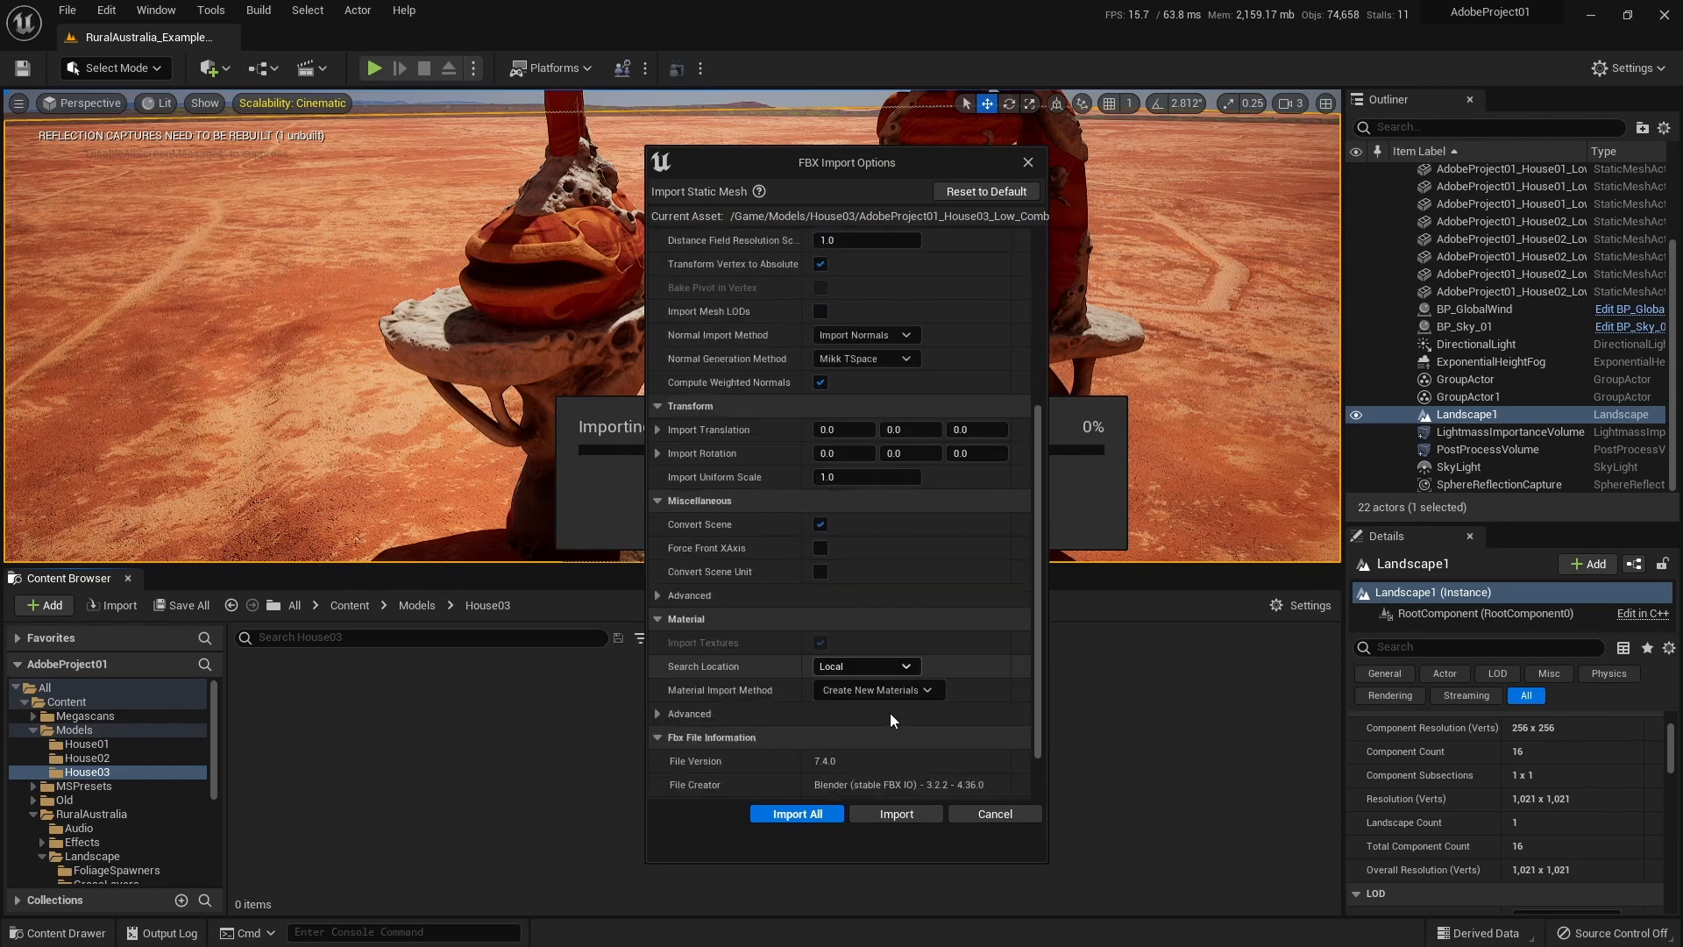
left_click(875, 632)
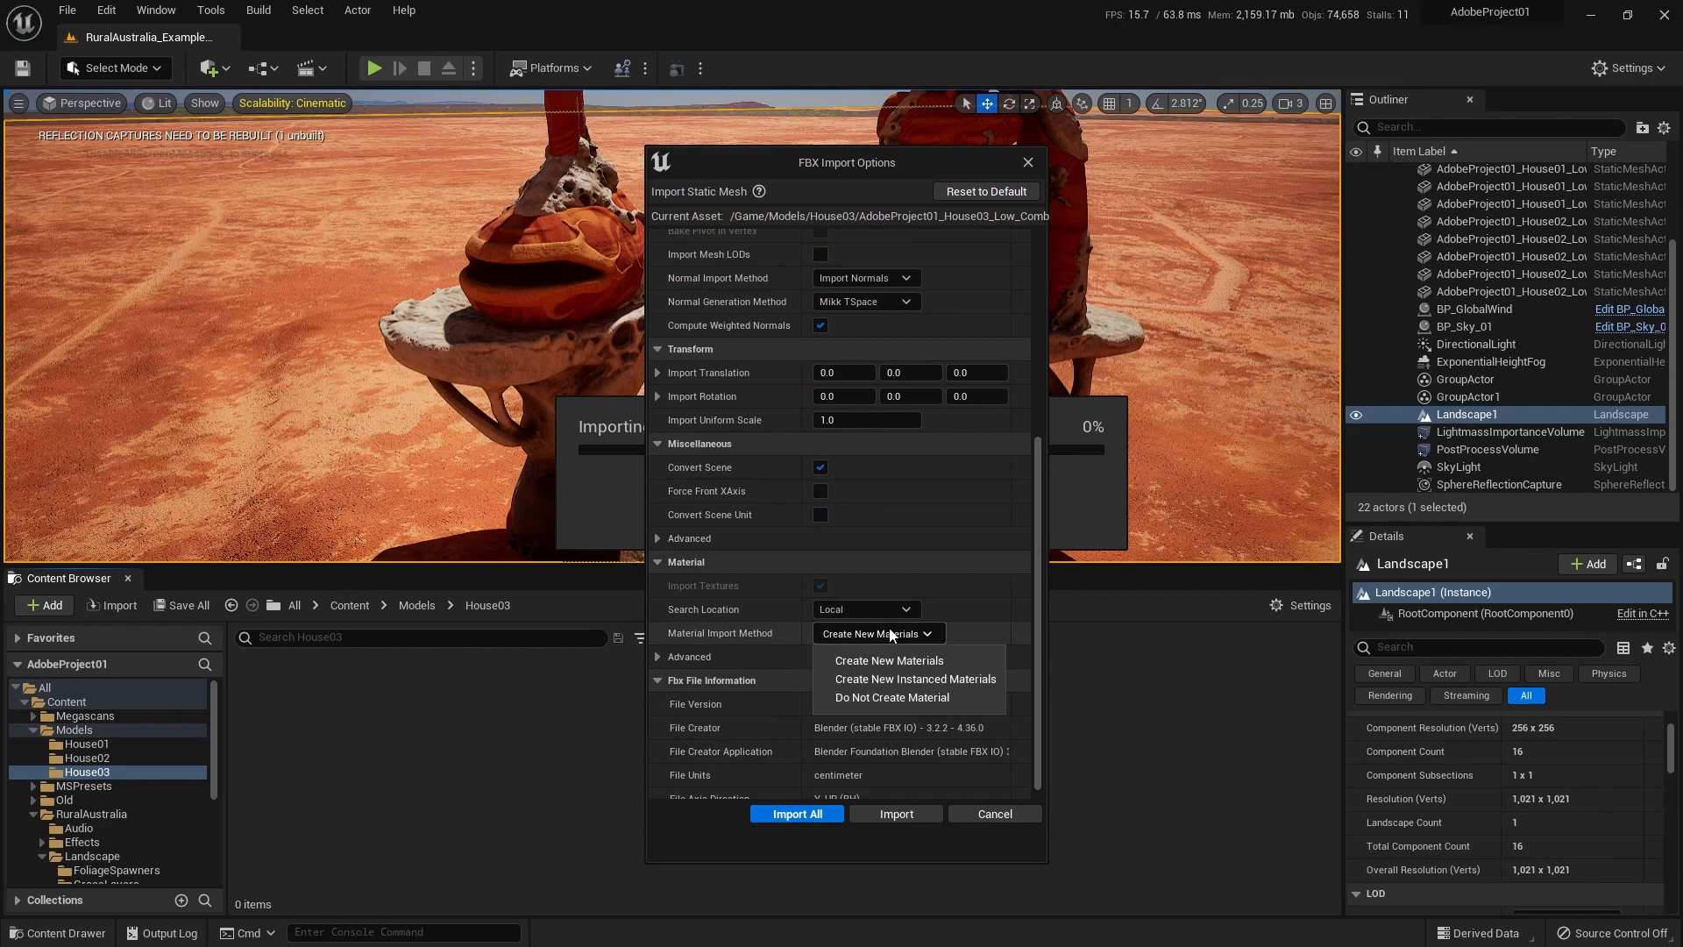
left_click(886, 661)
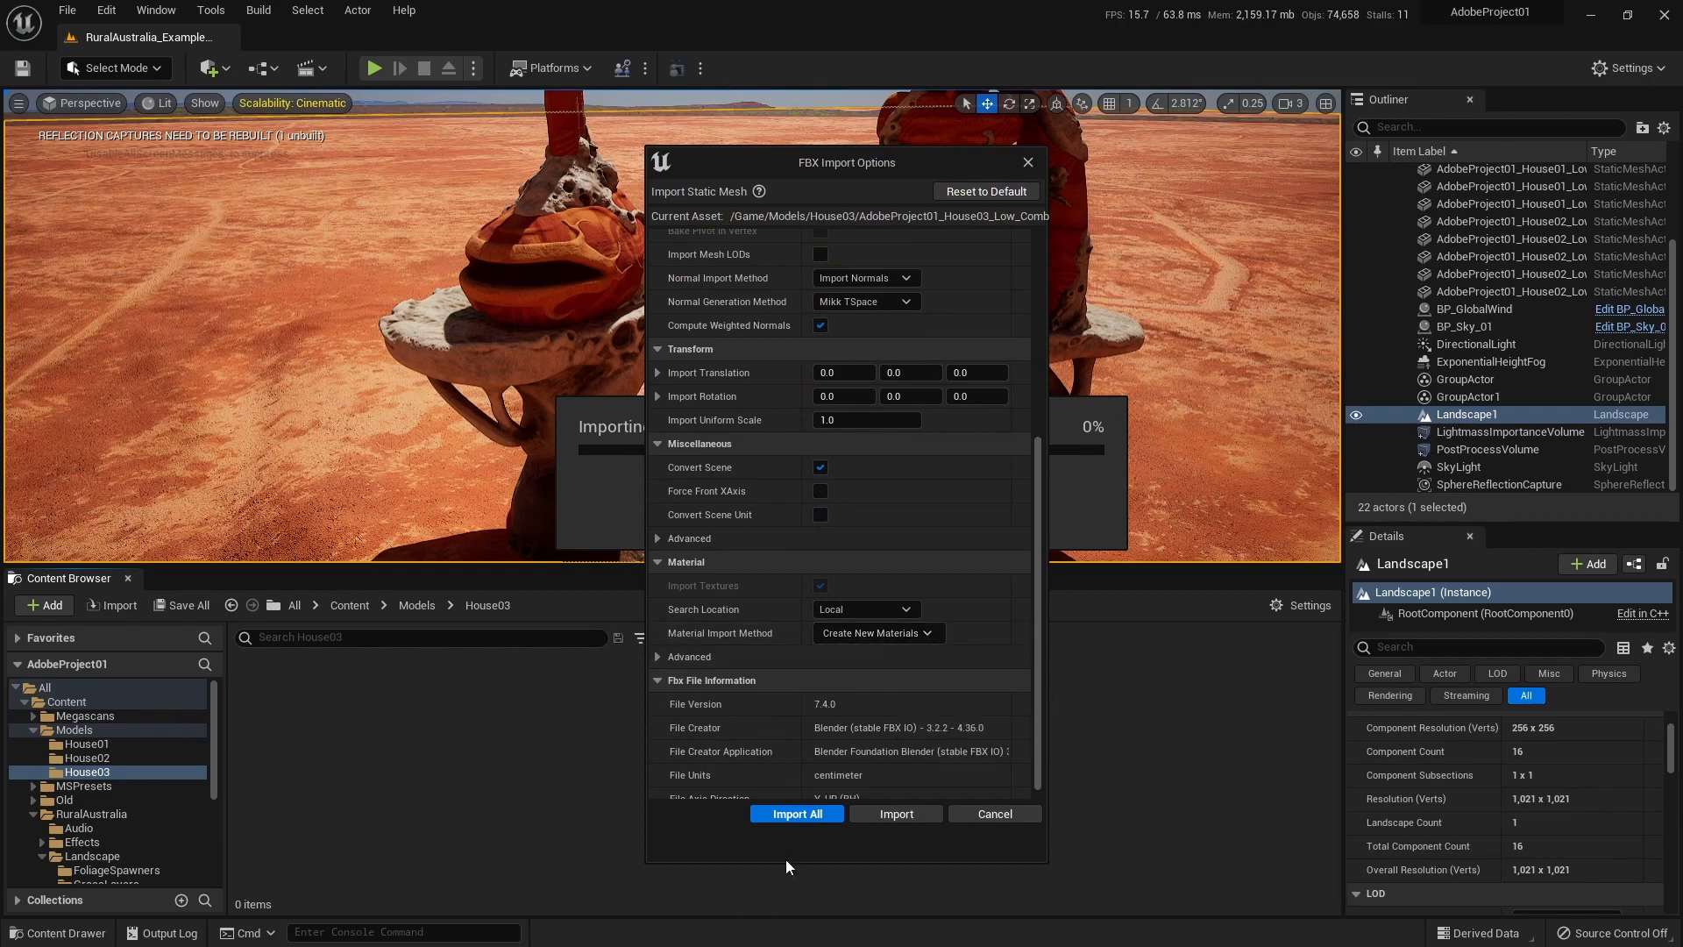
left_click(796, 811)
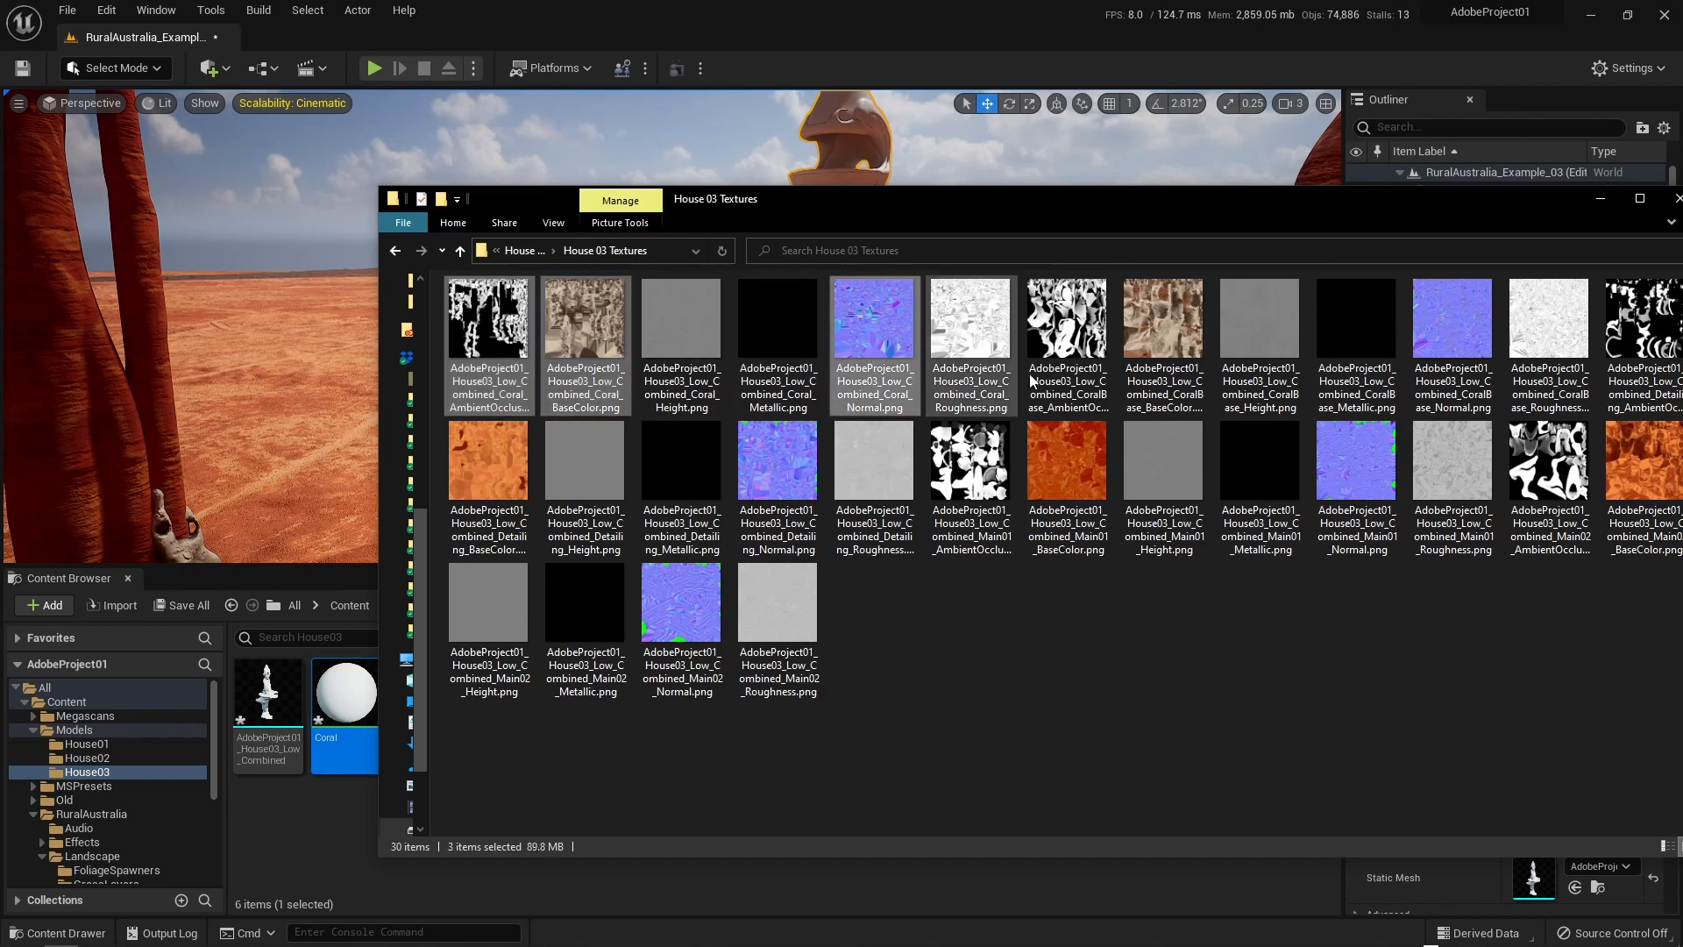
Select the exported House03 texture PNGs in File Explorer for import.
left_click(1452, 344)
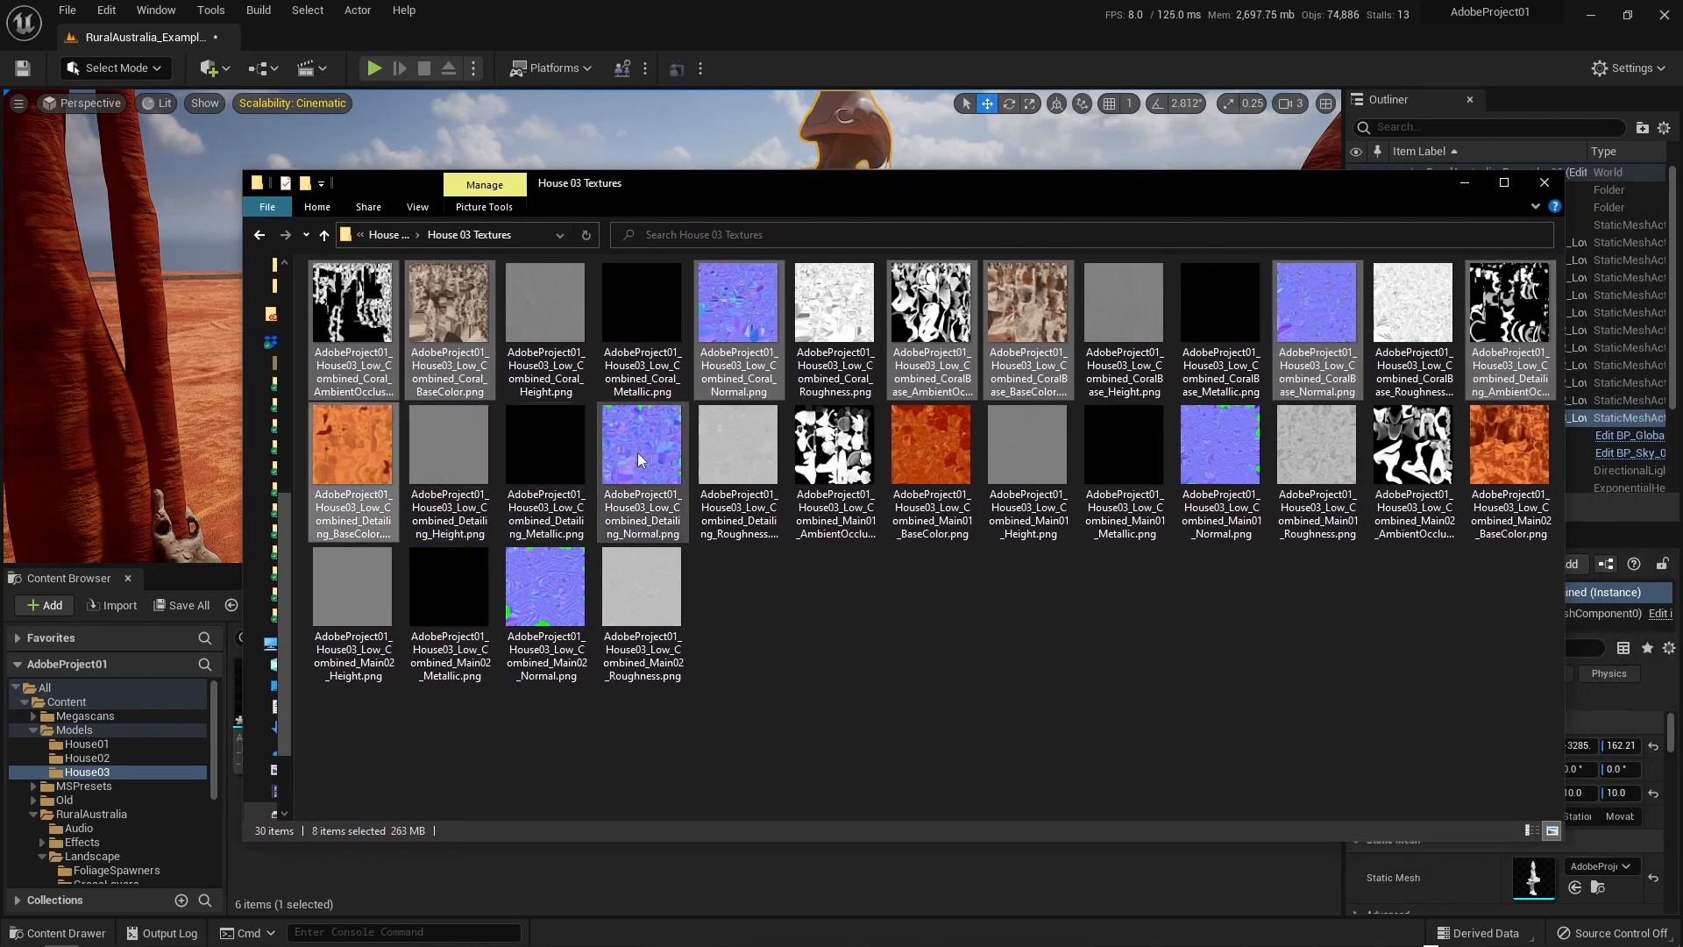
left_click(1220, 445)
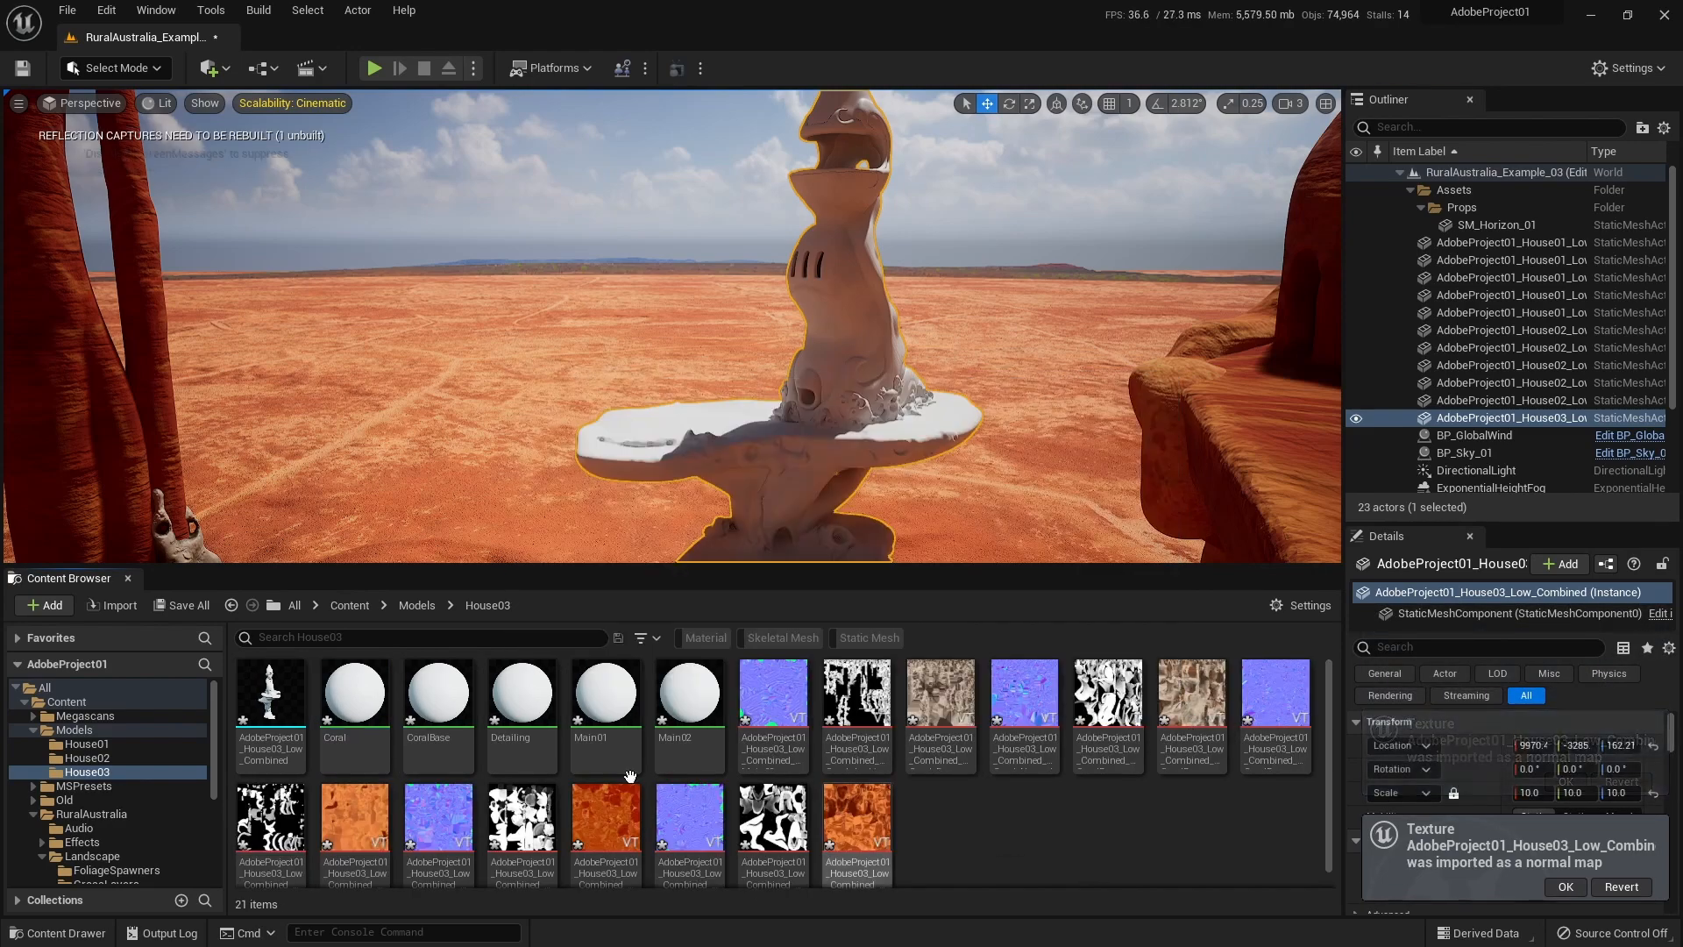
Wire a 1.0 Constant node into the Main02 and Main01 materials and save both.
double_click(354, 690)
type("main")
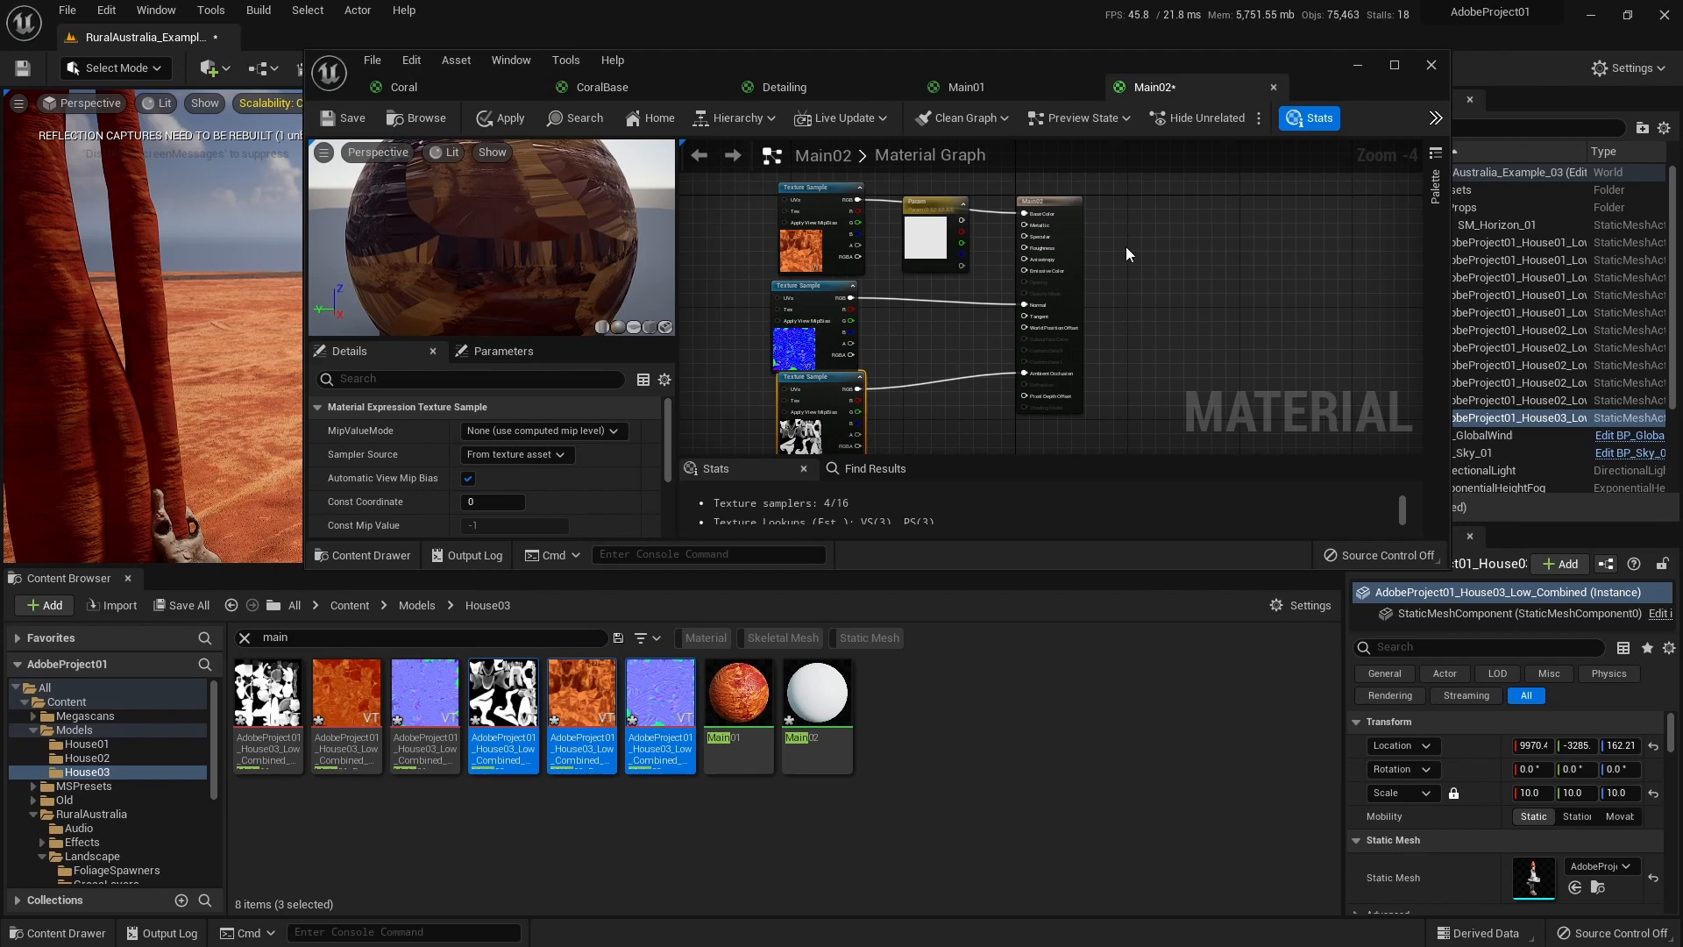
left_click(1141, 259)
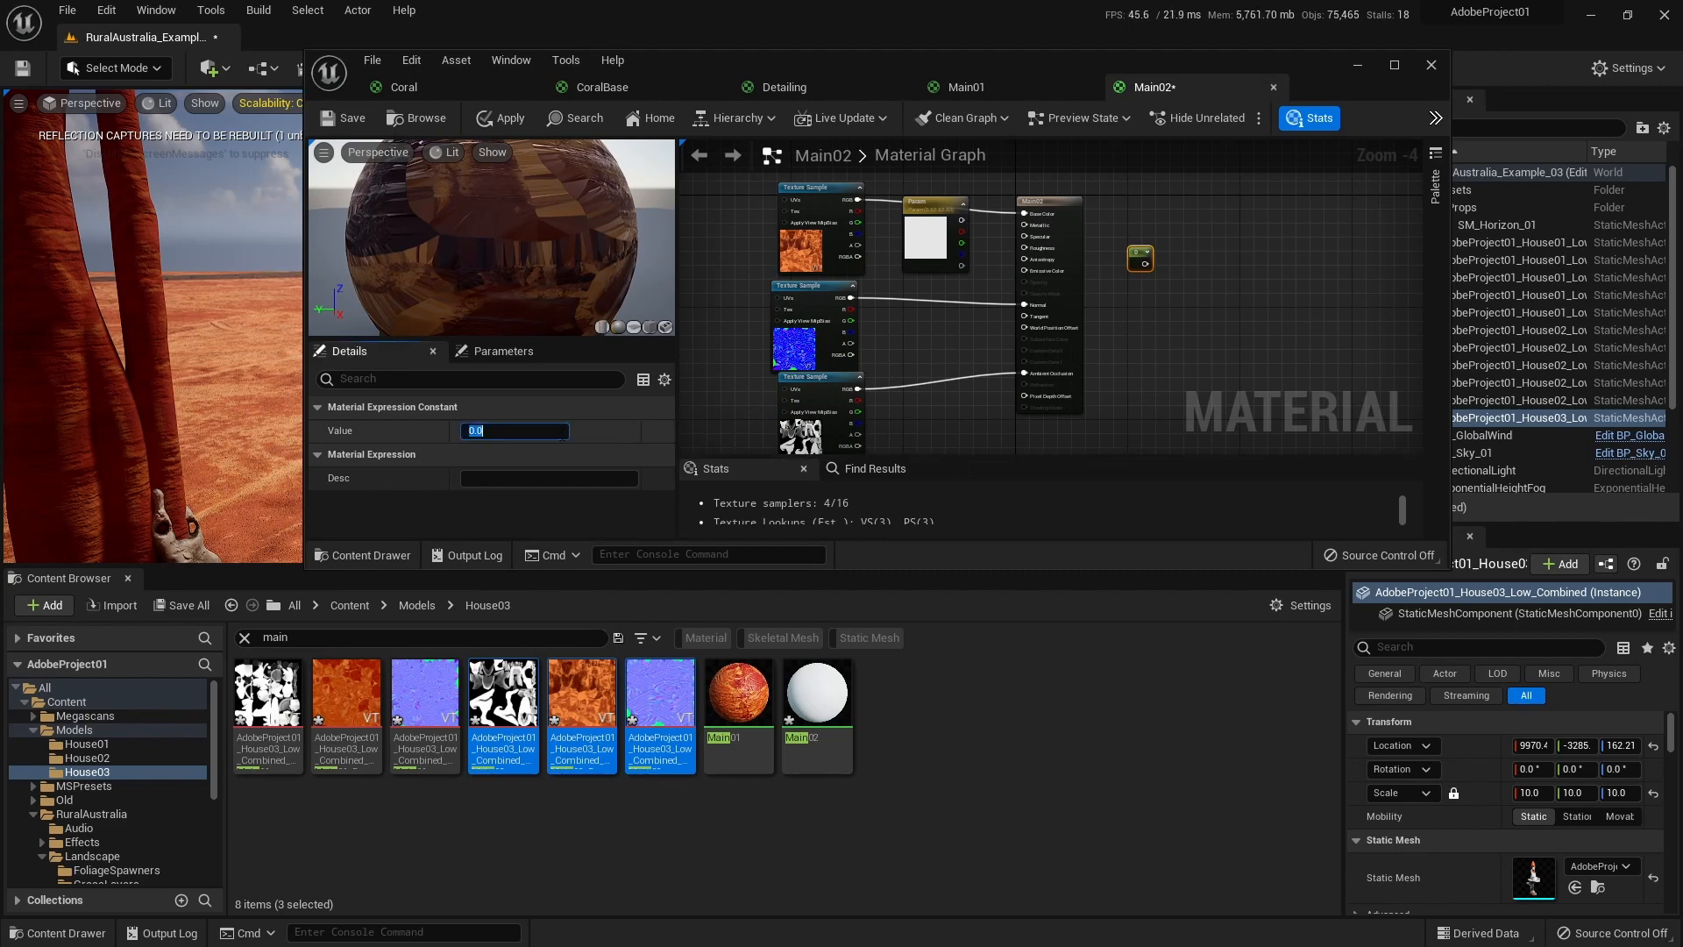
type("1.0")
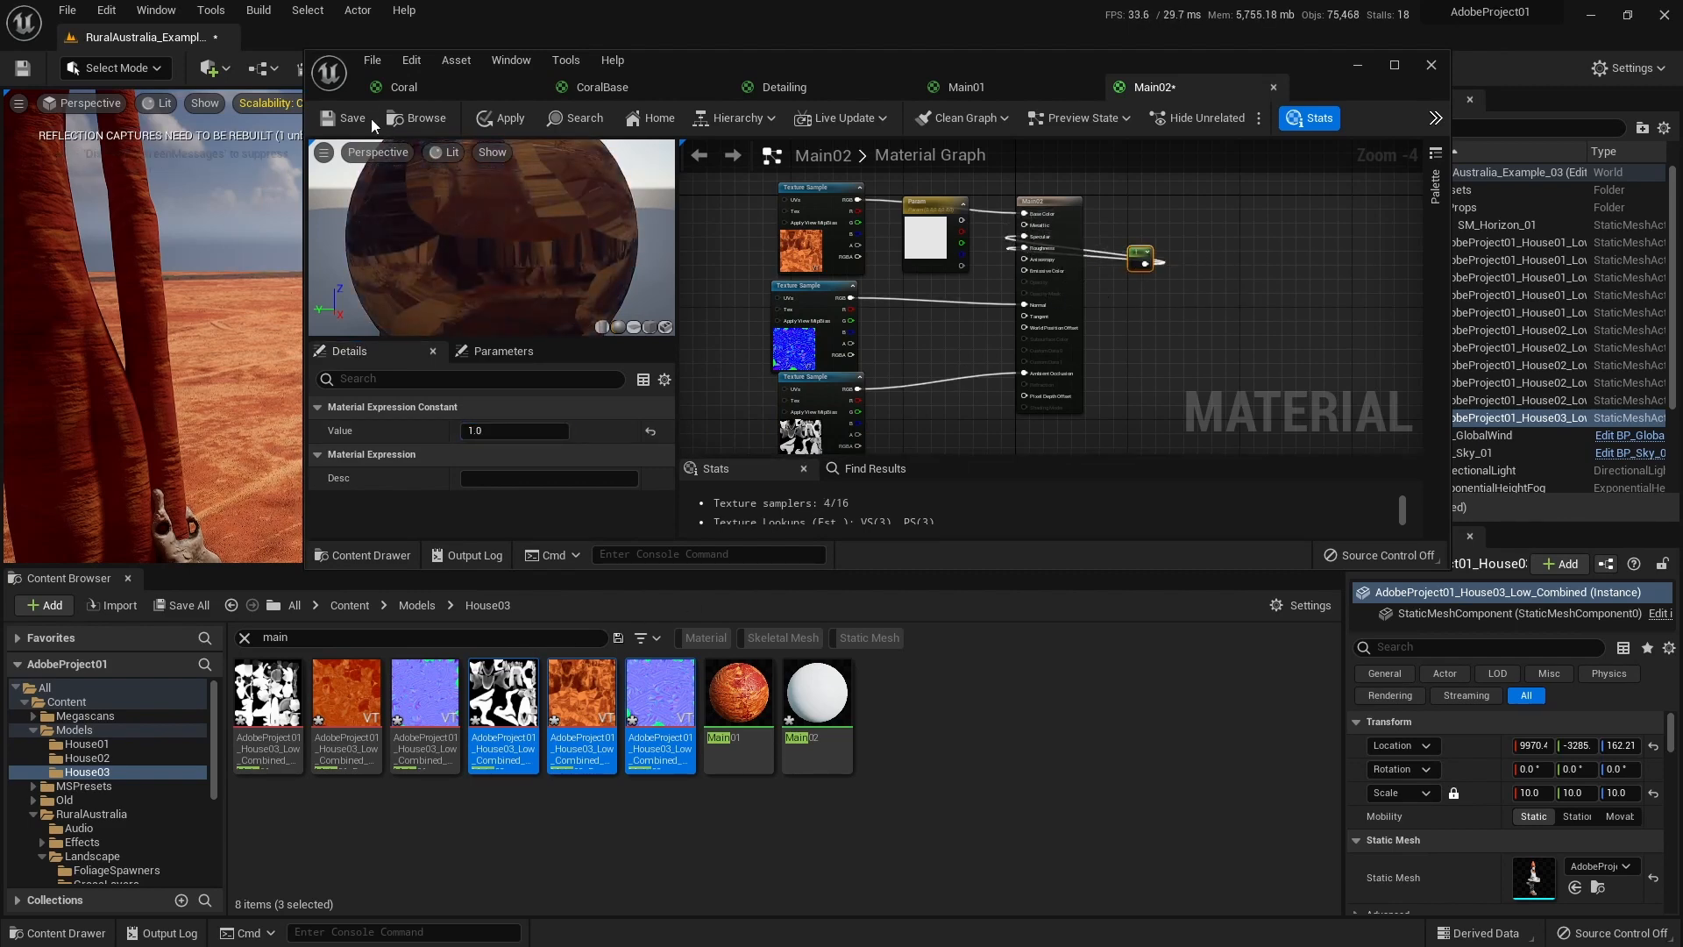
left_click(500, 117)
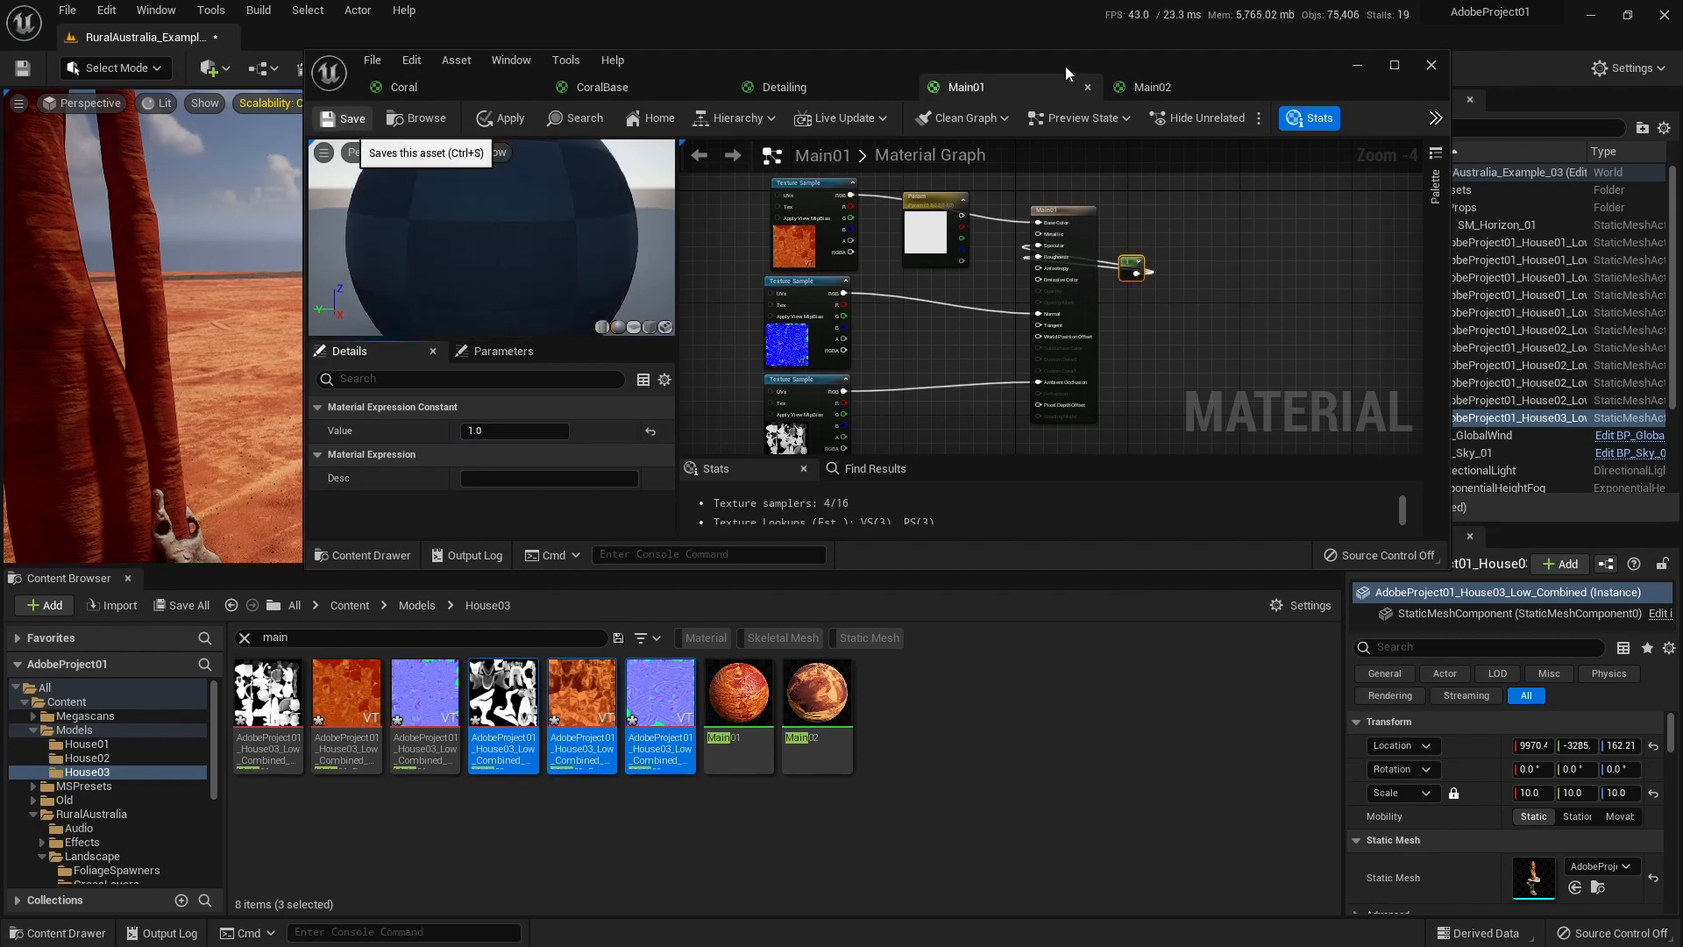
left_click(351, 117)
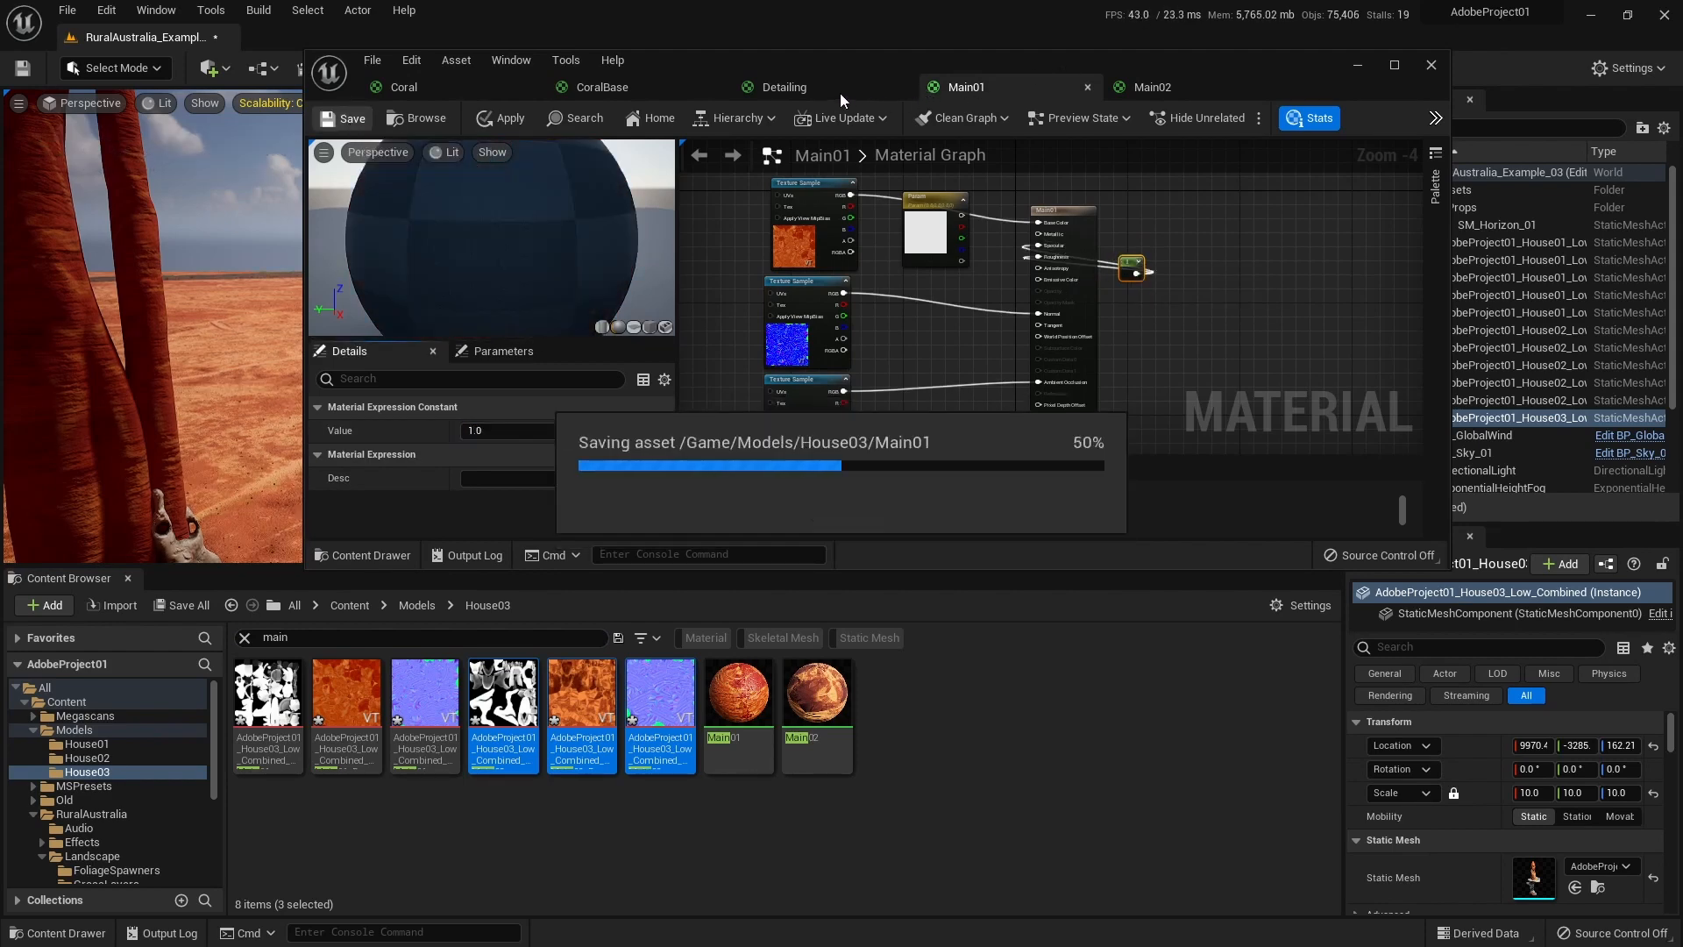
Connect a 0.0 constant into the Detailing material.
left_click(784, 88)
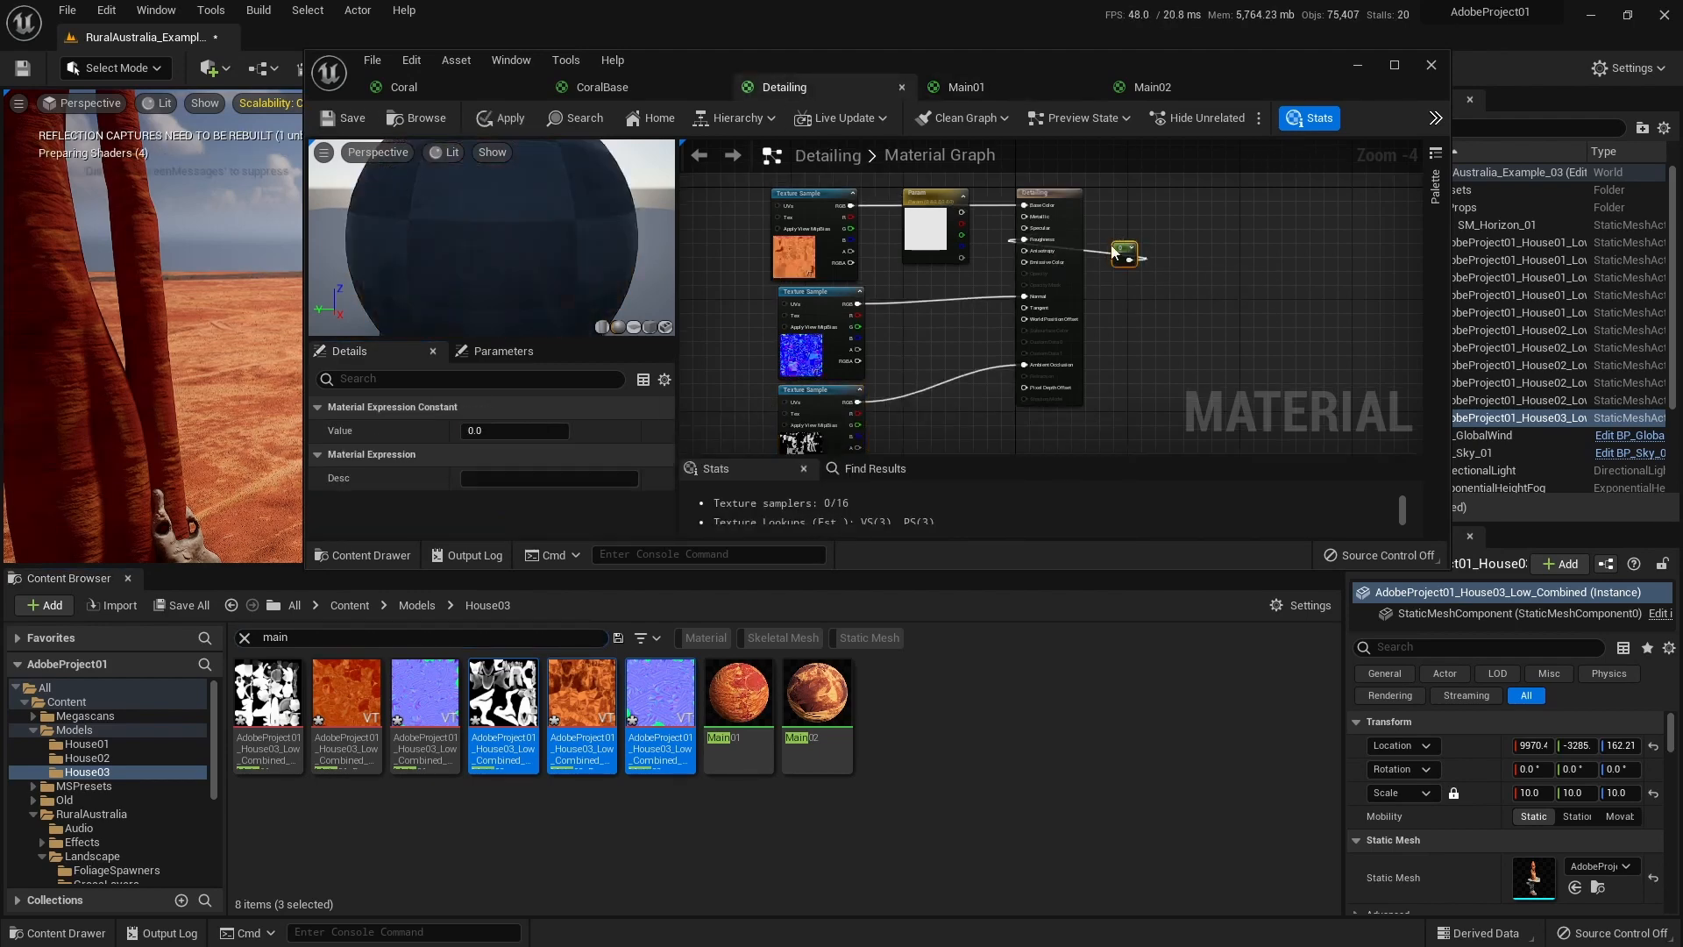
mouse_move(1122, 253)
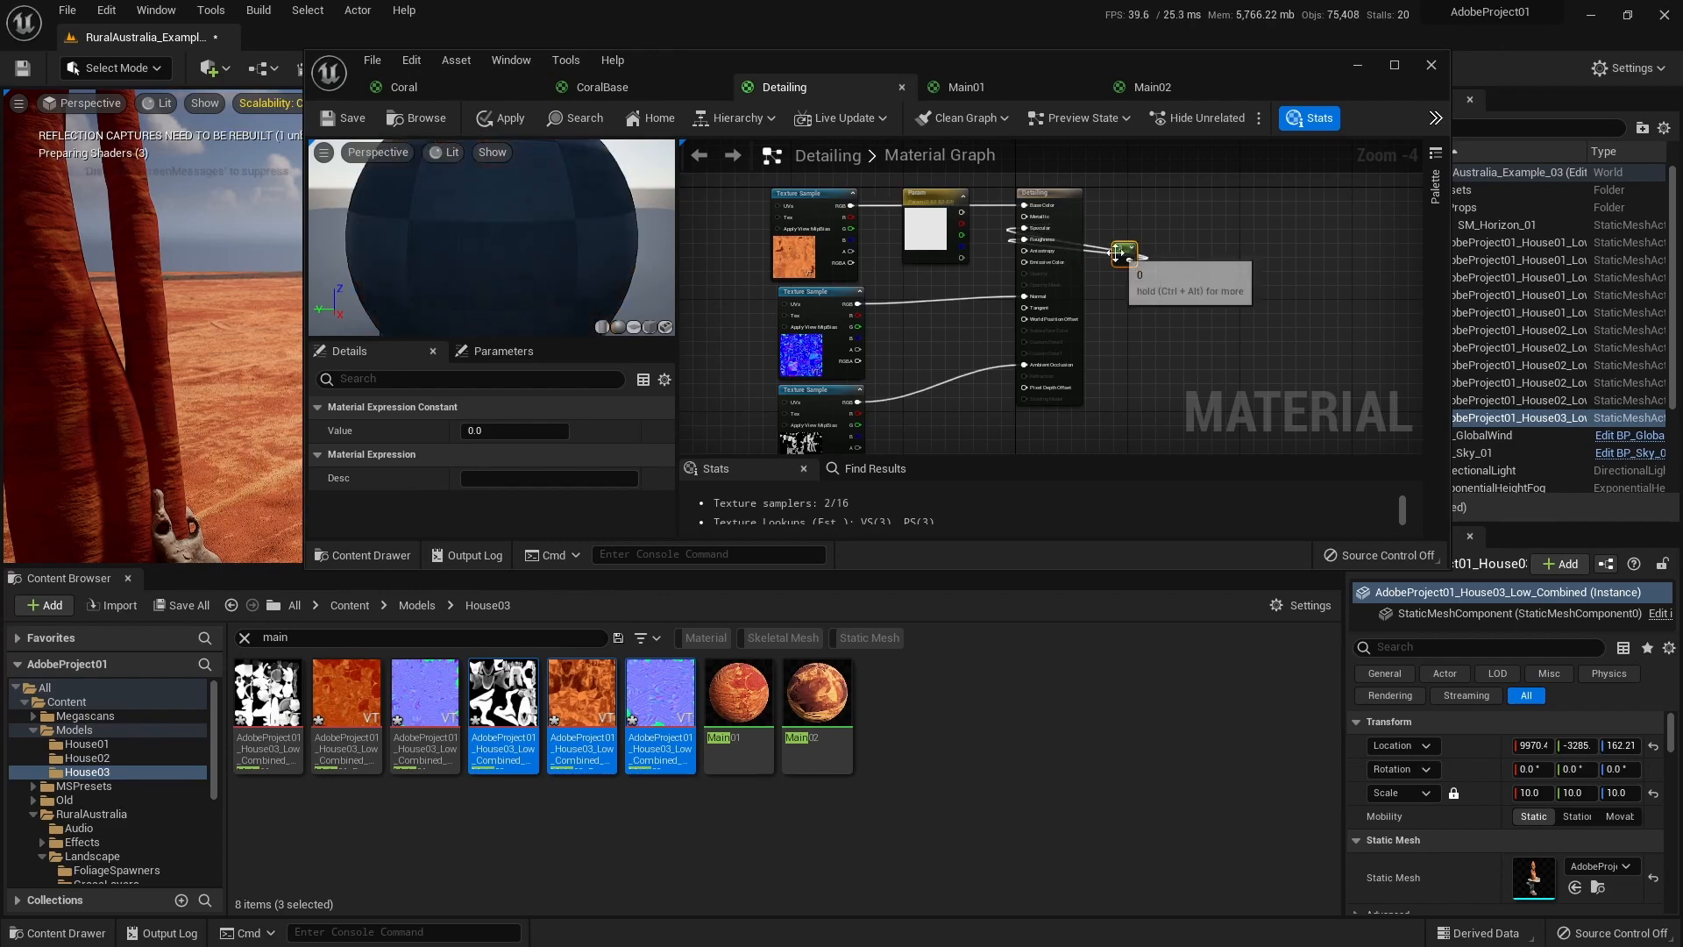
left_click(1430, 65)
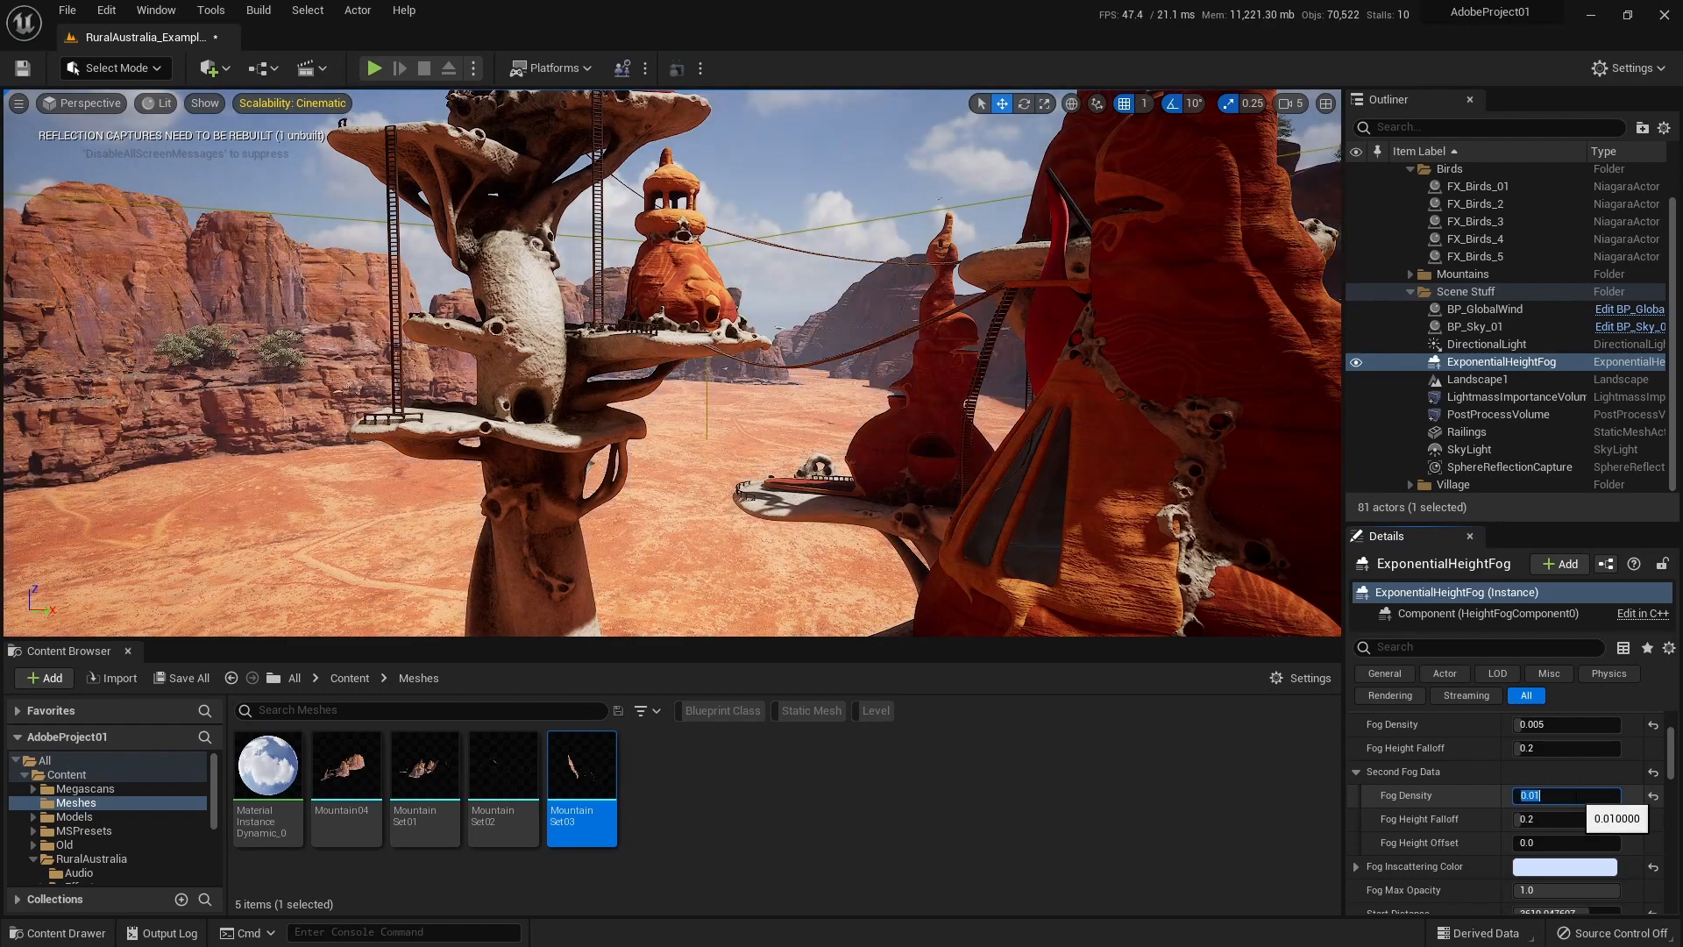
Set the ExponentialHeightFog's Fog Inscattering Color to a pale pink.
left_click(1562, 866)
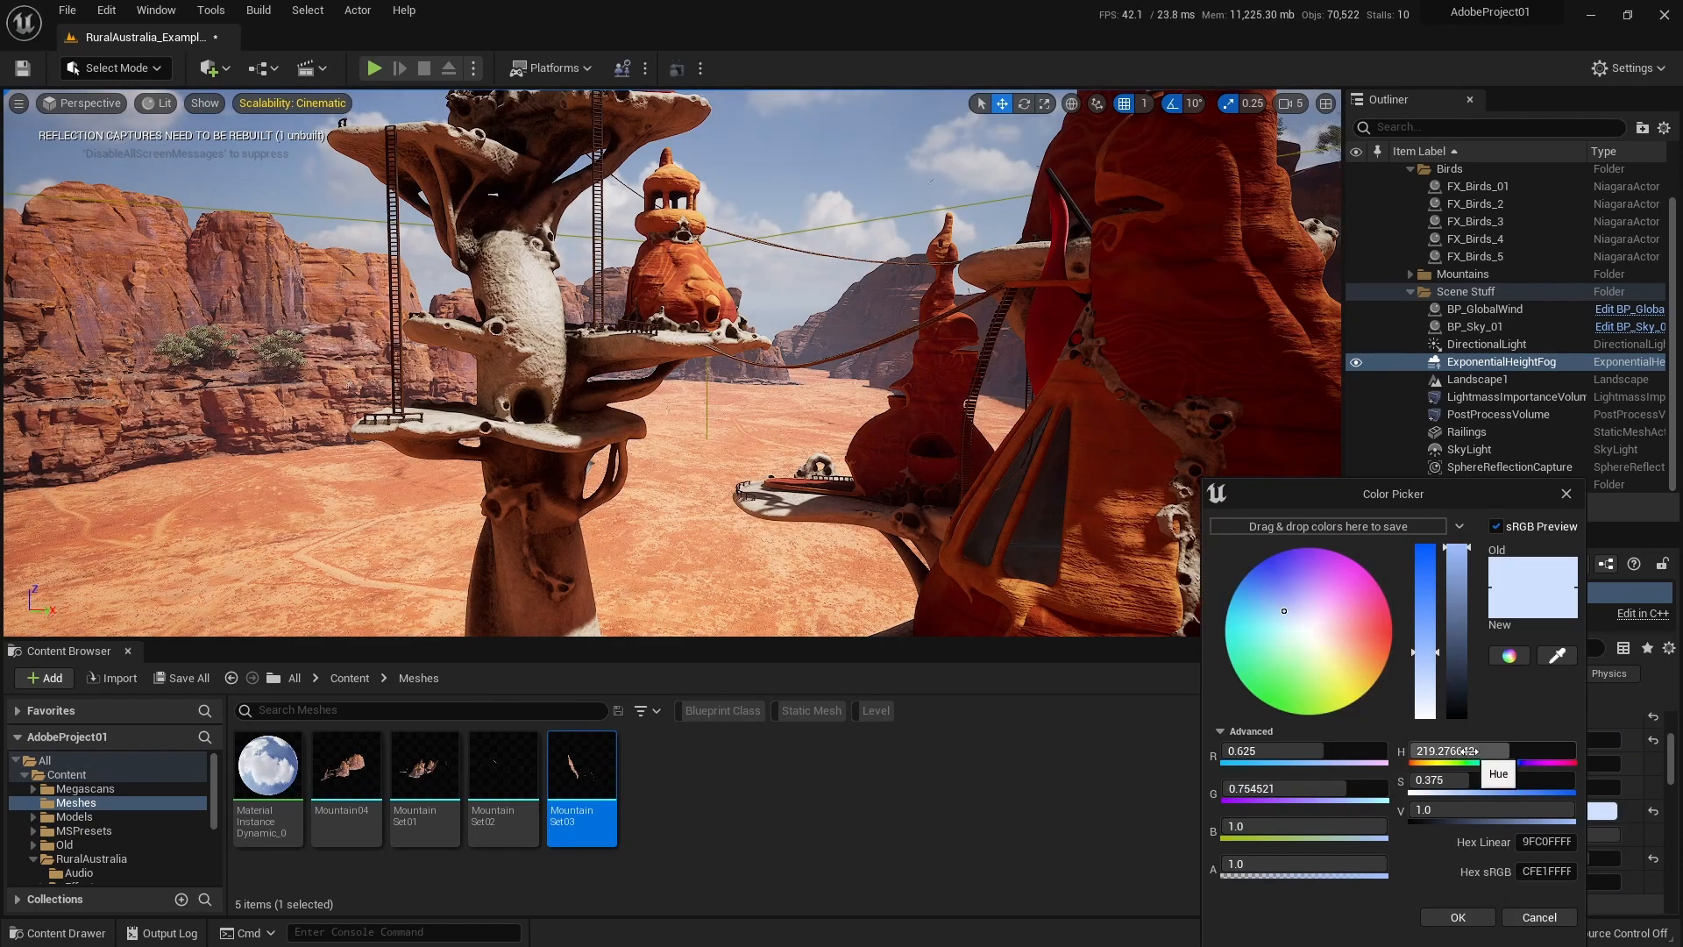
left_click(1341, 629)
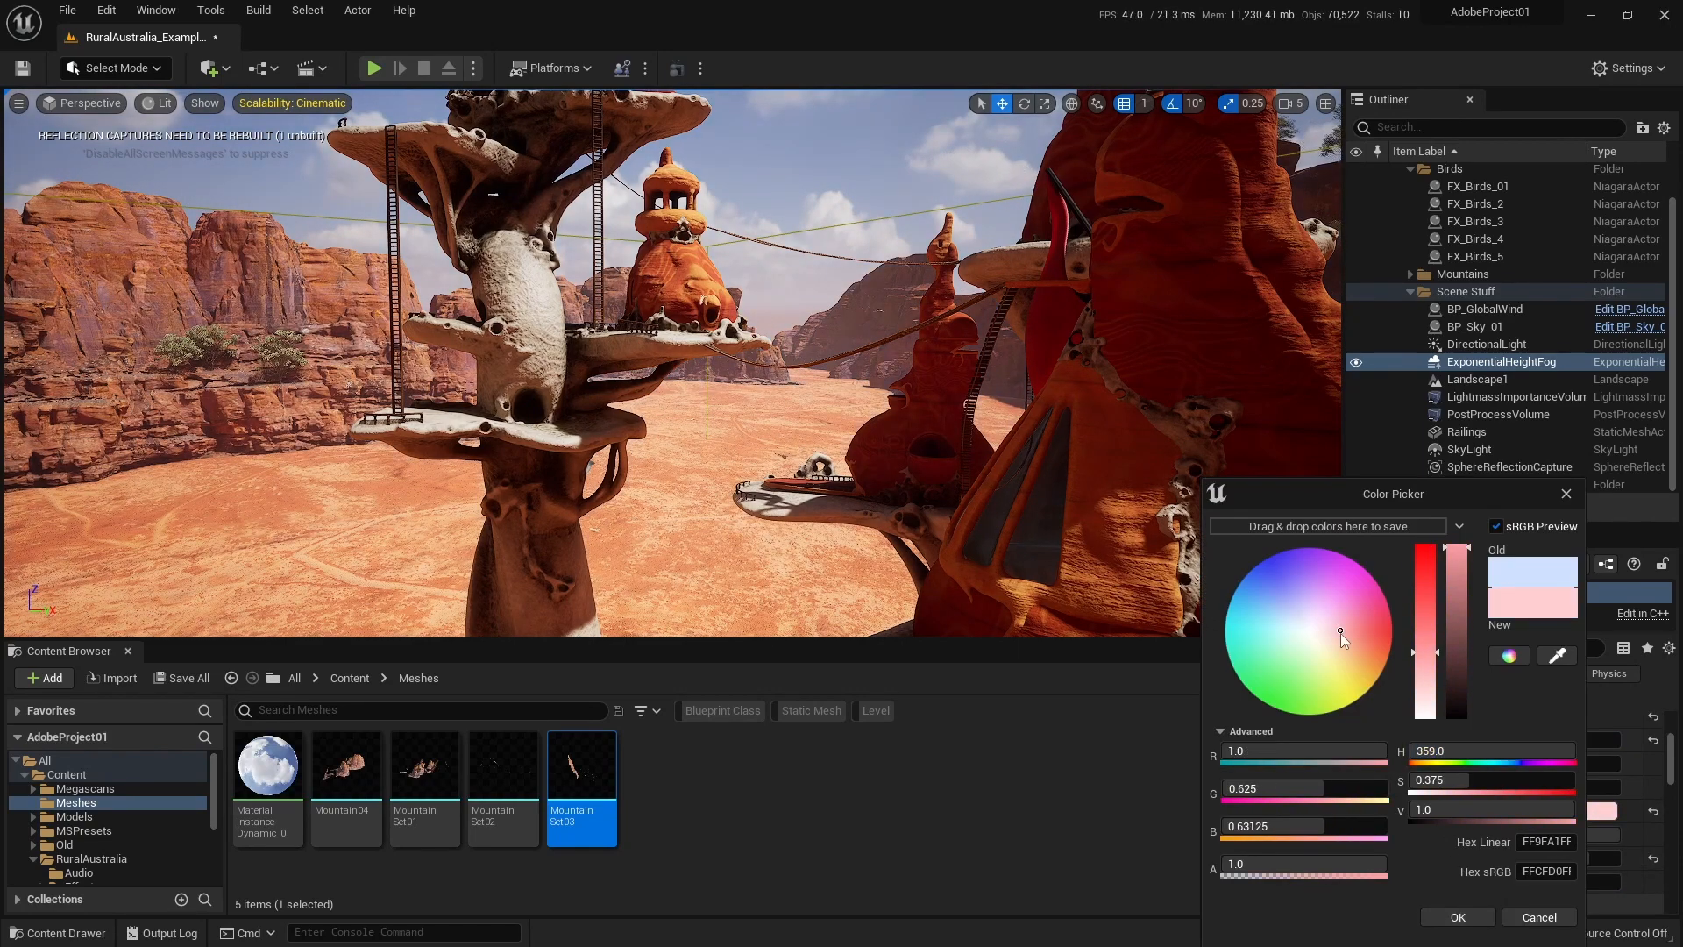